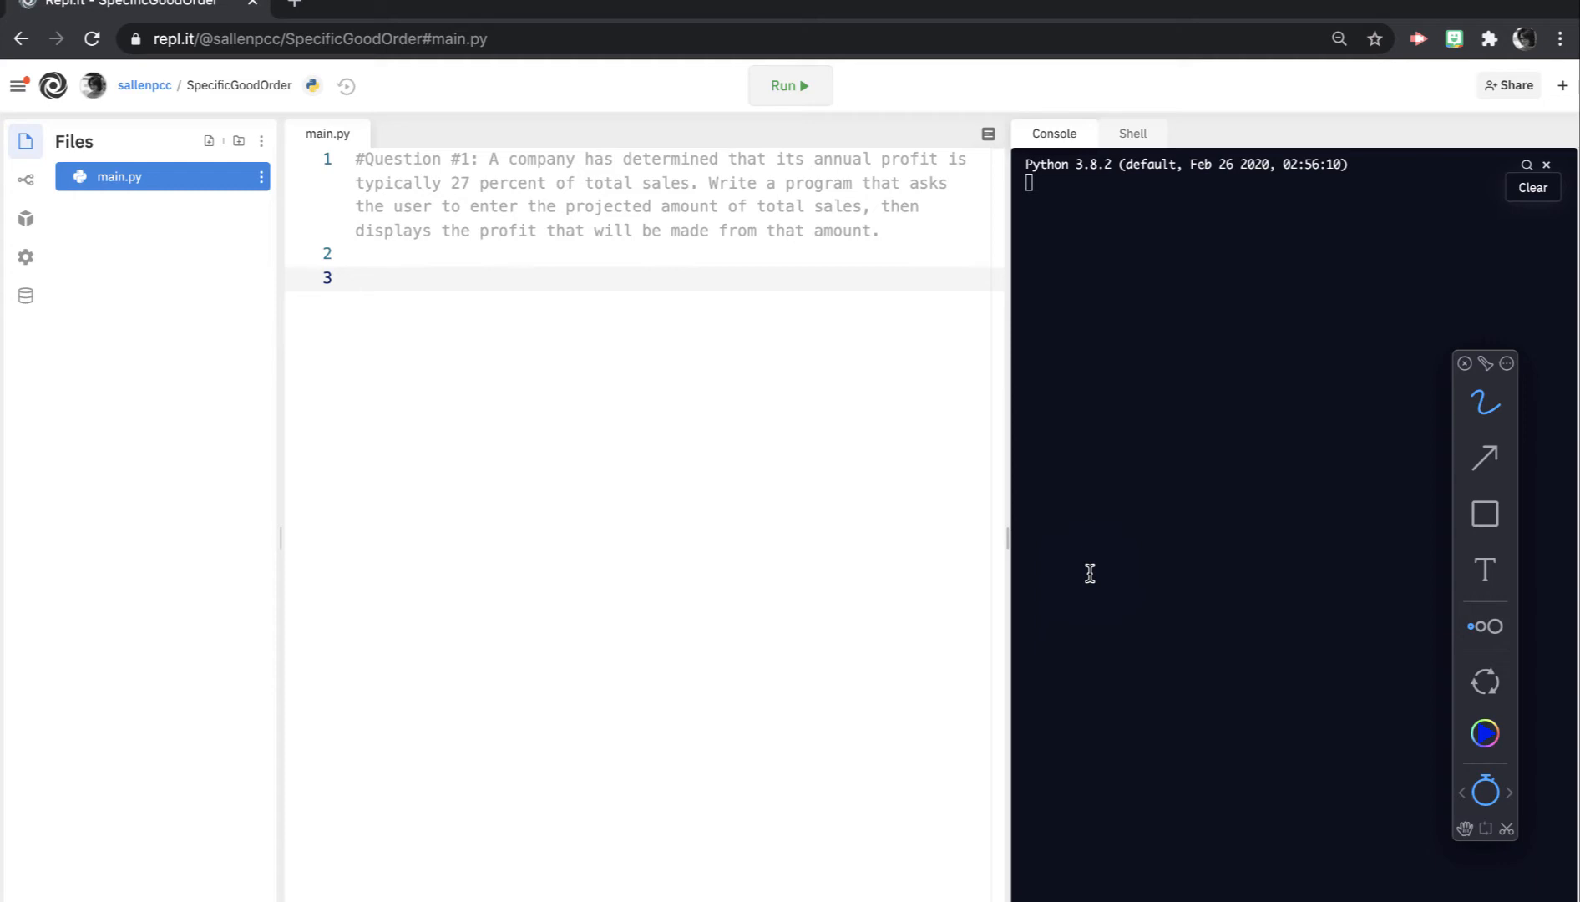
pyautogui.moveTo(834, 175)
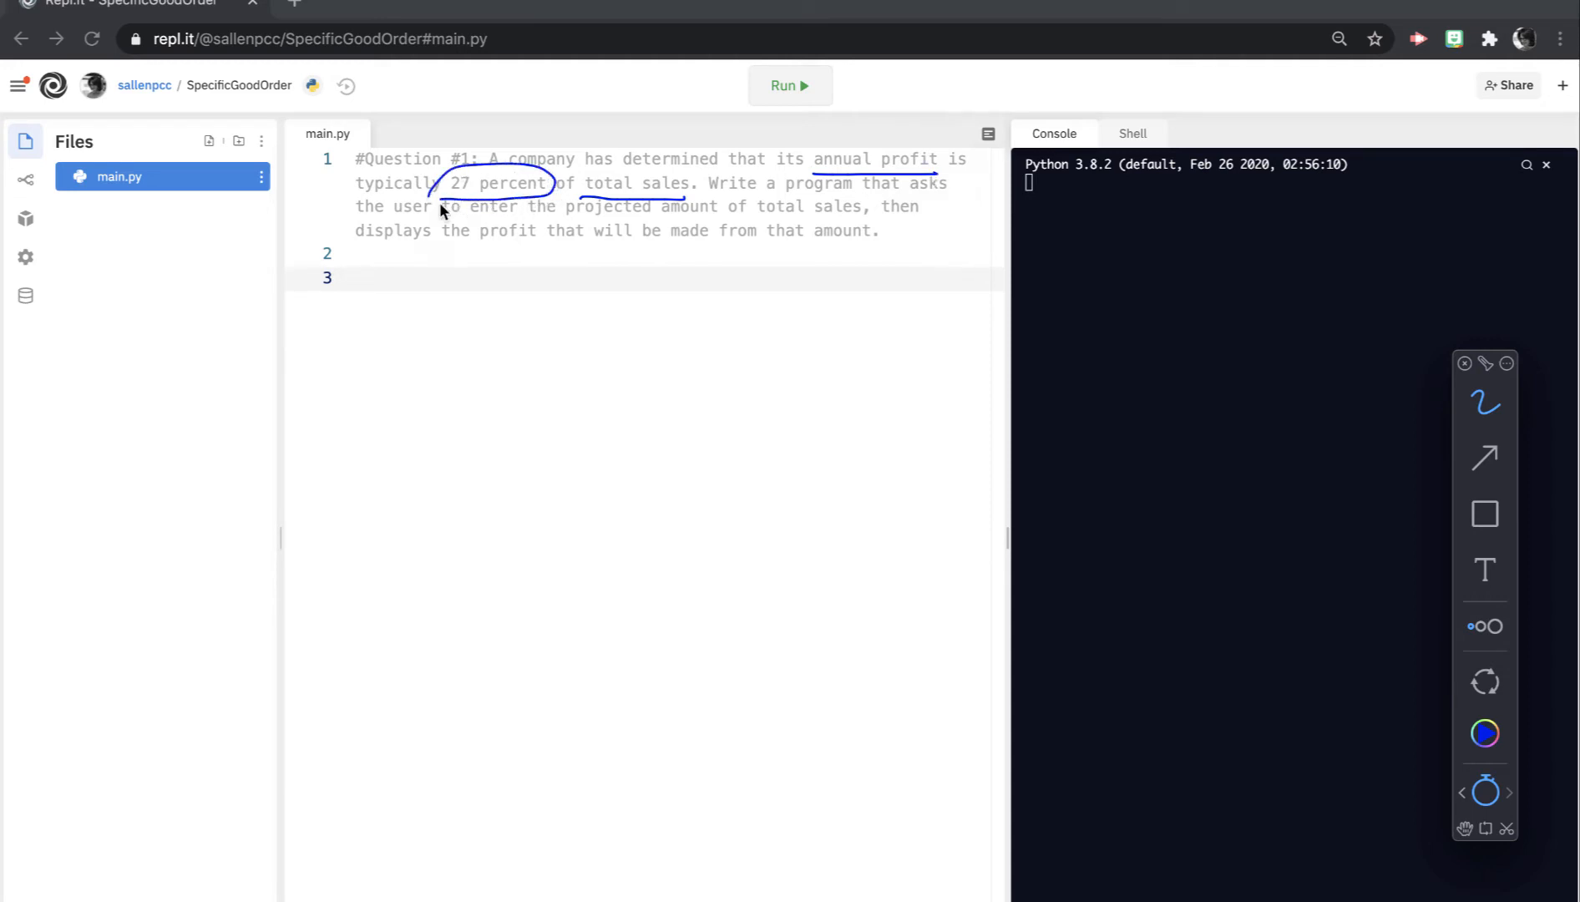
pyautogui.moveTo(437, 434)
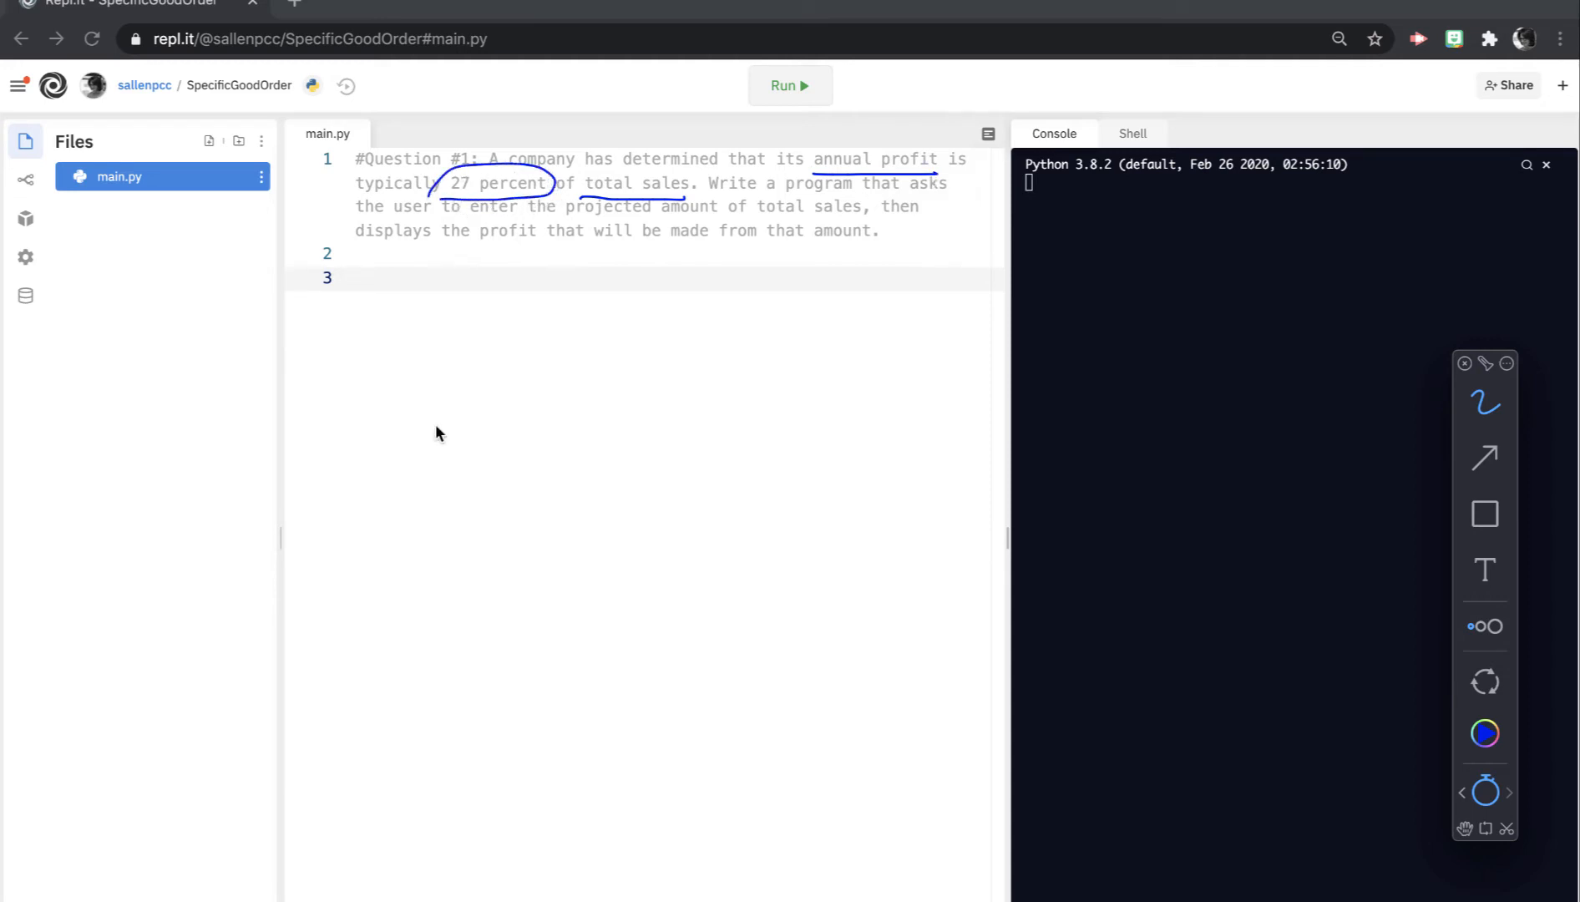
# Step: Sketch two stick figures with a 'total sales' arrow and a return arrow labelled $35,000
pyautogui.moveTo(432, 432); pyautogui.dragTo(479, 570)
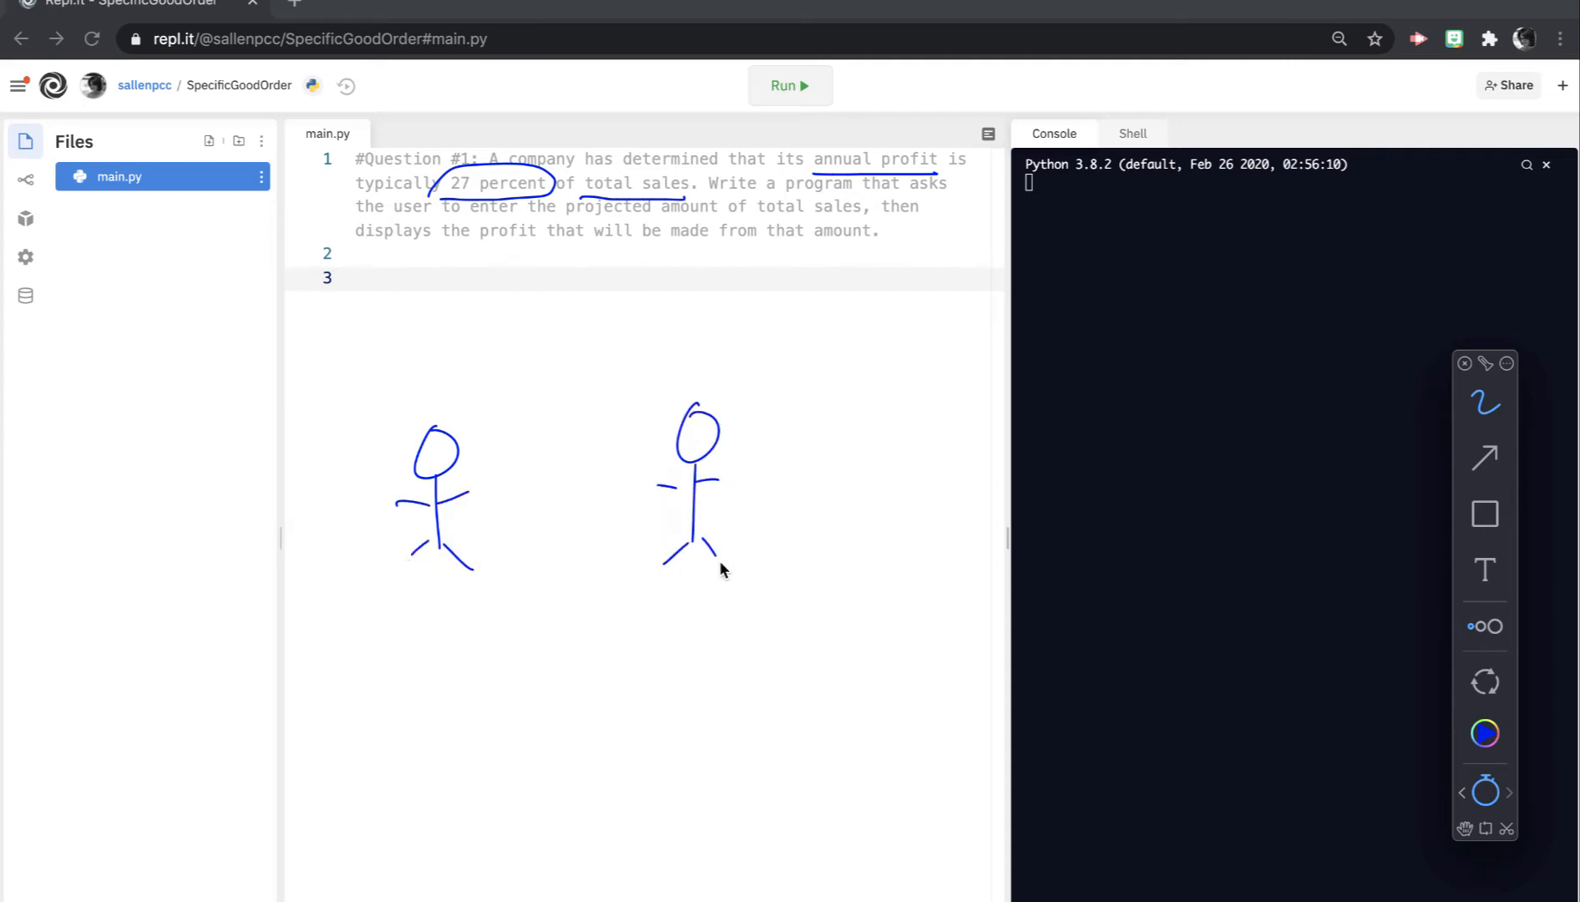
pyautogui.moveTo(459, 422); pyautogui.dragTo(630, 387)
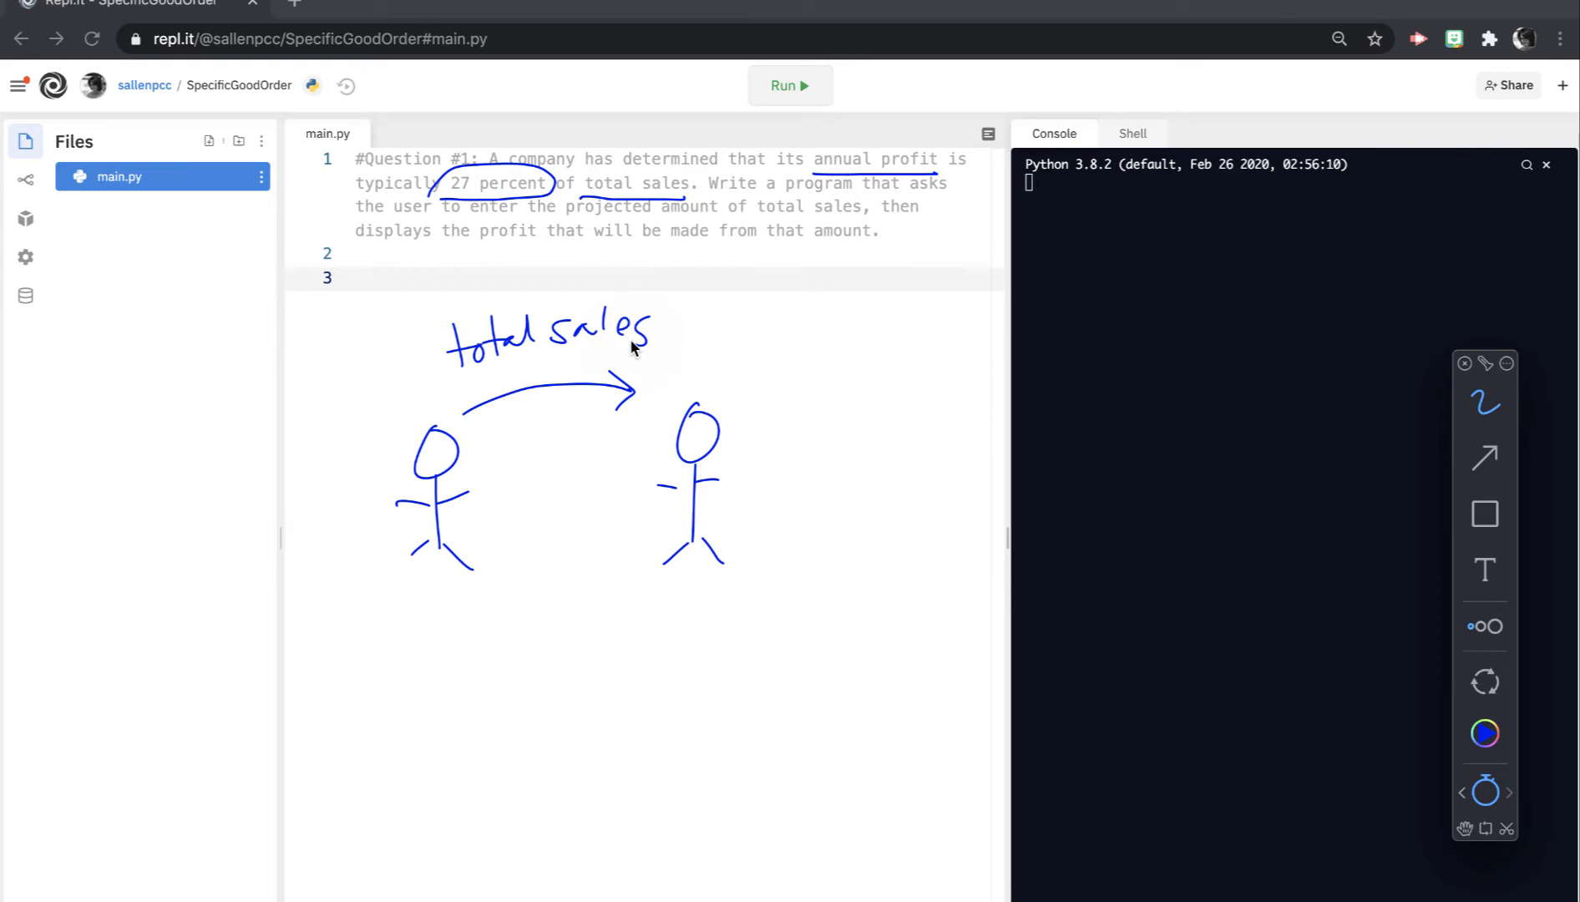
pyautogui.moveTo(615, 442); pyautogui.dragTo(495, 469)
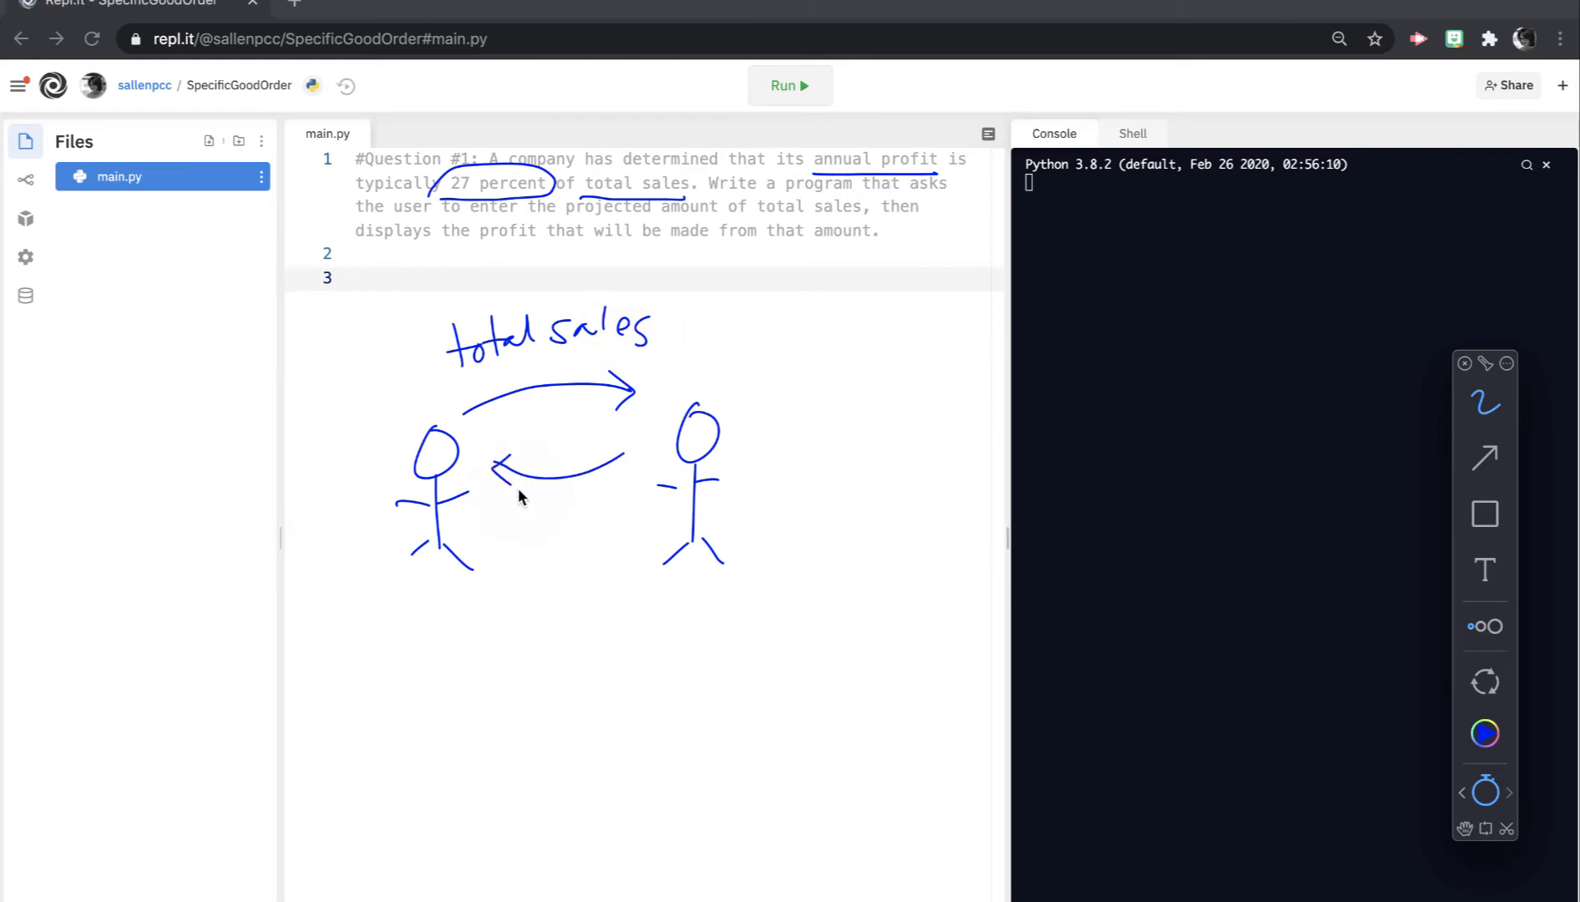
pyautogui.moveTo(520, 515); pyautogui.dragTo(585, 534)
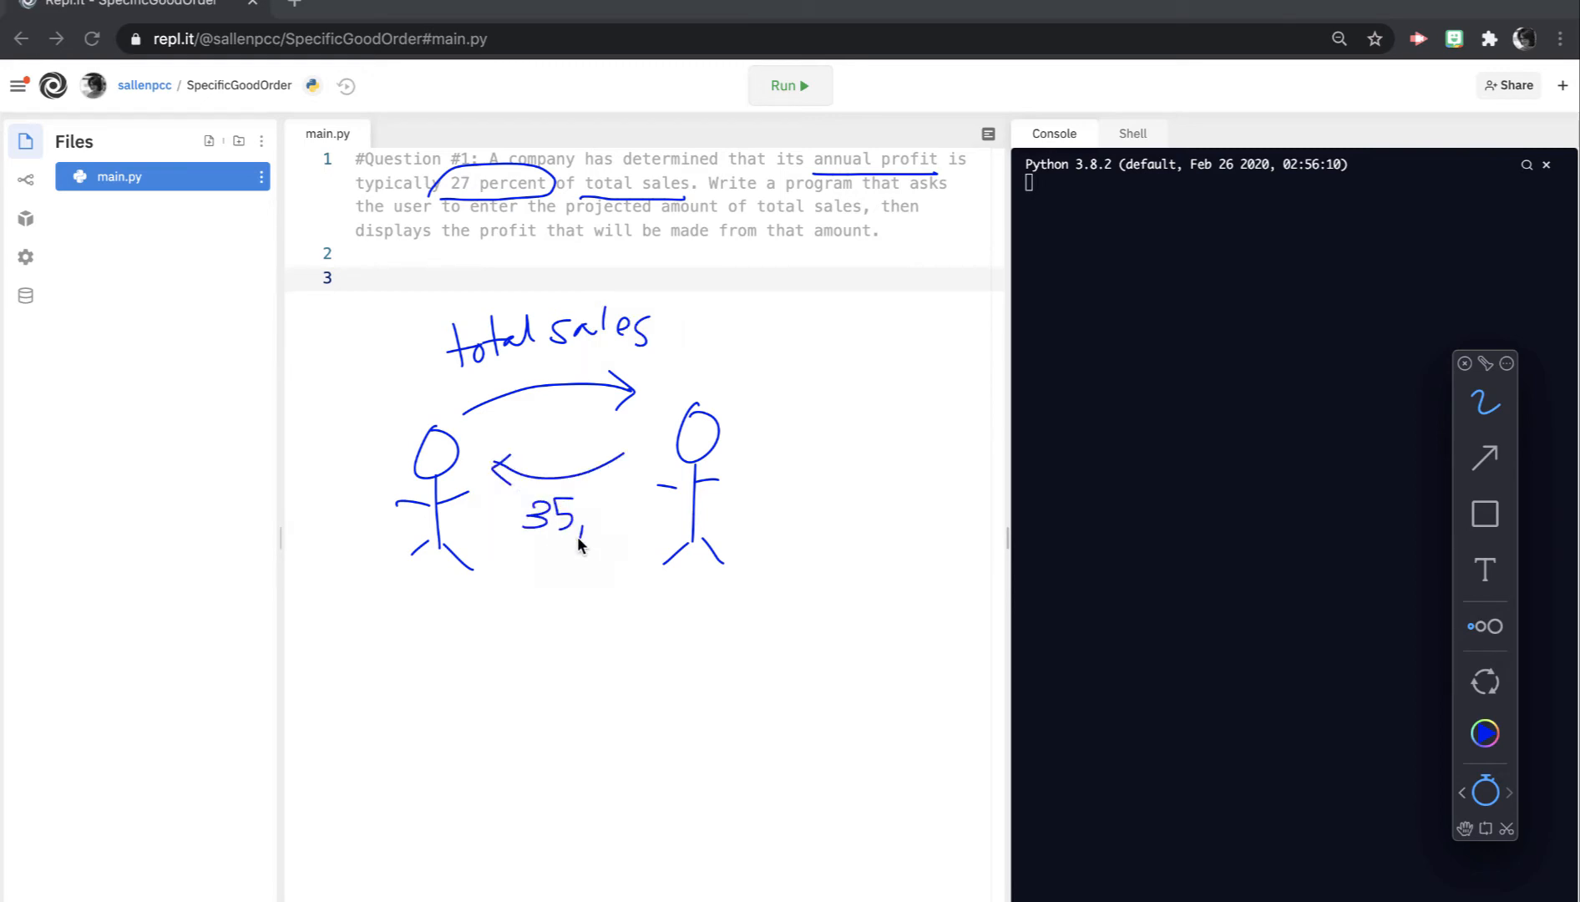
pyautogui.moveTo(515, 519); pyautogui.dragTo(645, 514)
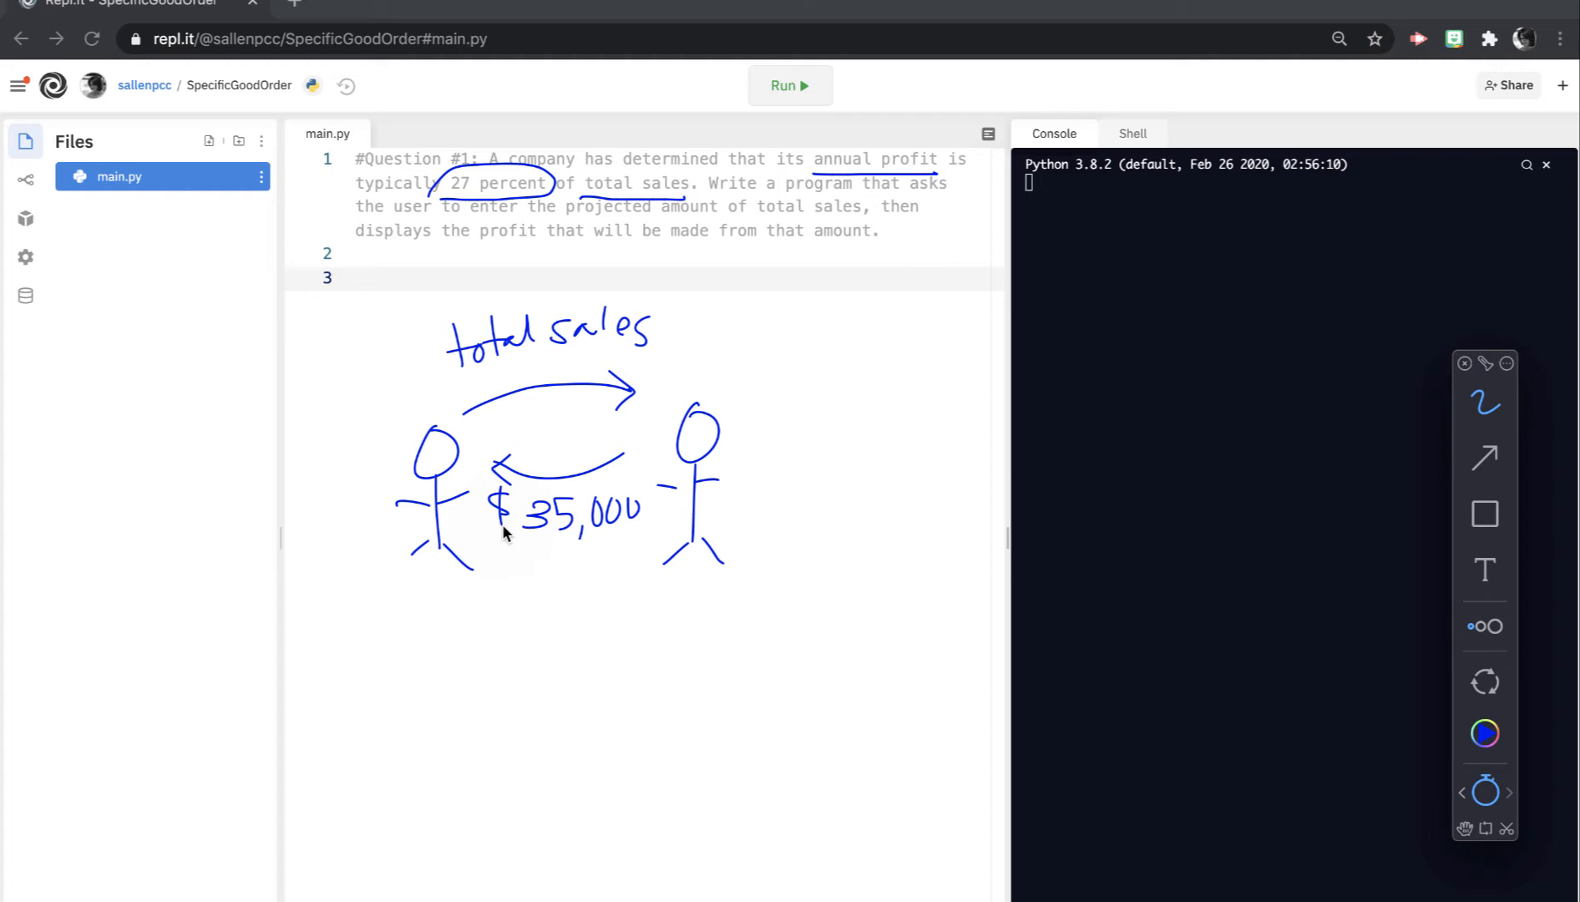
# Step: Write the calculation 35000 x .27 = 9450 beneath the figures and underline it
pyautogui.moveTo(318, 615); pyautogui.dragTo(368, 655)
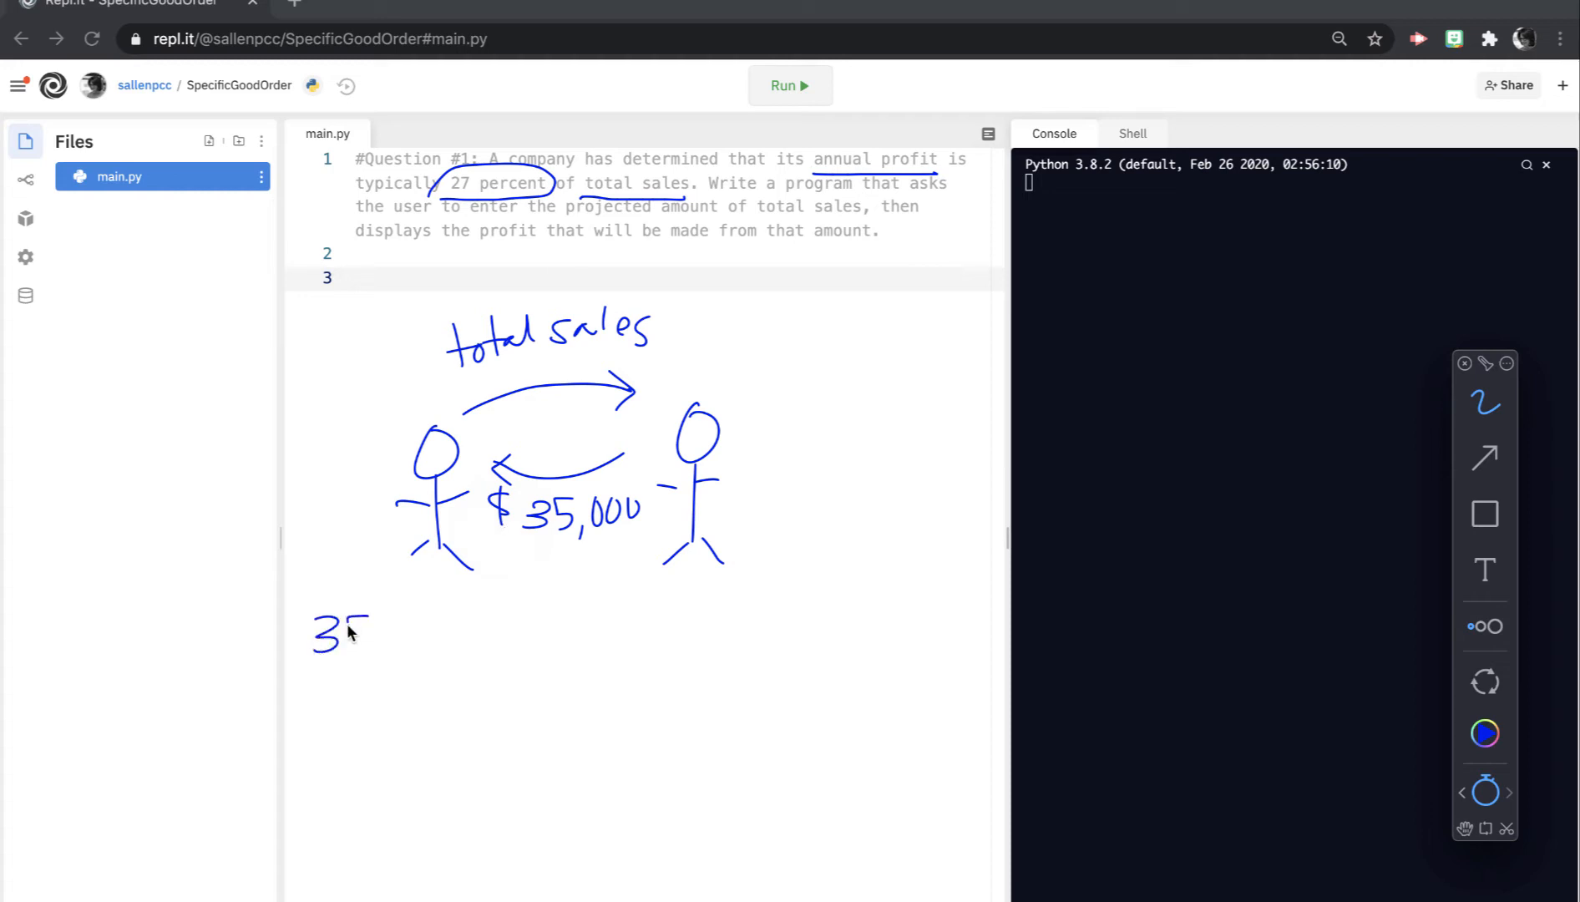
pyautogui.moveTo(362, 630); pyautogui.dragTo(438, 630)
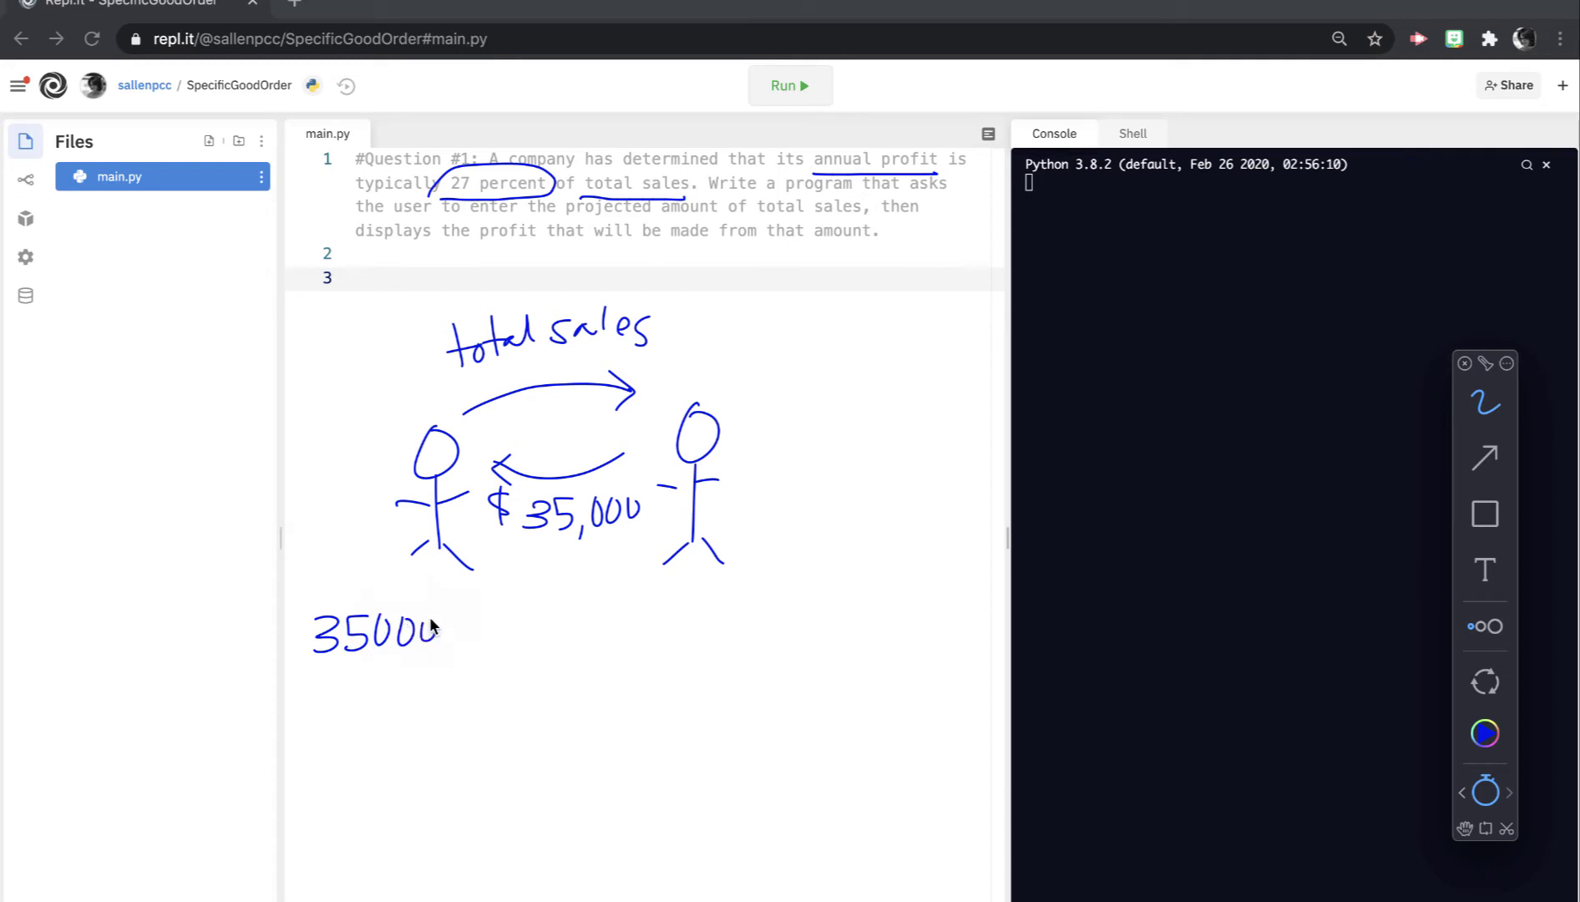
pyautogui.moveTo(459, 625); pyautogui.dragTo(495, 645)
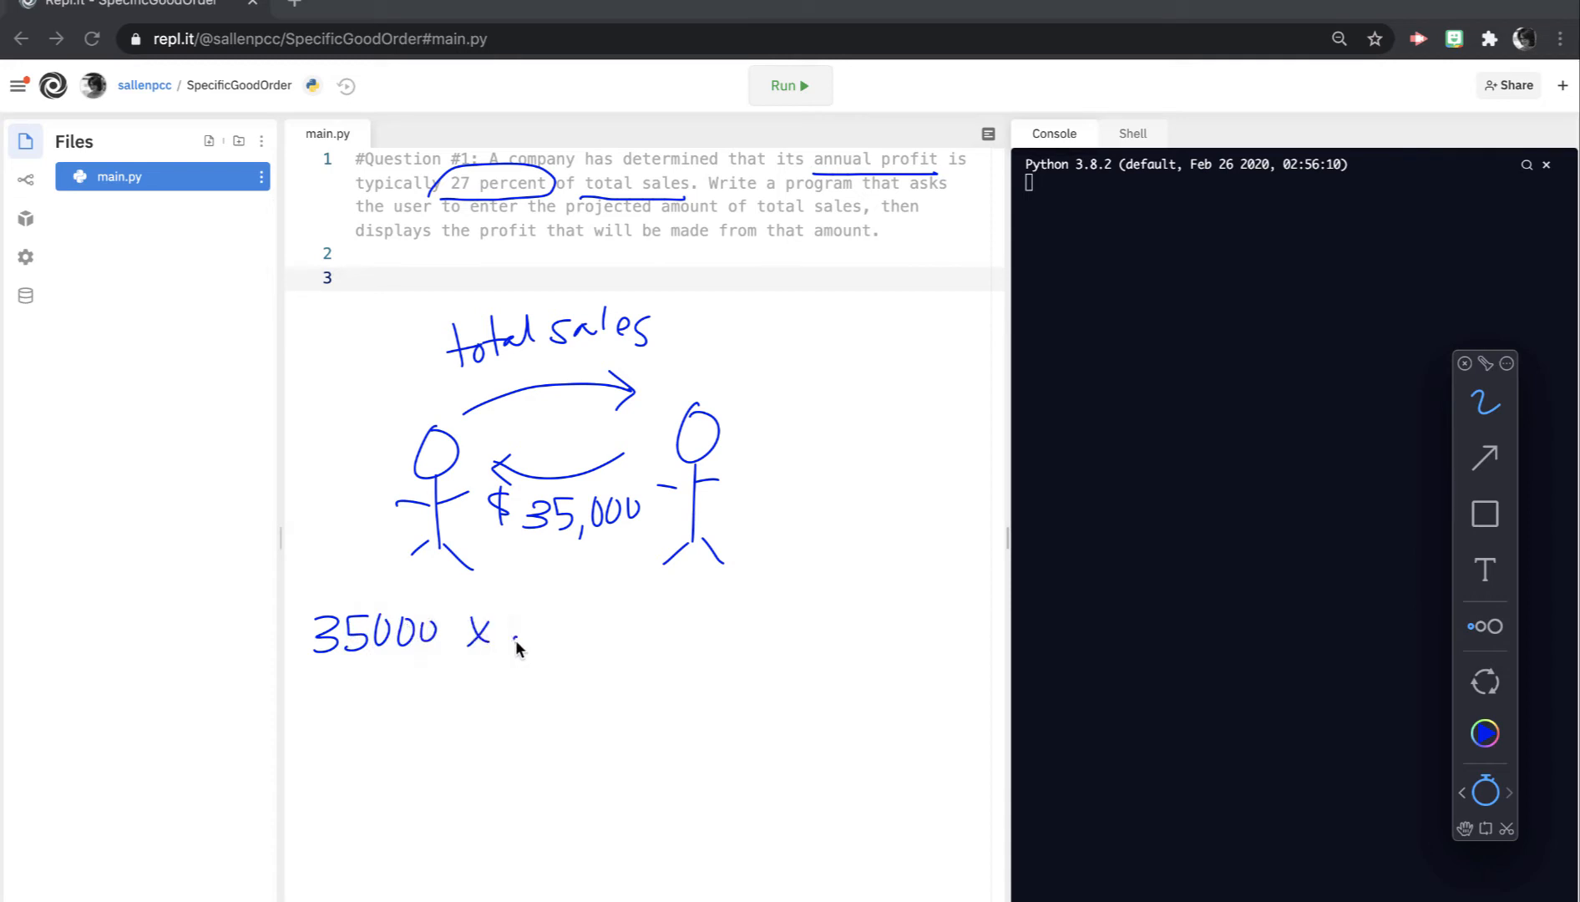
pyautogui.moveTo(514, 630); pyautogui.dragTo(645, 630)
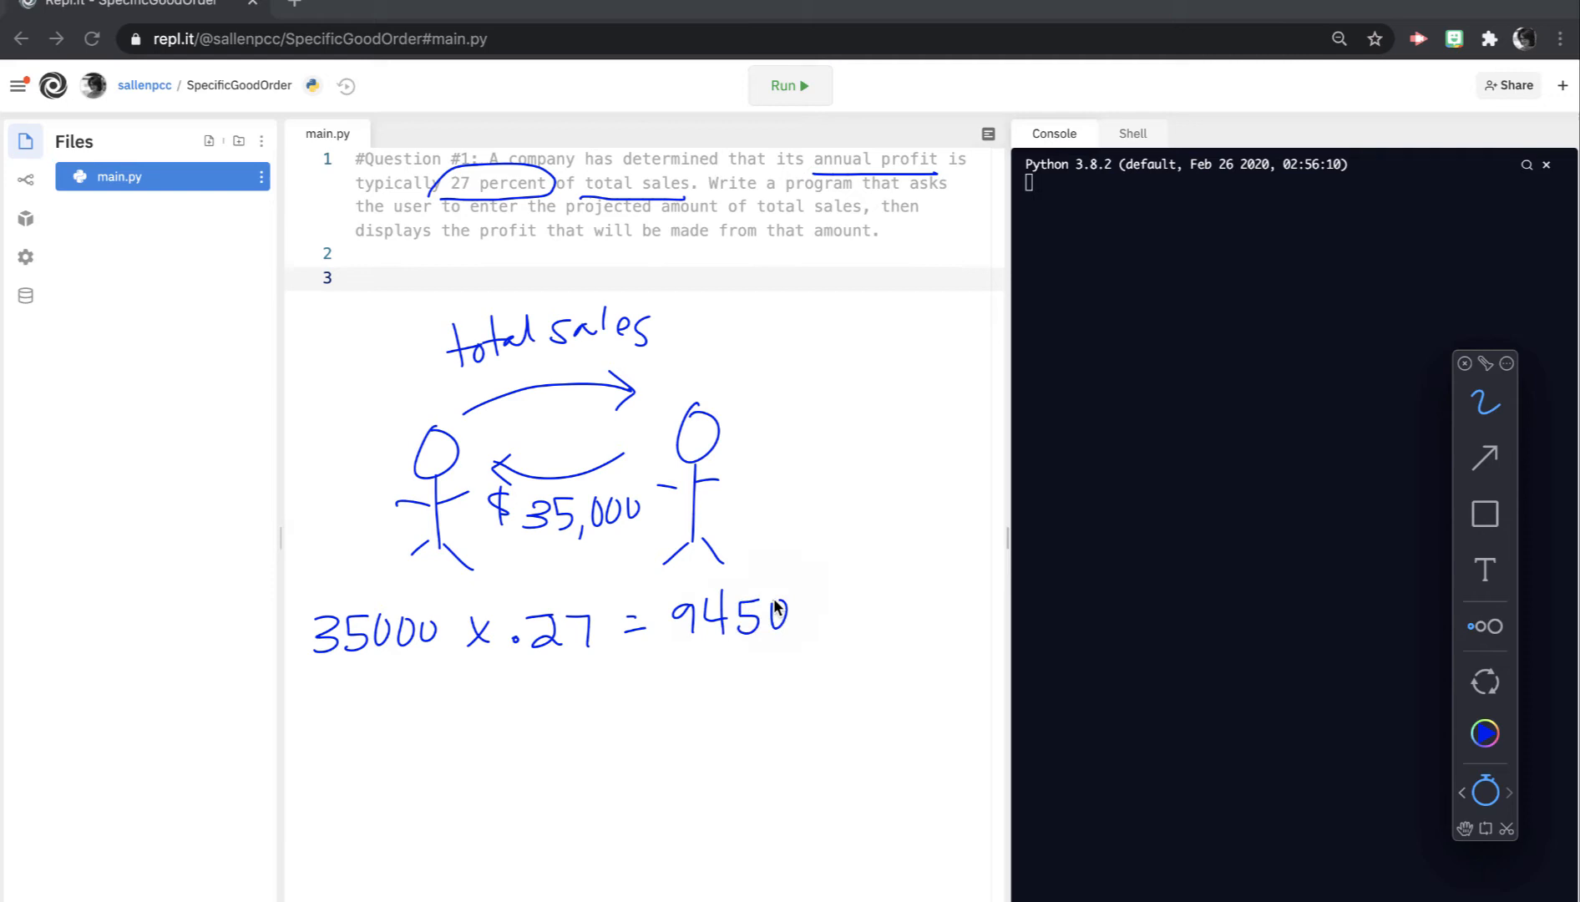
pyautogui.moveTo(685, 653); pyautogui.dragTo(792, 653)
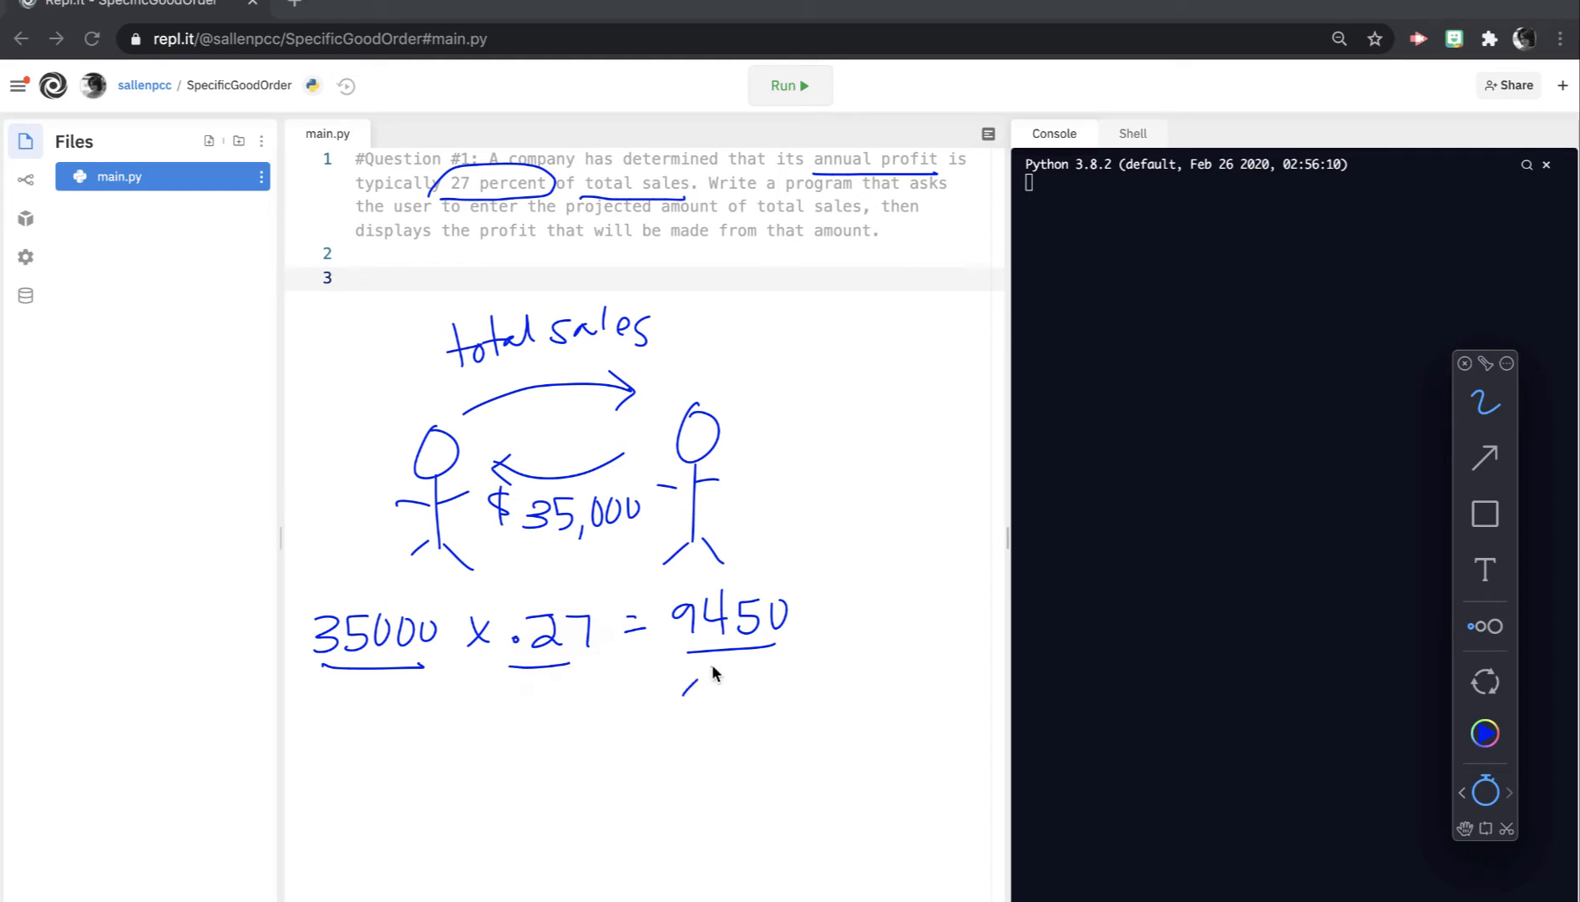
# Step: Underline the 9450 result in the worked calculation
pyautogui.moveTo(680, 695); pyautogui.dragTo(725, 665)
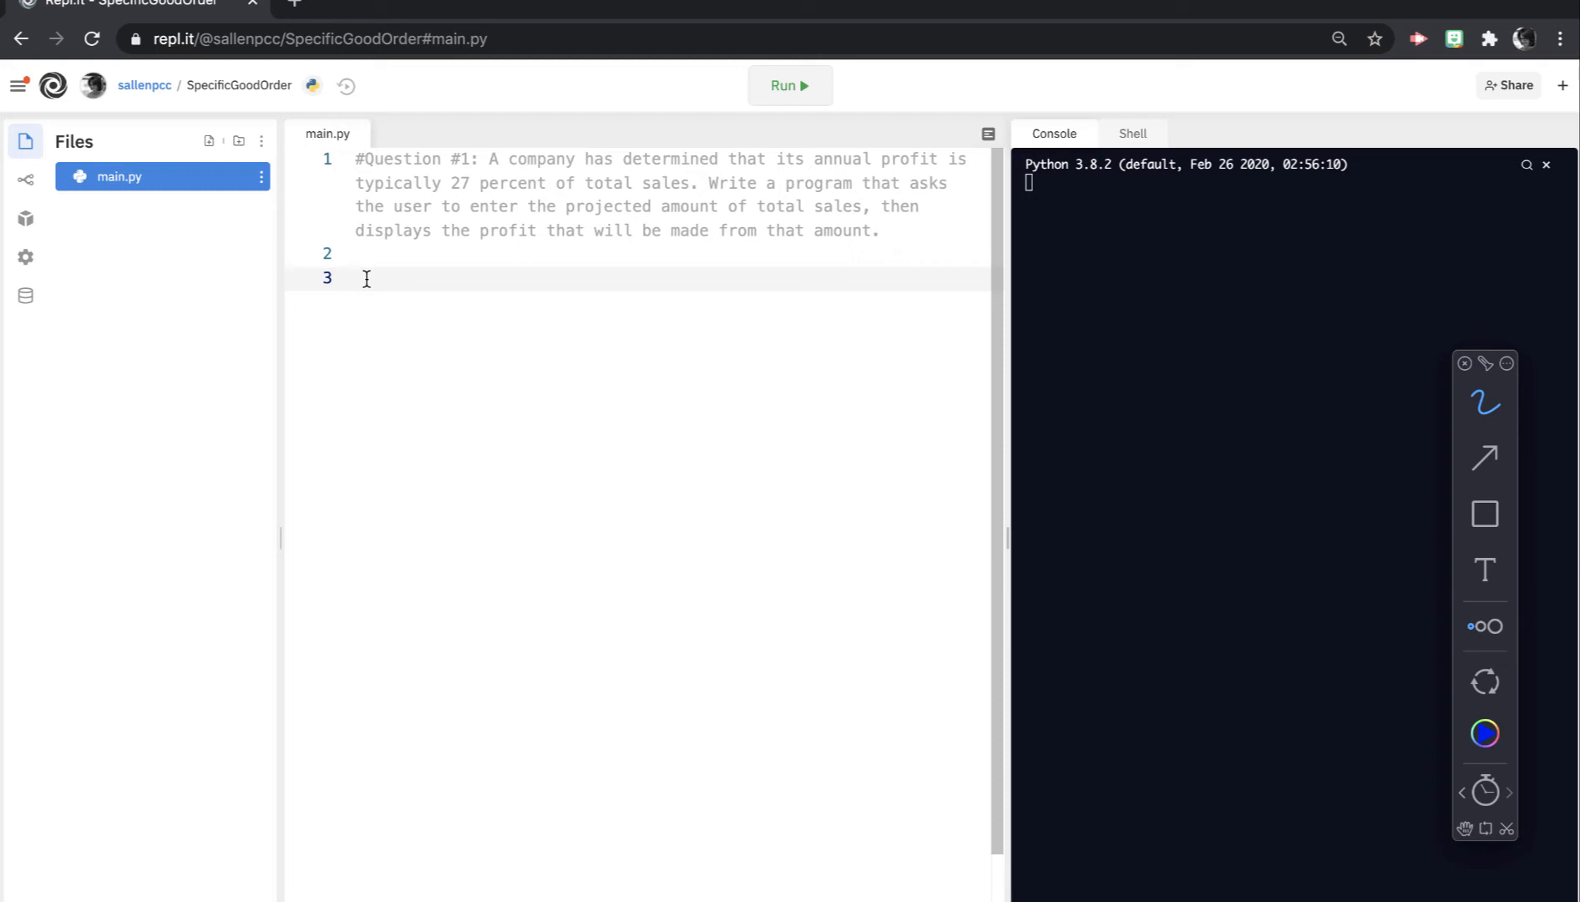
# Step: Write the pseudocode line 'create variable total_sales' on line 3
pyautogui.write('create')
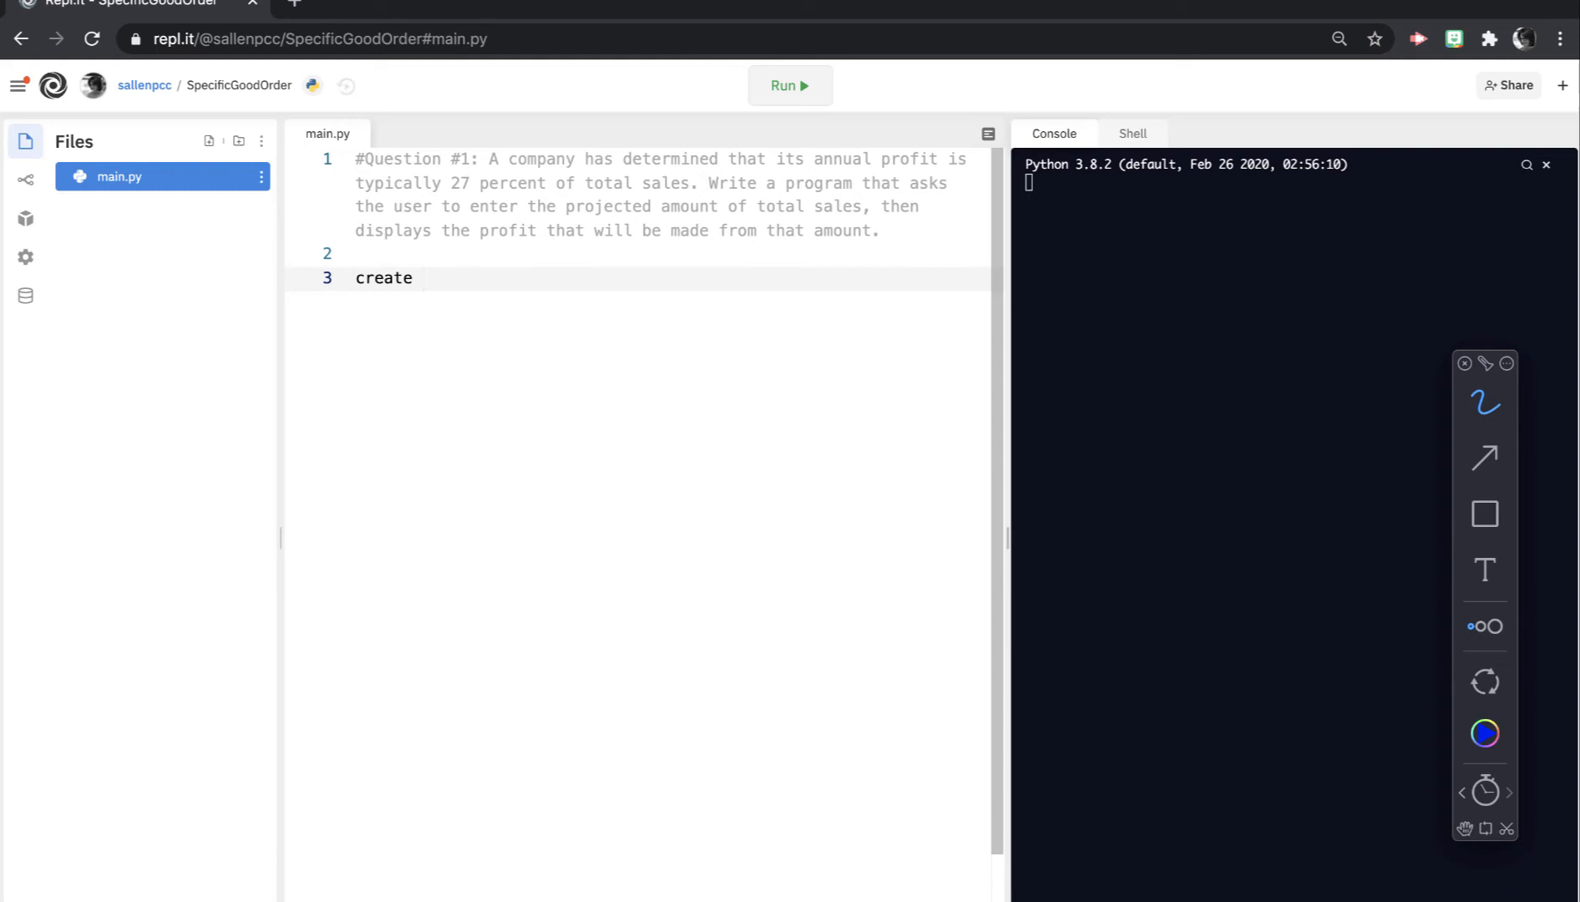
pyautogui.write('varaiab')
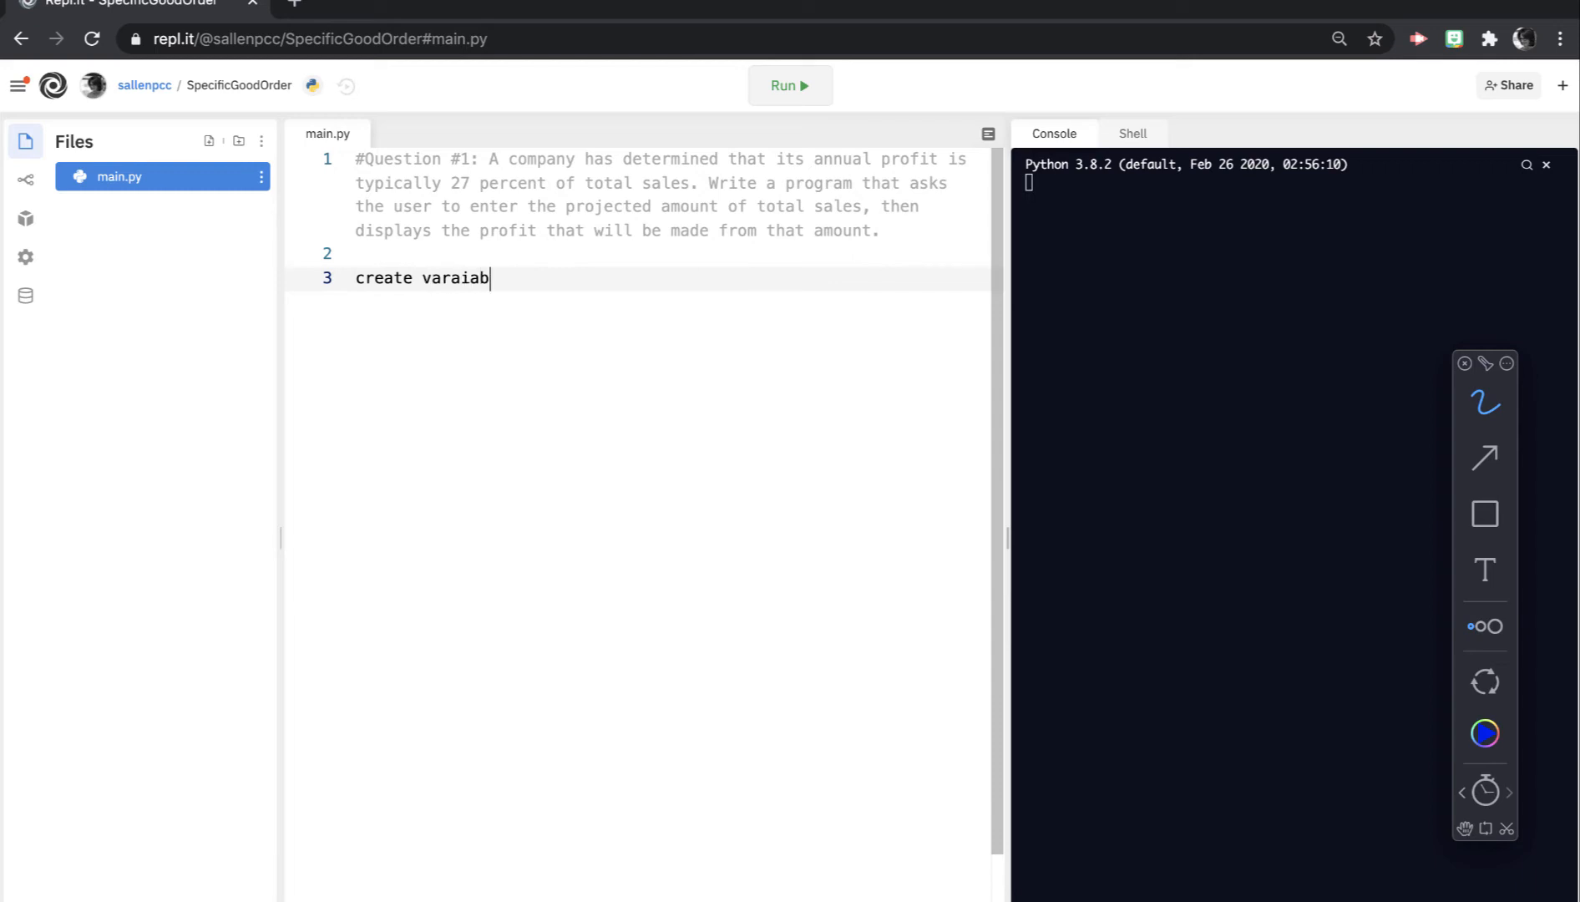
pyautogui.write('variable')
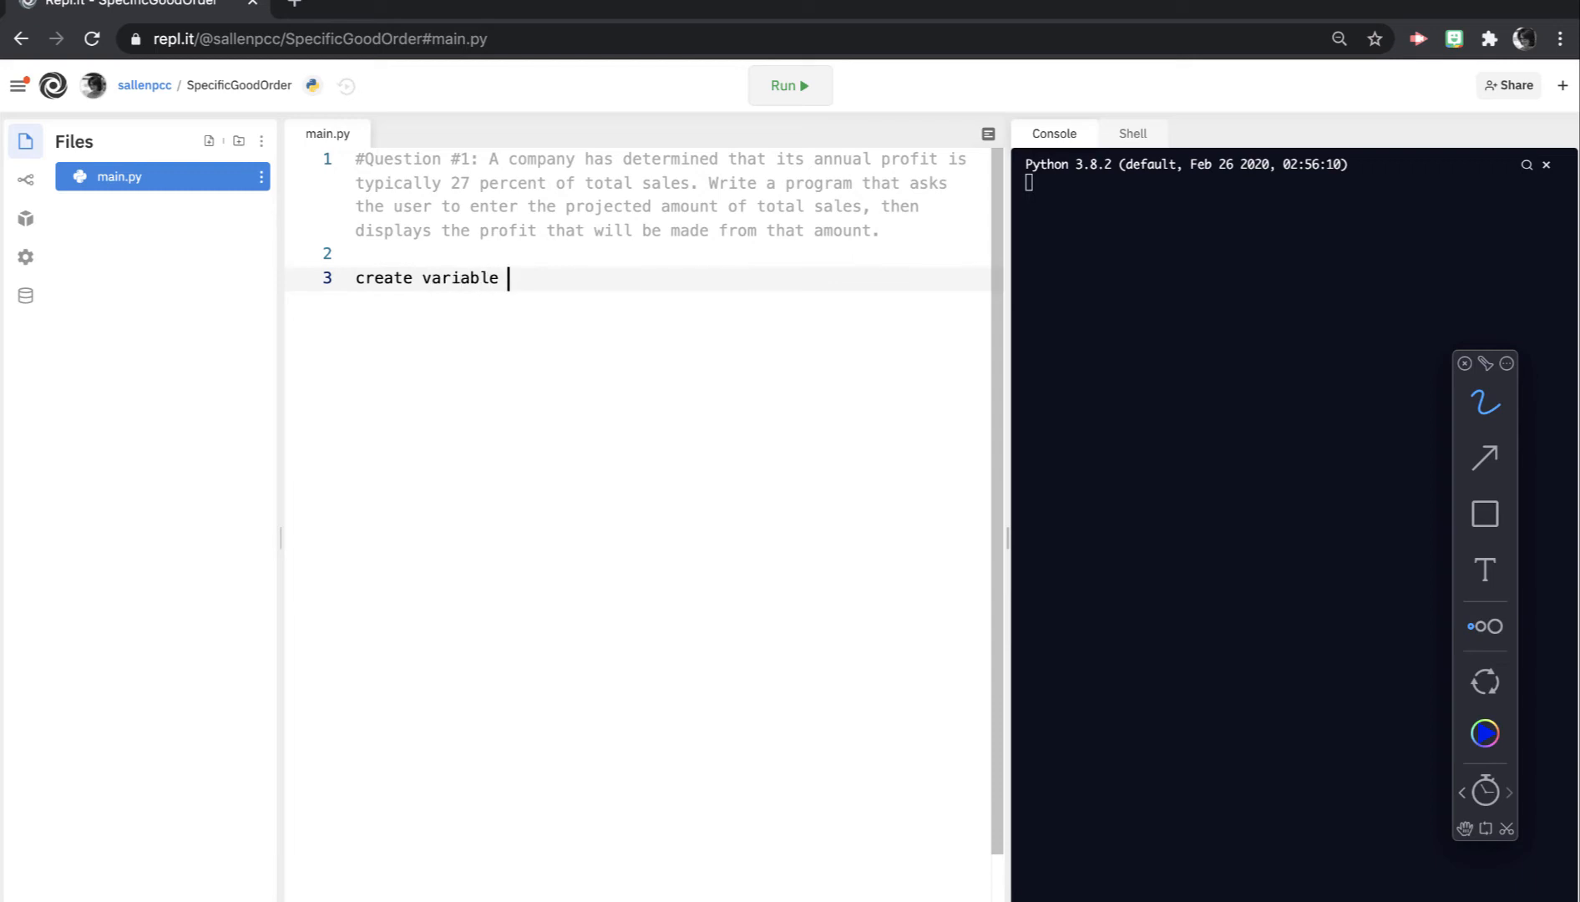
pyautogui.write('tota')
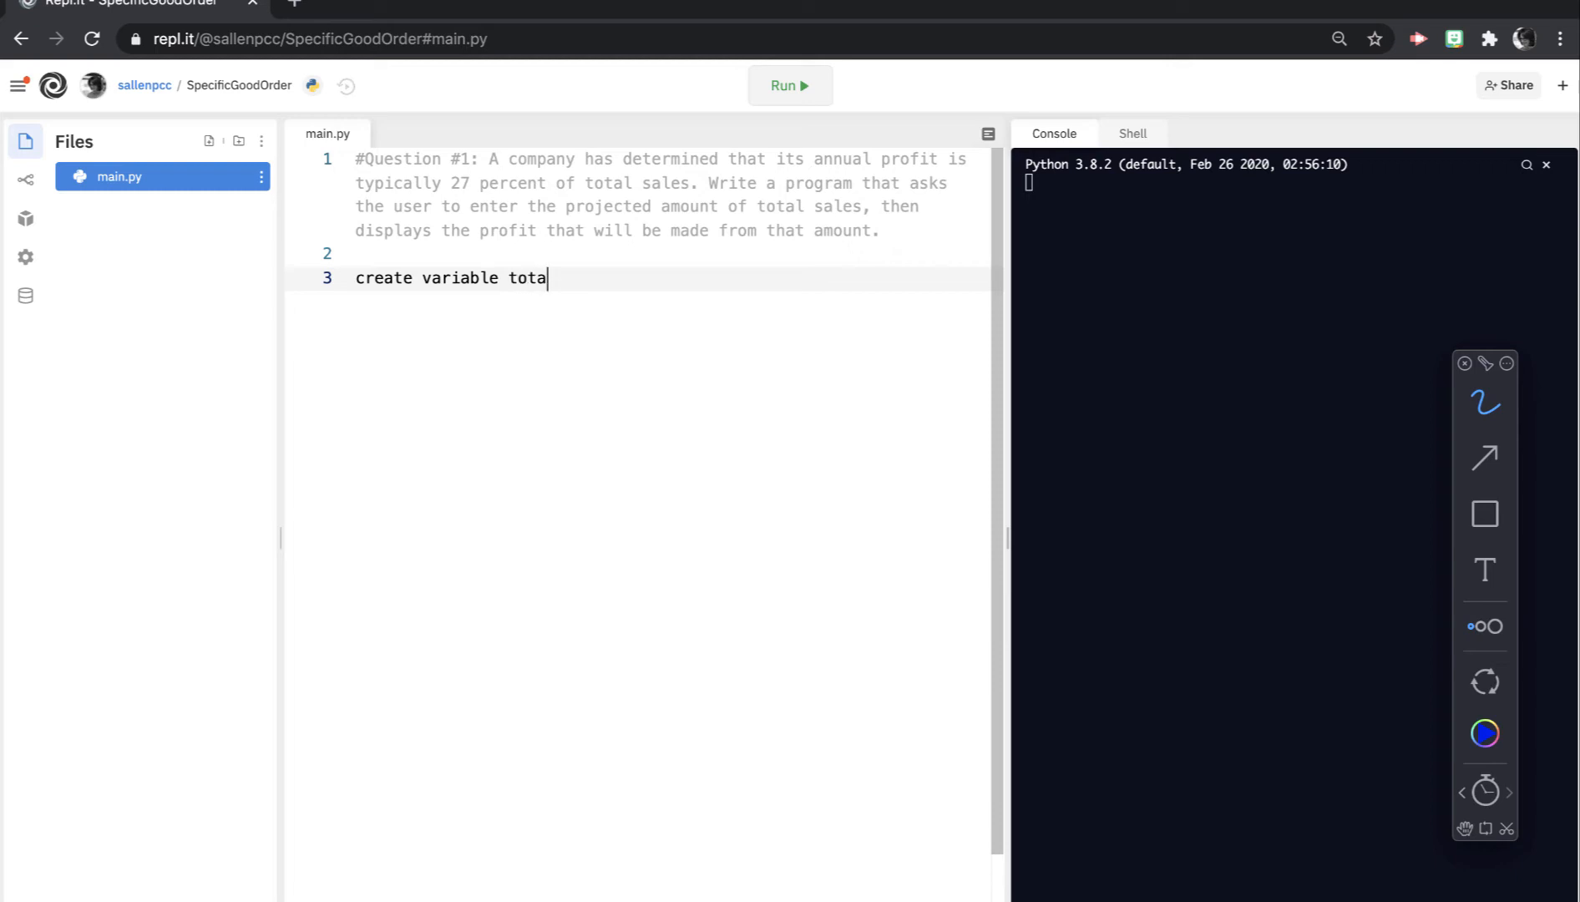
pyautogui.write('l_sale')
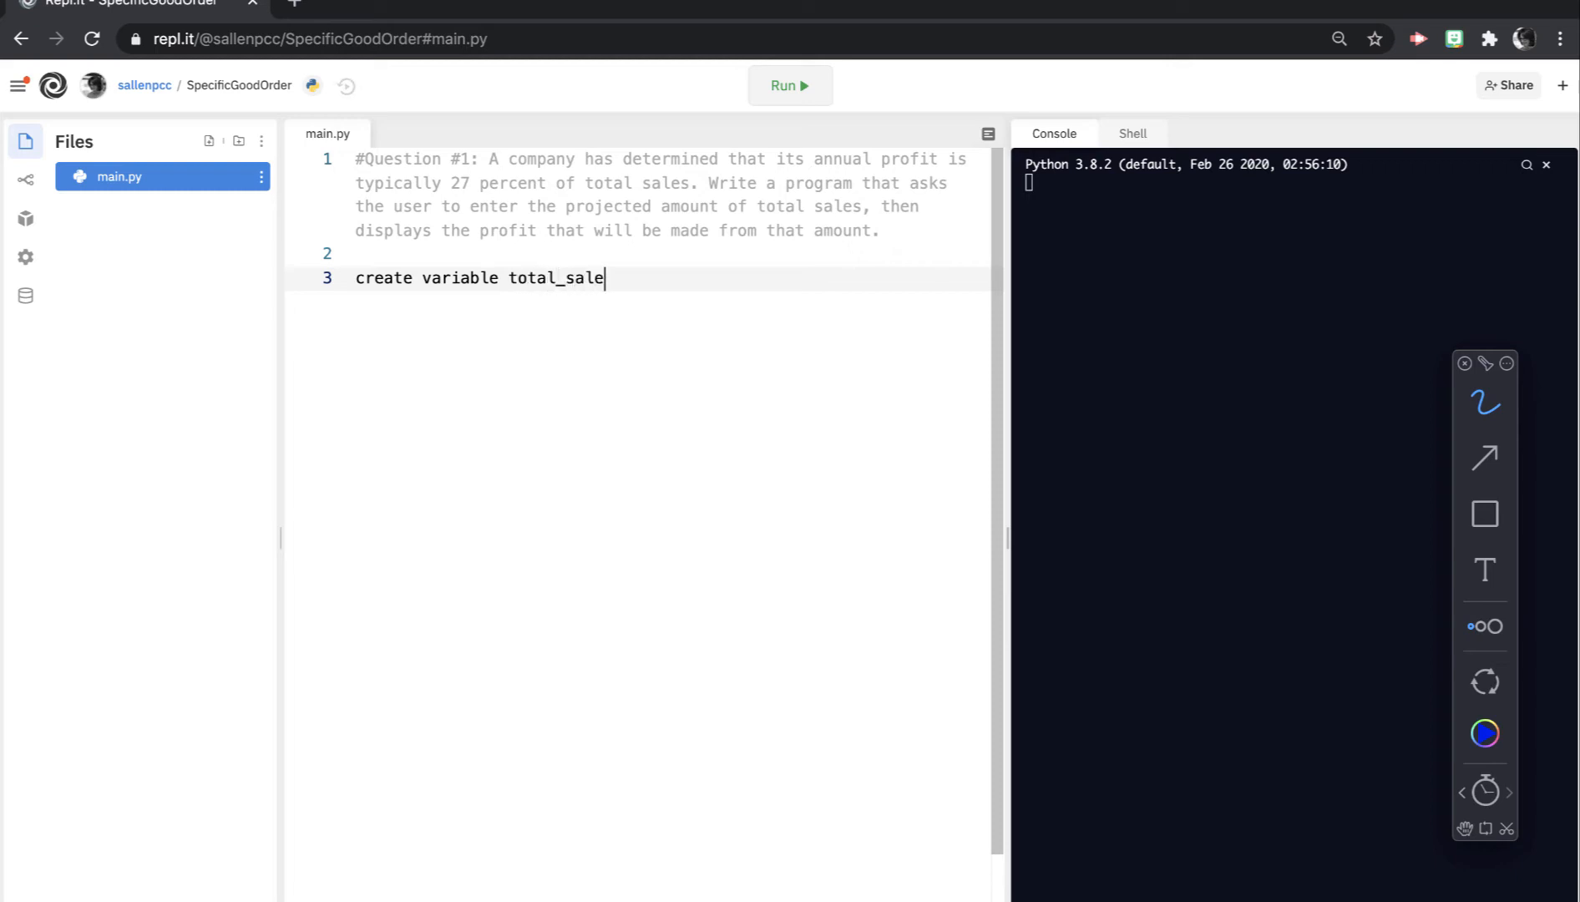
pyautogui.press('Enter')
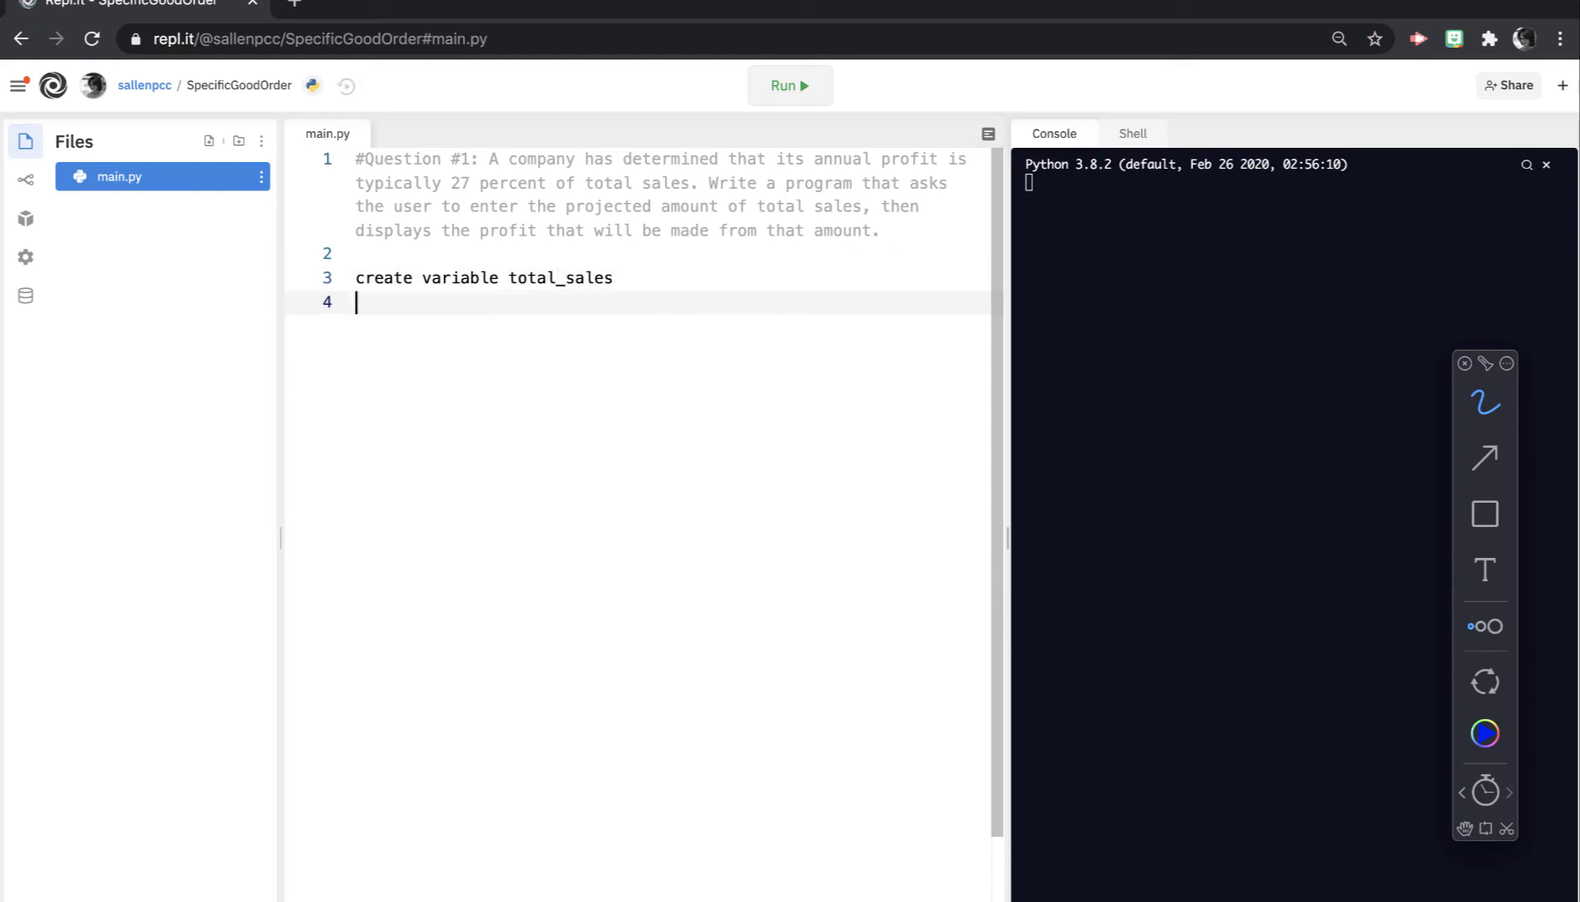
# Step: Add the pseudocode line 'create variable profit' and a blank line below it
pyautogui.write('create va')
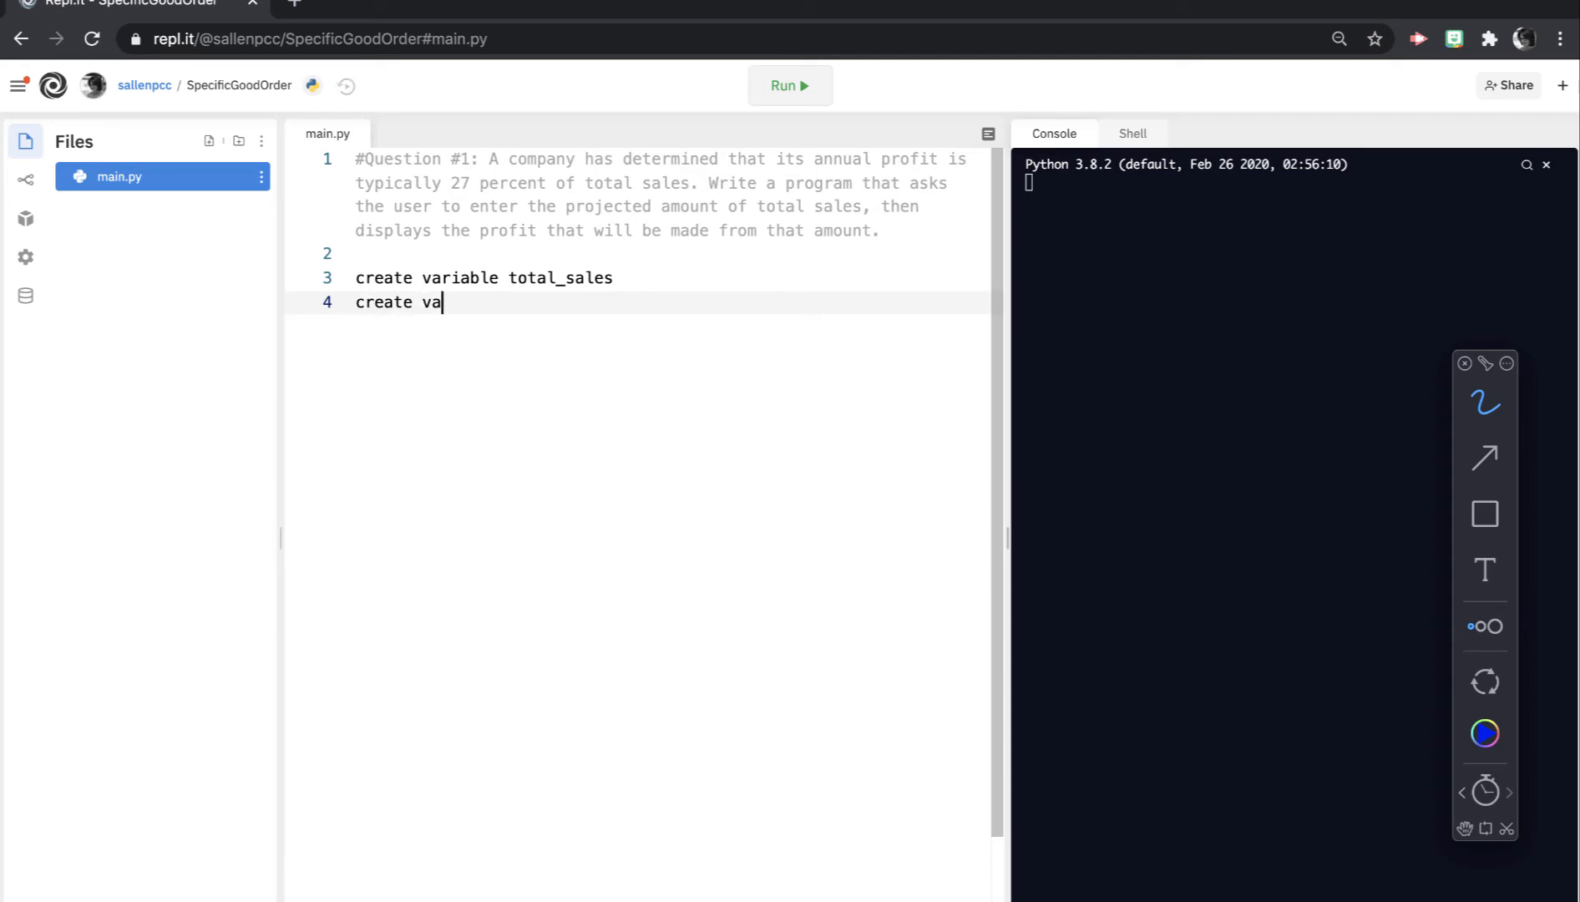
pyautogui.write('riable')
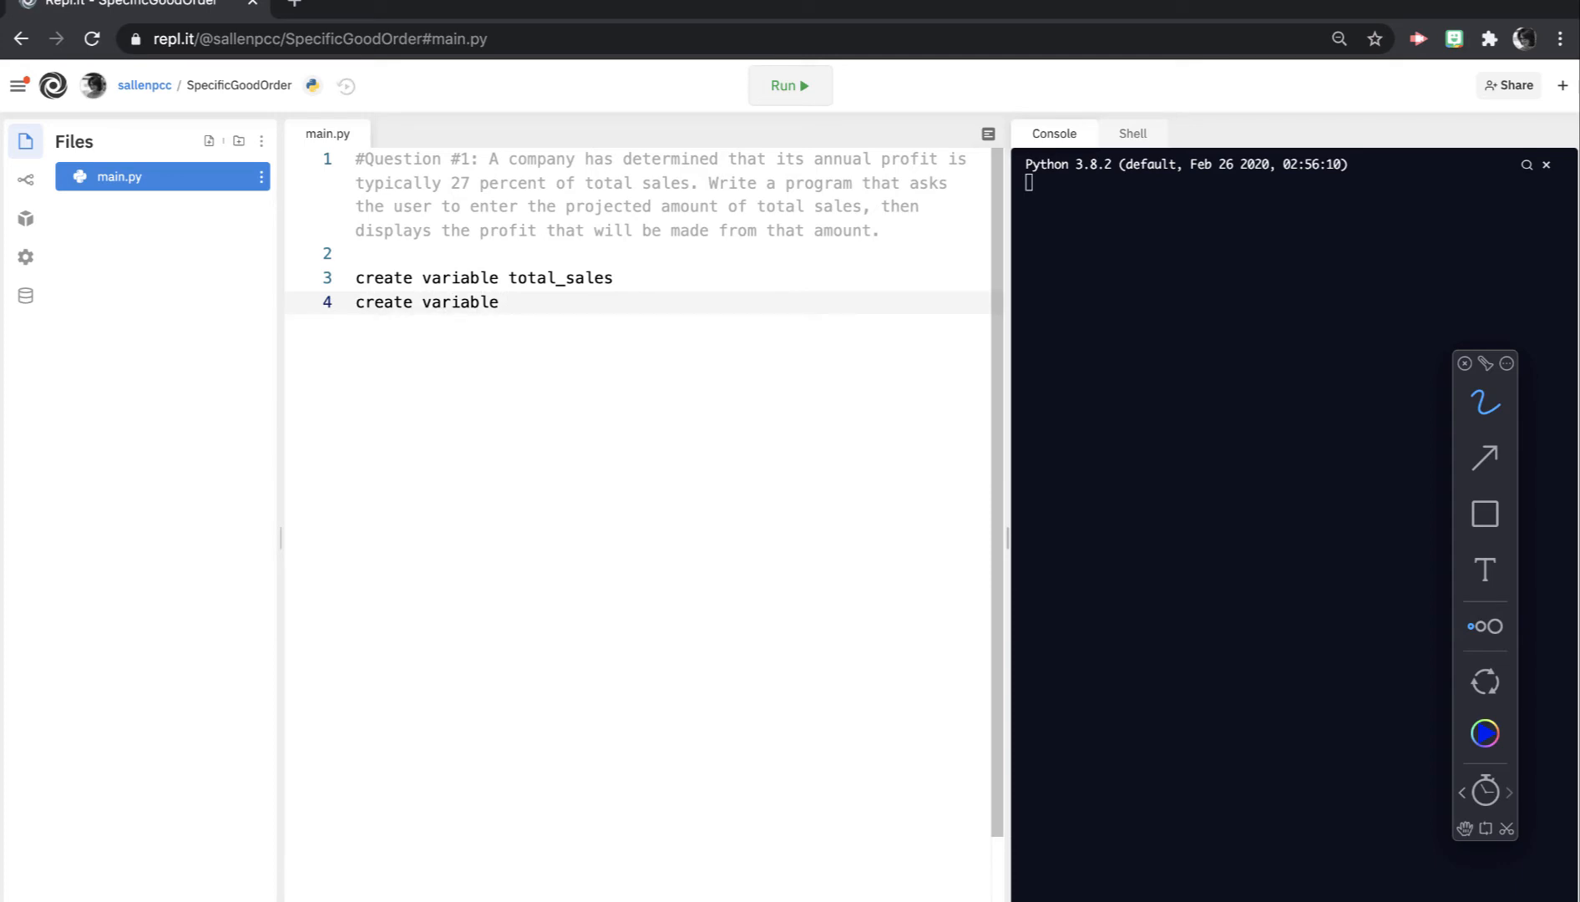
pyautogui.write('profit')
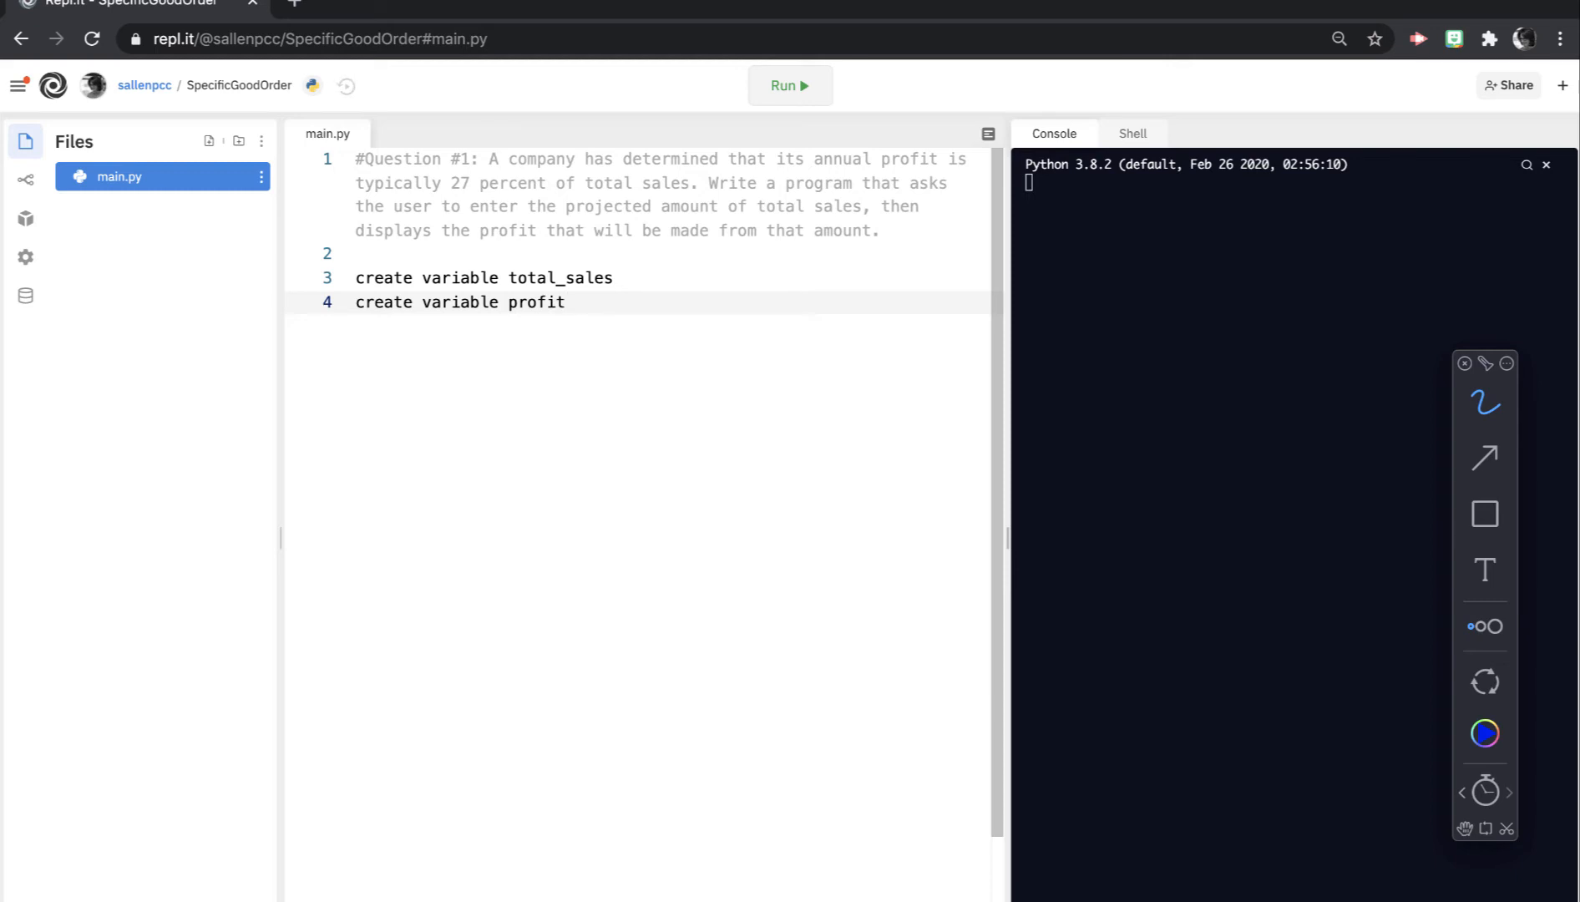
pyautogui.press('Enter')
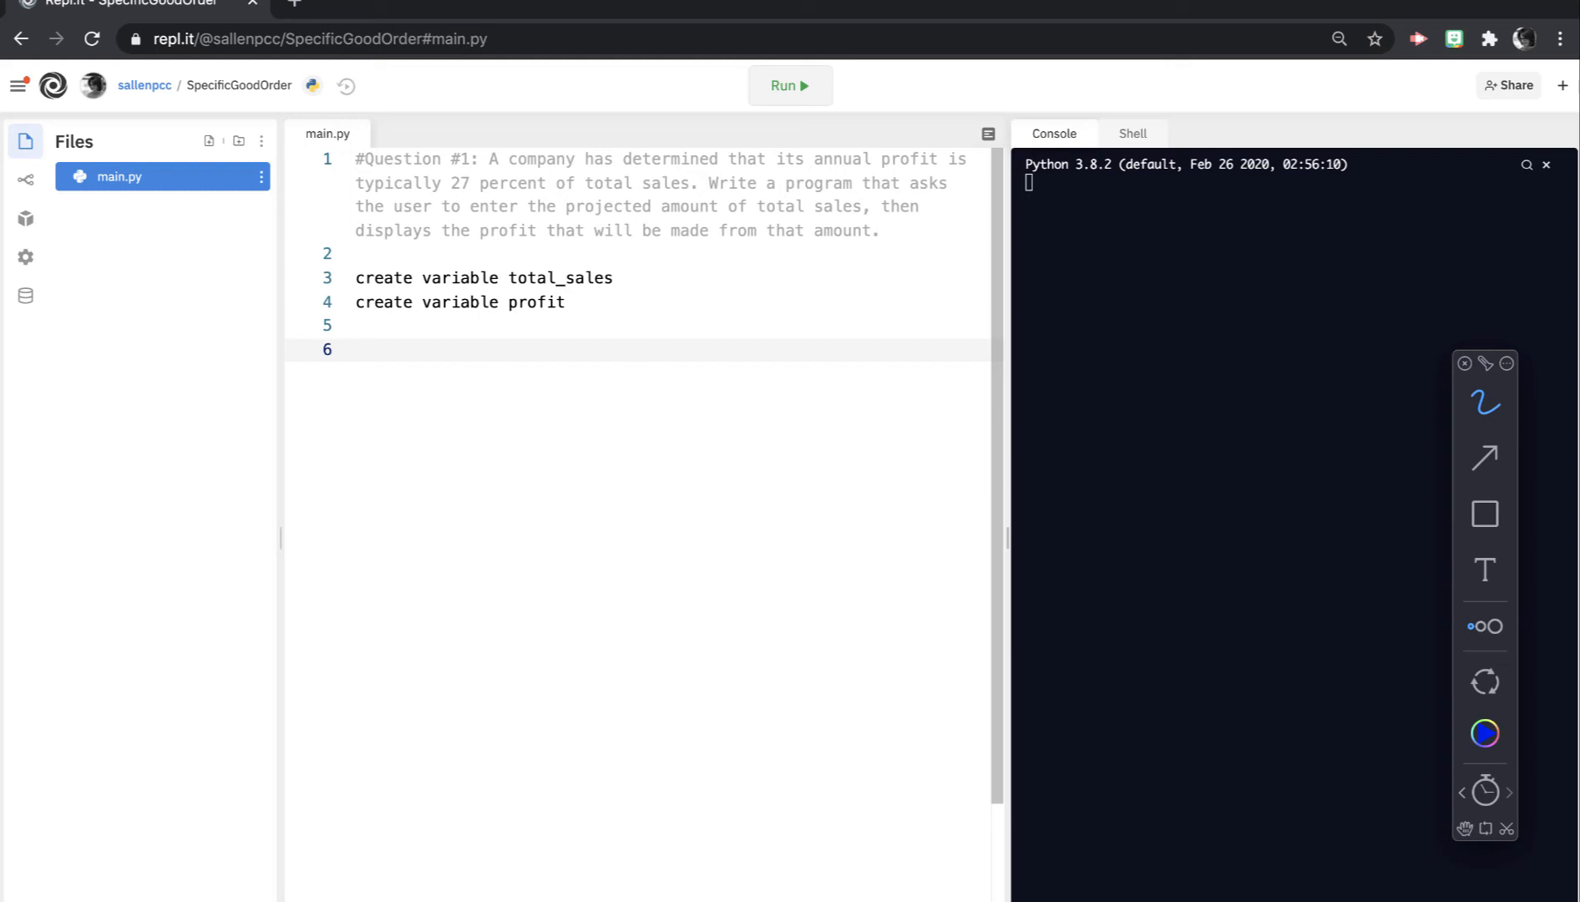
# Step: Write the pseudocode lines 'prompt for total_sales' and 'input amount into total_sales'
pyautogui.write('prompt for')
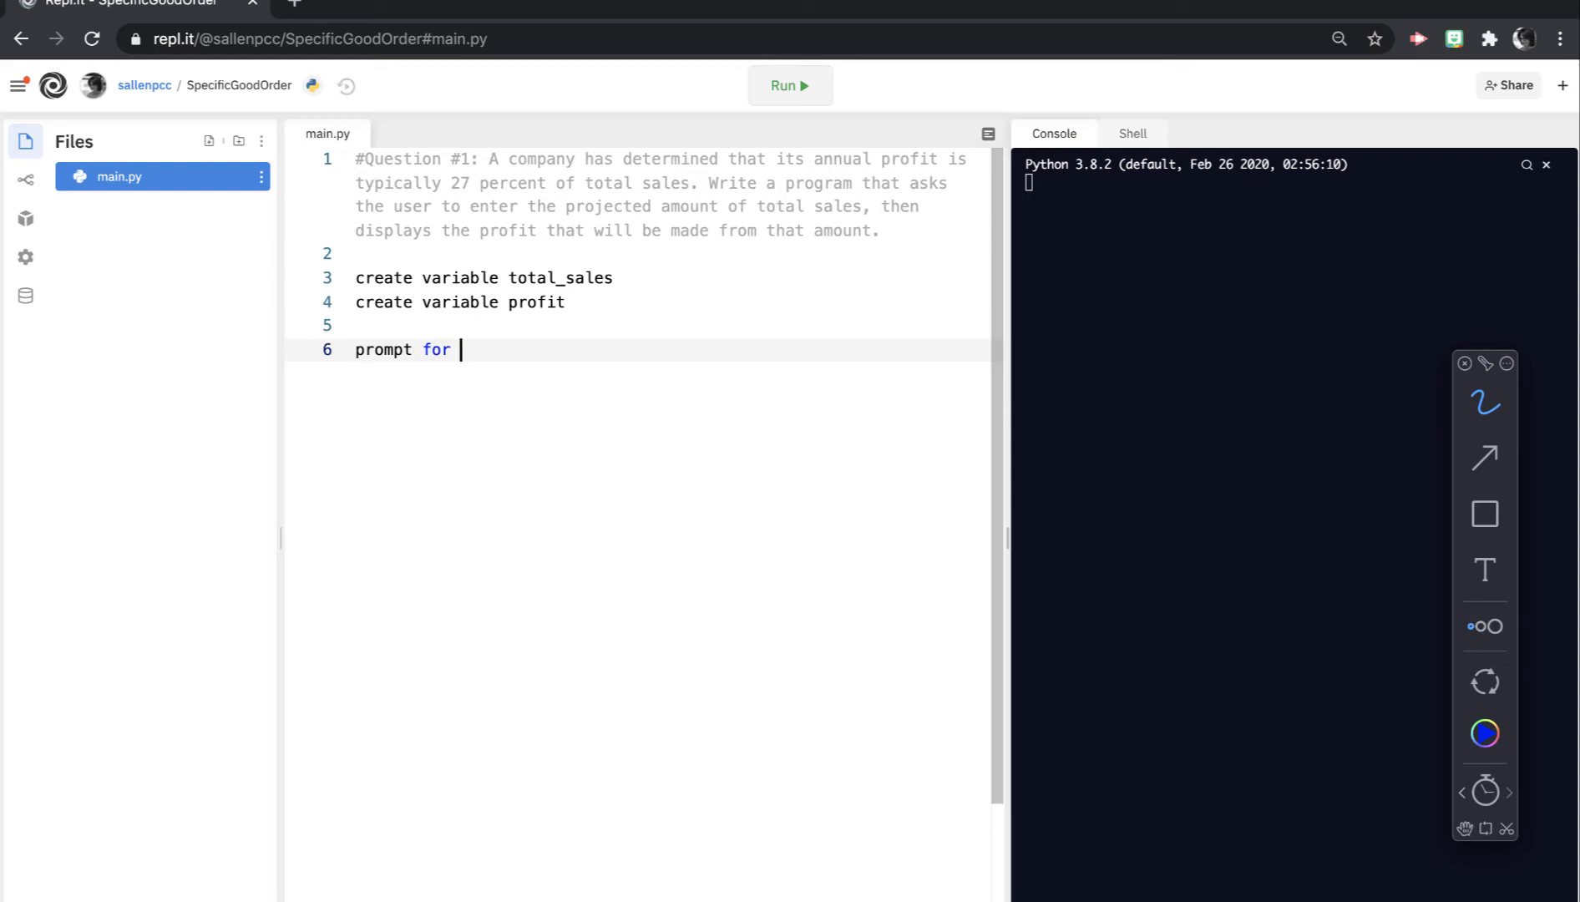
pyautogui.write('total_s')
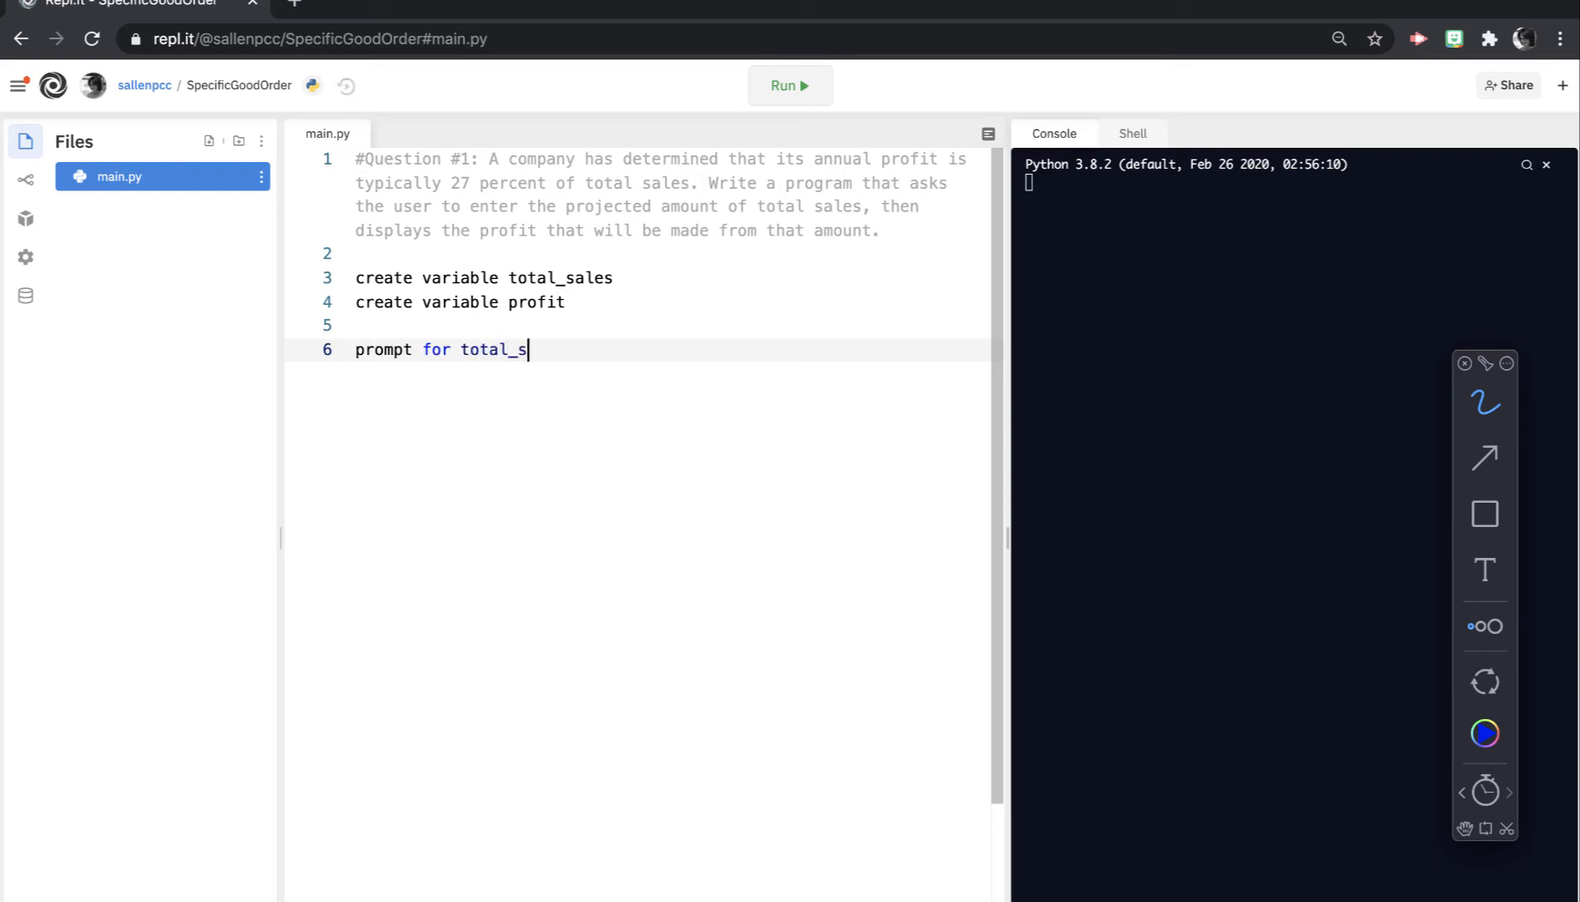
pyautogui.write('ales')
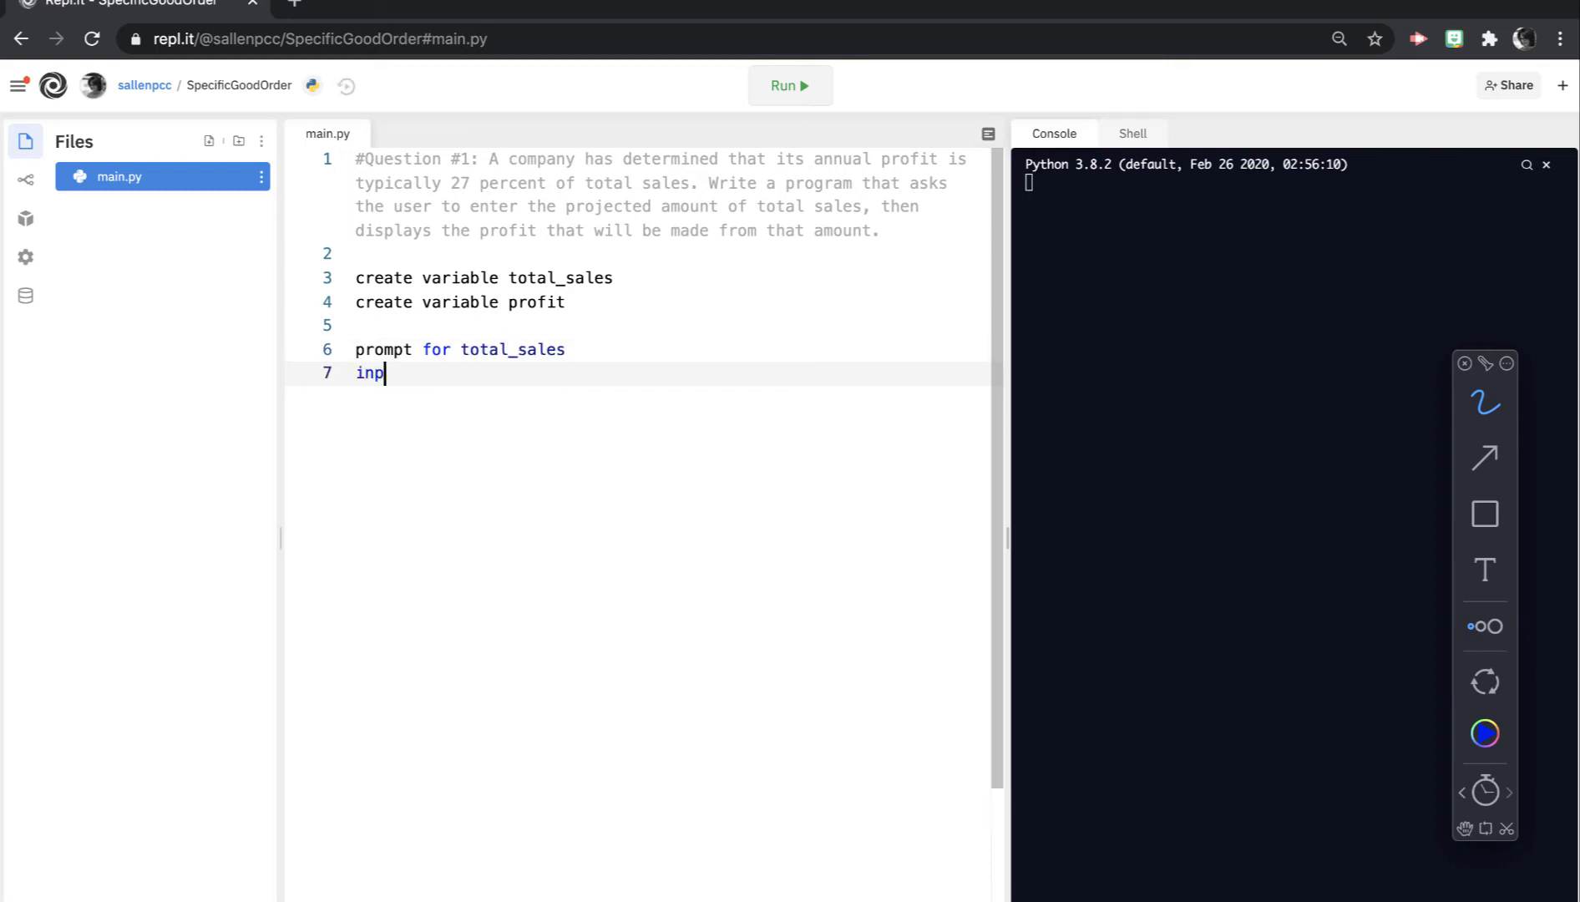
pyautogui.write('ut')
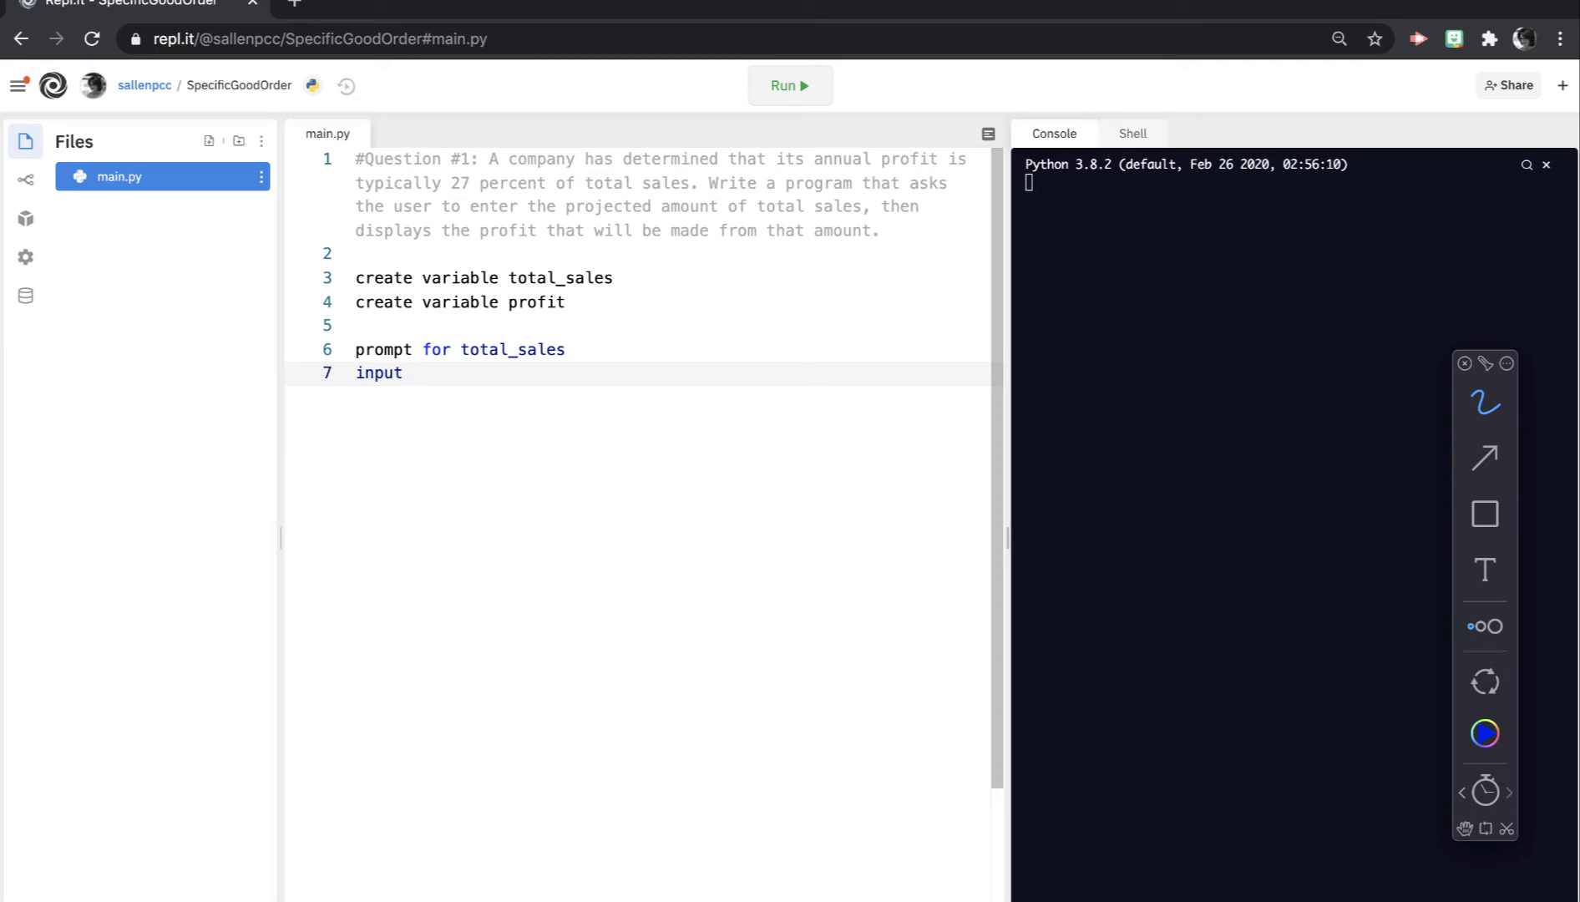
pyautogui.write('amount into total_sal')
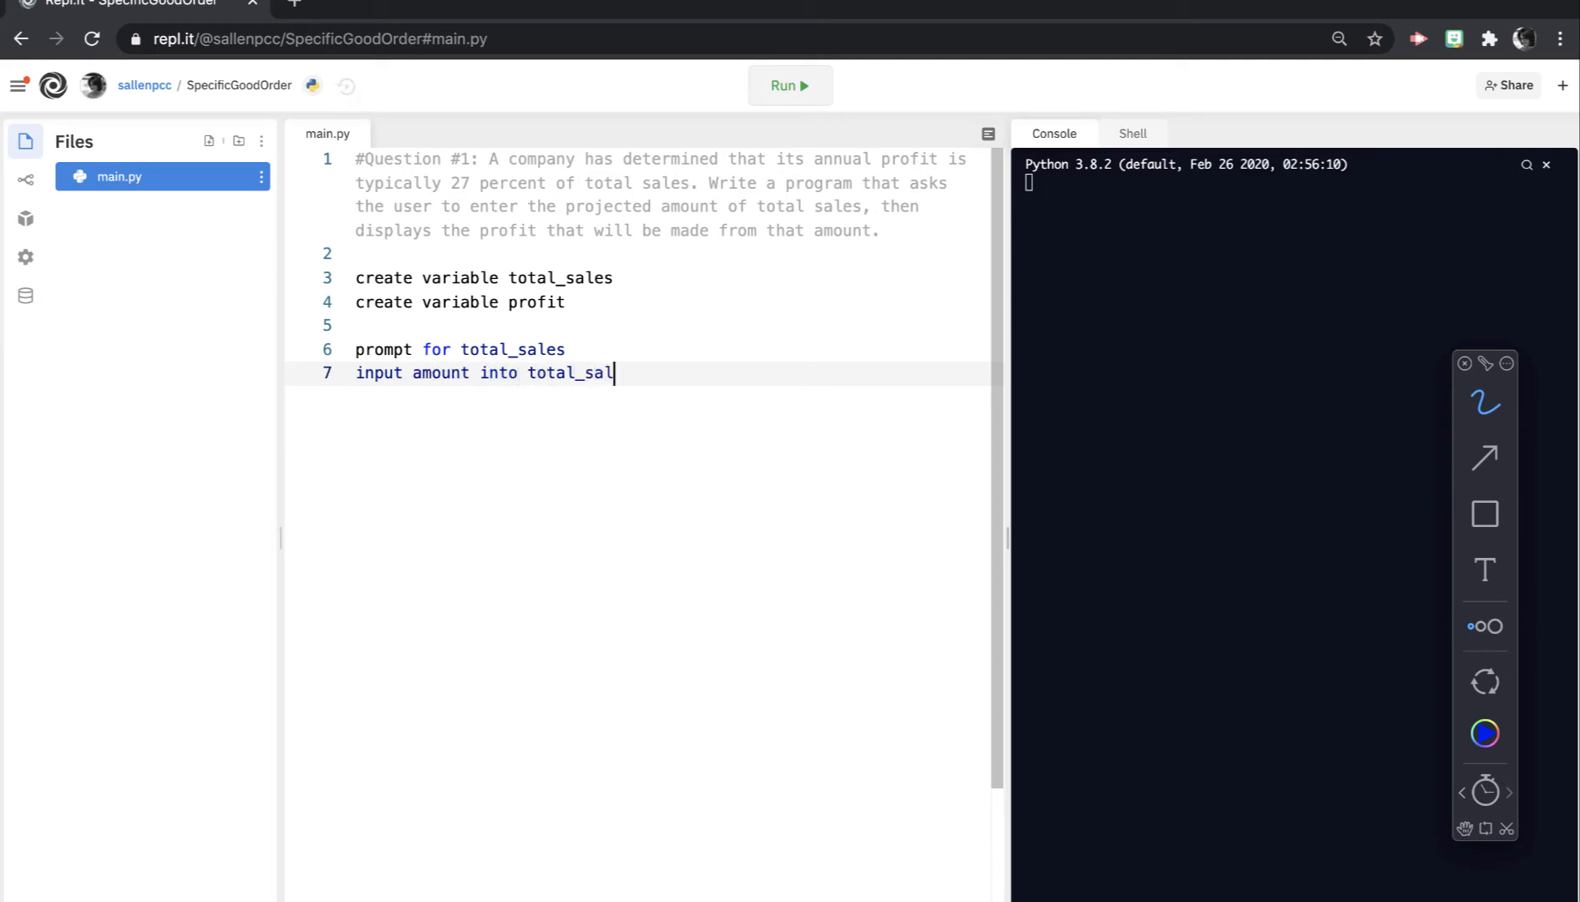
pyautogui.write('es')
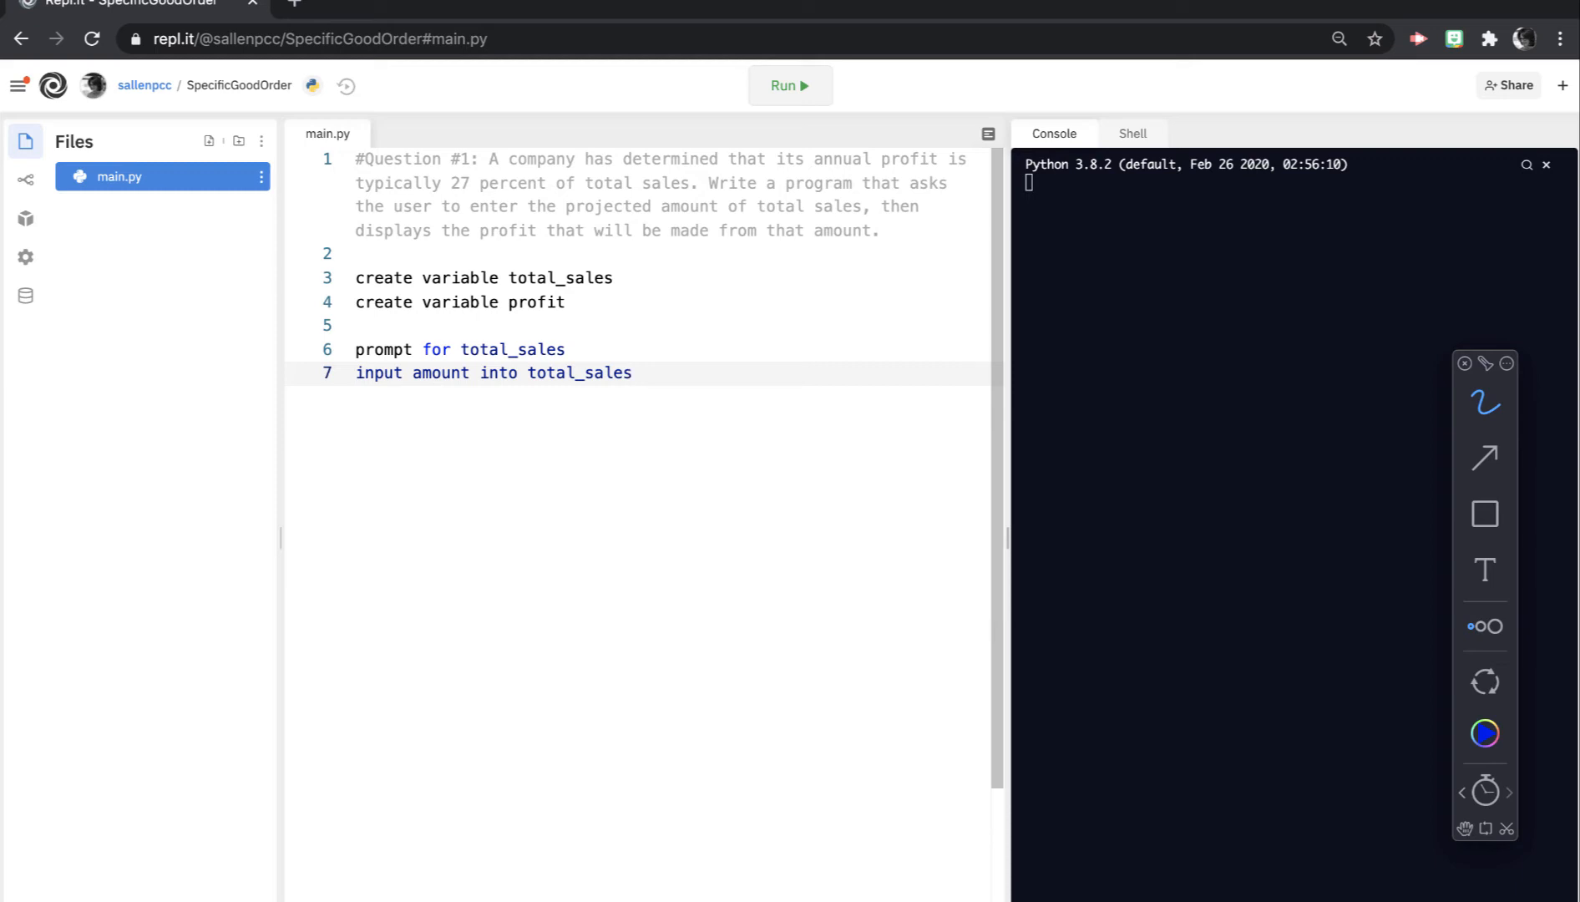
# Step: Add the pseudocode line 'calculate profit = total_sales * .27' after a blank line
pyautogui.press('Enter')
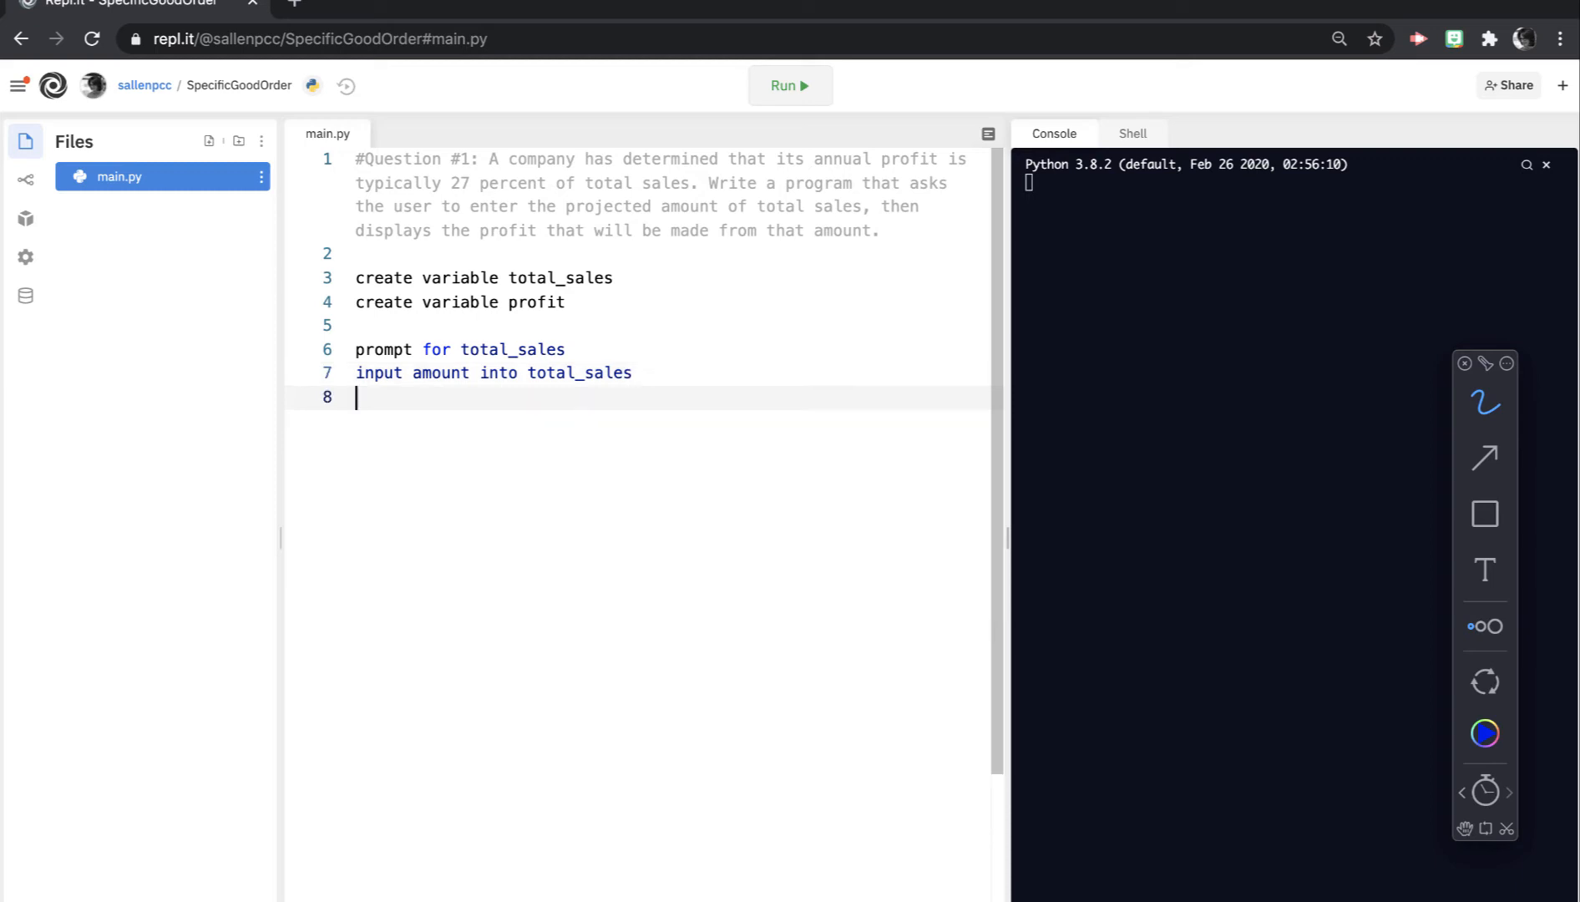
pyautogui.press('Enter')
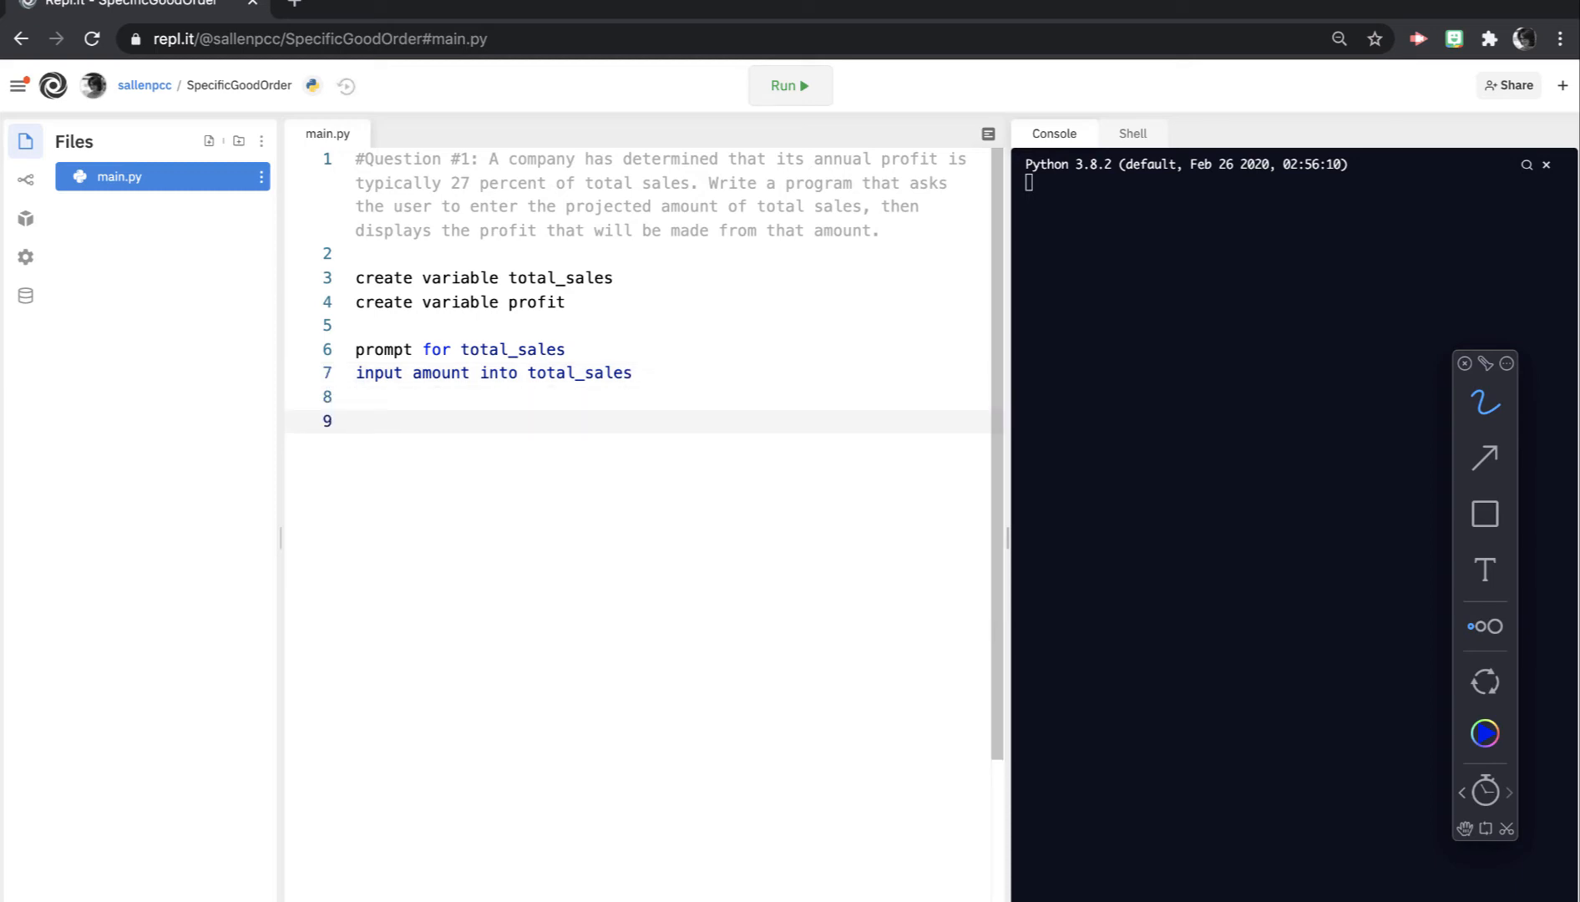
pyautogui.write('calculate')
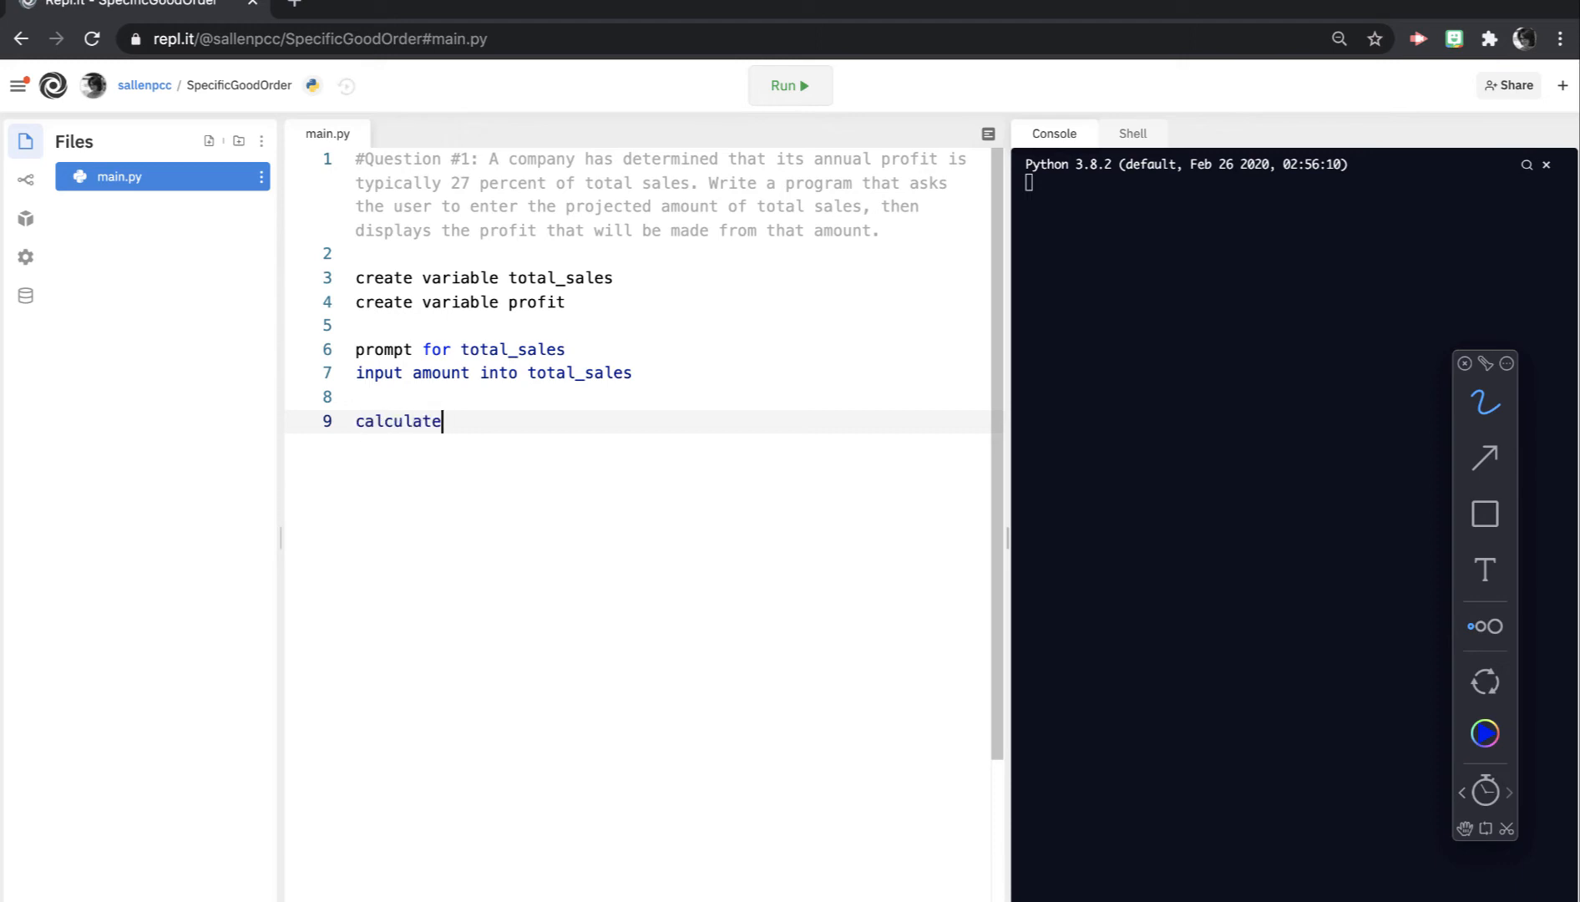
pyautogui.write('profit')
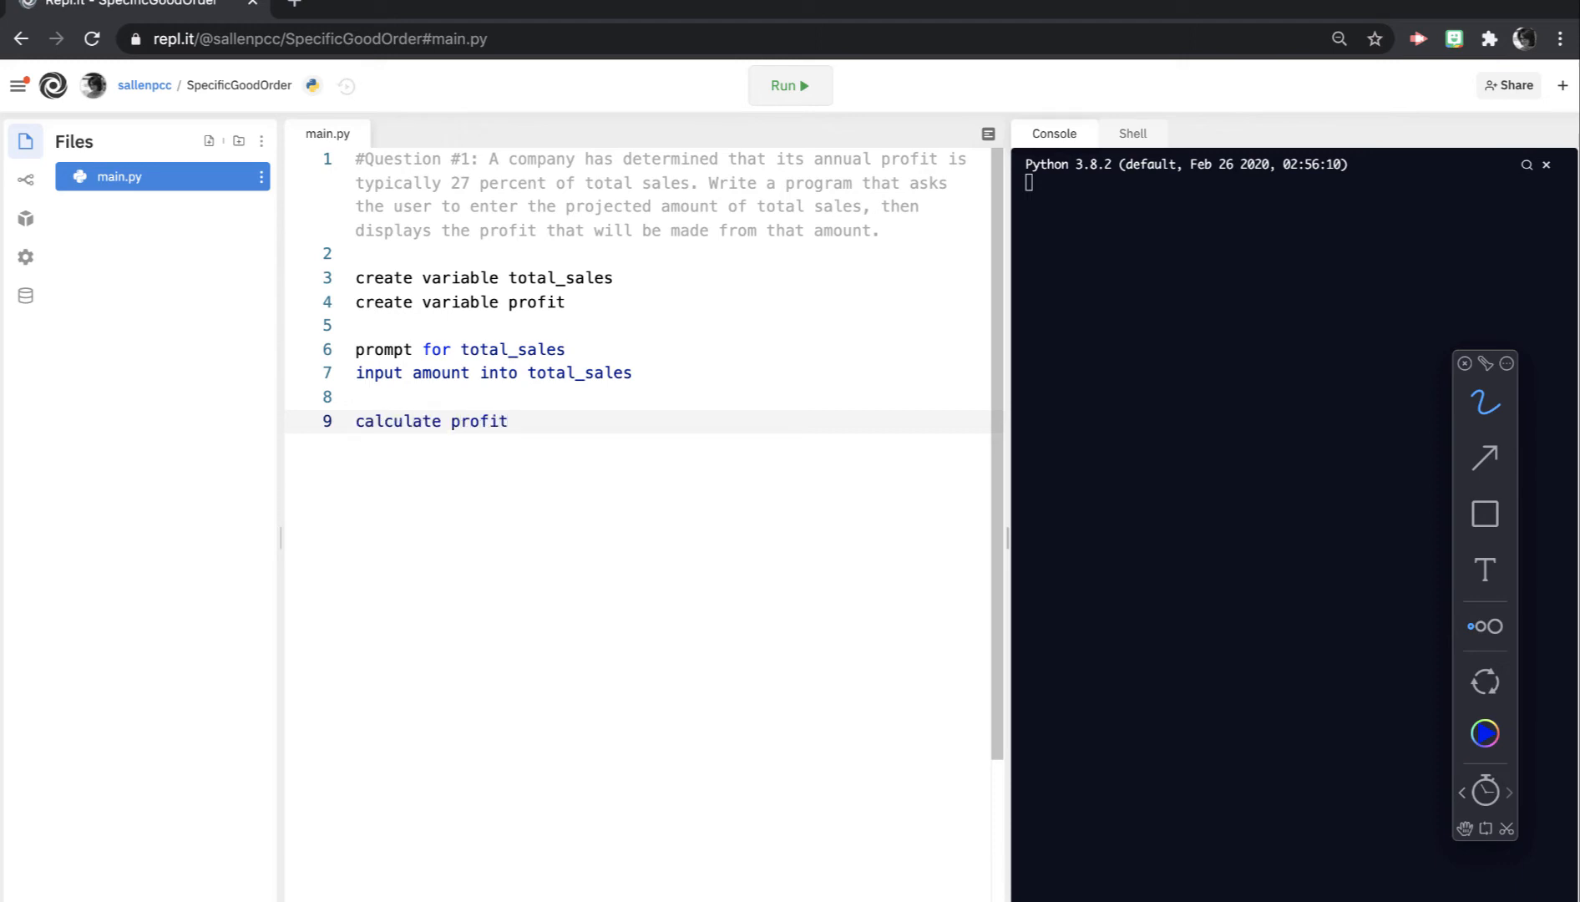
pyautogui.write('=')
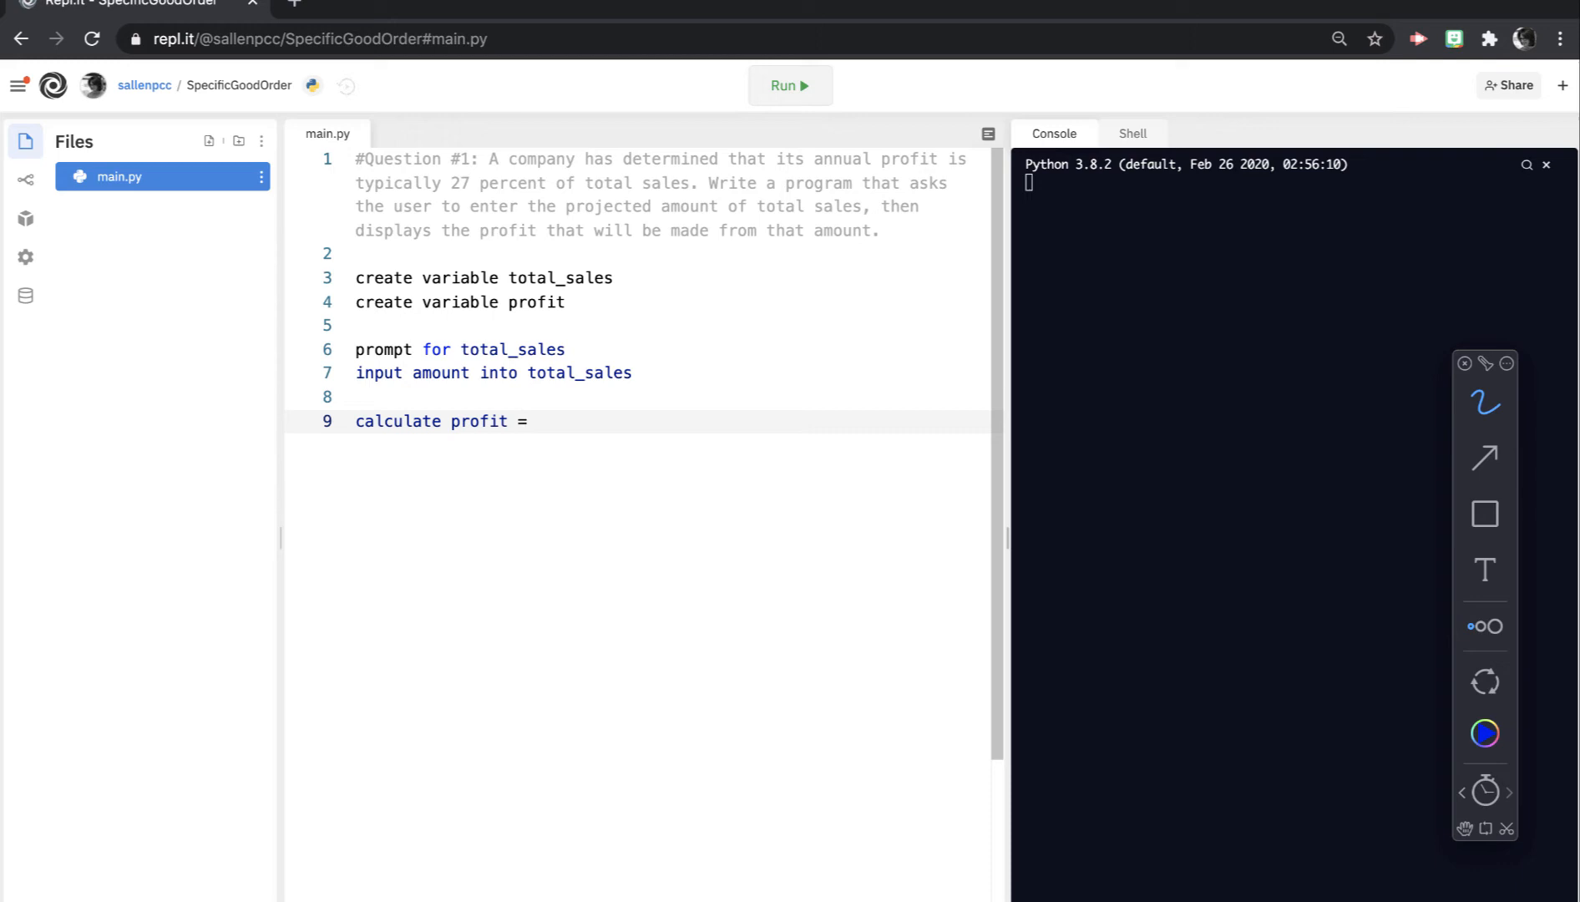
pyautogui.write('totals')
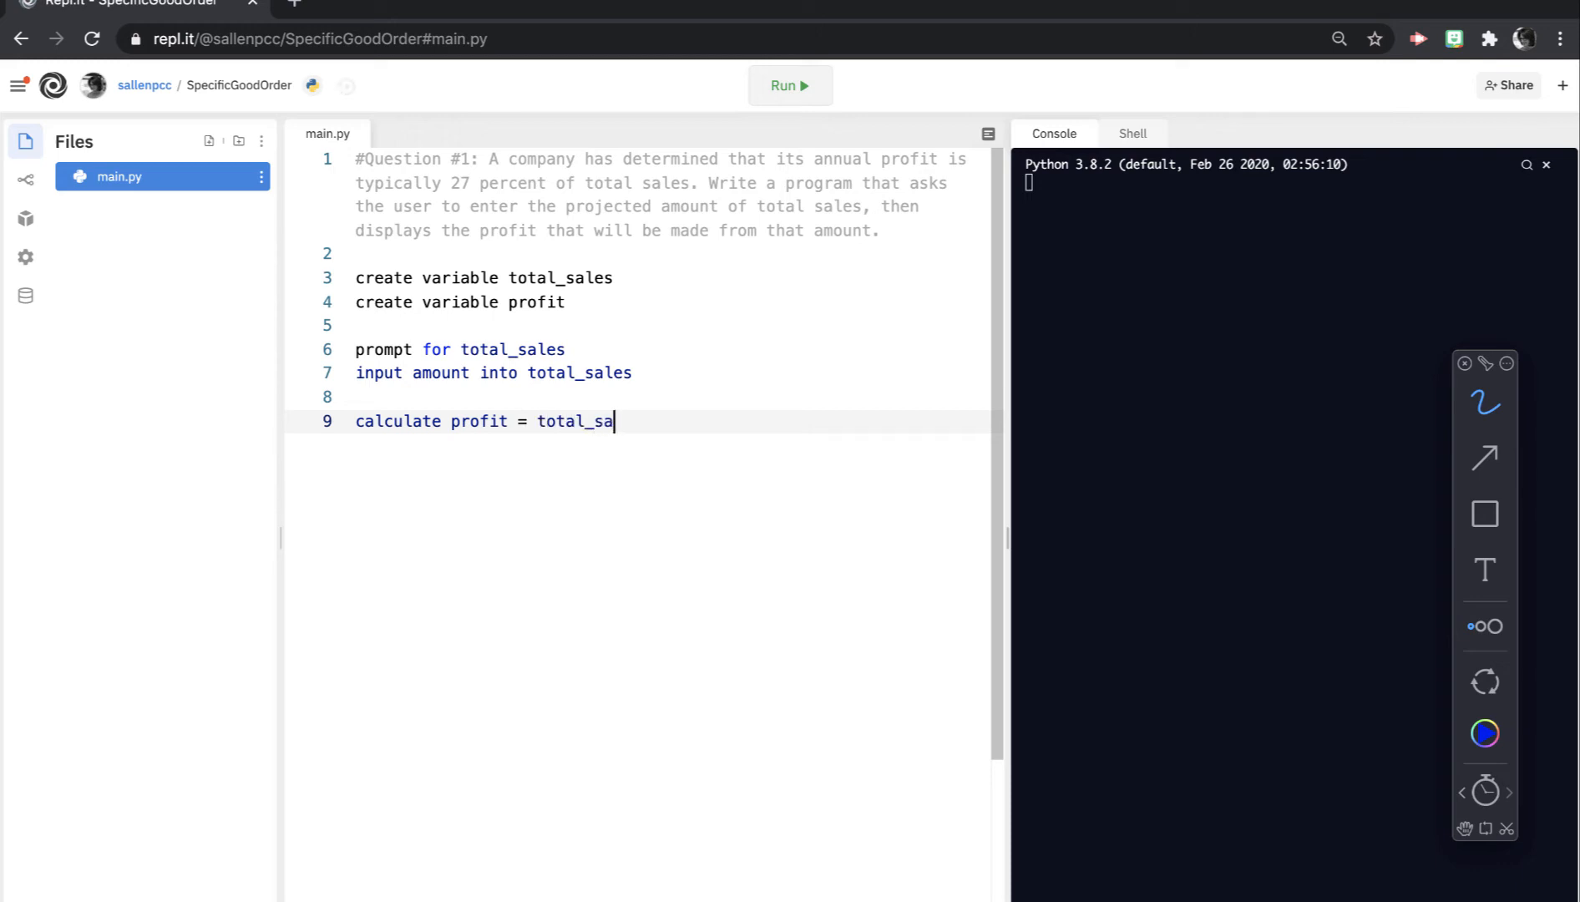
pyautogui.write('les * .')
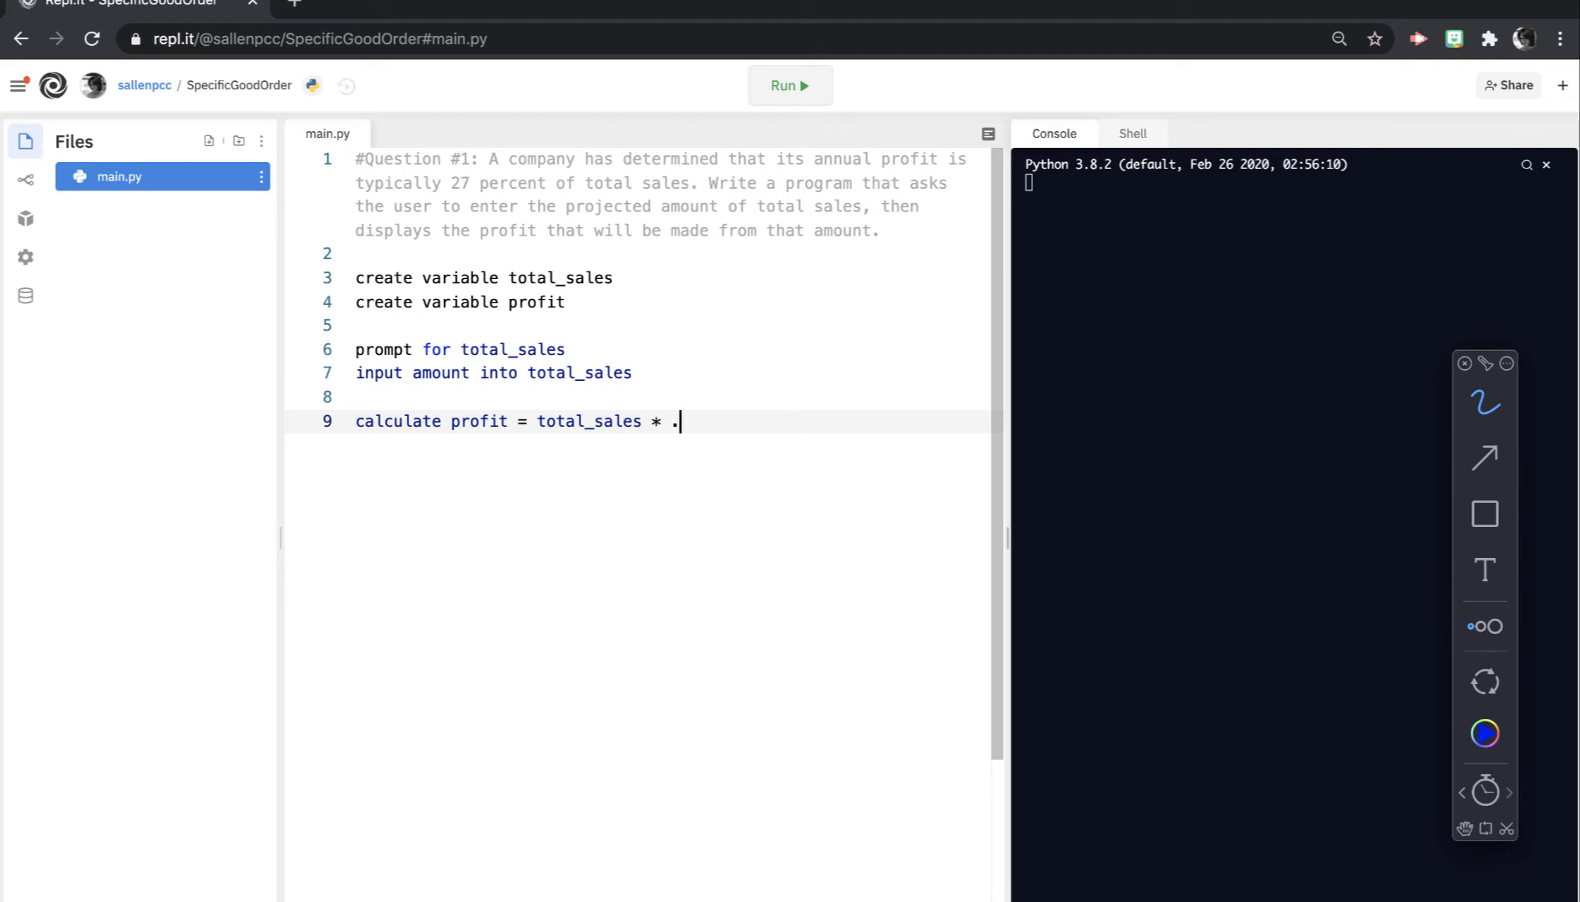
pyautogui.write('27')
pyautogui.write('print messa')
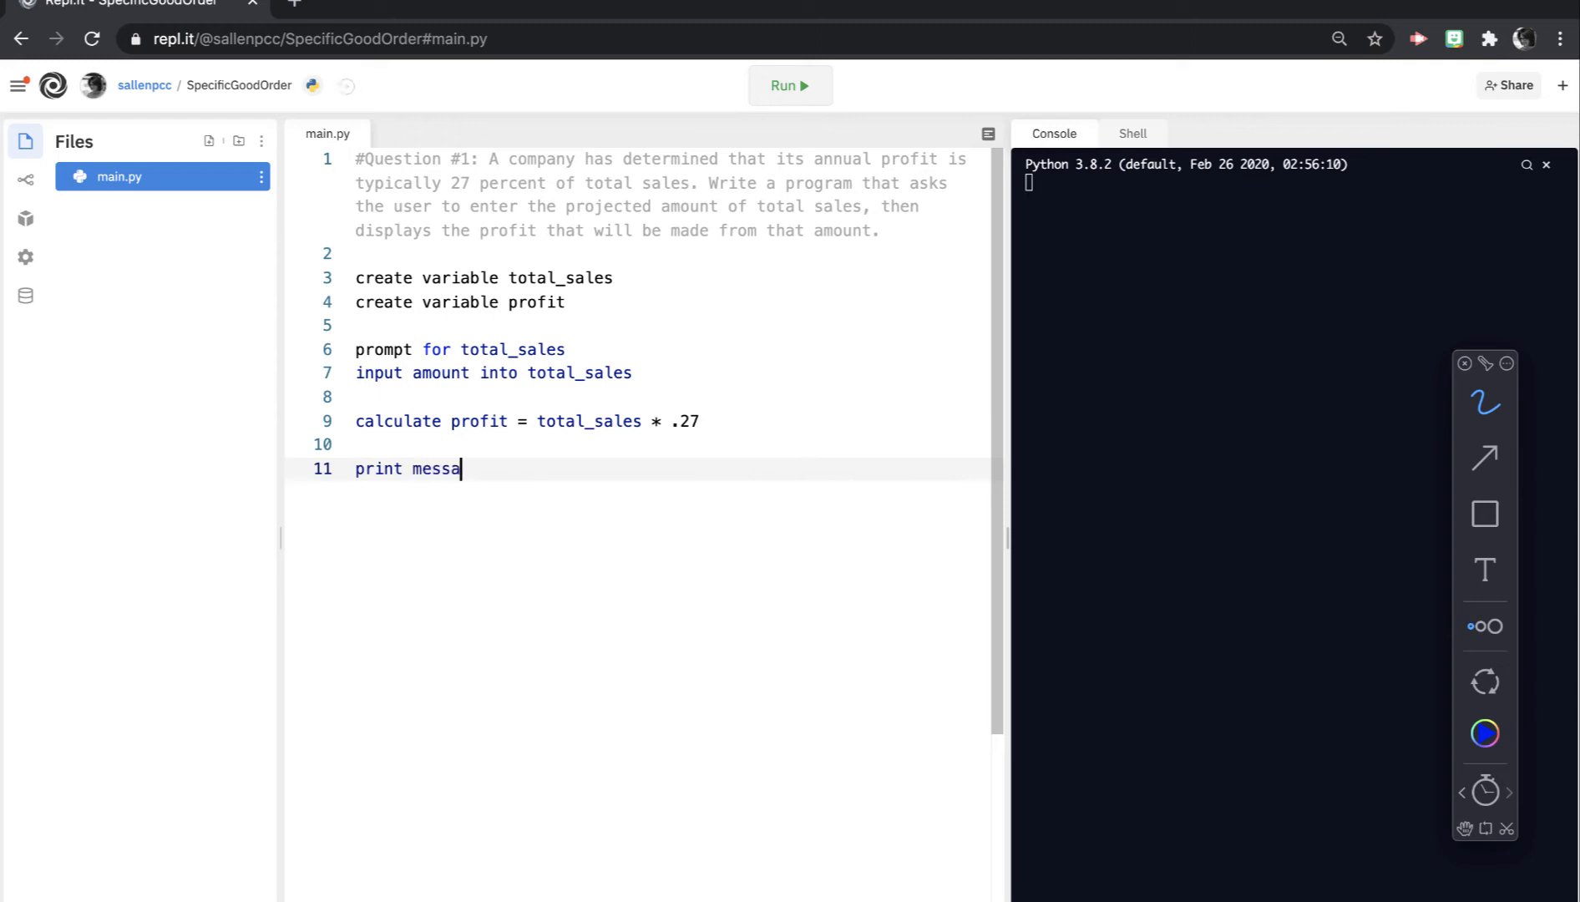
# Step: Add 'print message with profit' and briefly highlight the whole pseudocode plan
pyautogui.write('ge with profit')
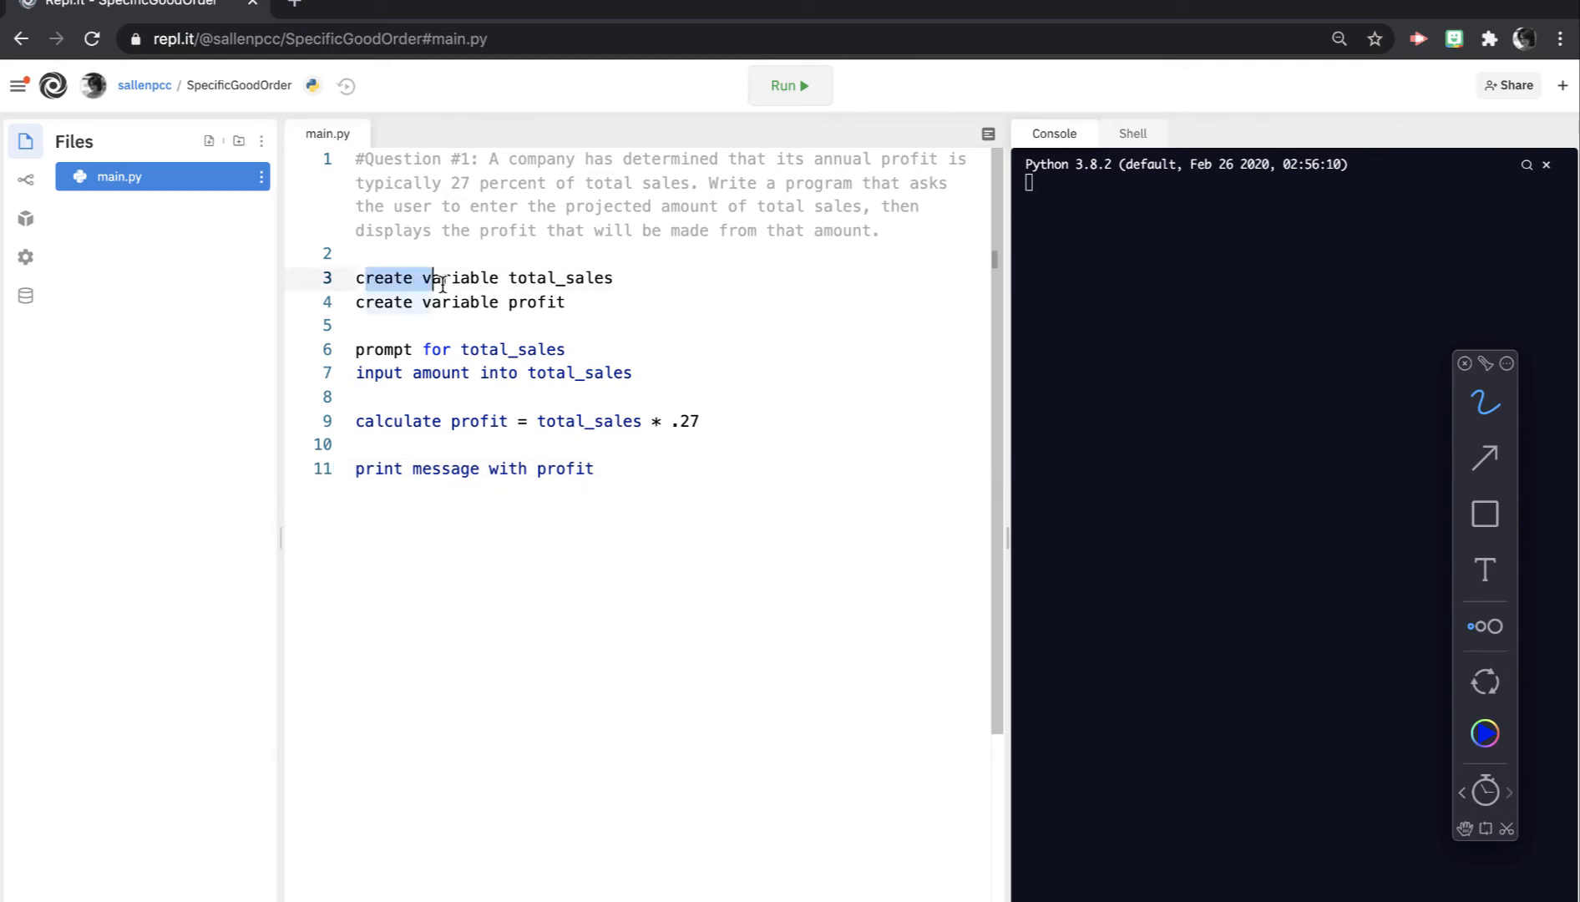
pyautogui.moveTo(355, 277); pyautogui.dragTo(593, 468)
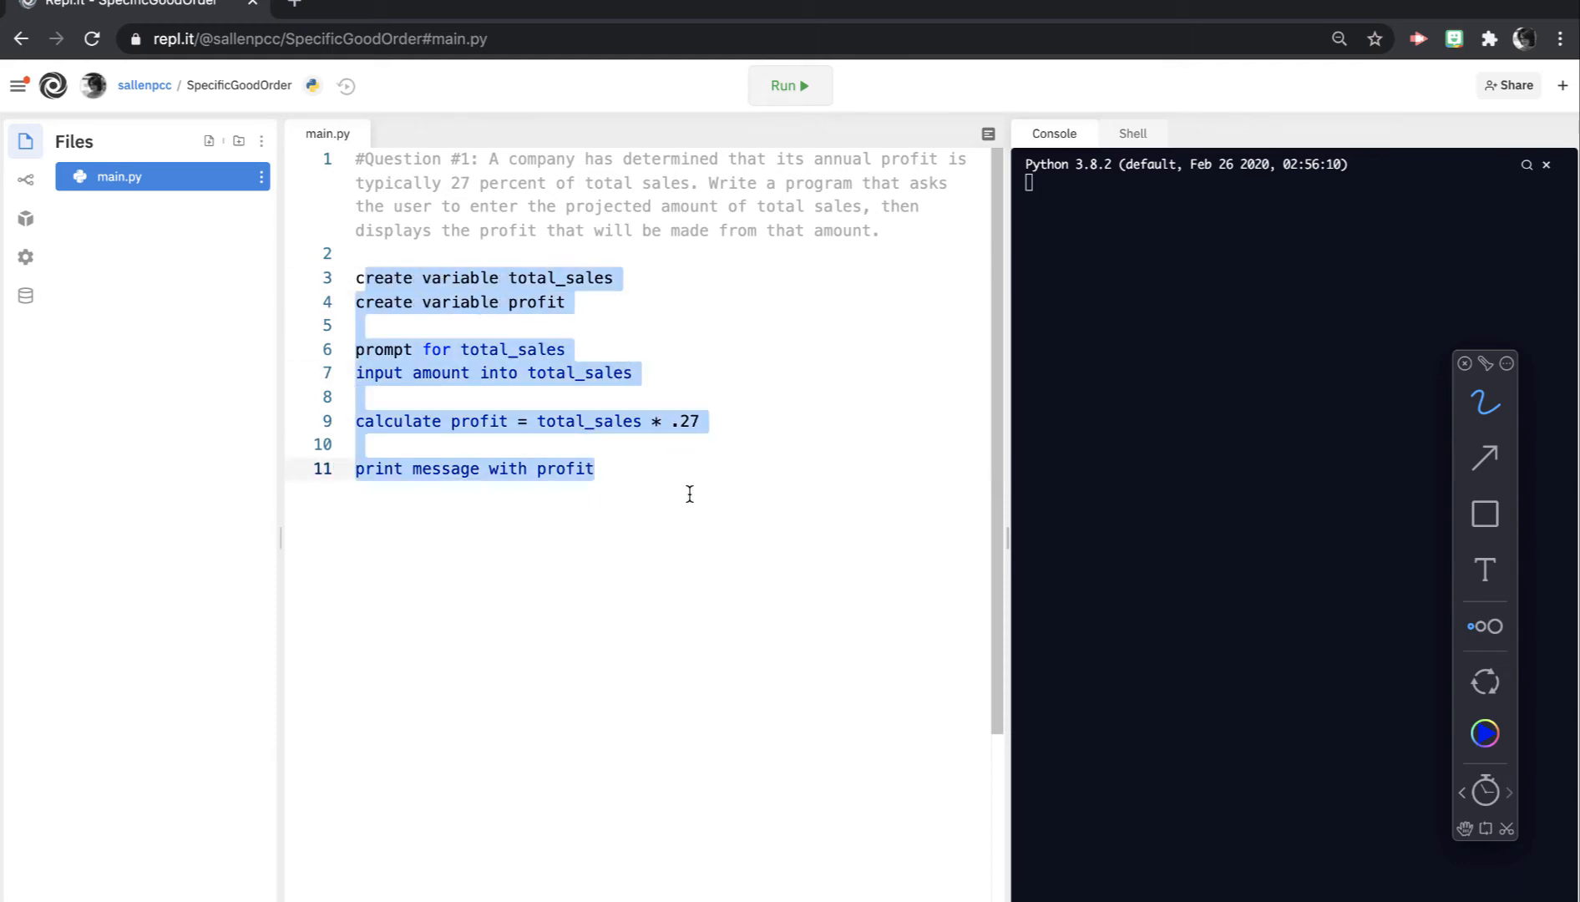
pyautogui.click(355, 277)
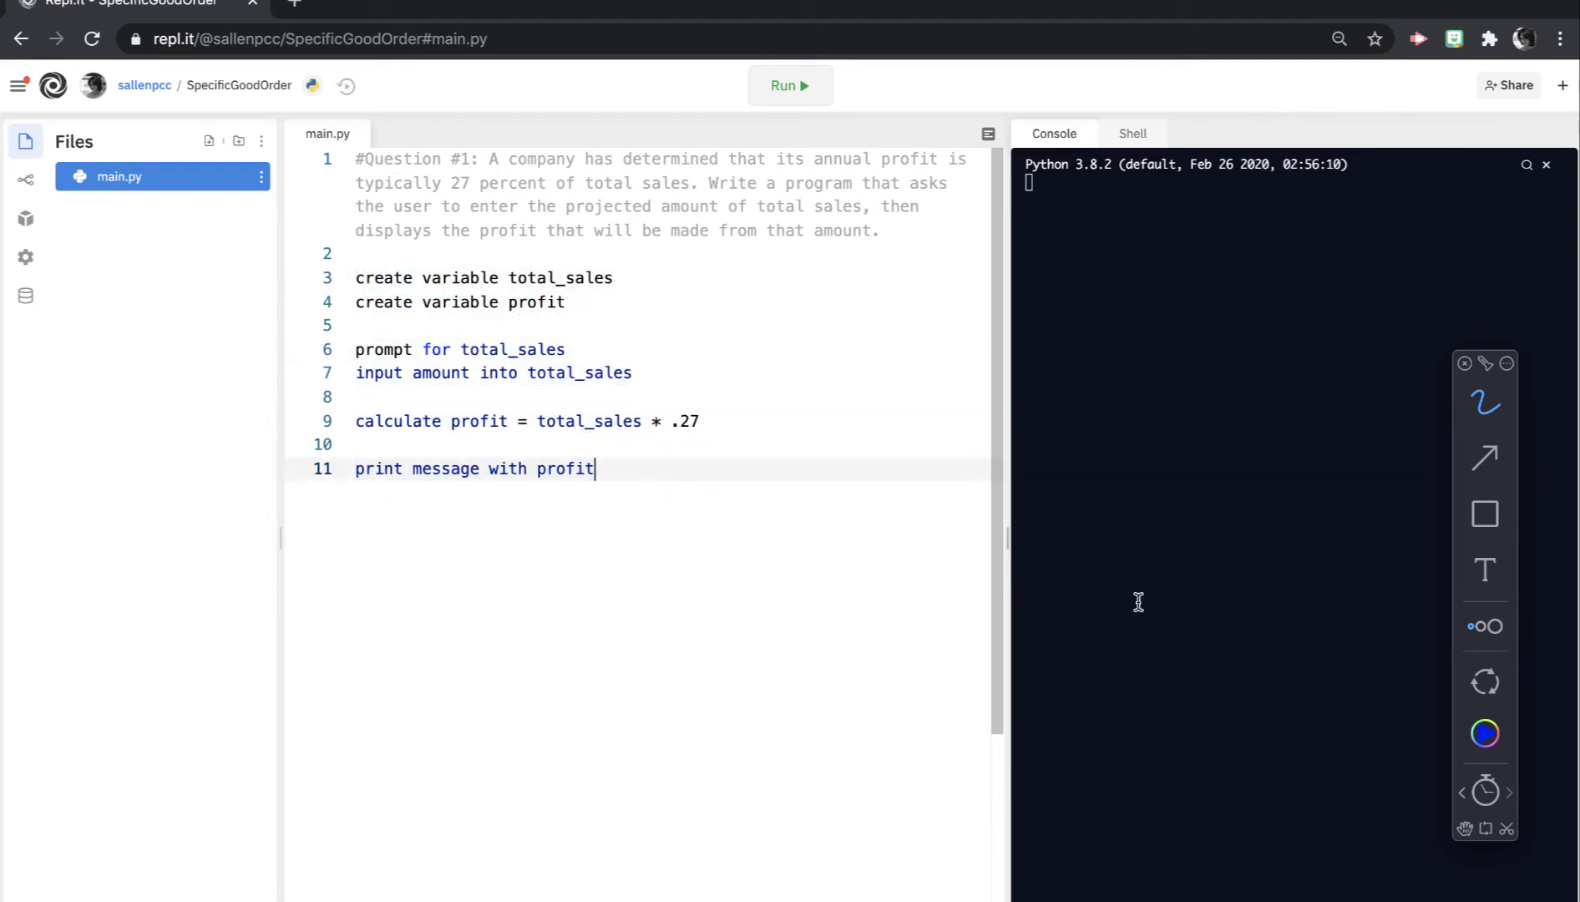
pyautogui.click(1485, 792)
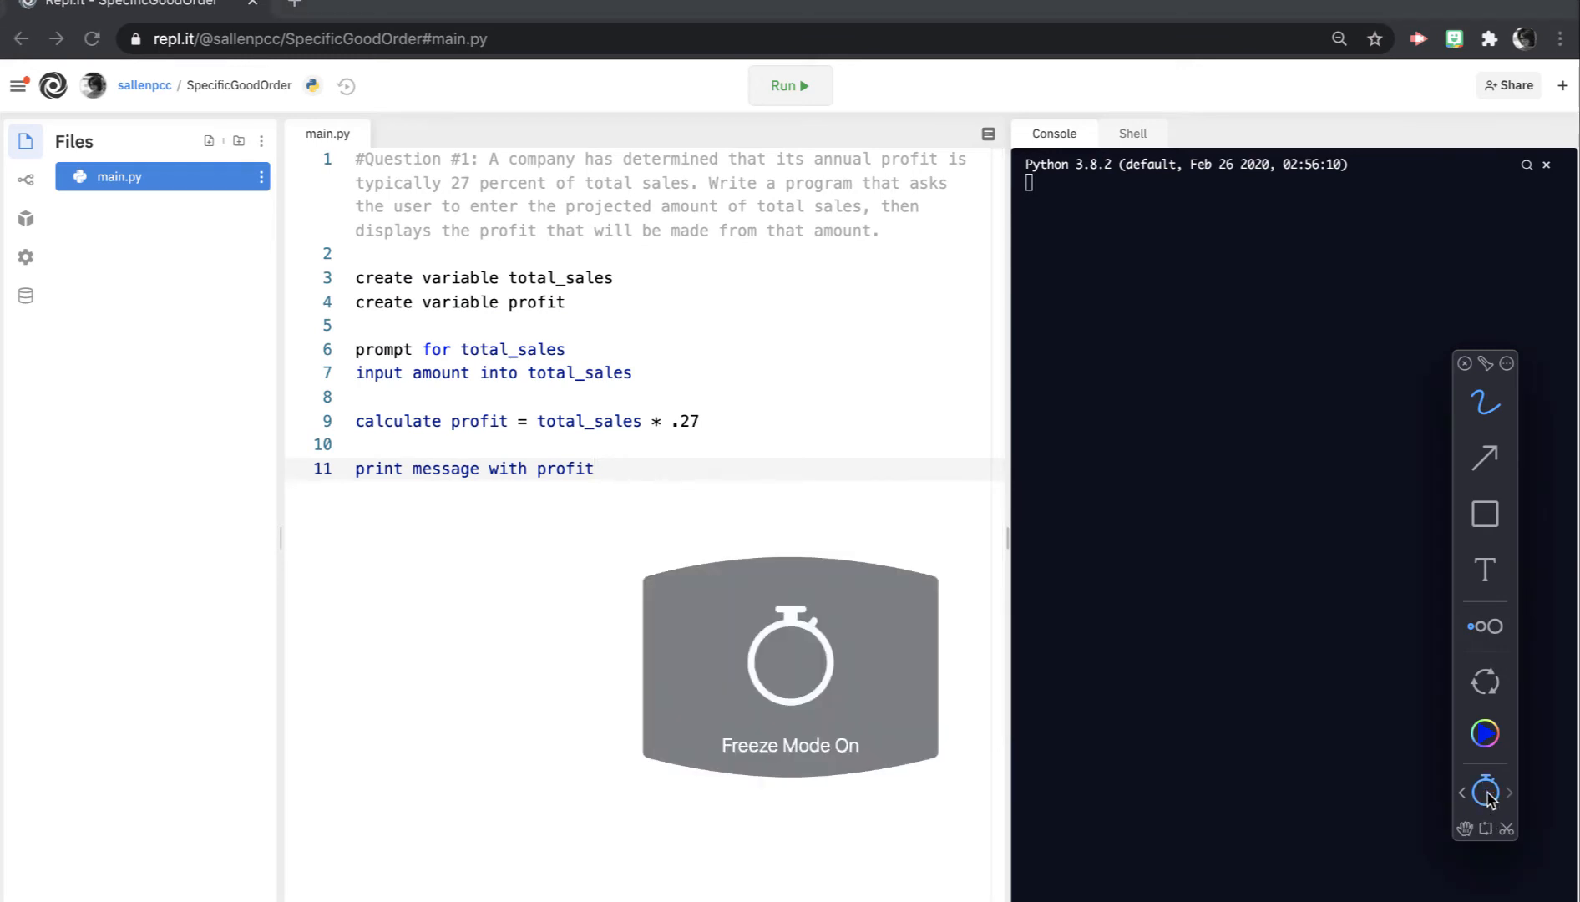
pyautogui.click(1483, 792)
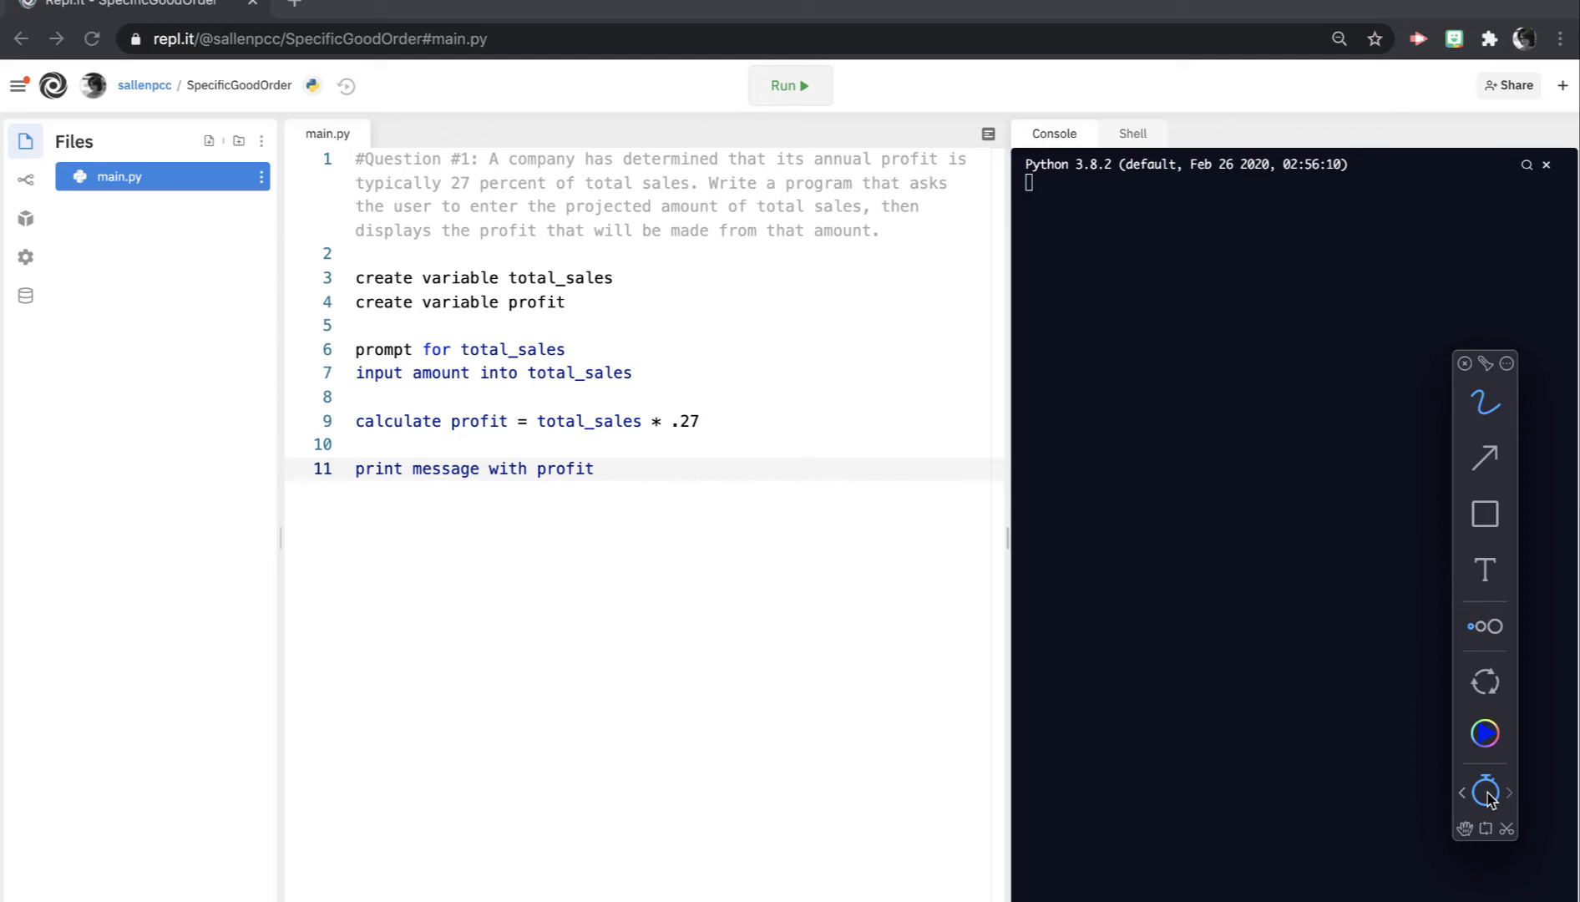
pyautogui.moveTo(323, 549); pyautogui.dragTo(408, 545)
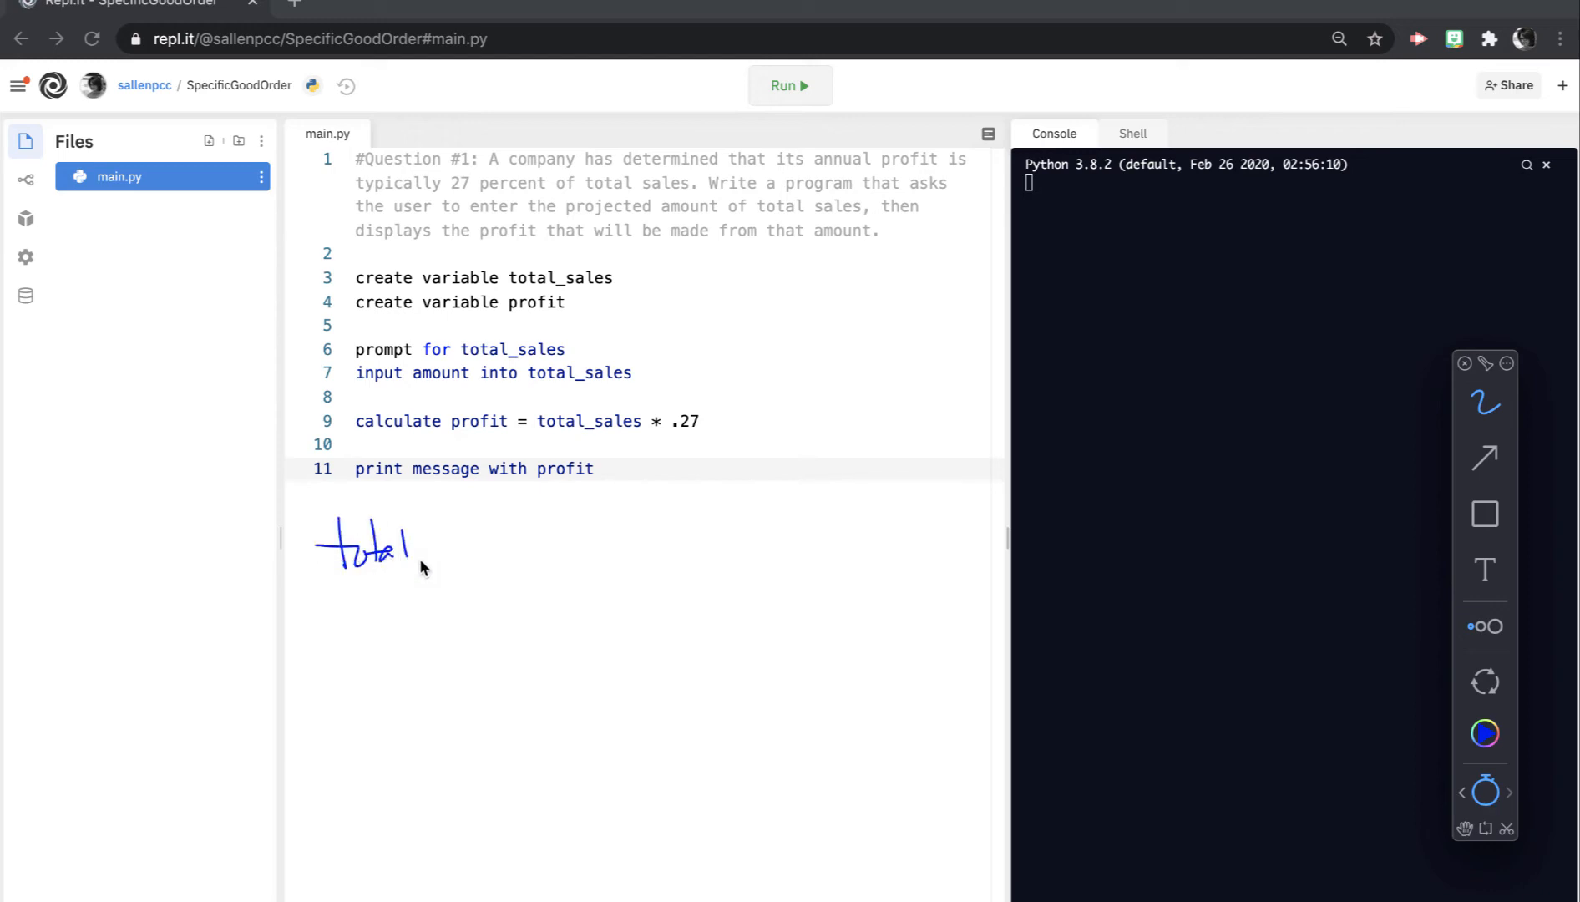
pyautogui.moveTo(413, 549); pyautogui.dragTo(554, 549)
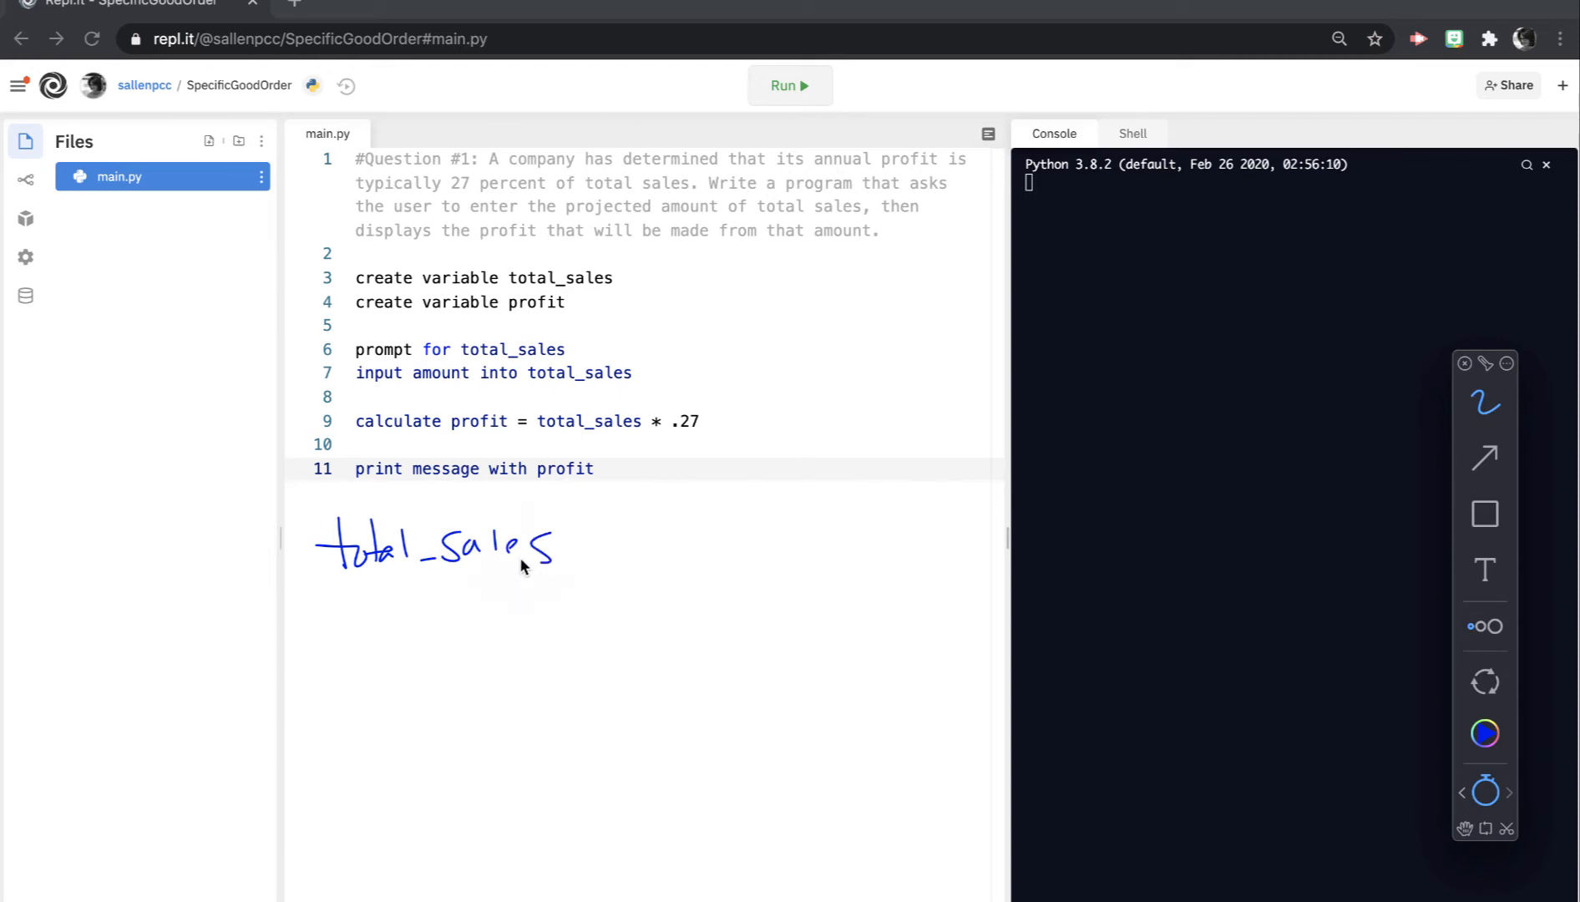
pyautogui.moveTo(342, 578); pyautogui.dragTo(540, 580)
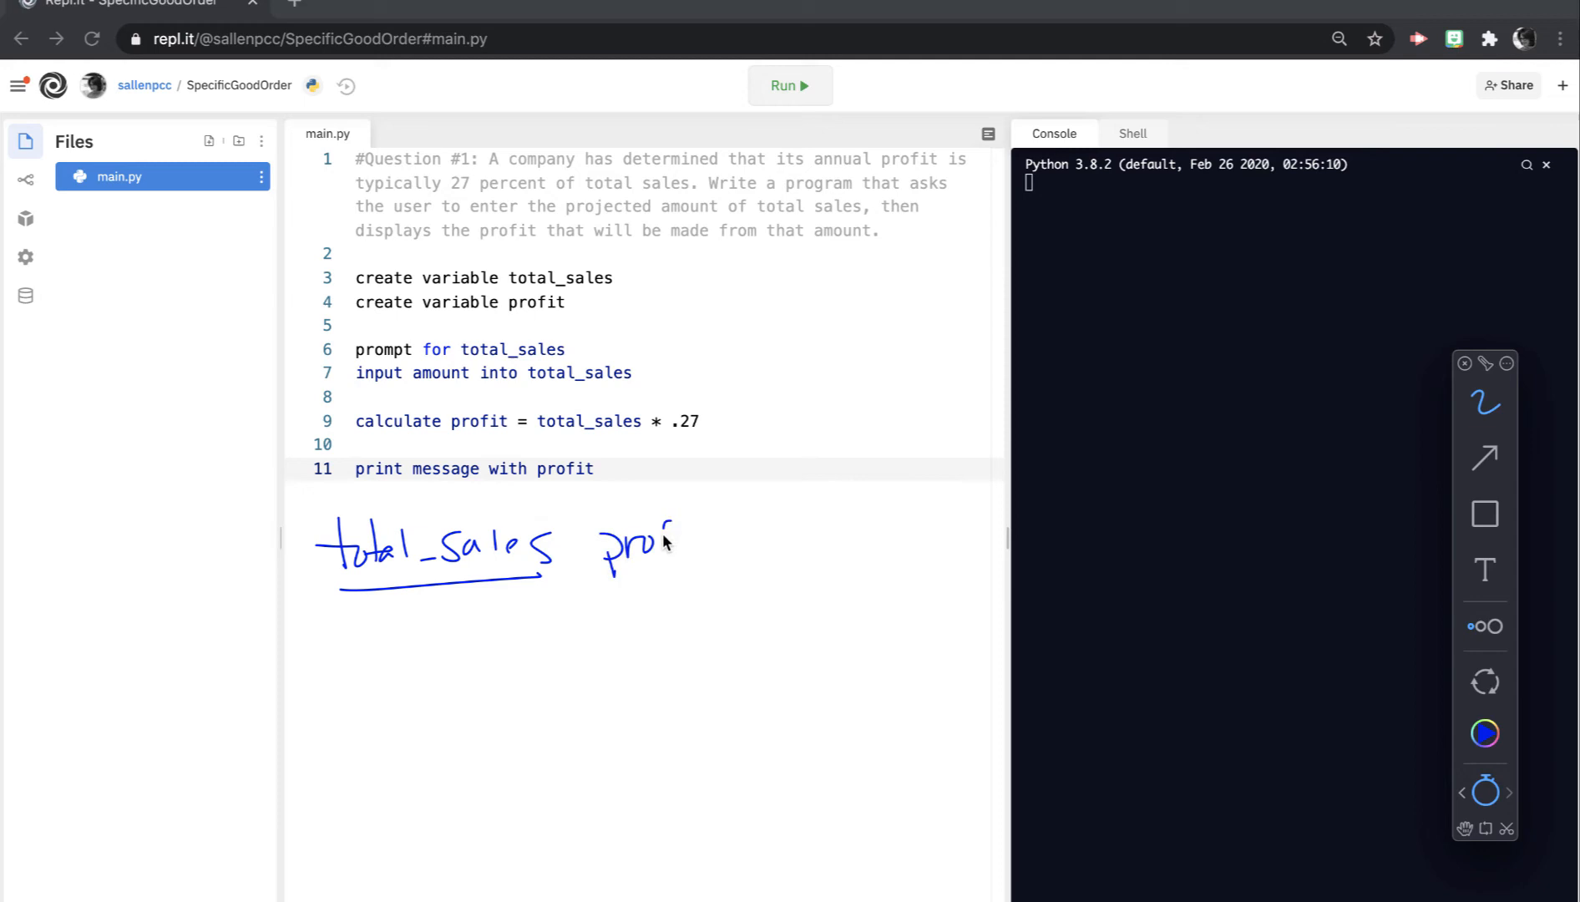
pyautogui.moveTo(665, 545); pyautogui.dragTo(720, 560)
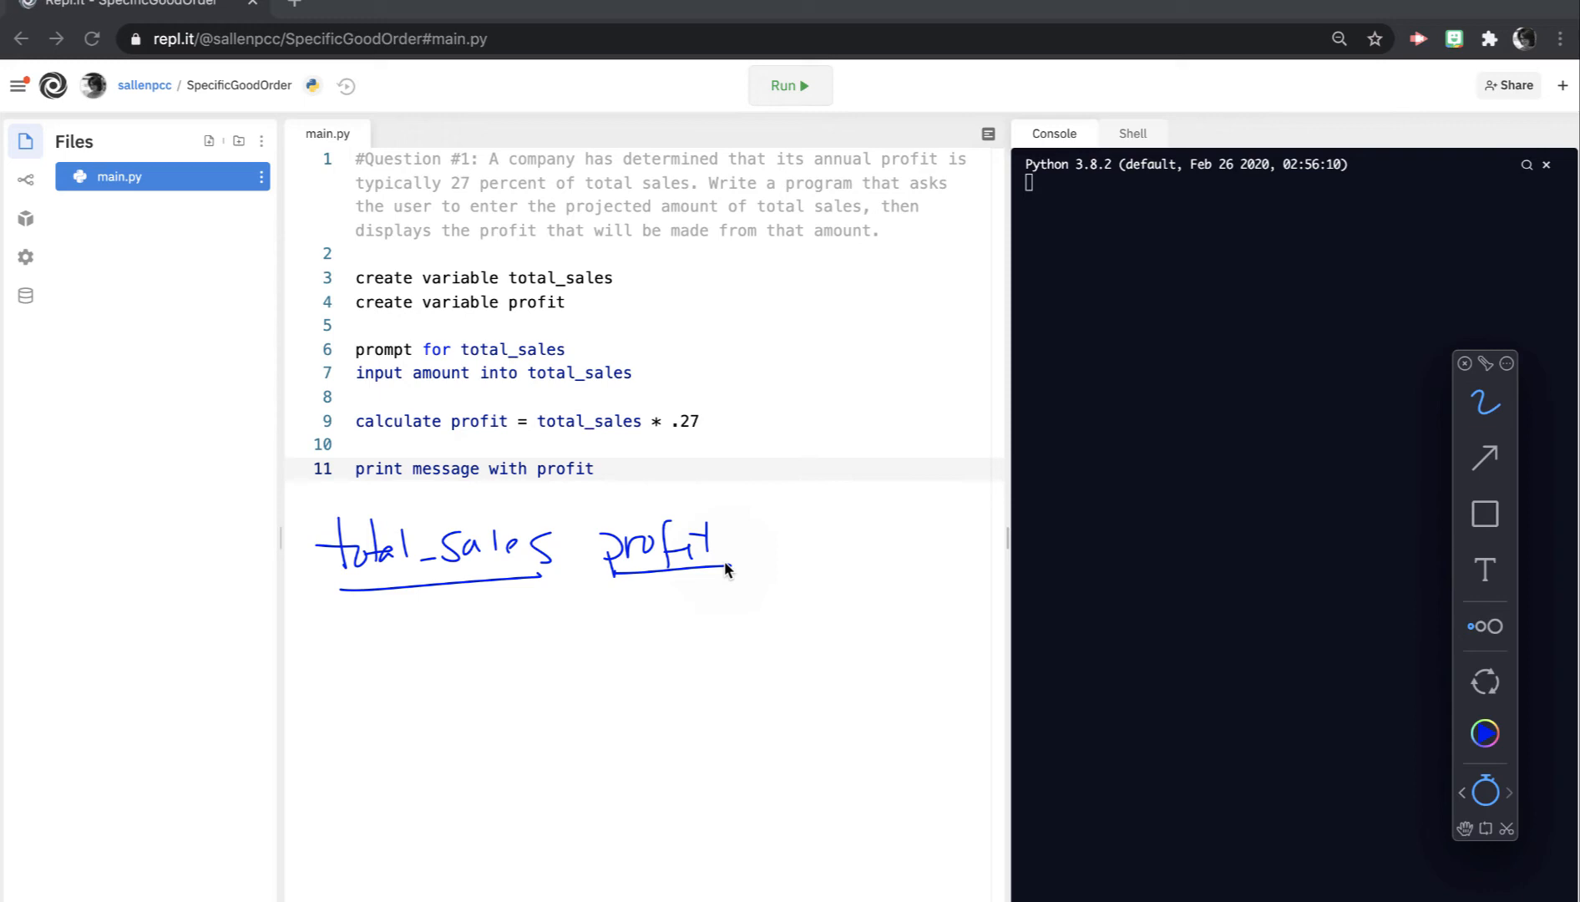
pyautogui.moveTo(630, 339); pyautogui.dragTo(584, 339)
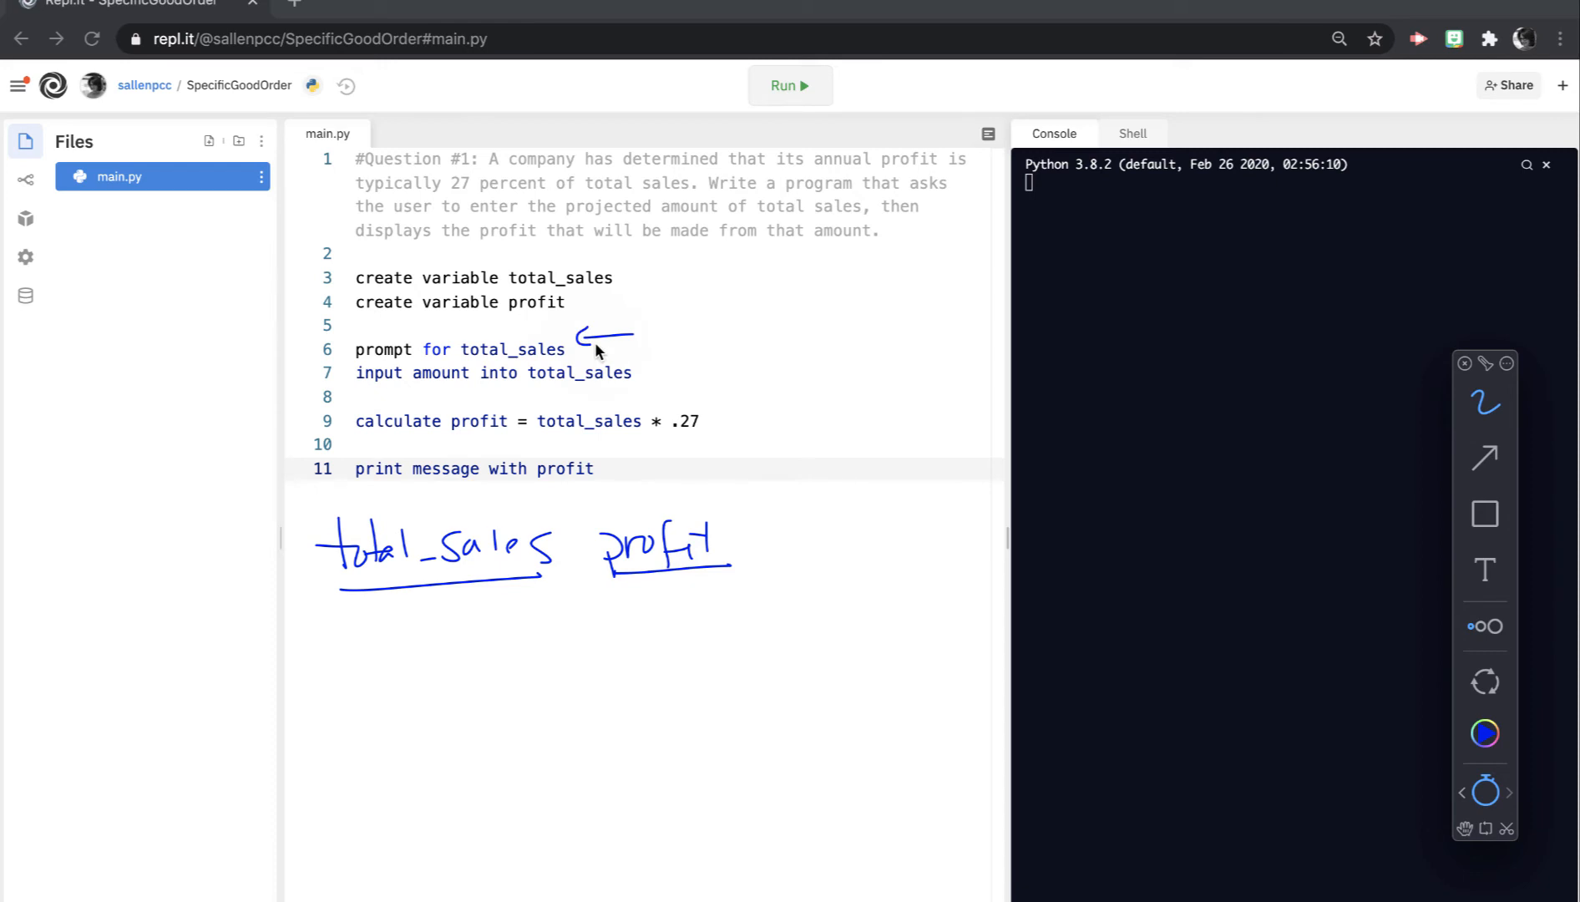
pyautogui.moveTo(357, 620); pyautogui.dragTo(474, 620)
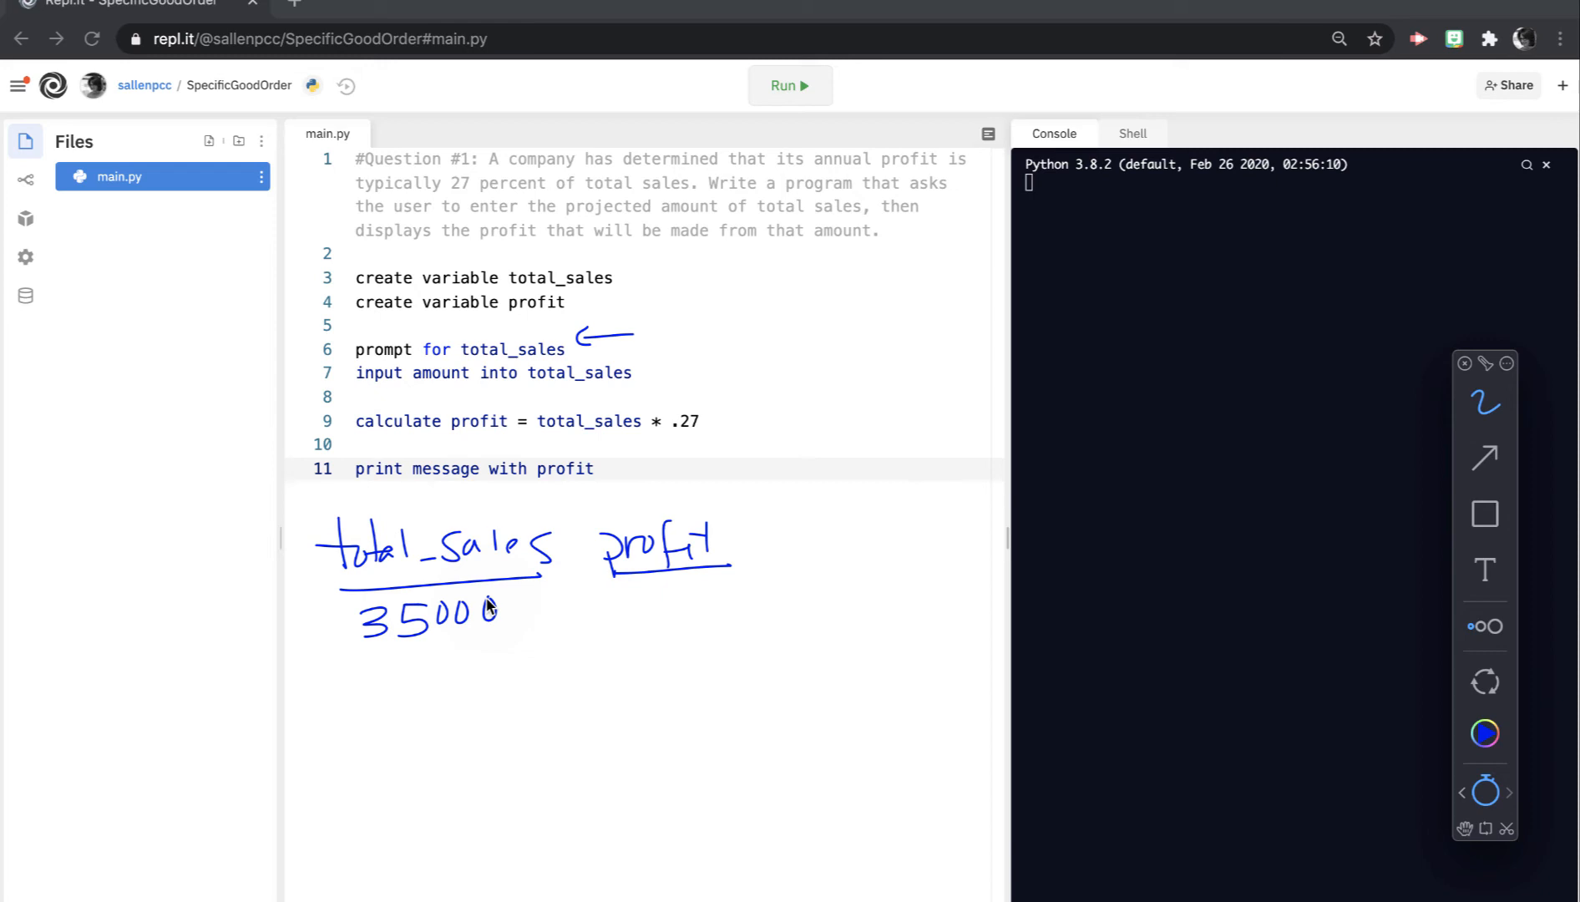
pyautogui.moveTo(642, 606)
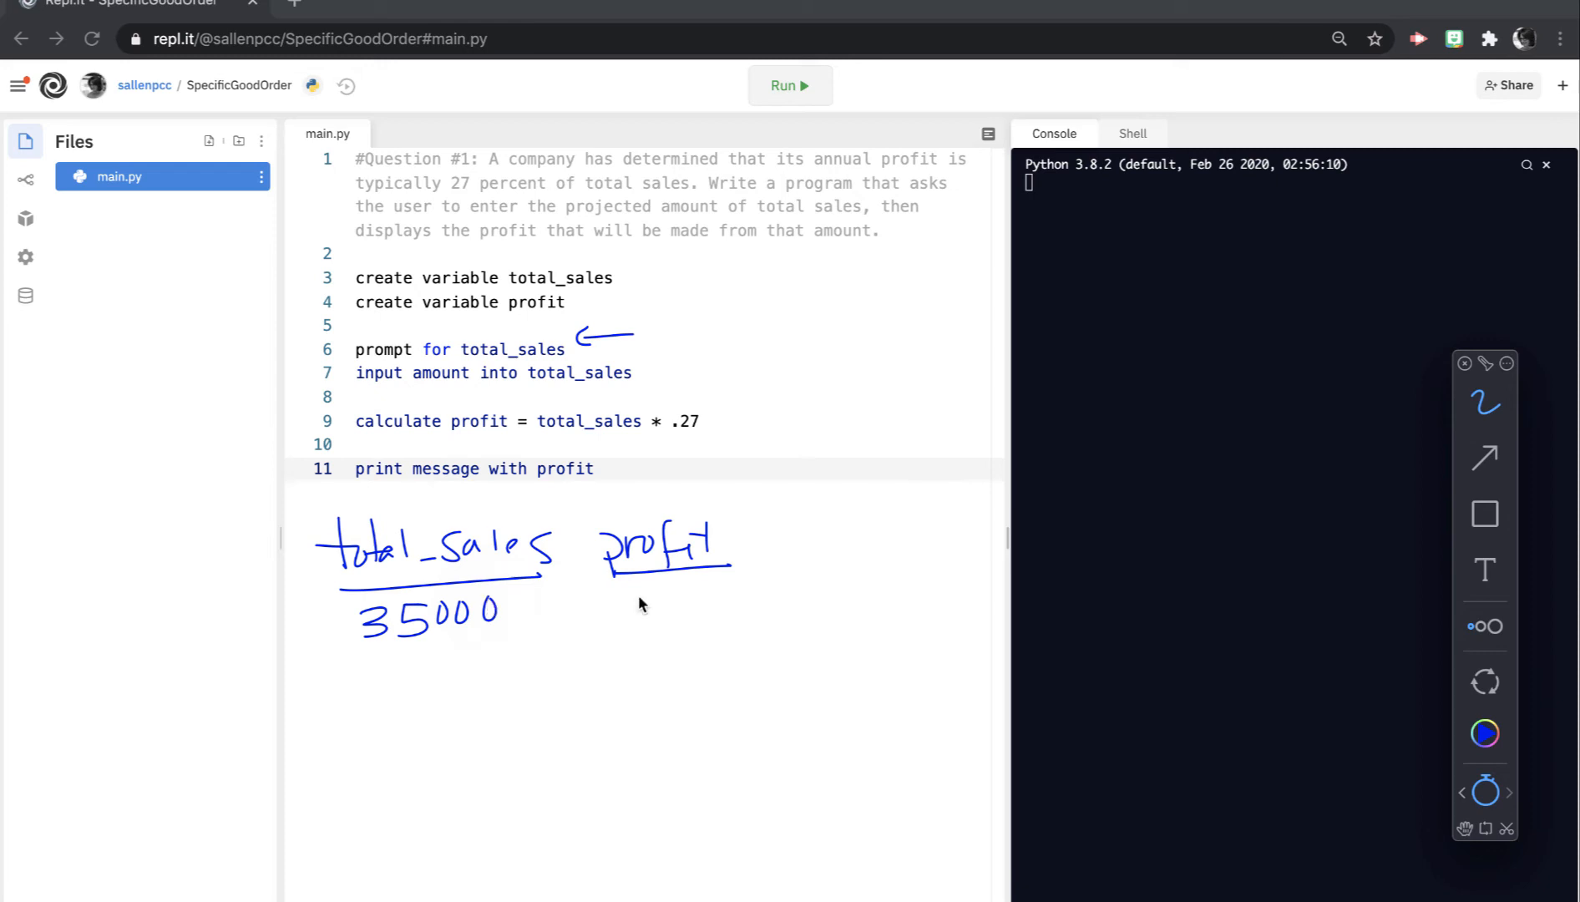
pyautogui.moveTo(610, 605); pyautogui.dragTo(720, 614)
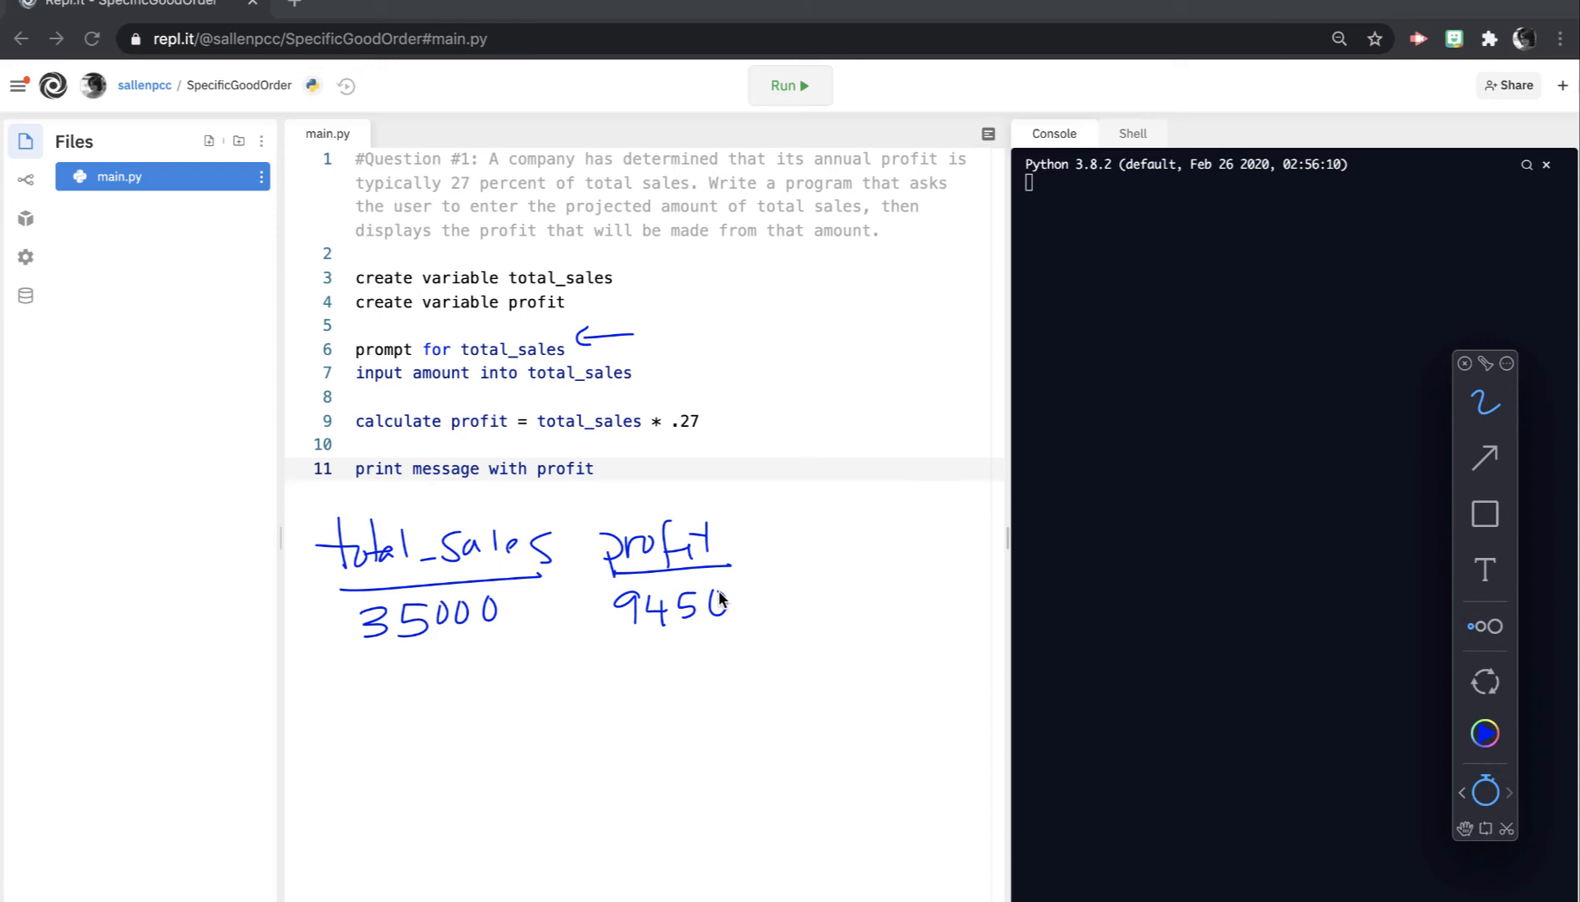
pyautogui.click(1485, 791)
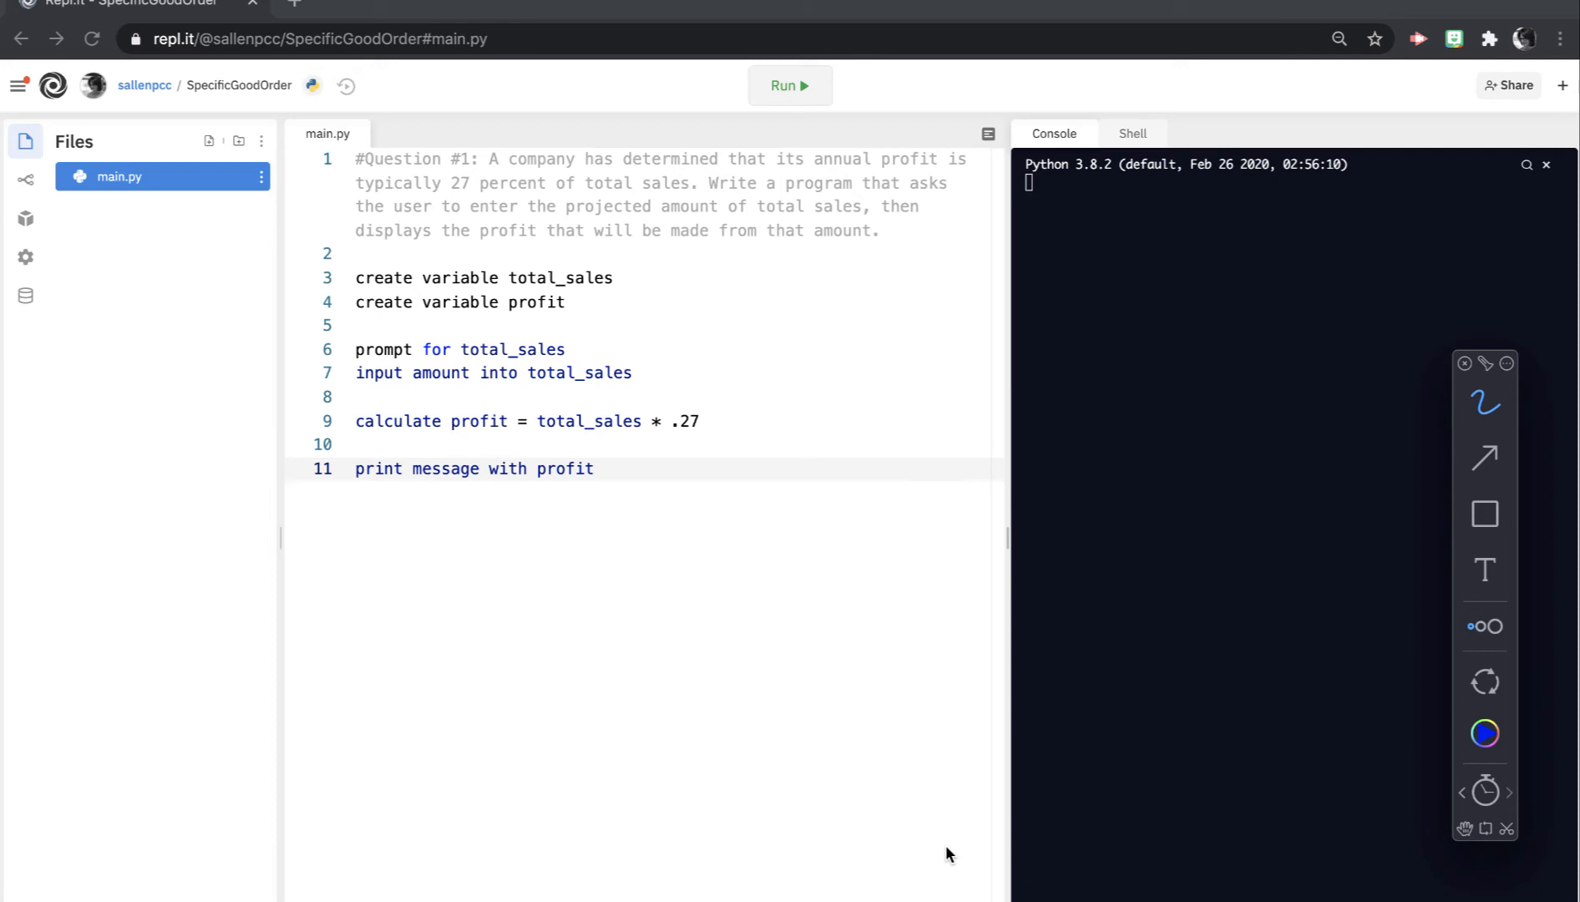
pyautogui.moveTo(635, 454)
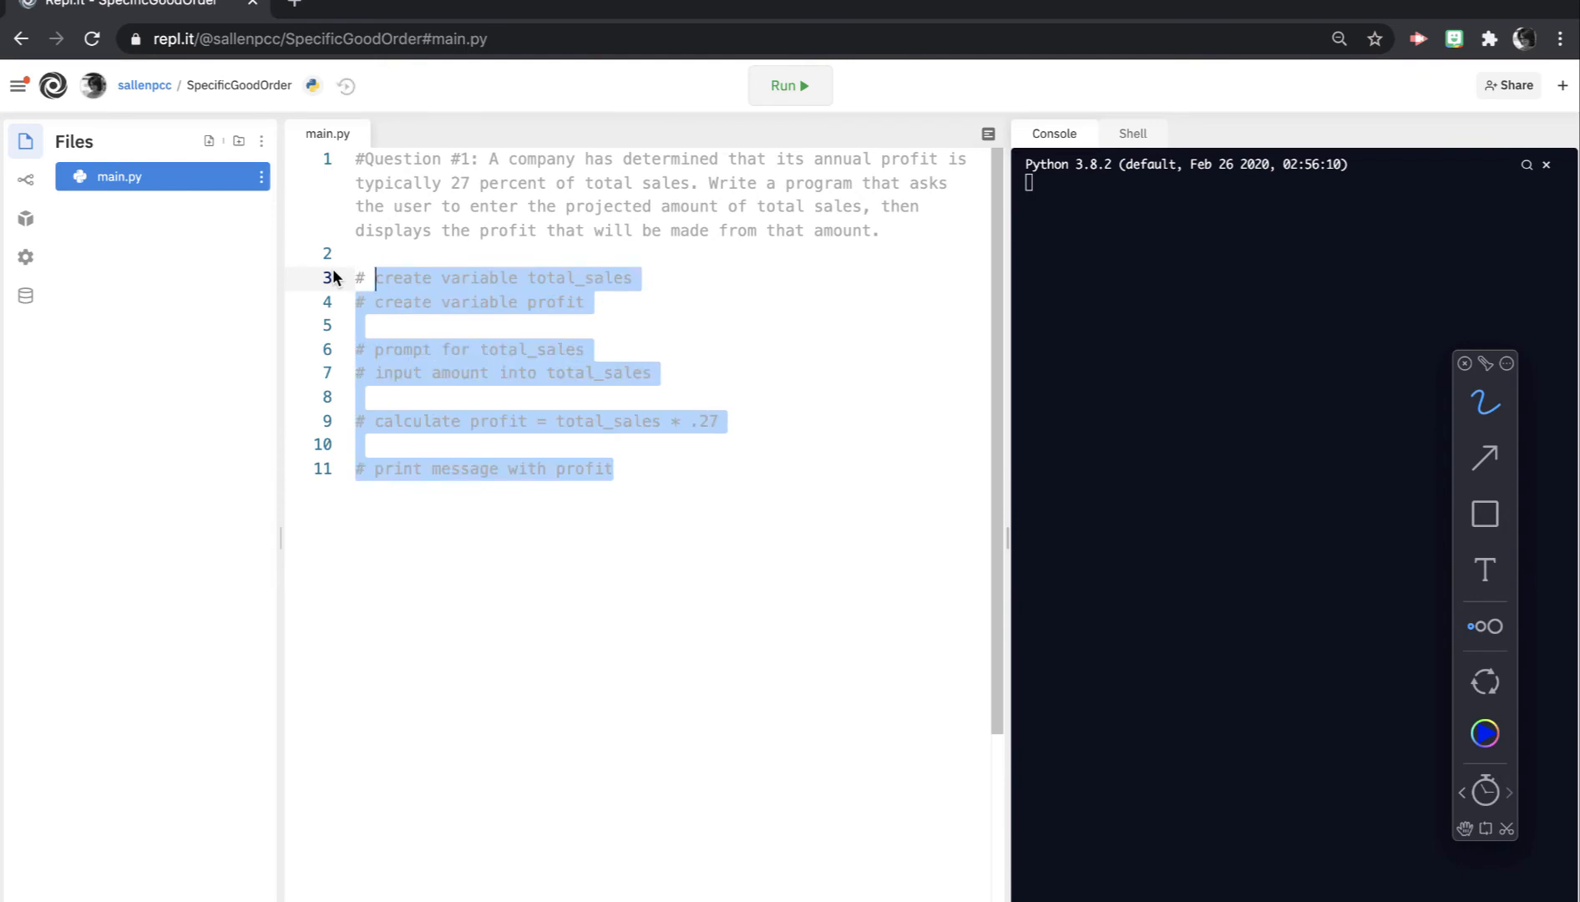
# Step: Leave two blank lines after the commented outline, ending on an empty line 13
pyautogui.click(614, 469)
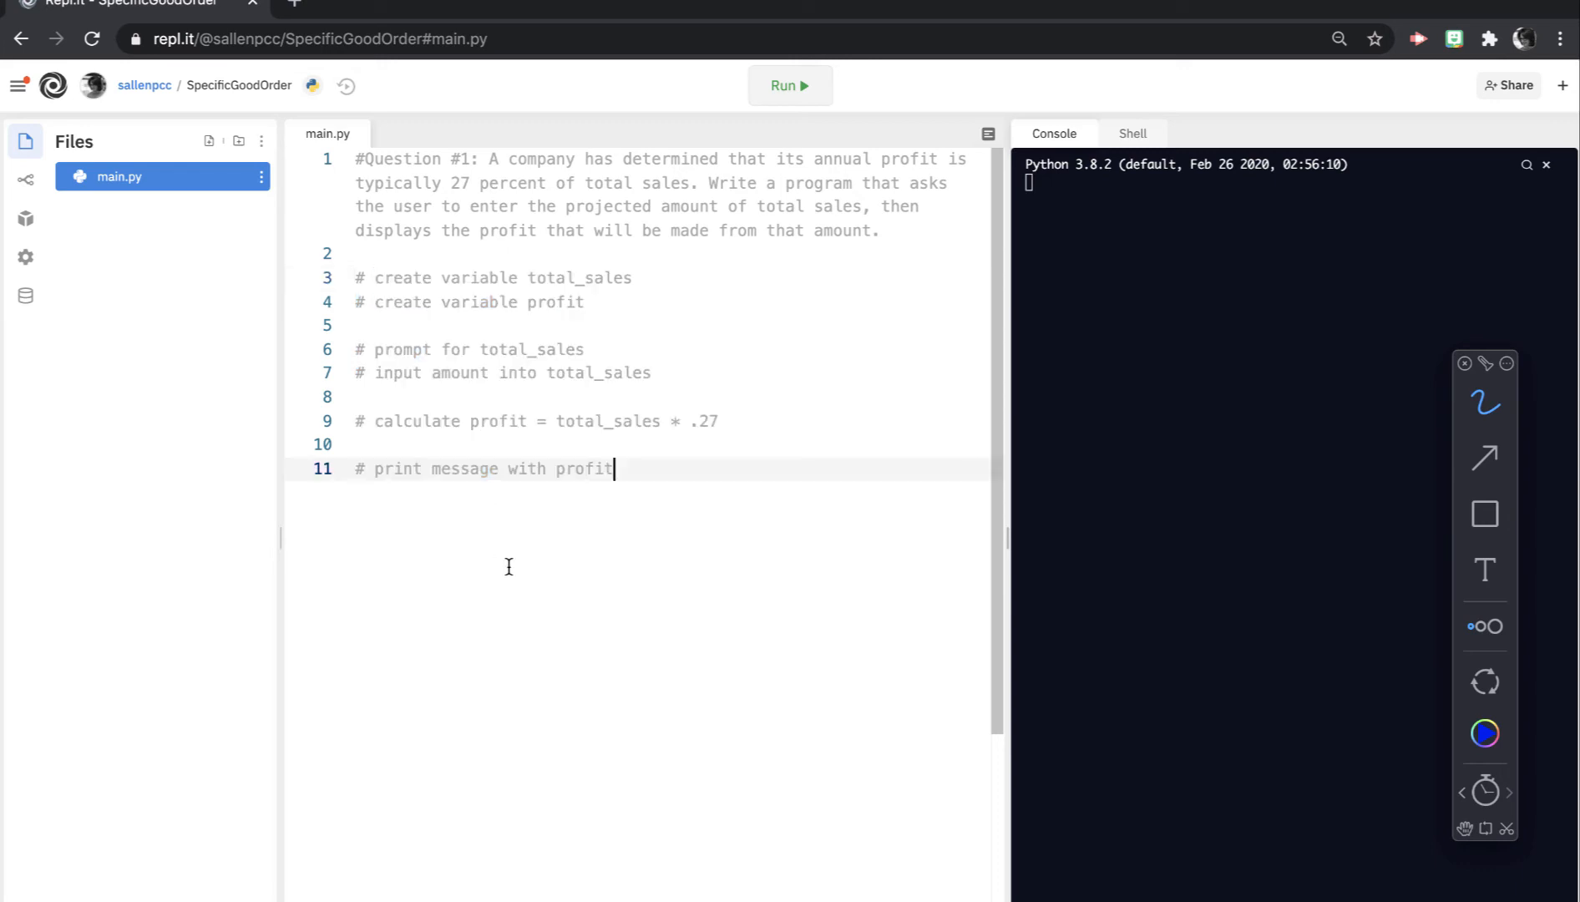
pyautogui.press('Enter')
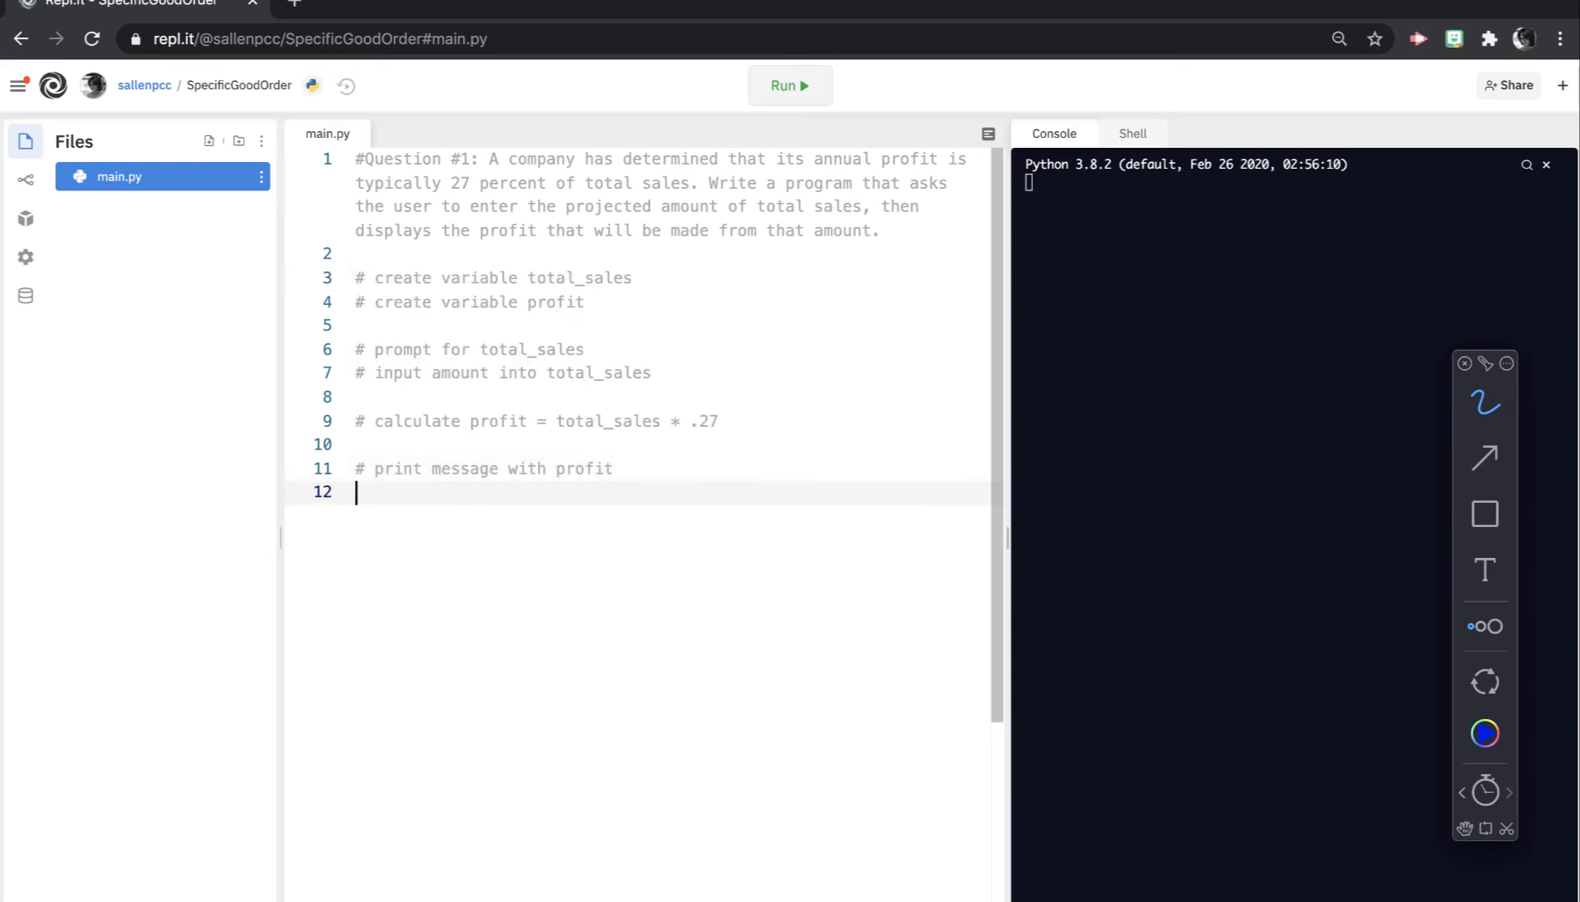
pyautogui.press('Enter')
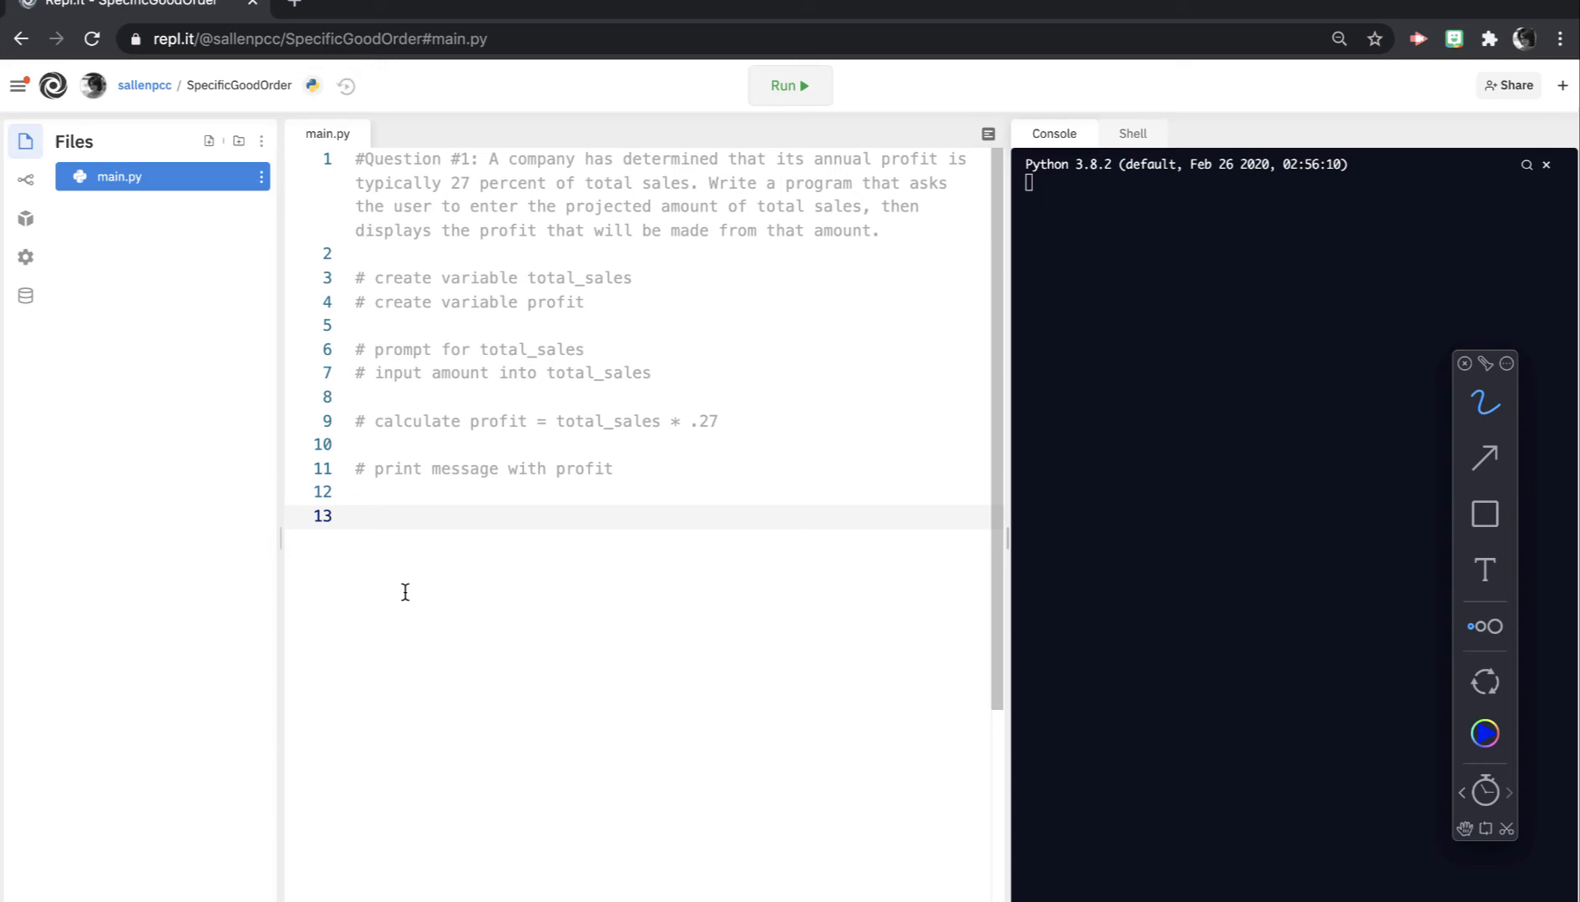
pyautogui.moveTo(452, 583)
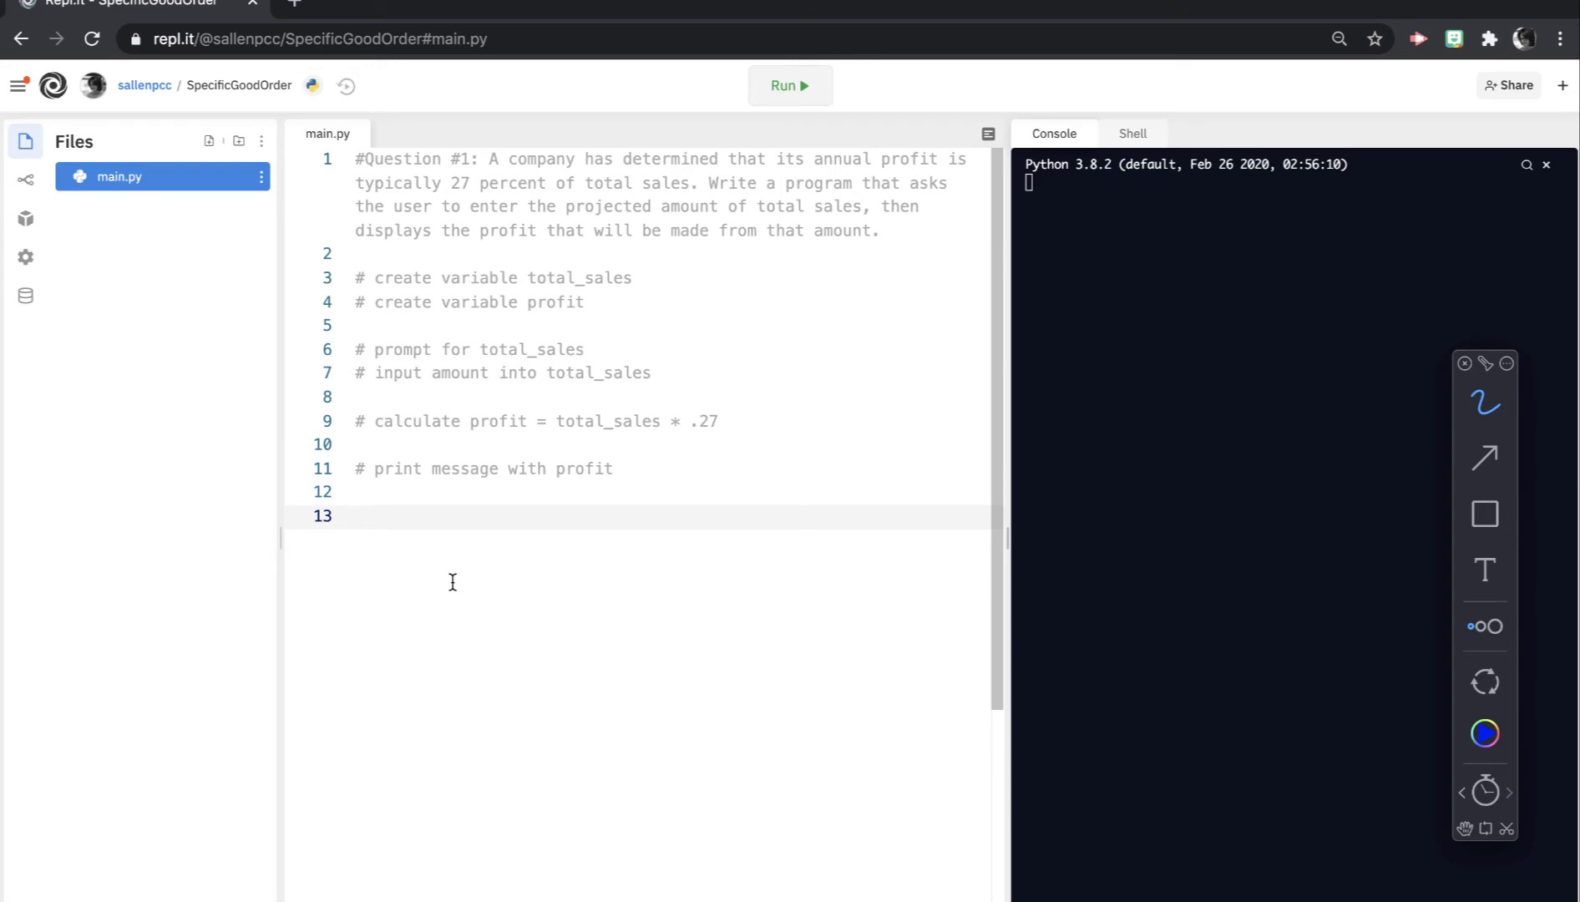
pyautogui.write('tt')
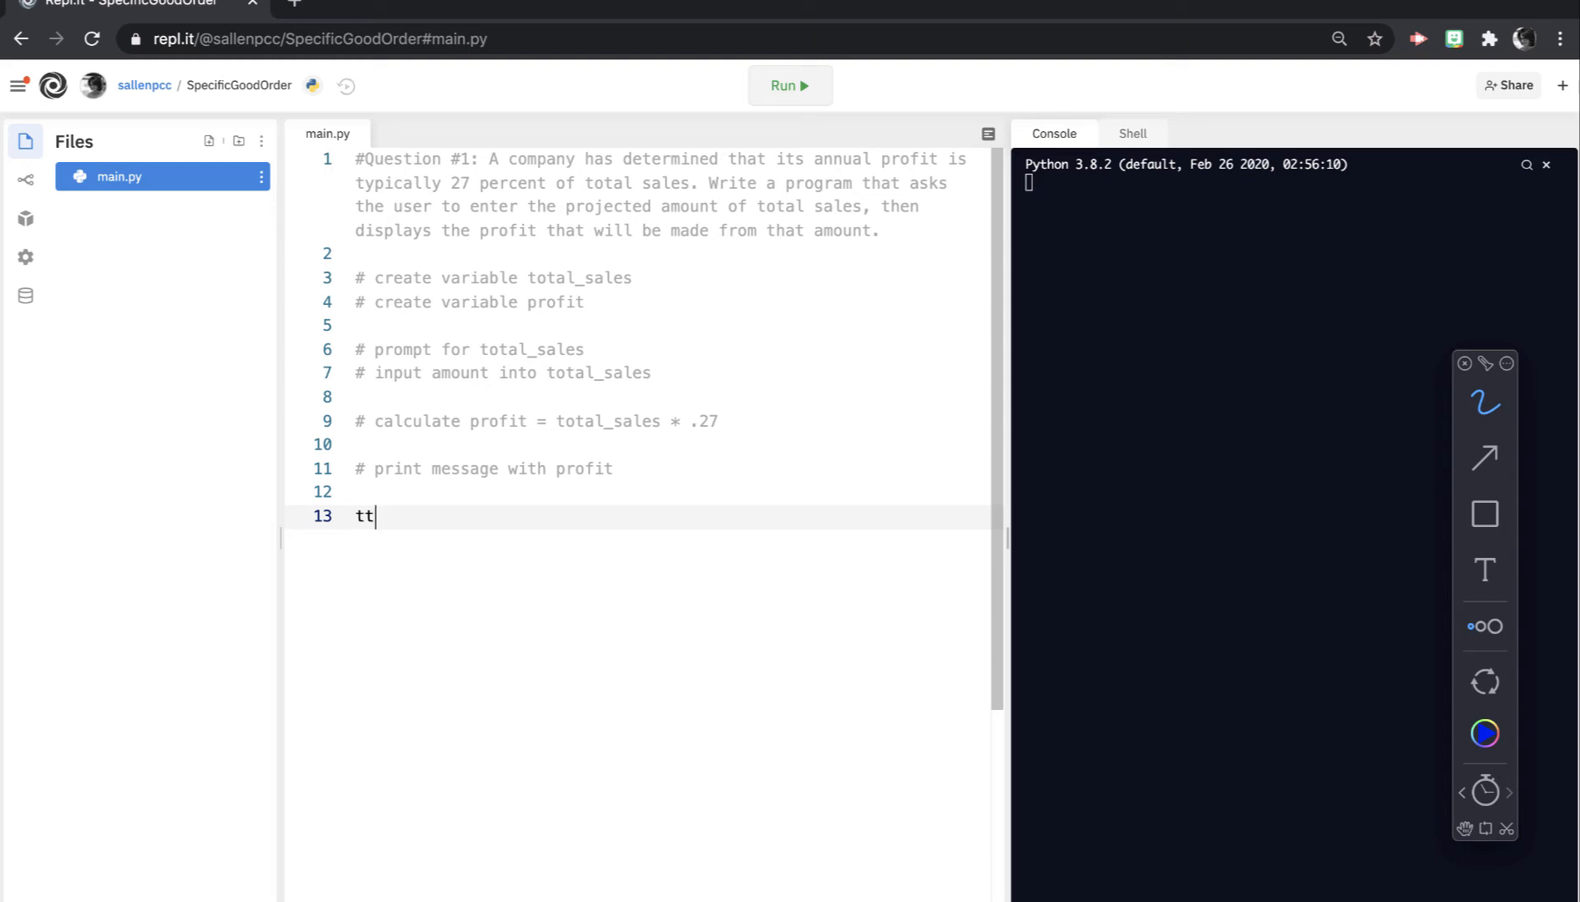
pyautogui.press('Backspace')
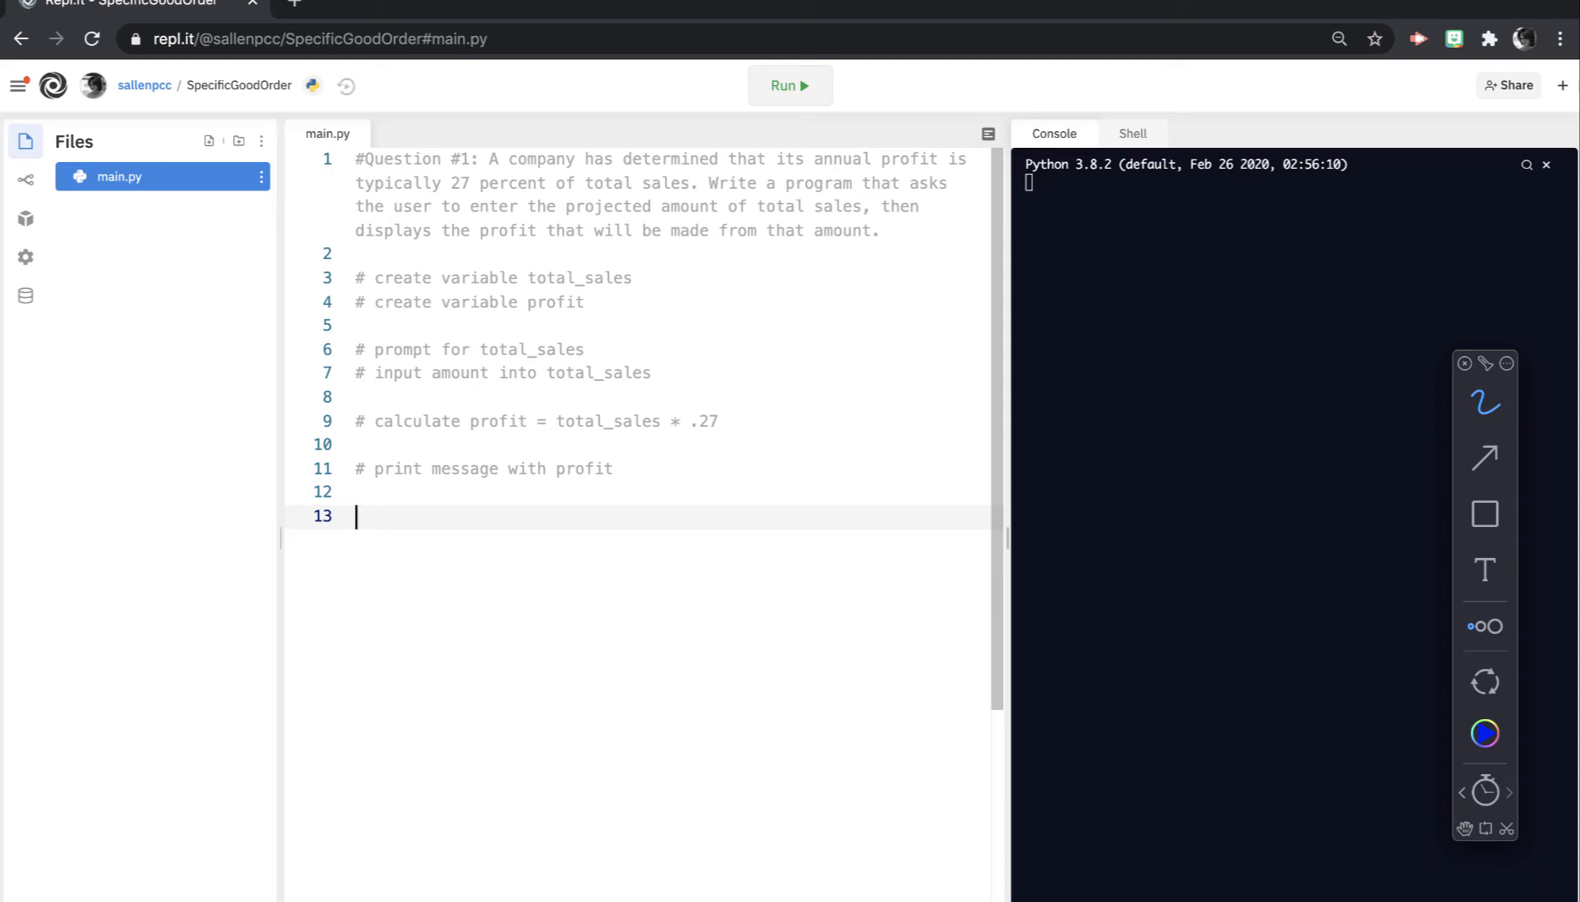
# Step: Define def main(): on line 13 and call main() at the end of the file
pyautogui.write('def')
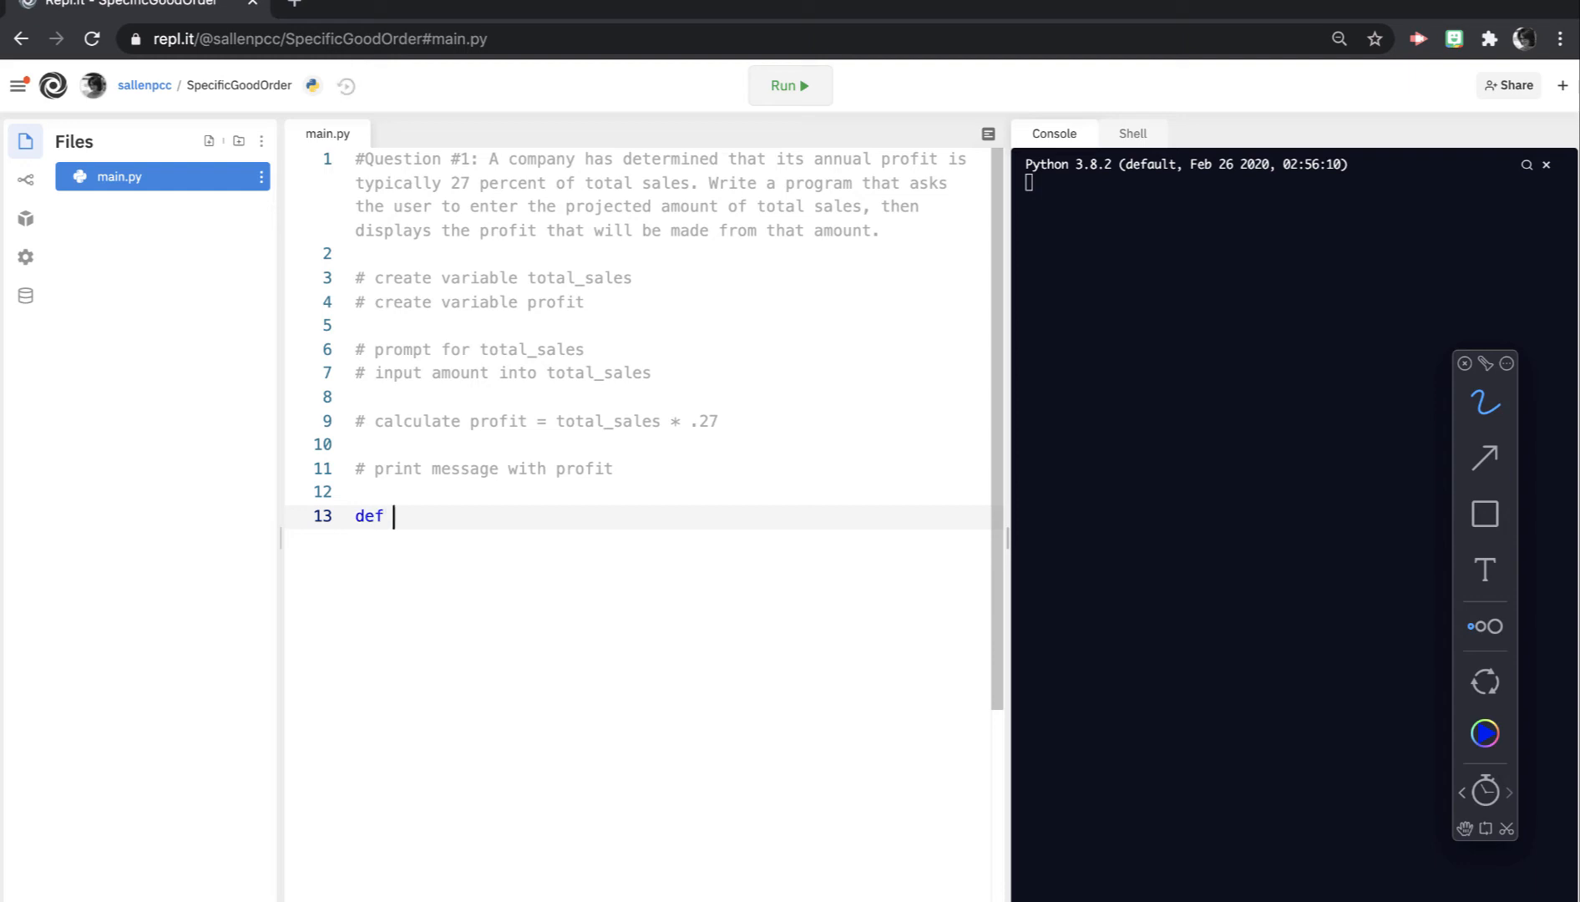
pyautogui.write('main()')
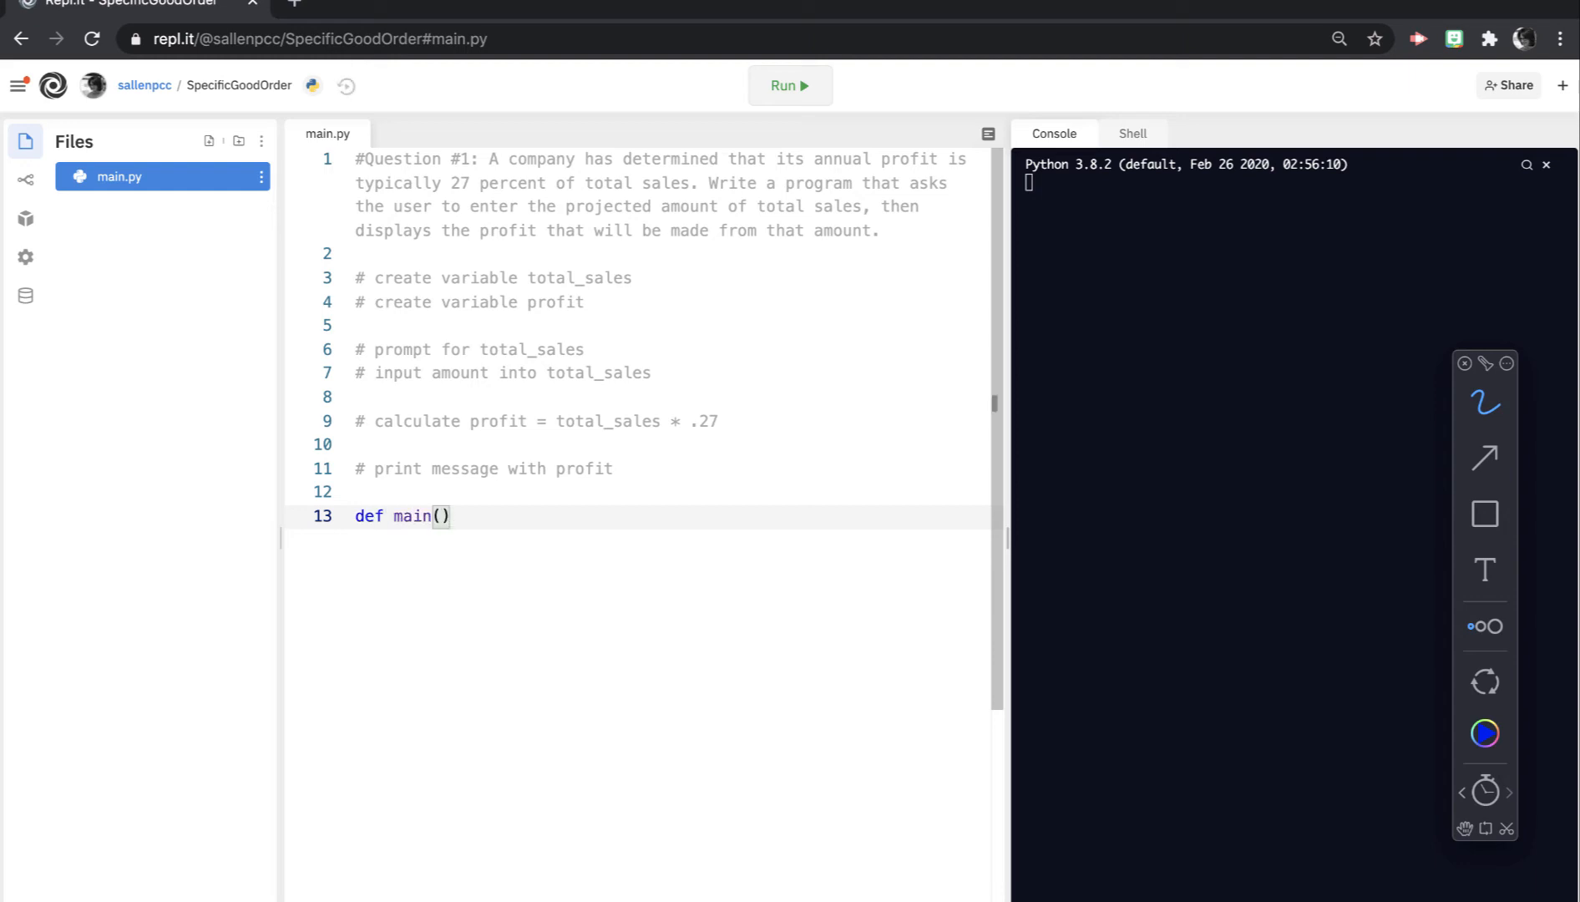
pyautogui.write(':')
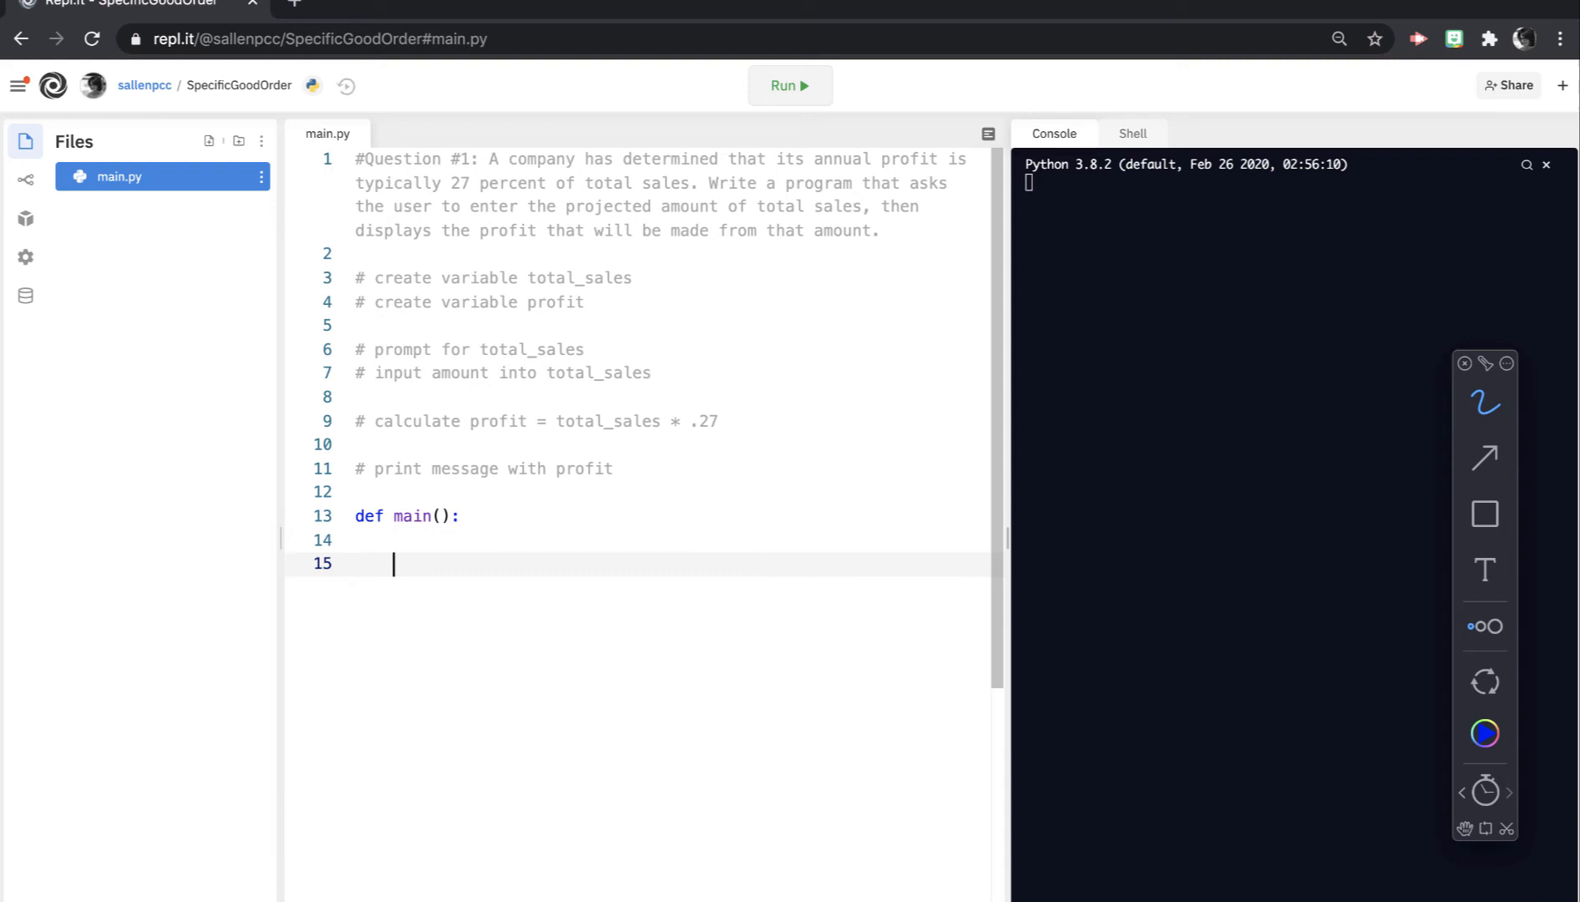
pyautogui.press('Enter')
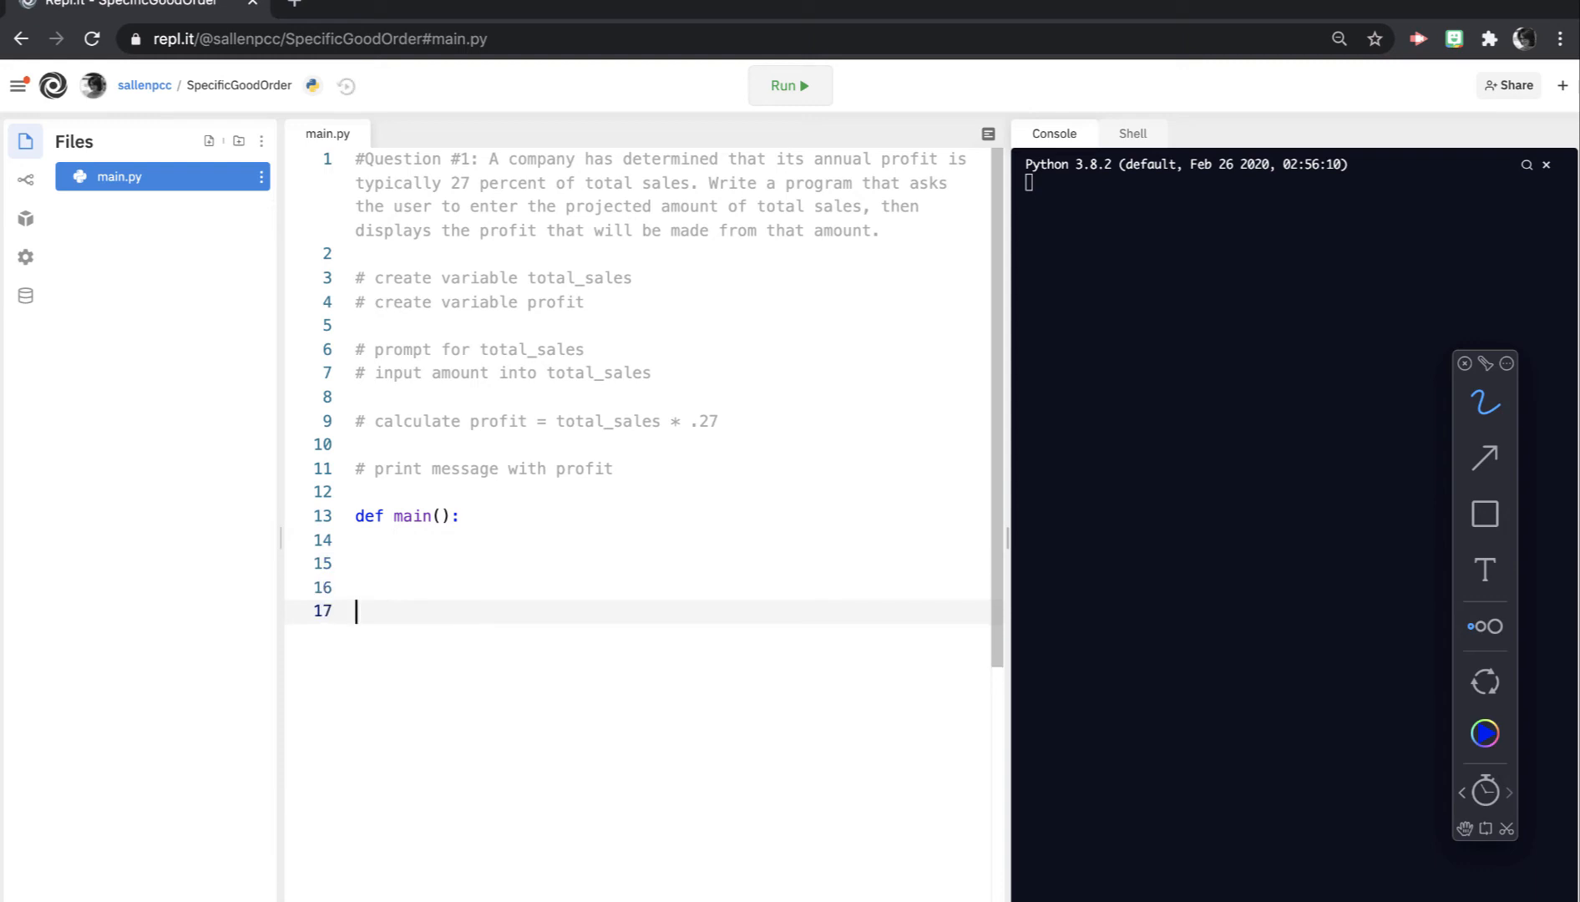
pyautogui.write('main()')
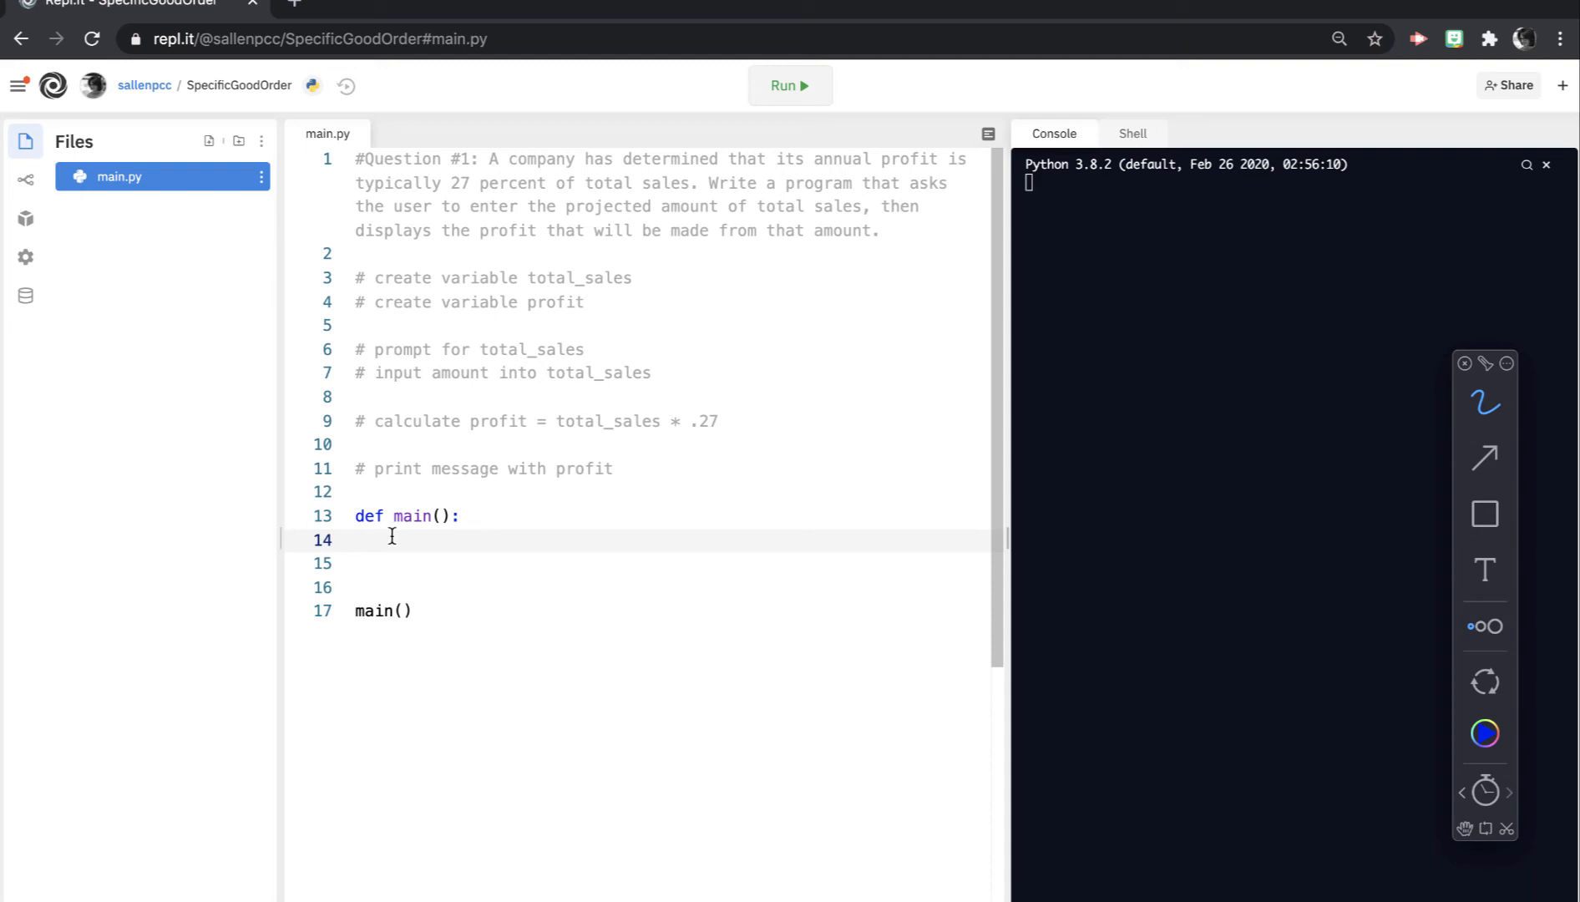
pyautogui.moveTo(394, 558)
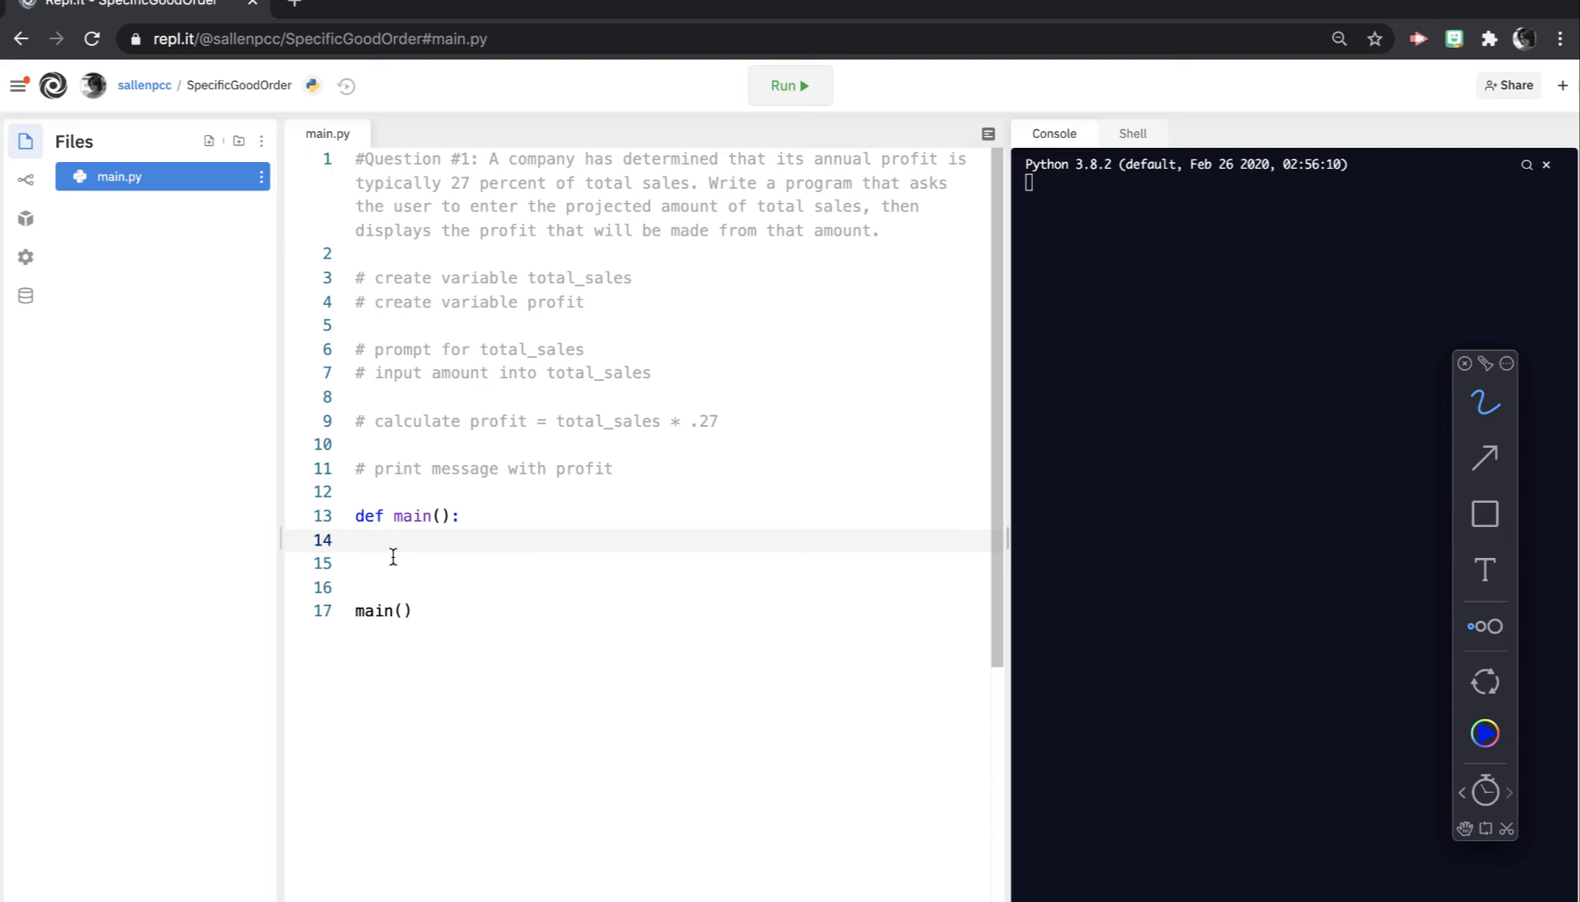
# Step: Inside main(), initialise total_sales = 0.0 and highlight the 0.0 value
pyautogui.click(395, 541)
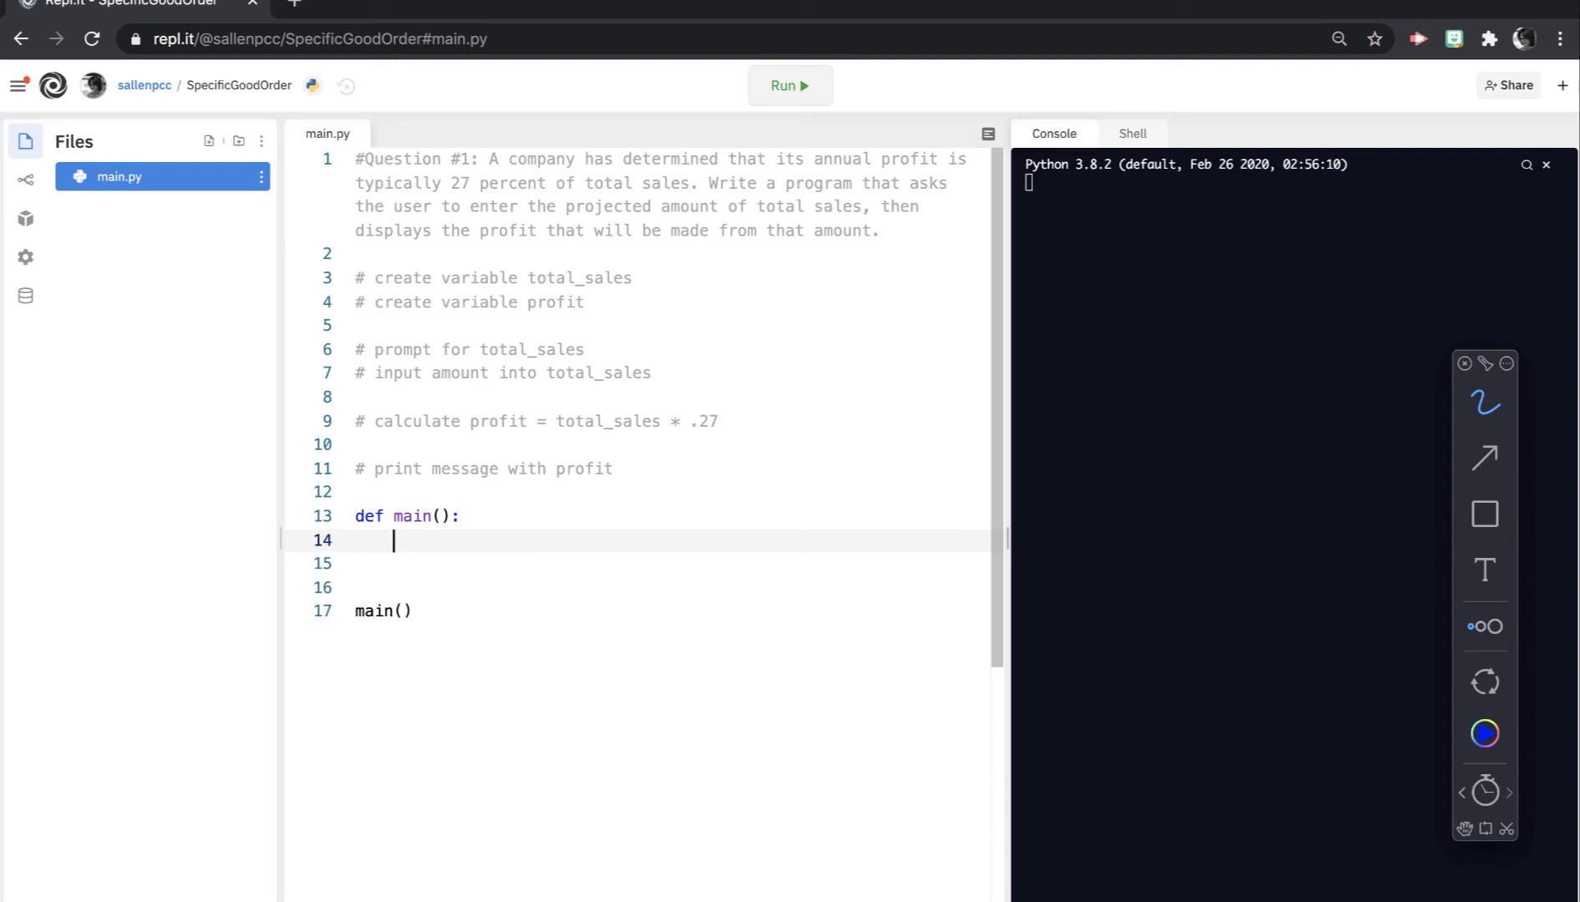
pyautogui.write('tot')
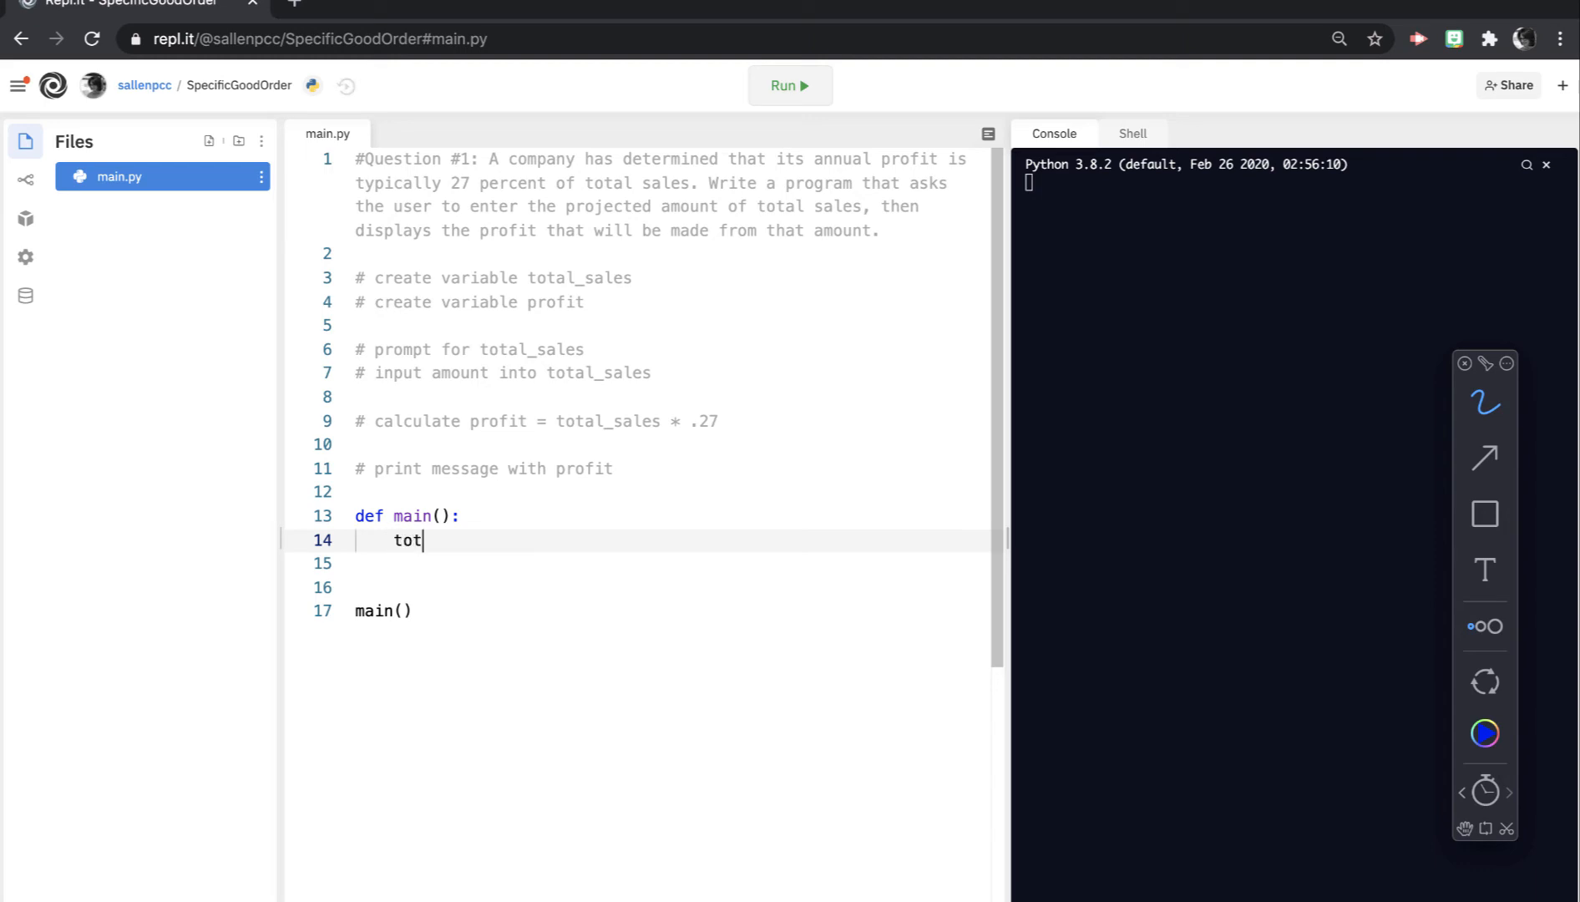
pyautogui.write('al_sales')
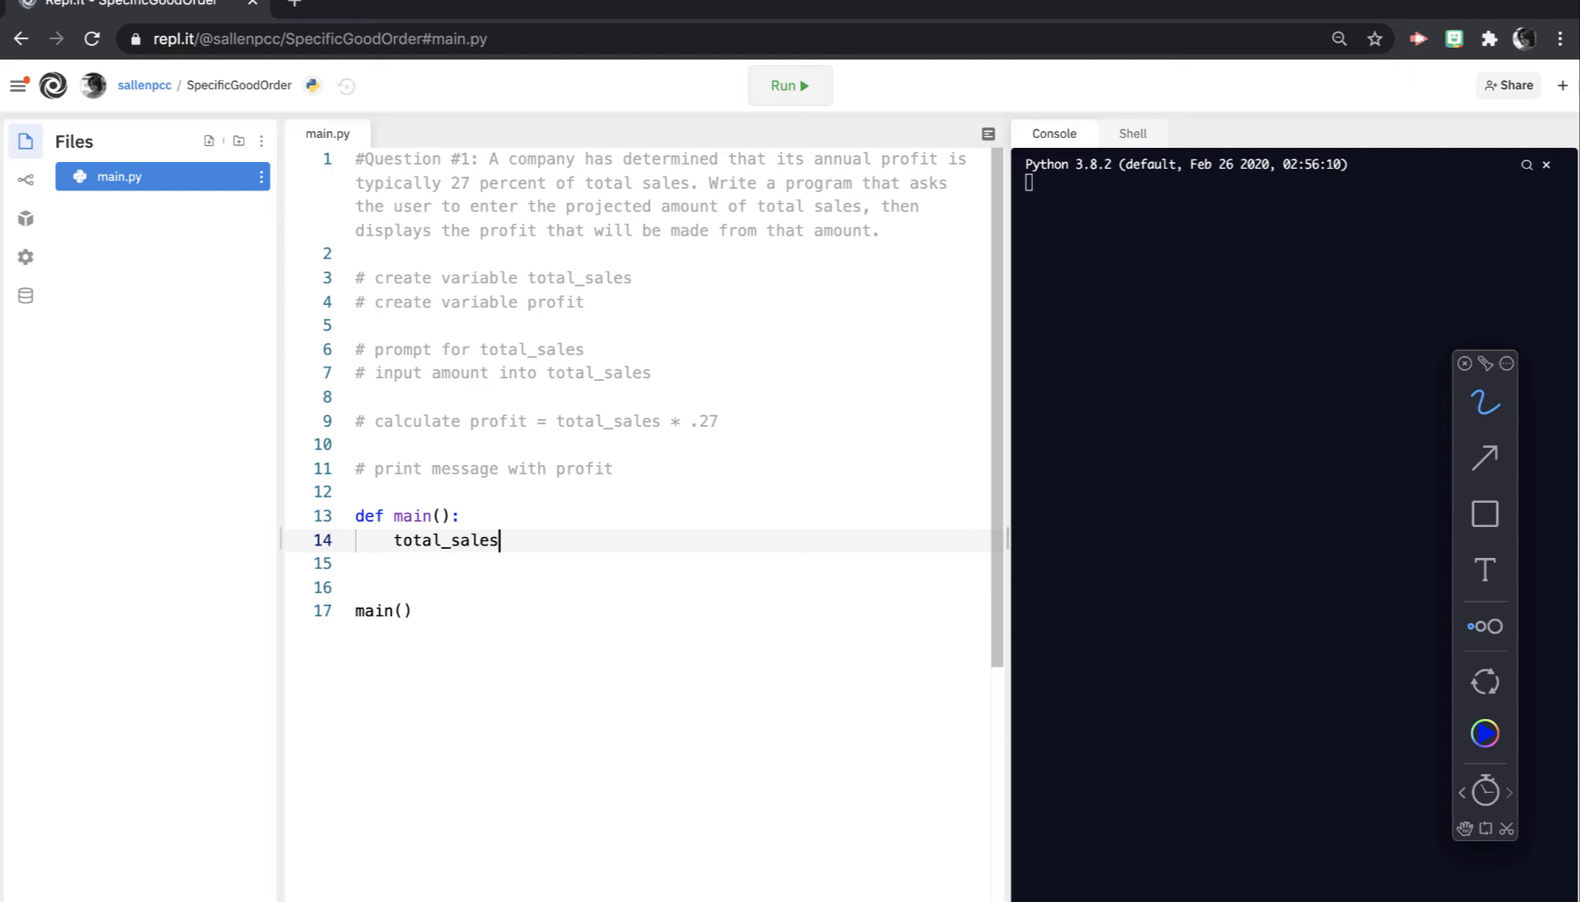
pyautogui.write('= 0')
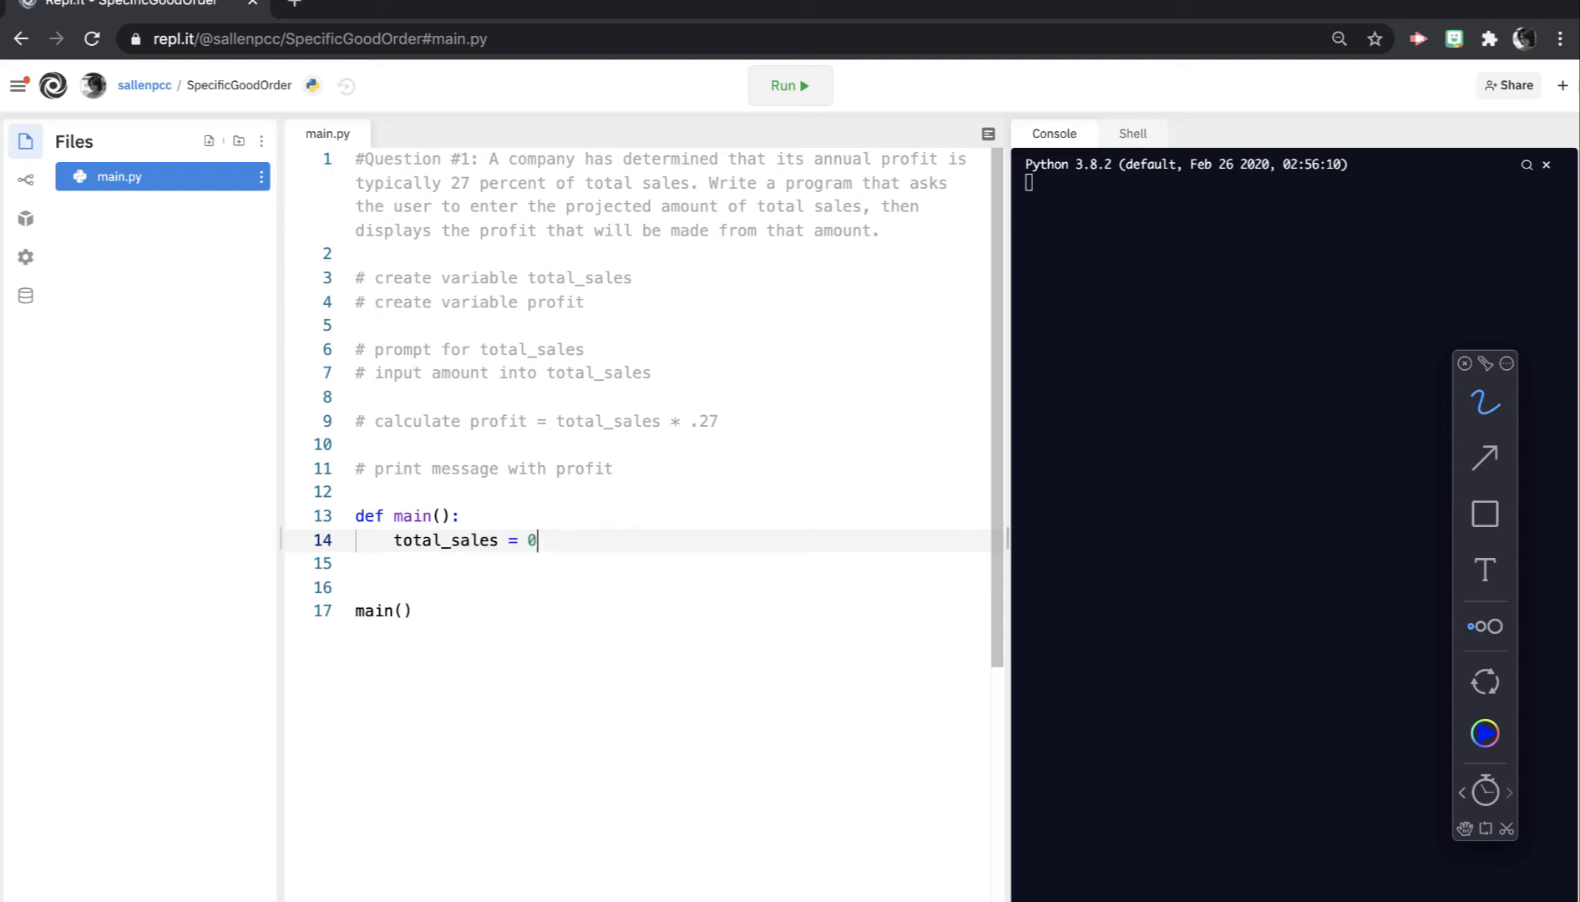
pyautogui.write('.0')
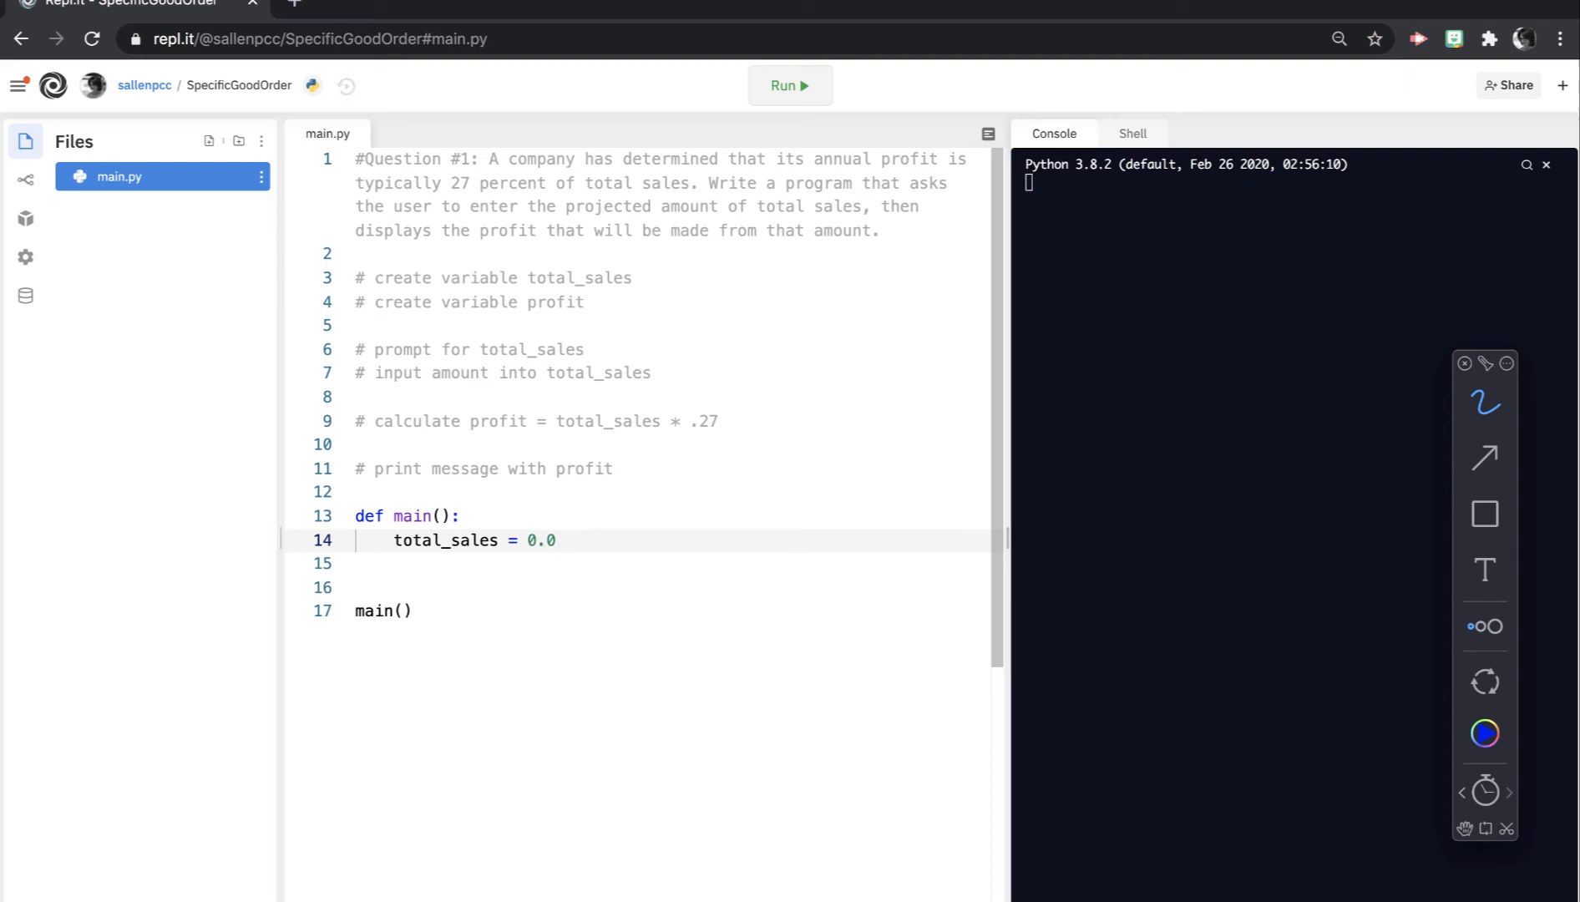
pyautogui.doubleClick(541, 541)
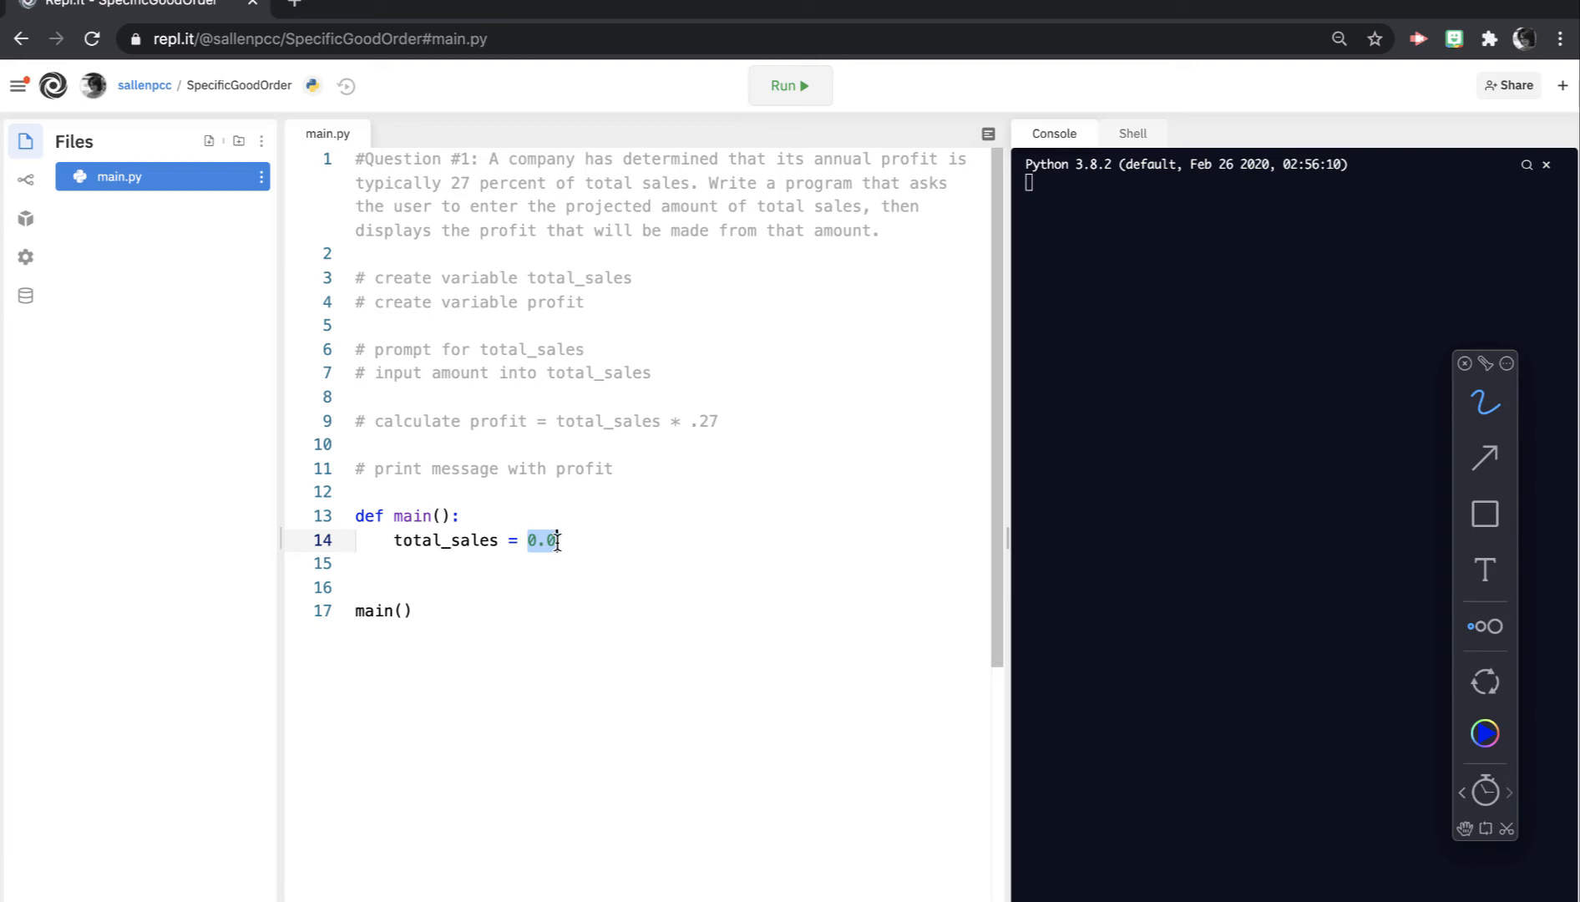
pyautogui.click(588, 541)
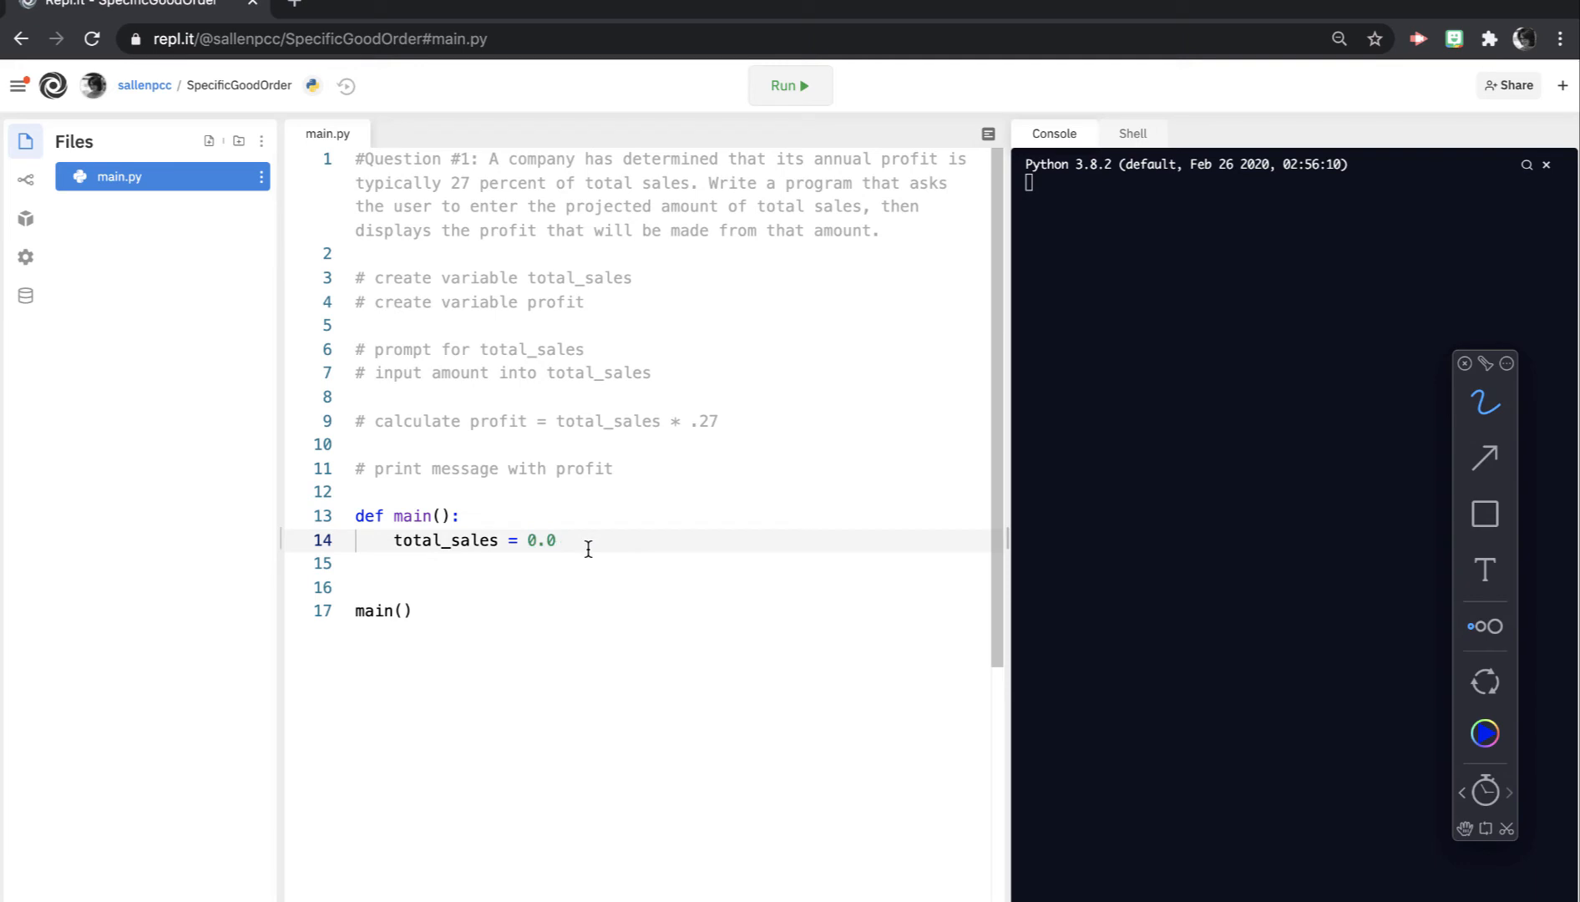
# Step: Initialise profit = 0.0 on the next line with a blank line after it
pyautogui.press('Enter')
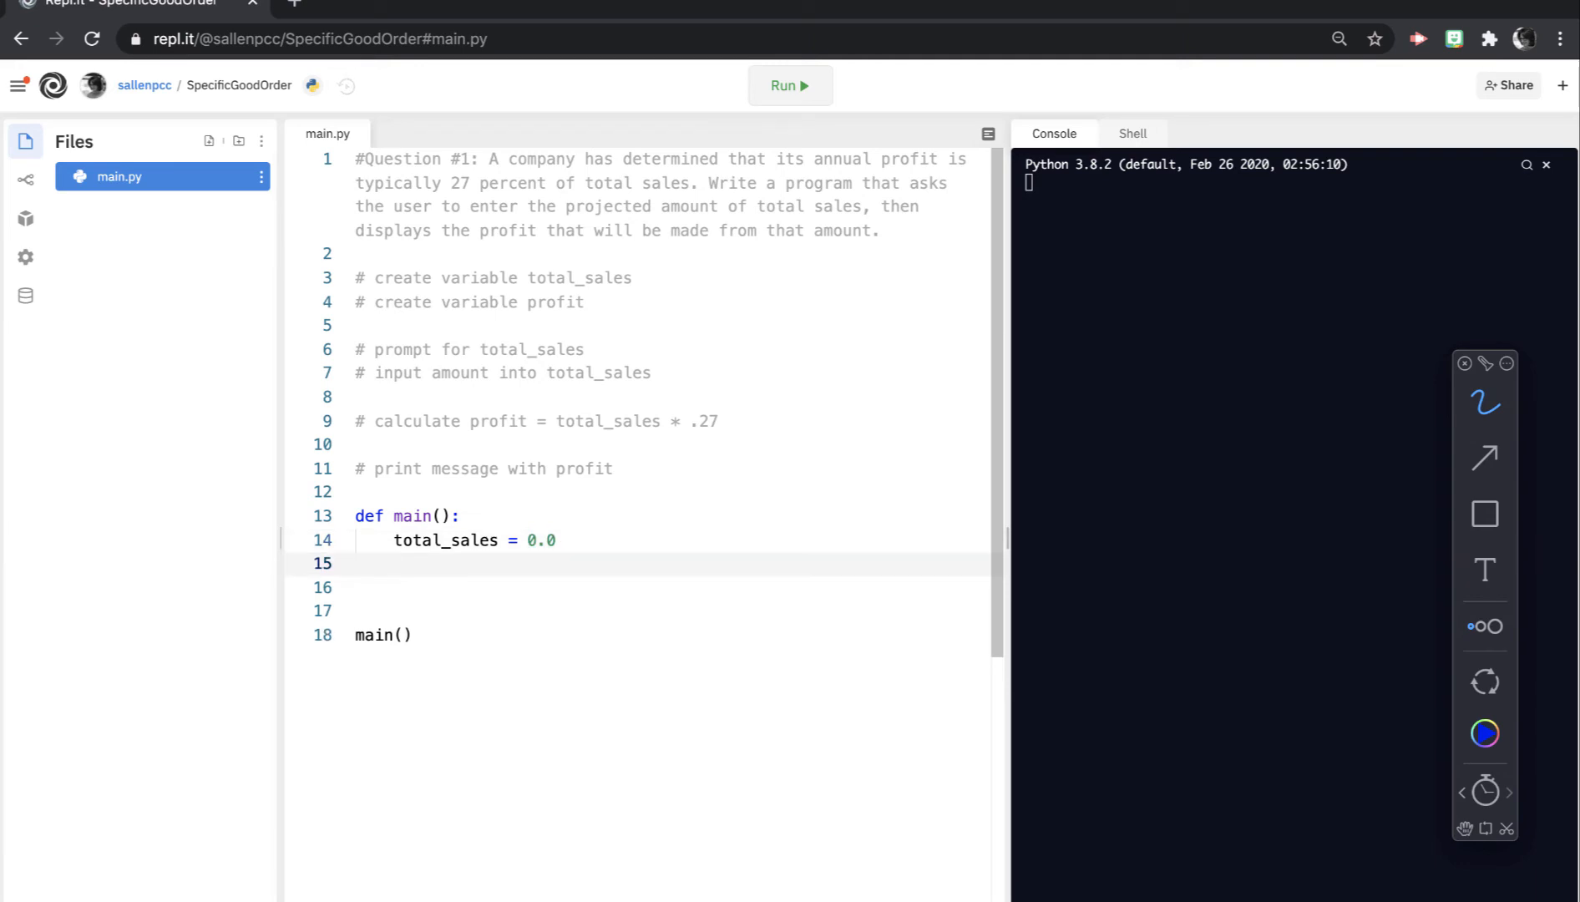
pyautogui.write('p')
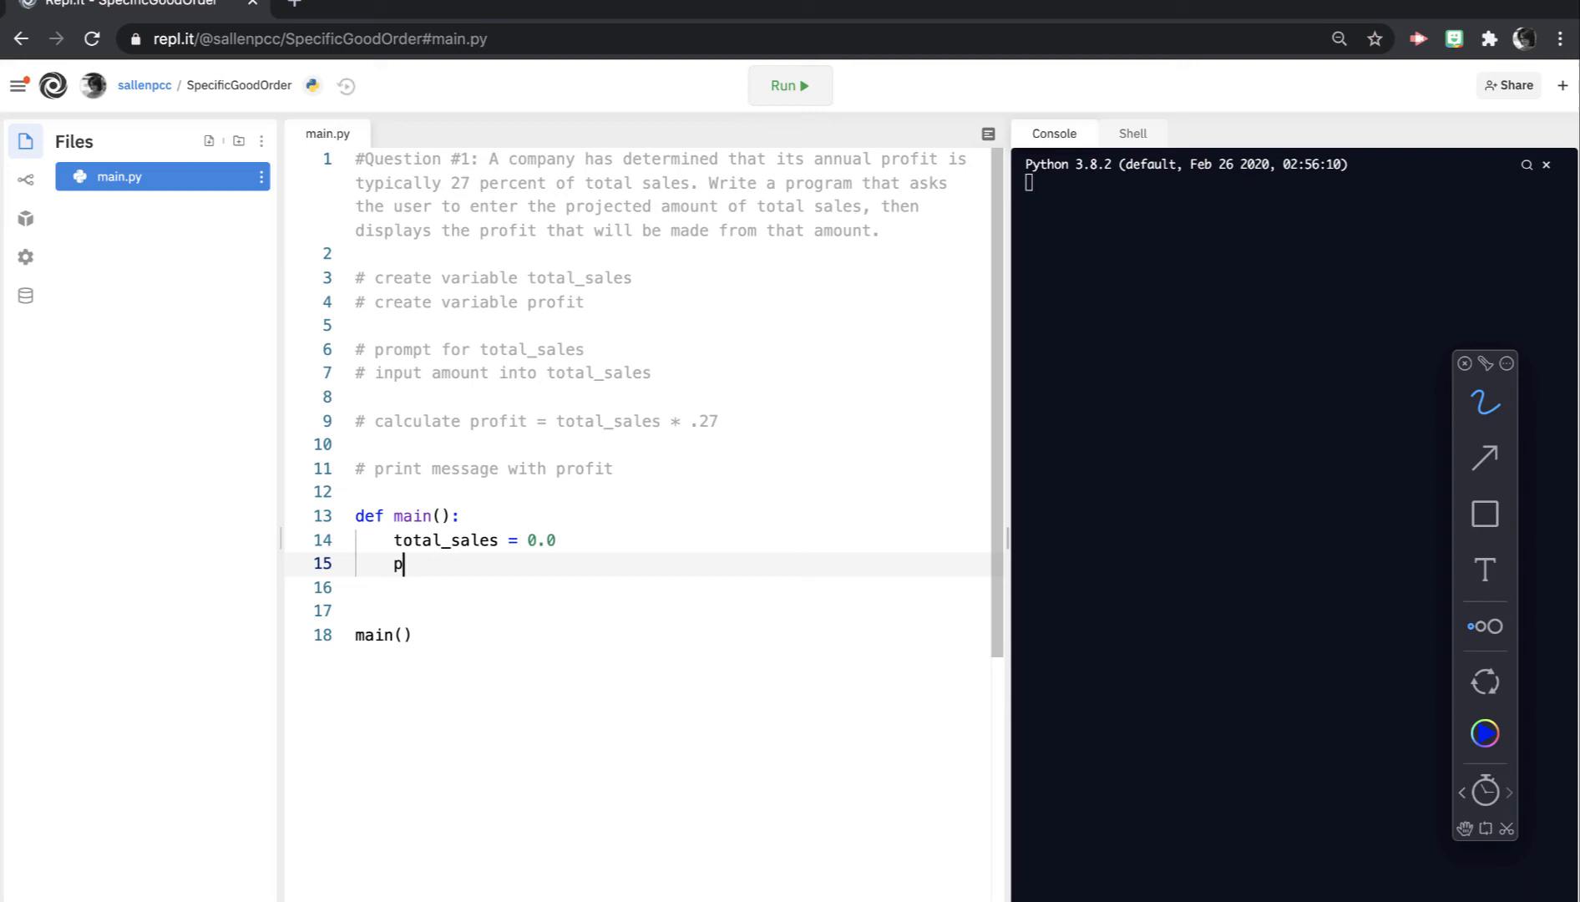
pyautogui.write('rofit')
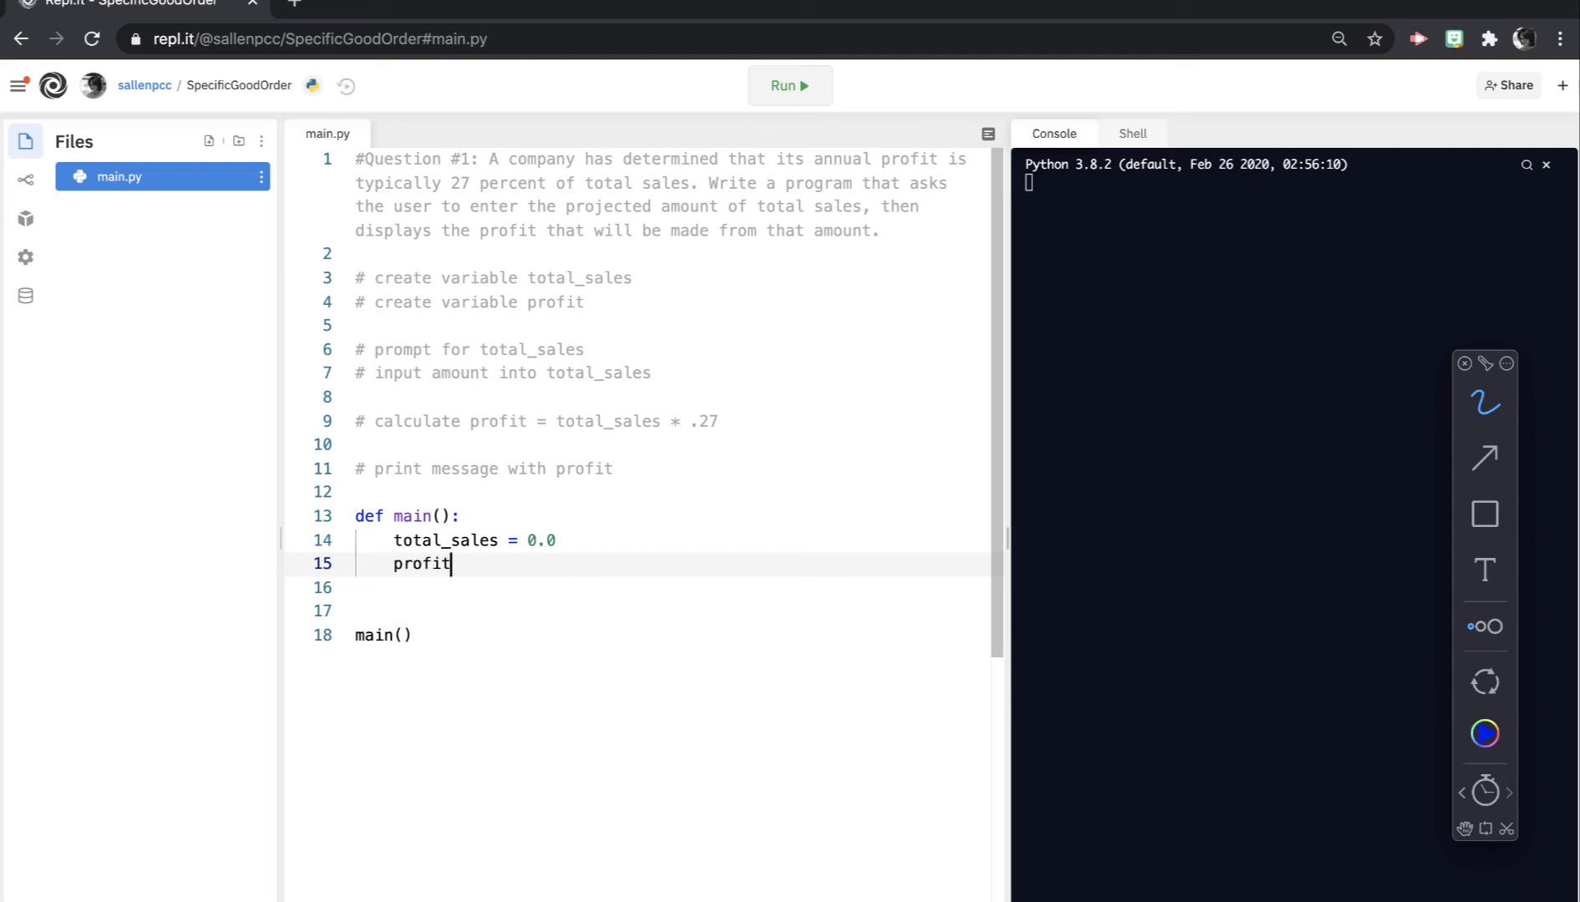
pyautogui.write('= 0.0')
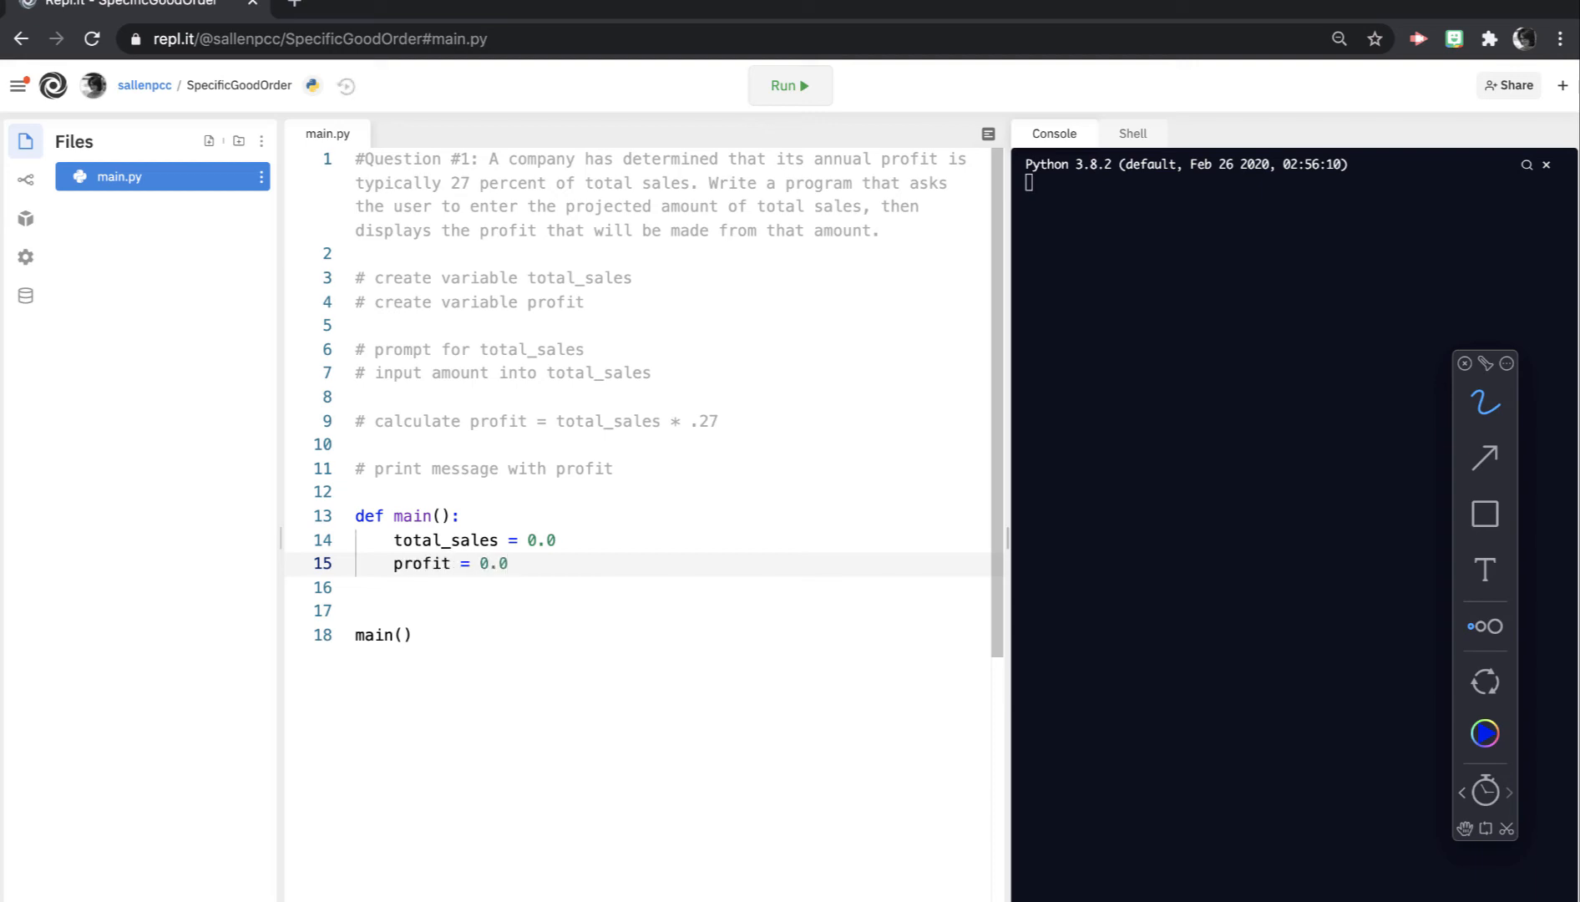
pyautogui.press('Enter')
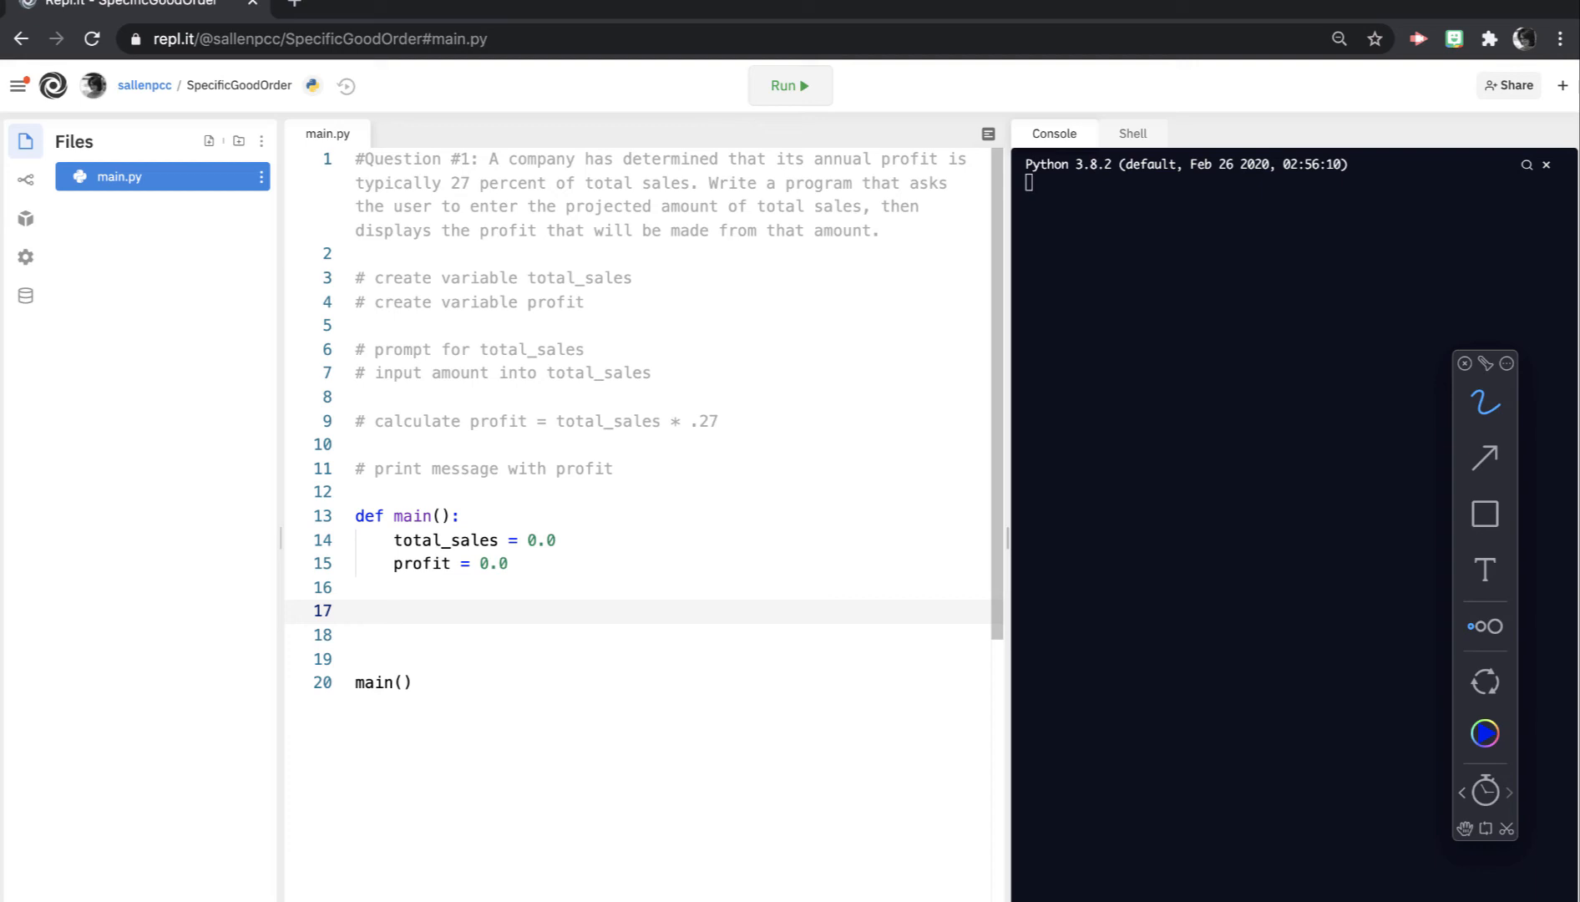
# Step: Start line 17 as total_sales = float(input(""))
pyautogui.write('total')
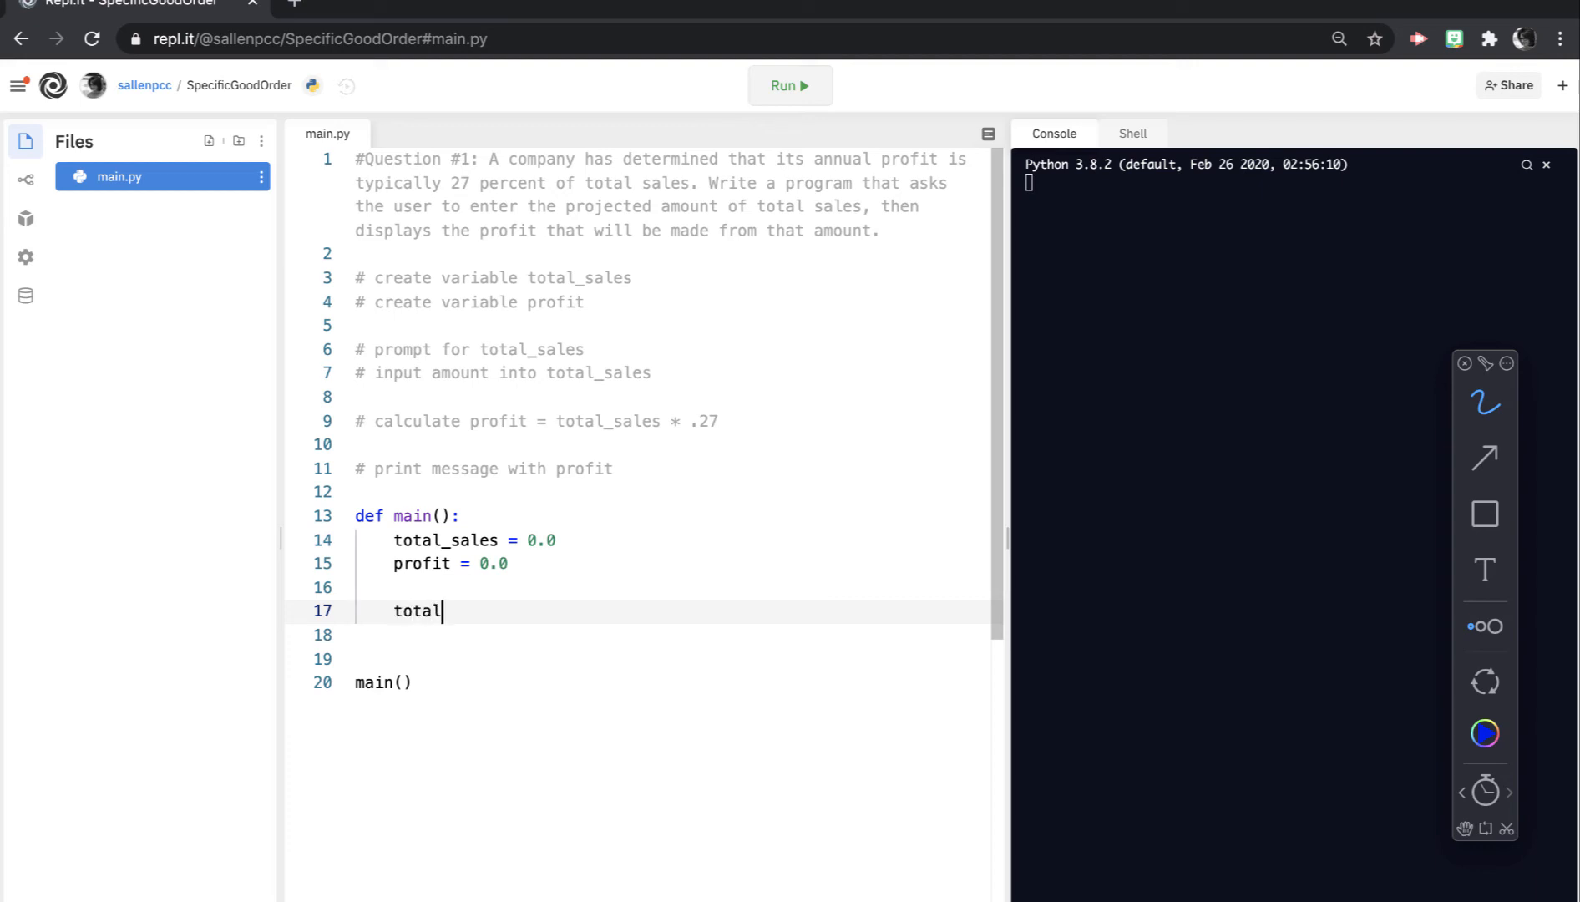
pyautogui.write('_sales =')
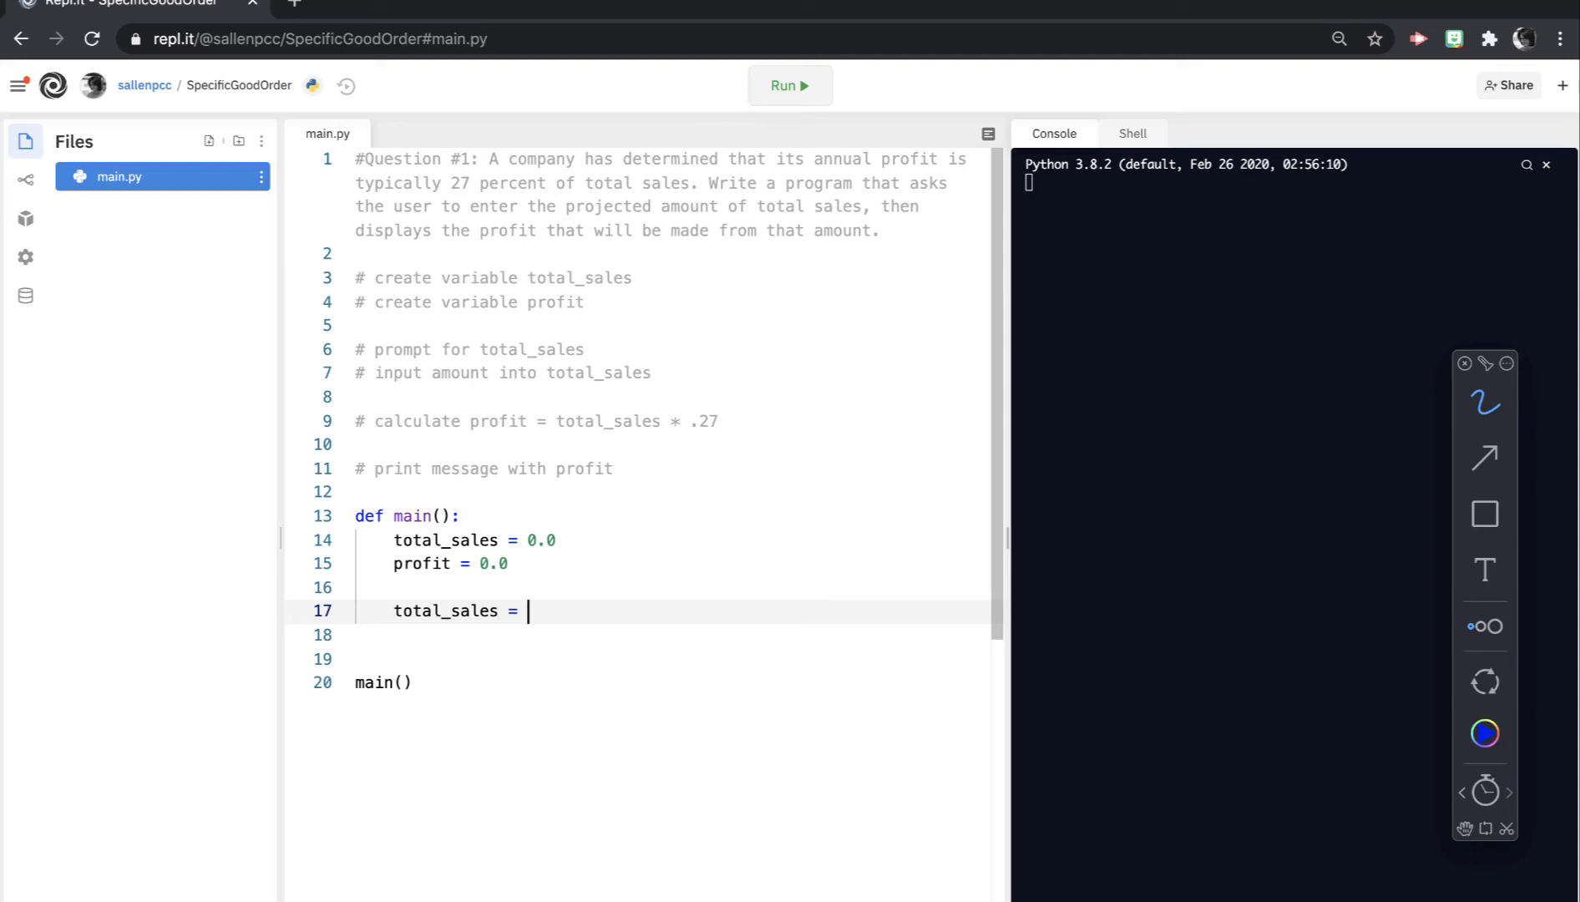
pyautogui.write('f')
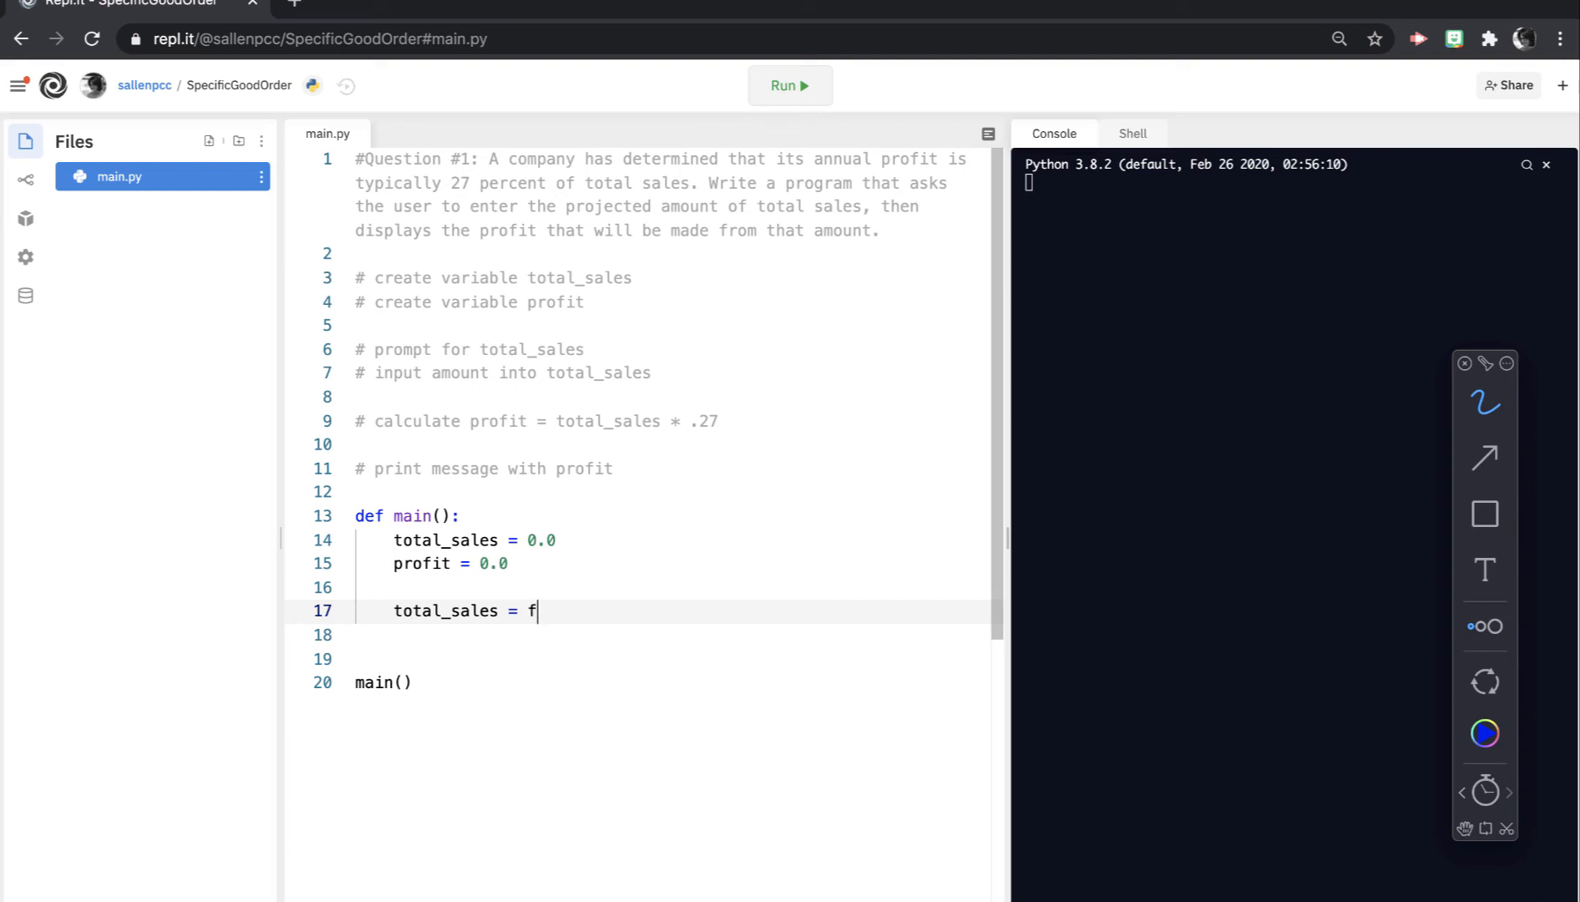
pyautogui.write('loat()')
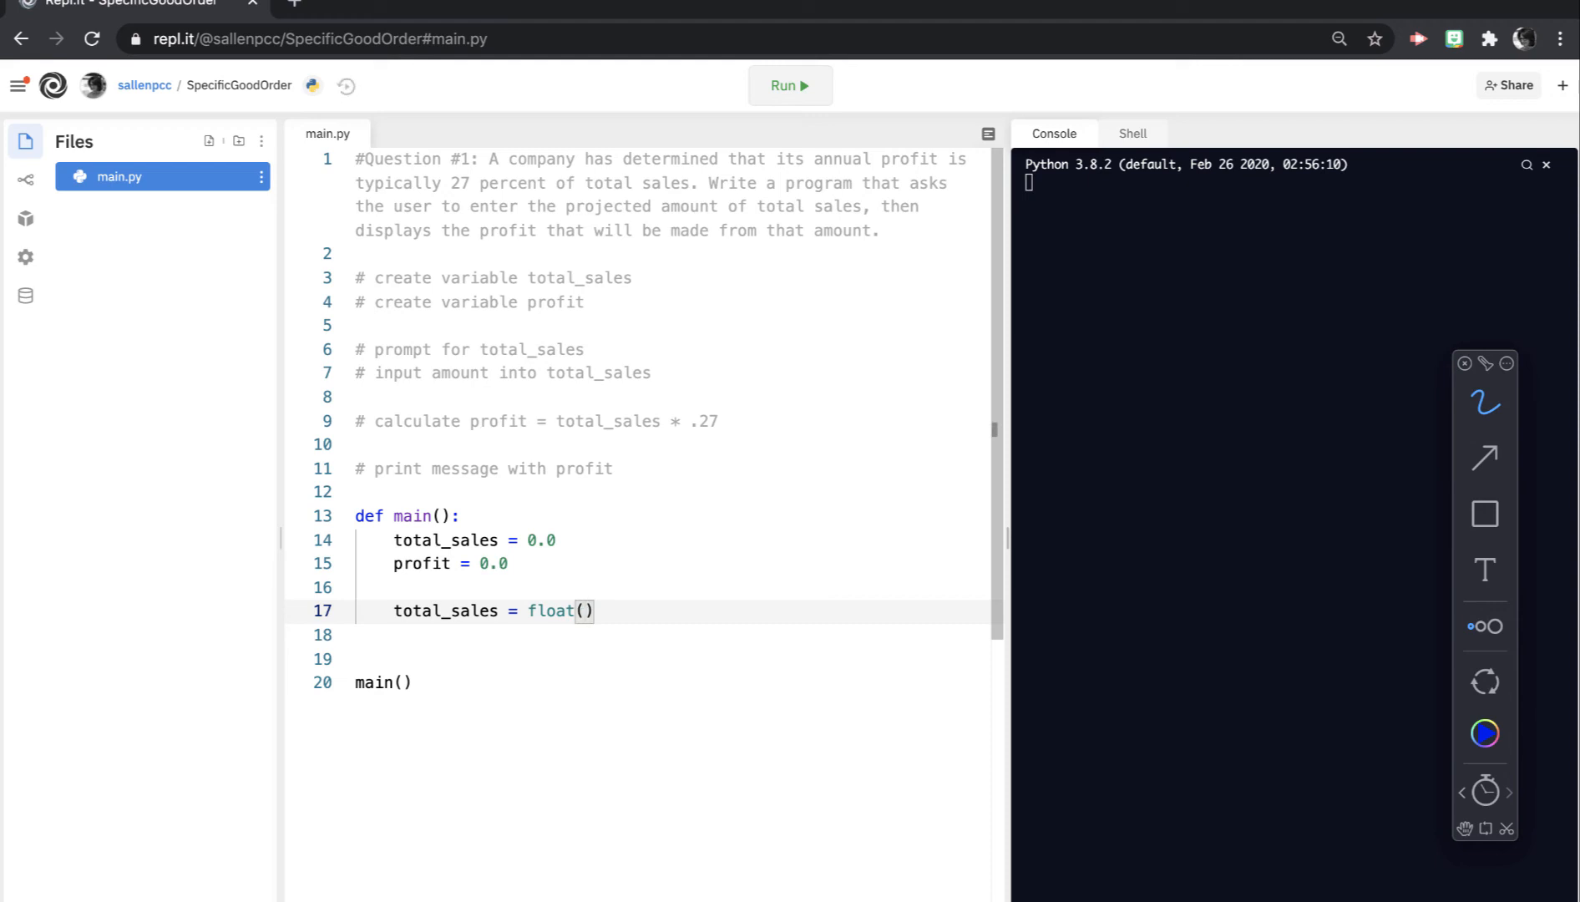
pyautogui.write('in')
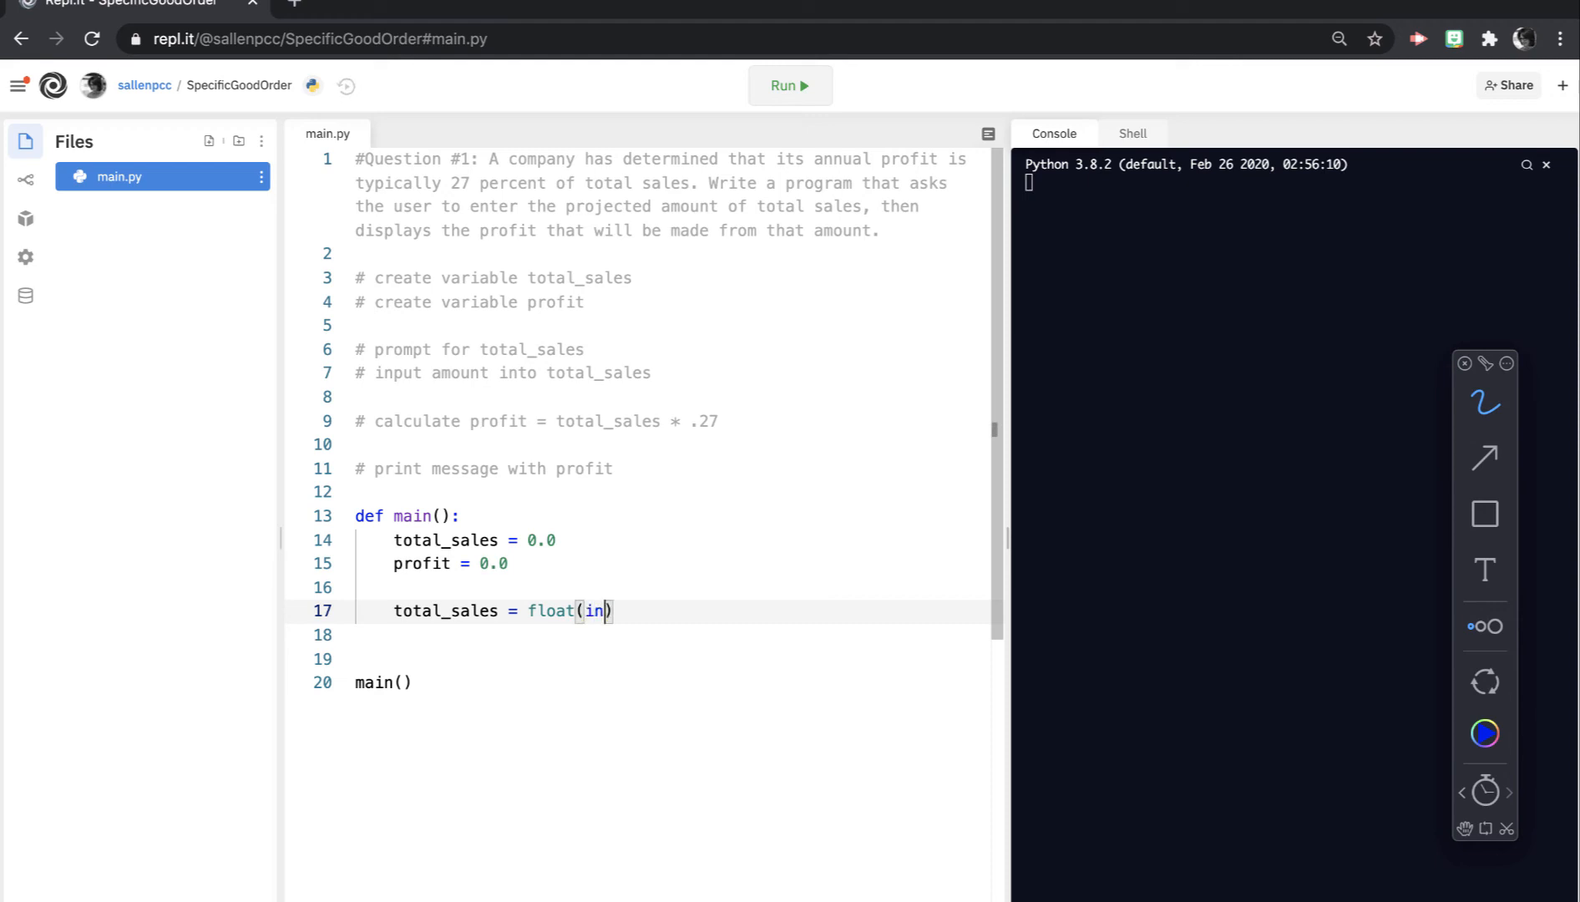
pyautogui.write('put()')
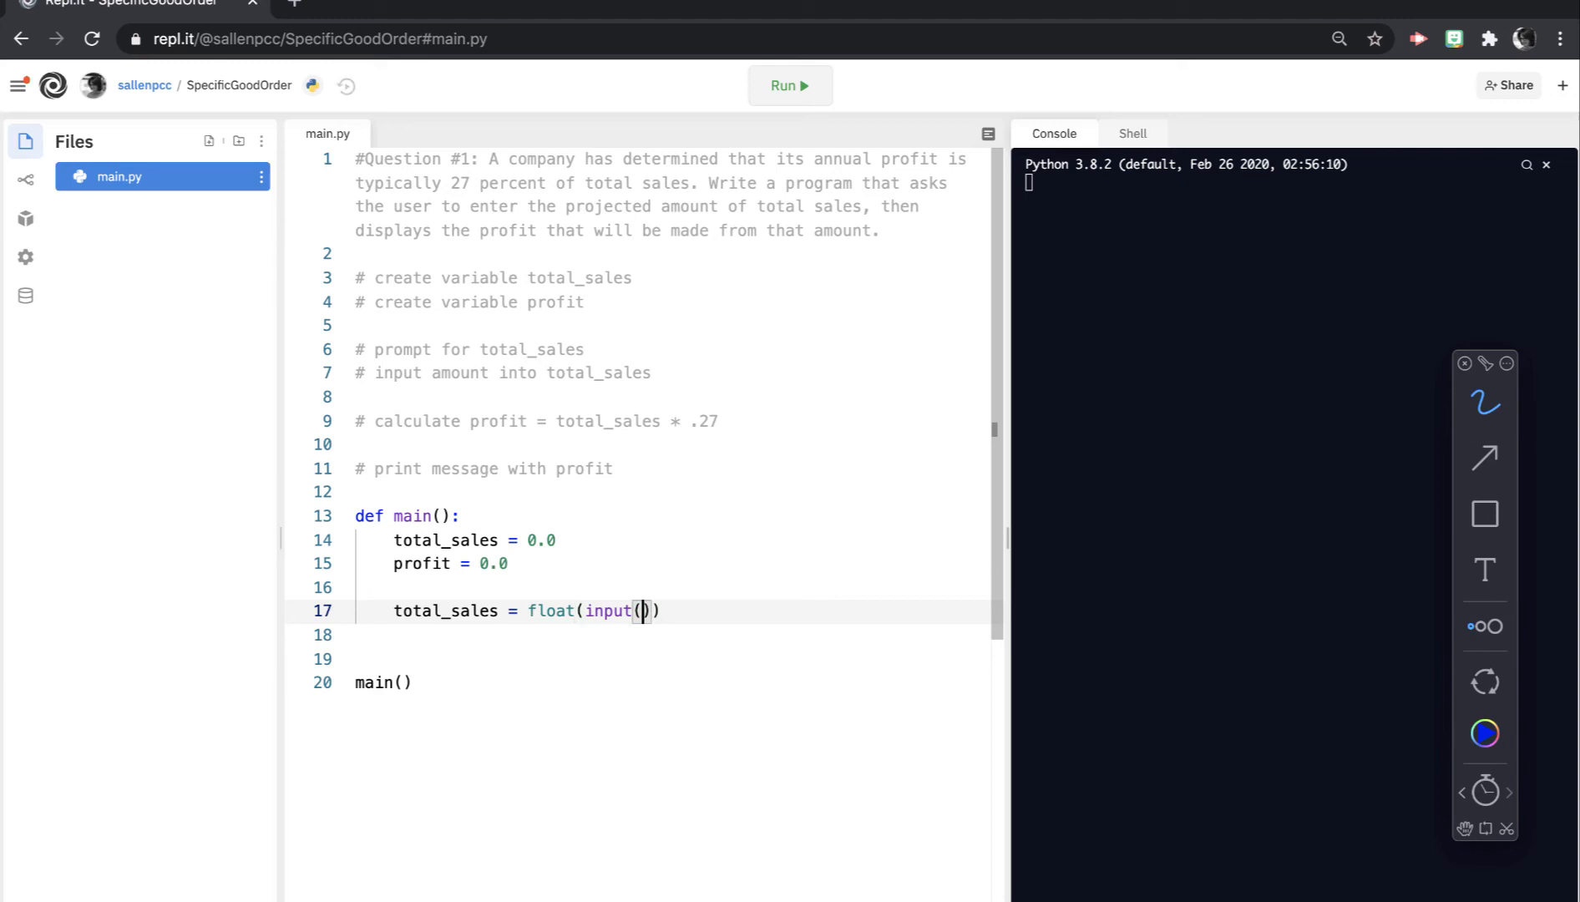
pyautogui.write('""')
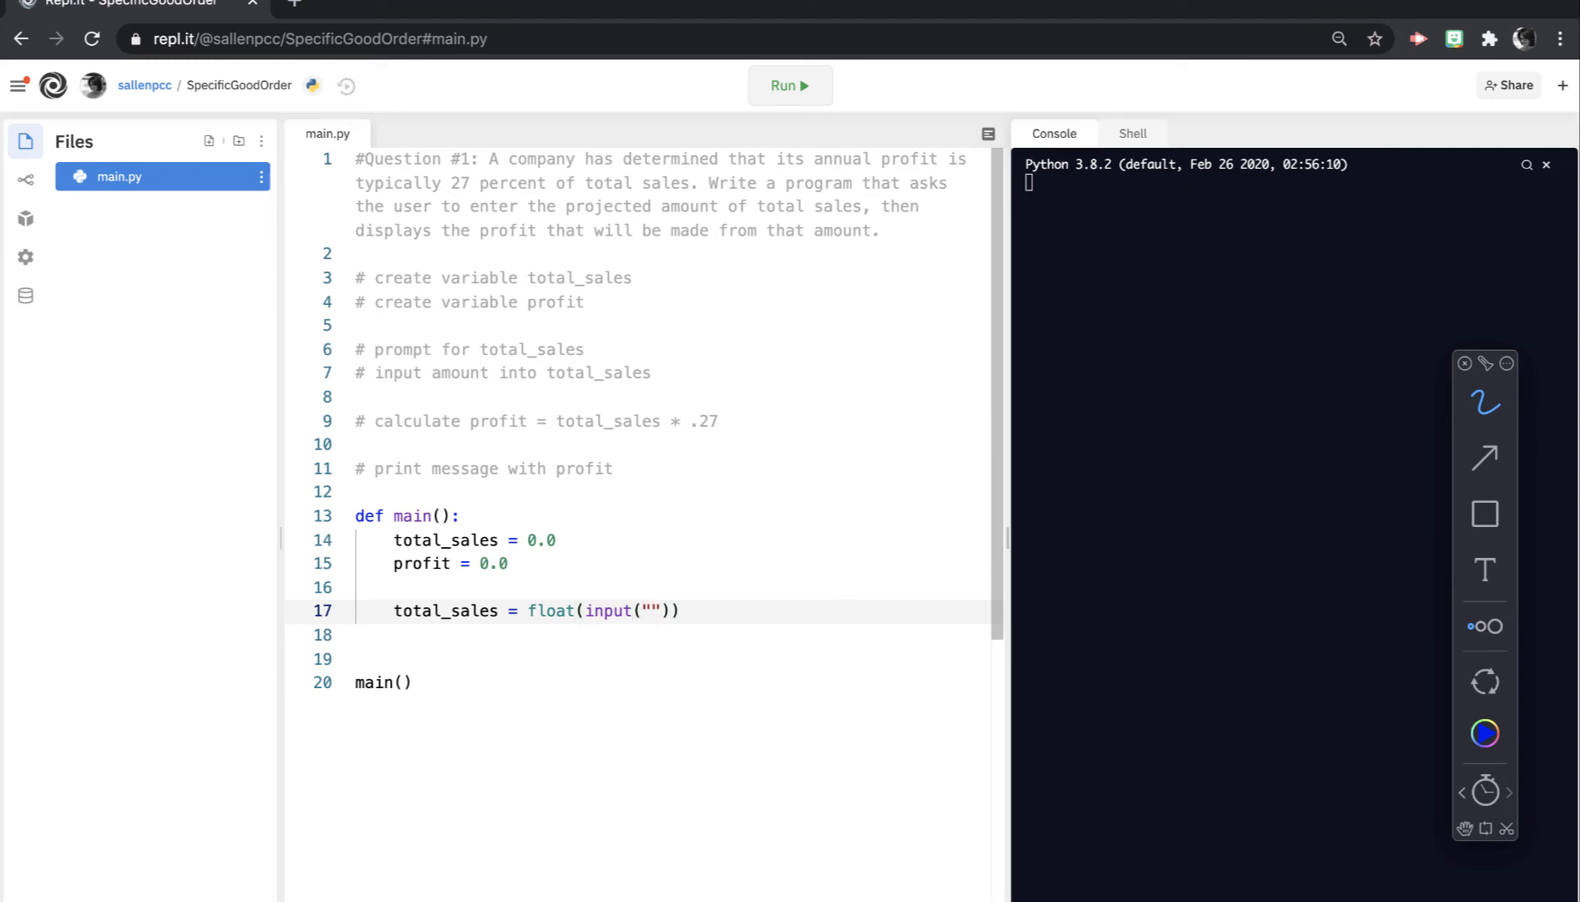
# Step: Fill the prompt as "Enter total sales: $ ", highlight total_sales, and add blank lines below
pyautogui.write('Enter')
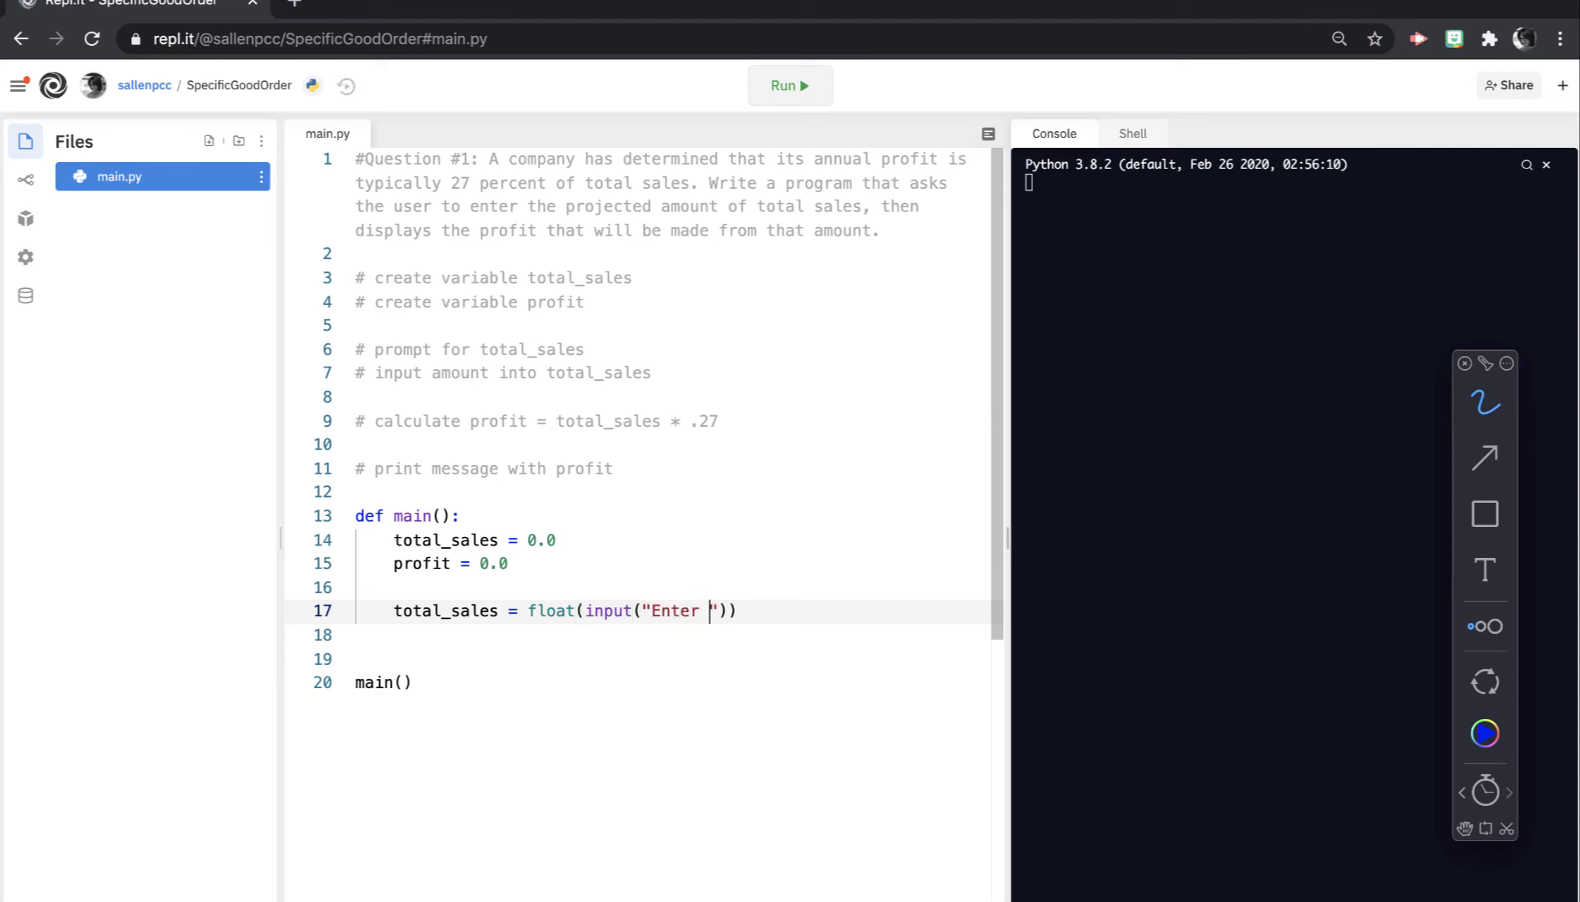
pyautogui.write('t')
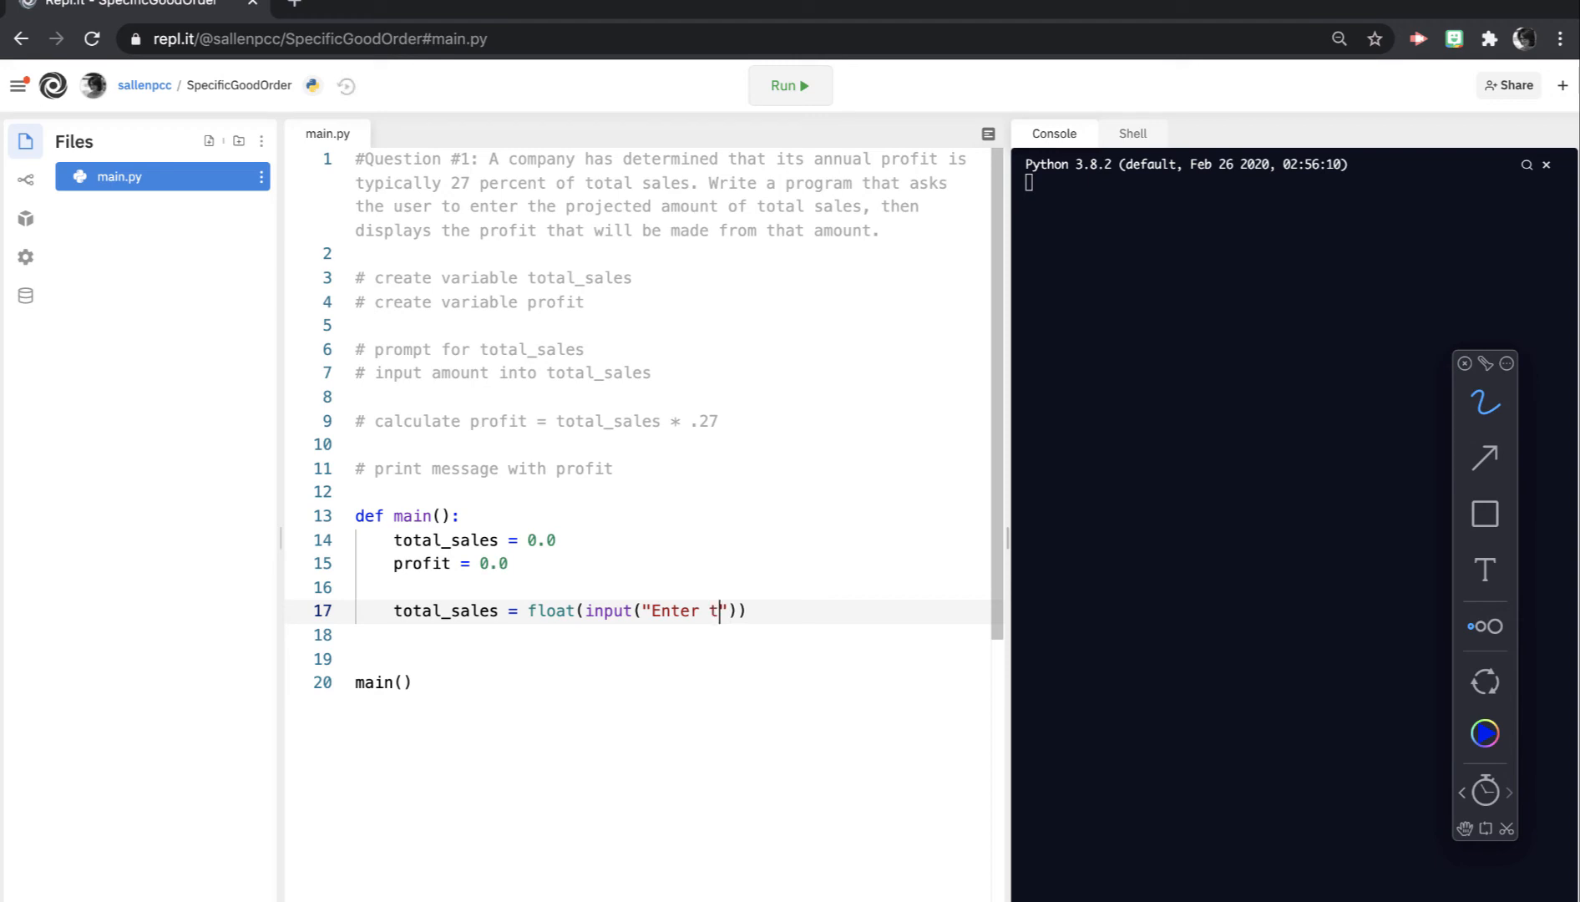
pyautogui.write('otal sales:')
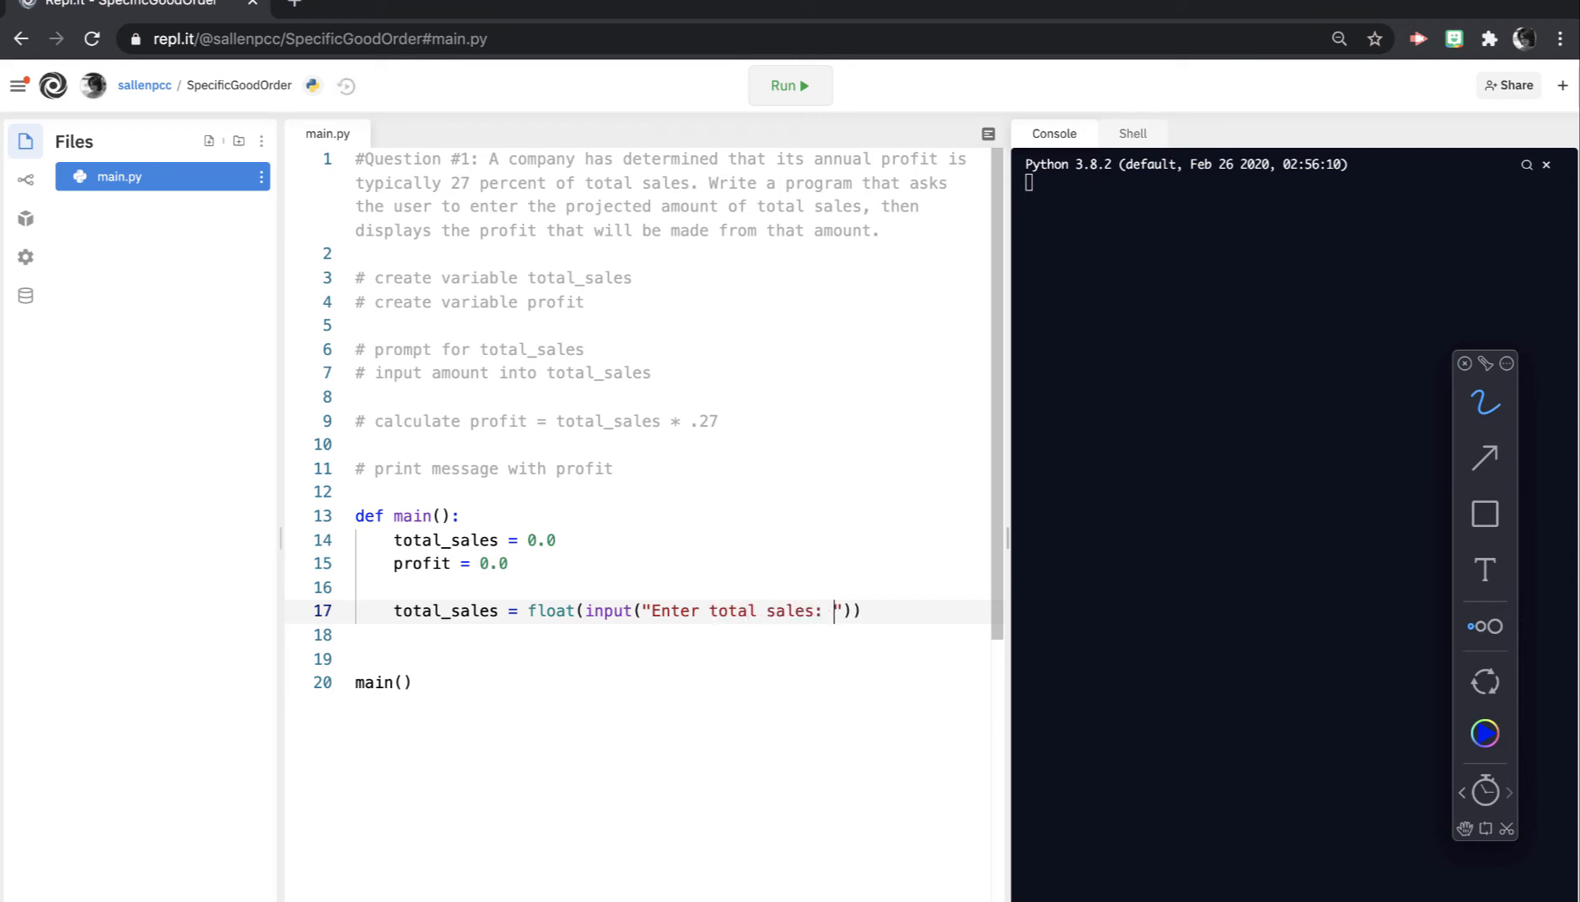
pyautogui.write('$')
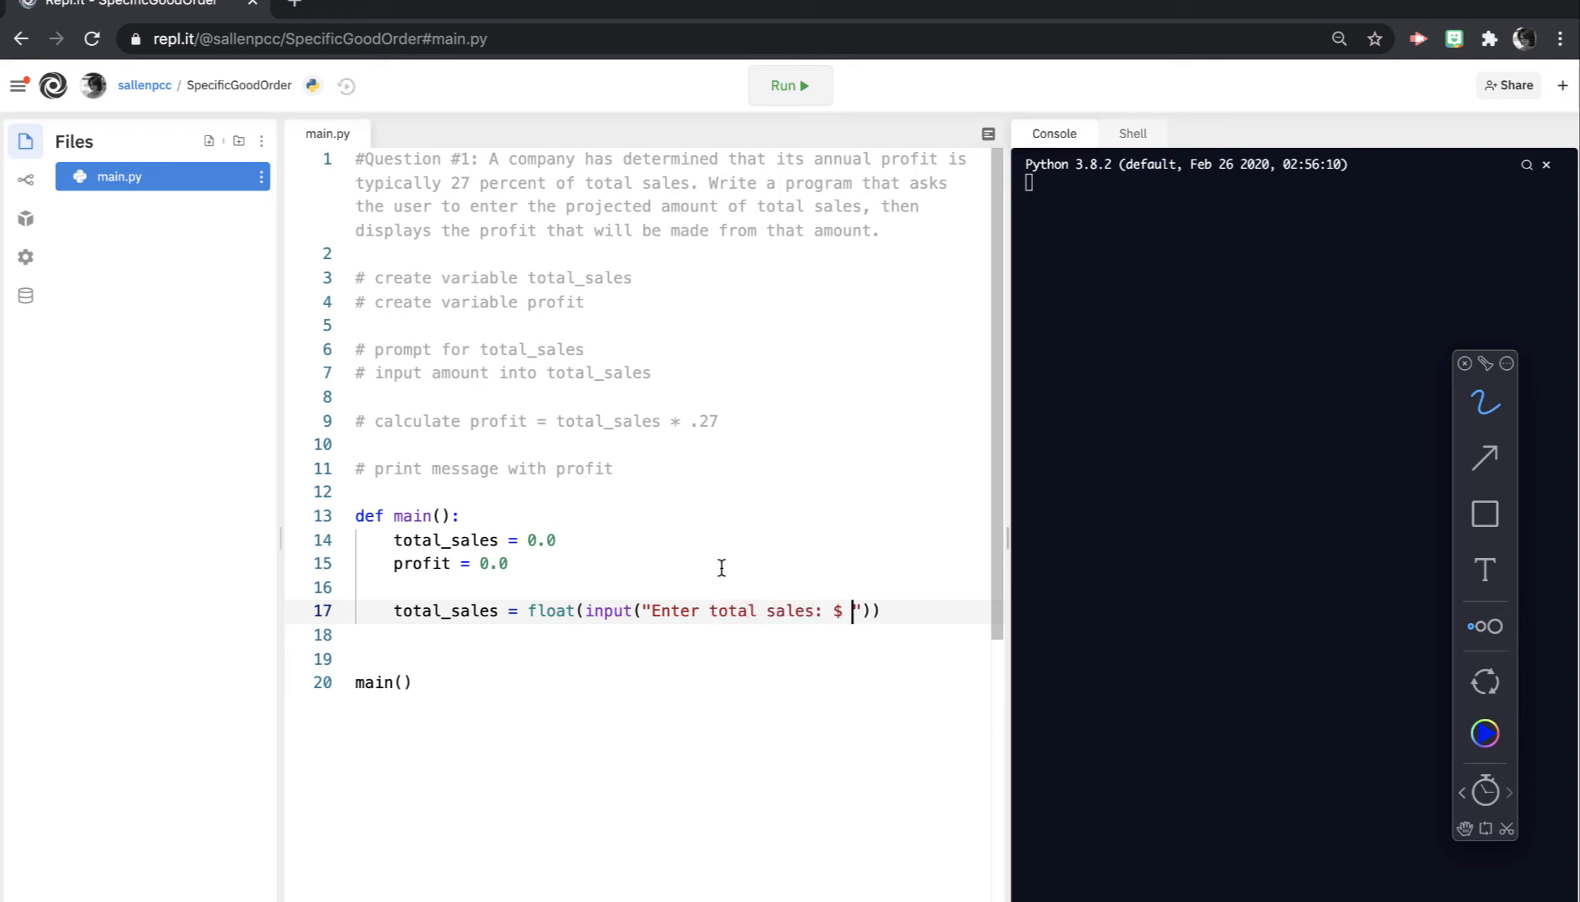
pyautogui.press('Enter')
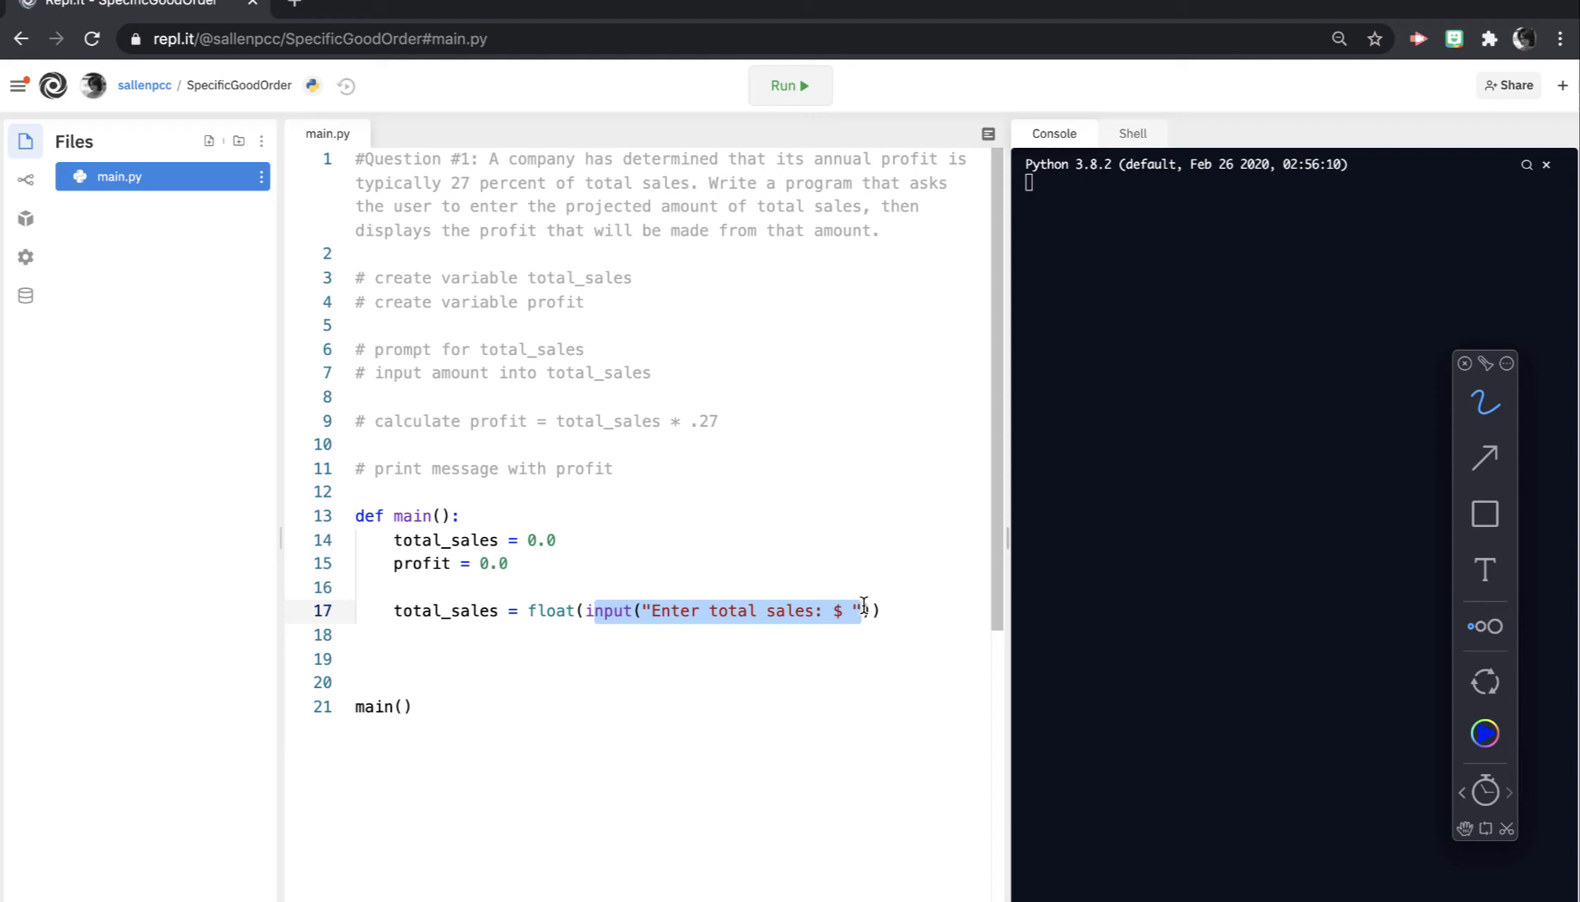
pyautogui.moveTo(581, 620)
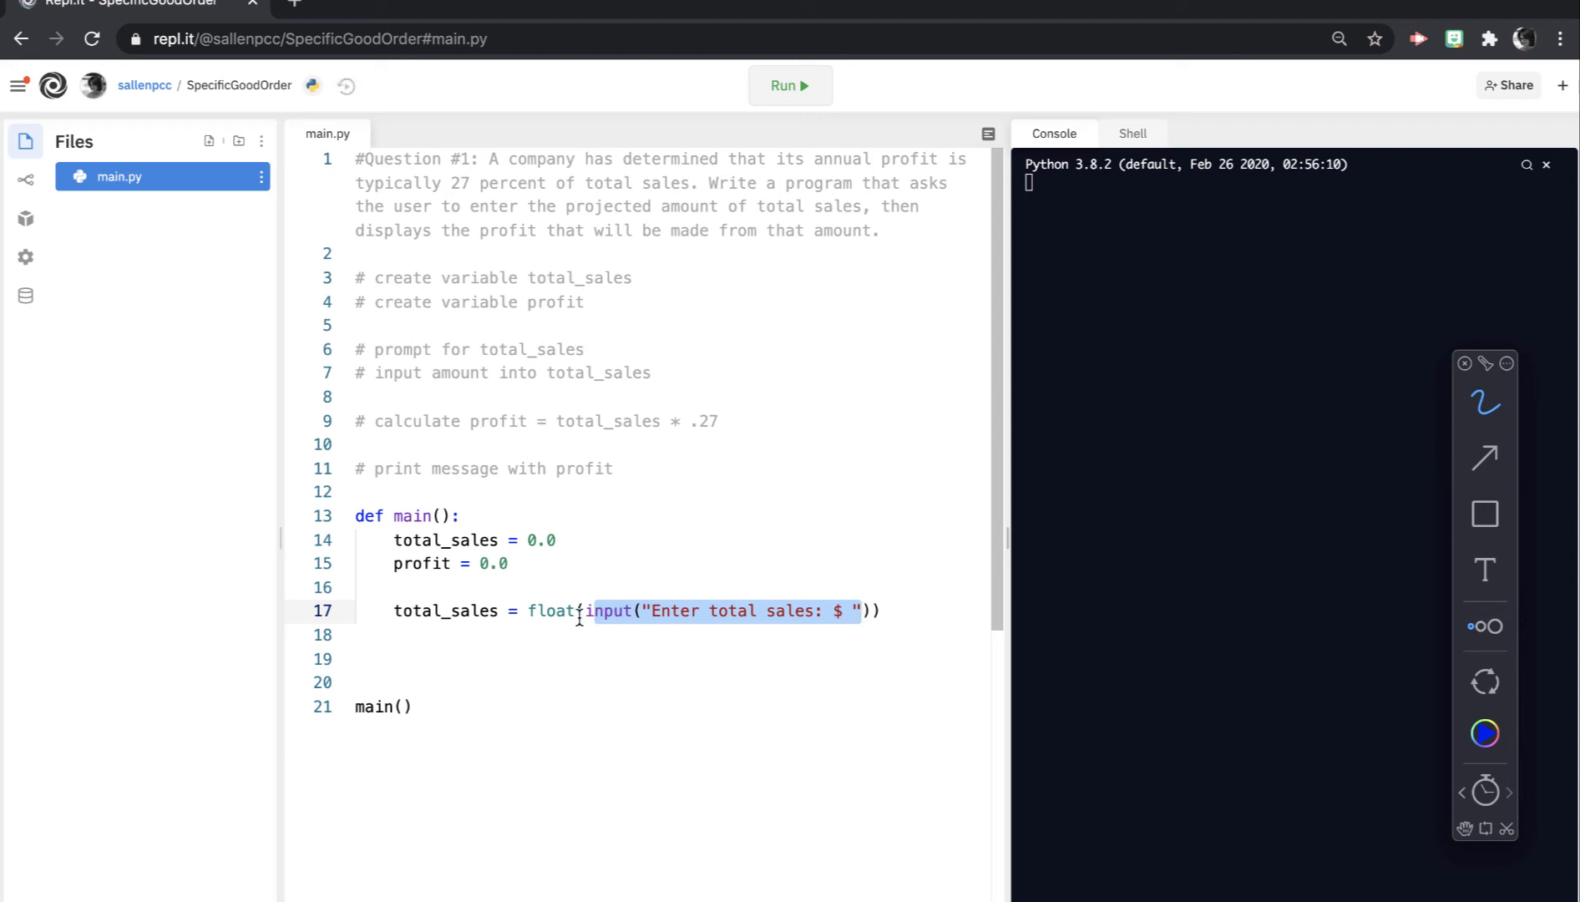
pyautogui.doubleClick(555, 611)
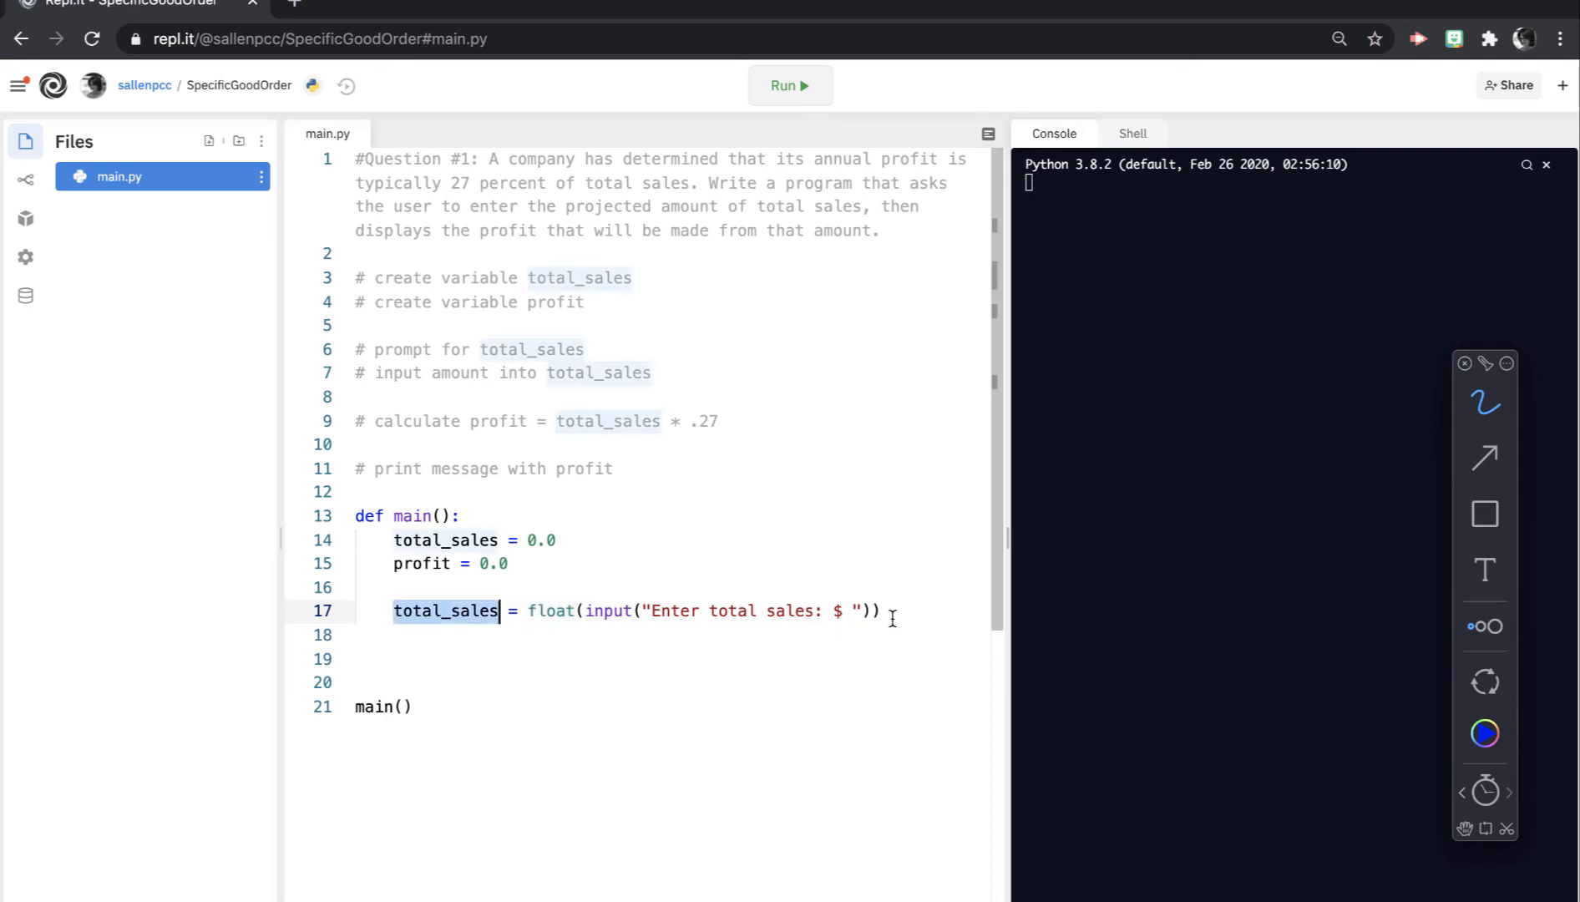
pyautogui.press('Enter')
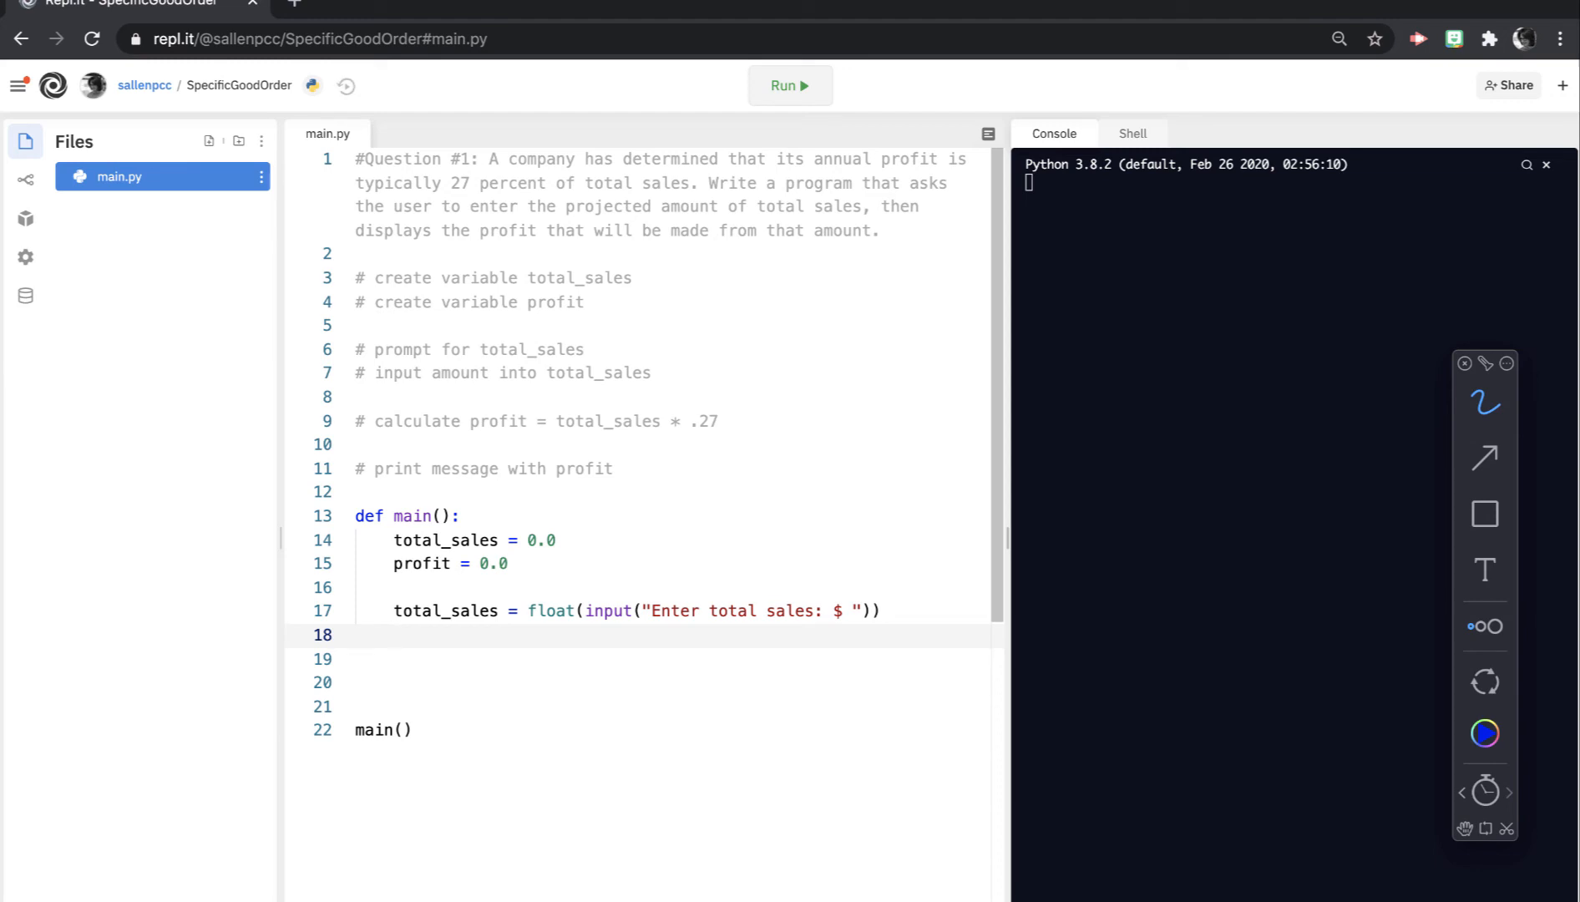
# Step: Write profit = total_sales * .27 on line 18
pyautogui.write('p')
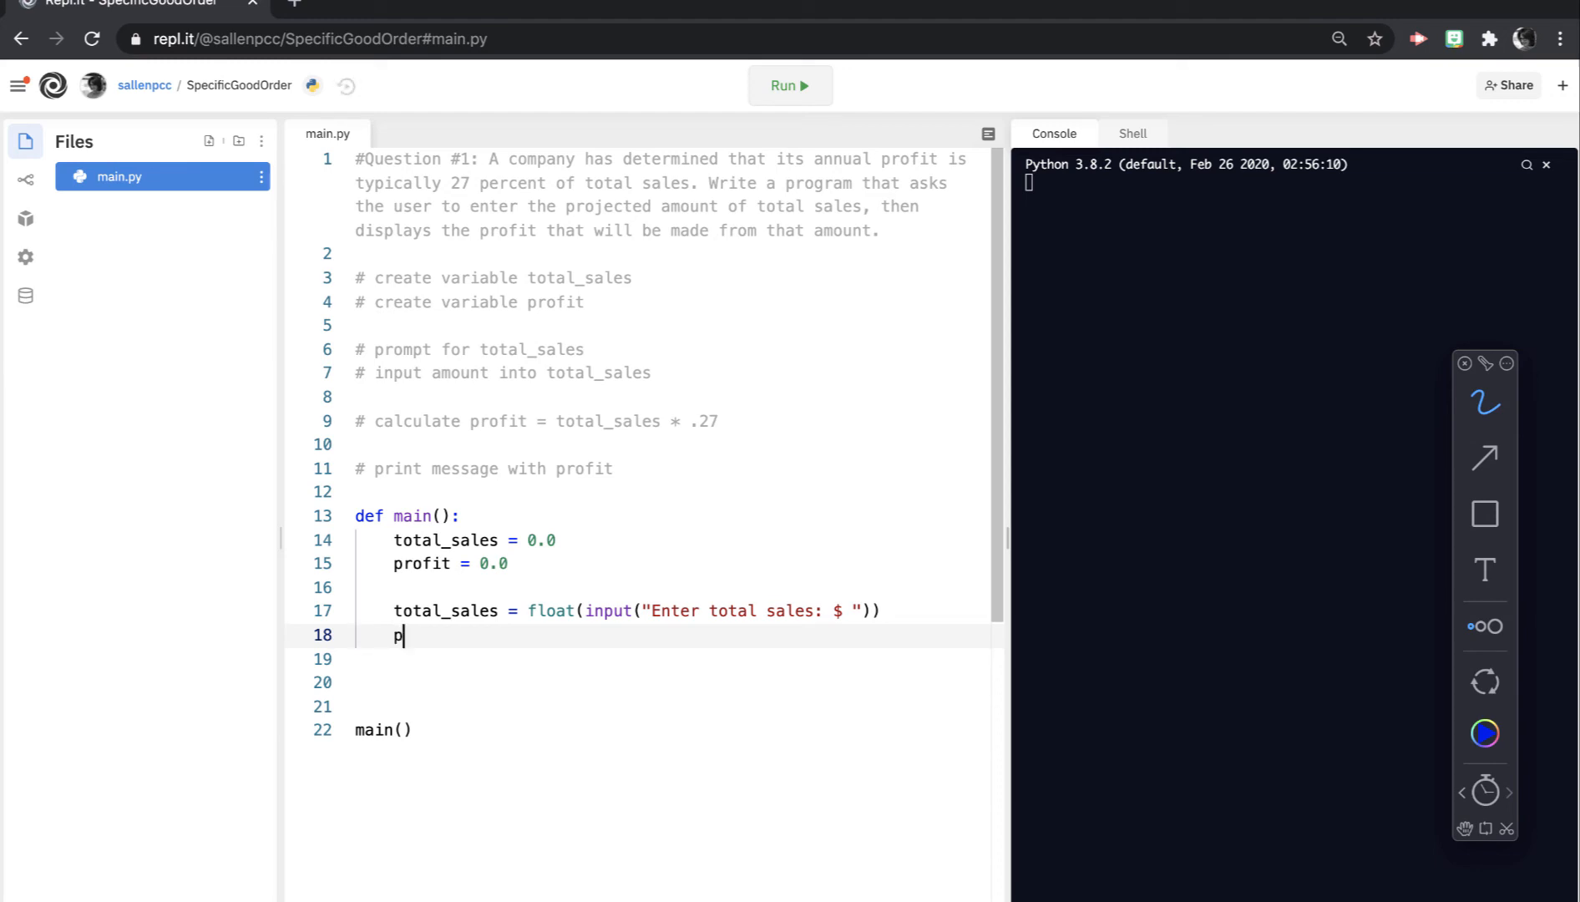
pyautogui.write('rofit')
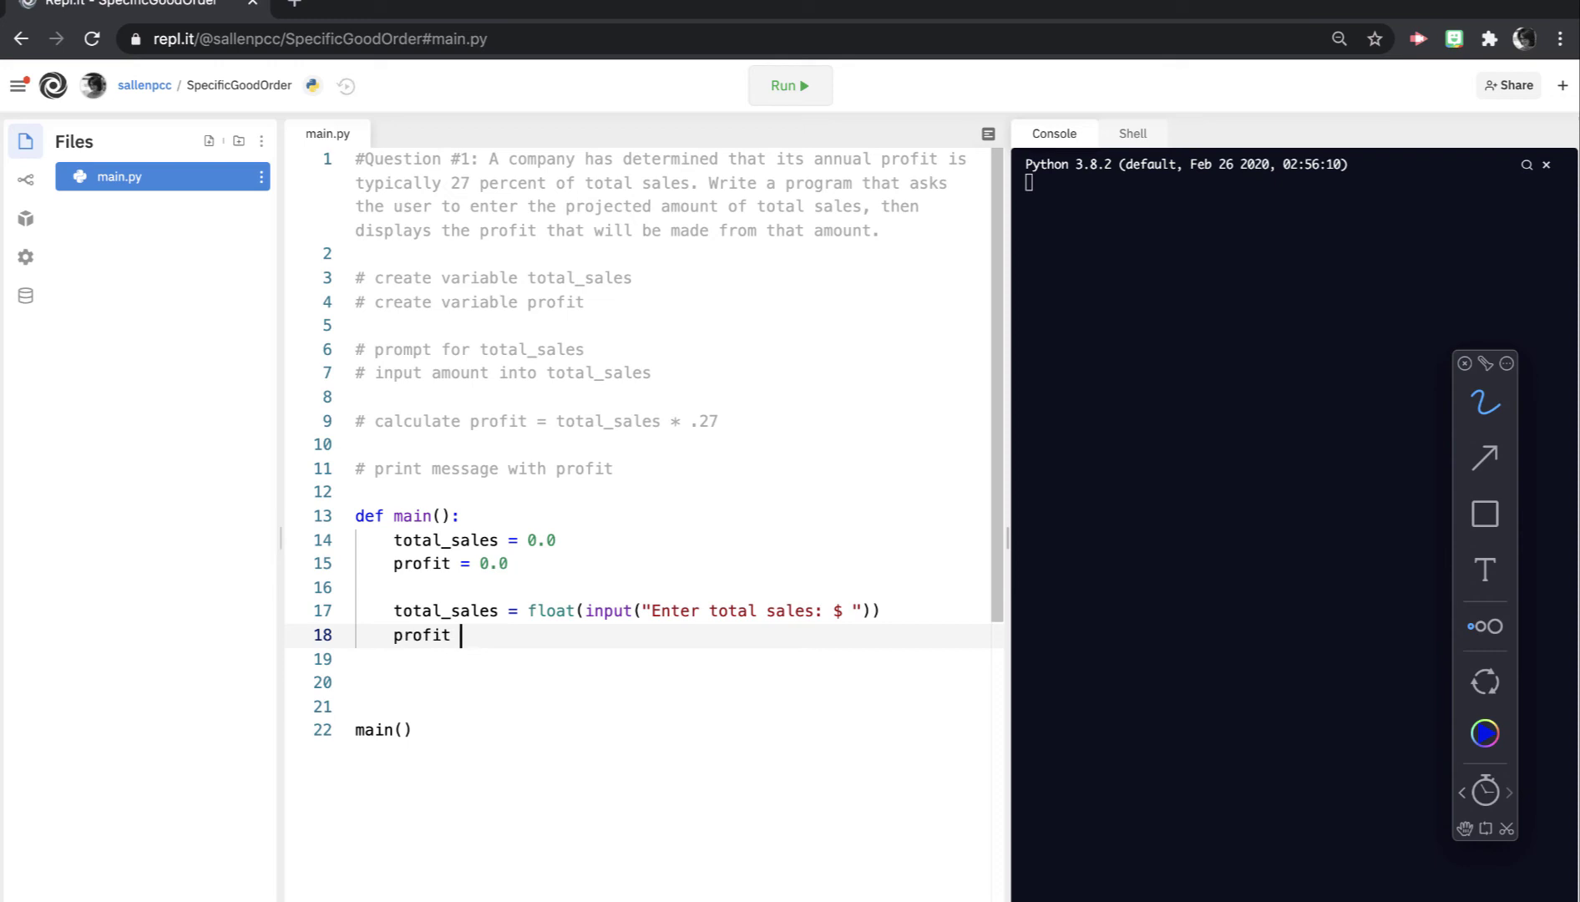
pyautogui.write('= totoa')
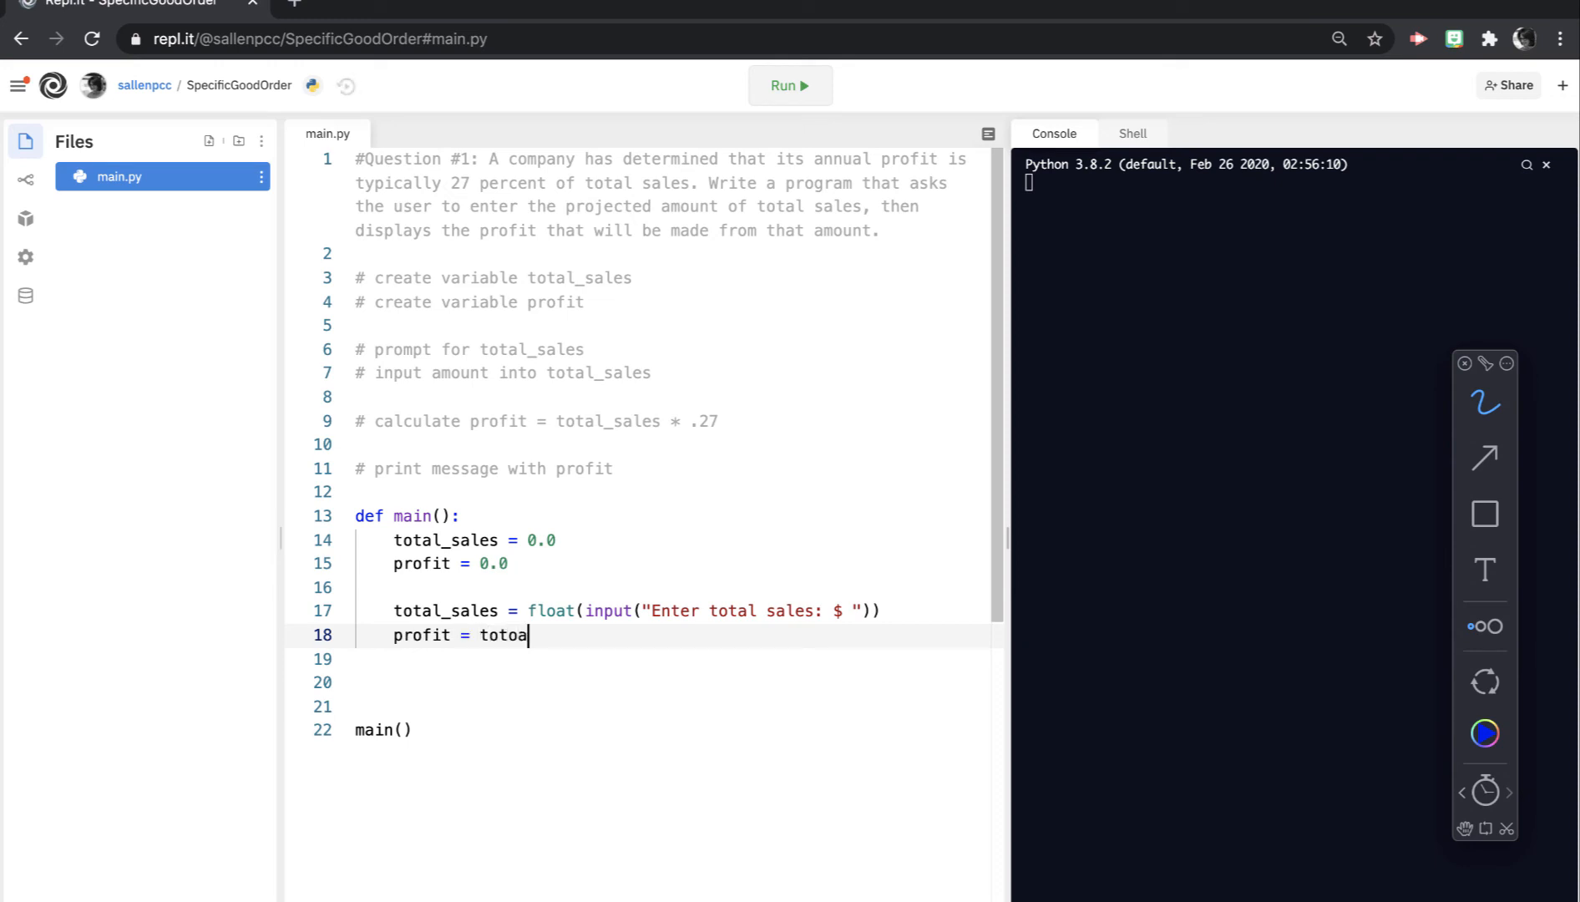
pyautogui.write('total_sales * .')
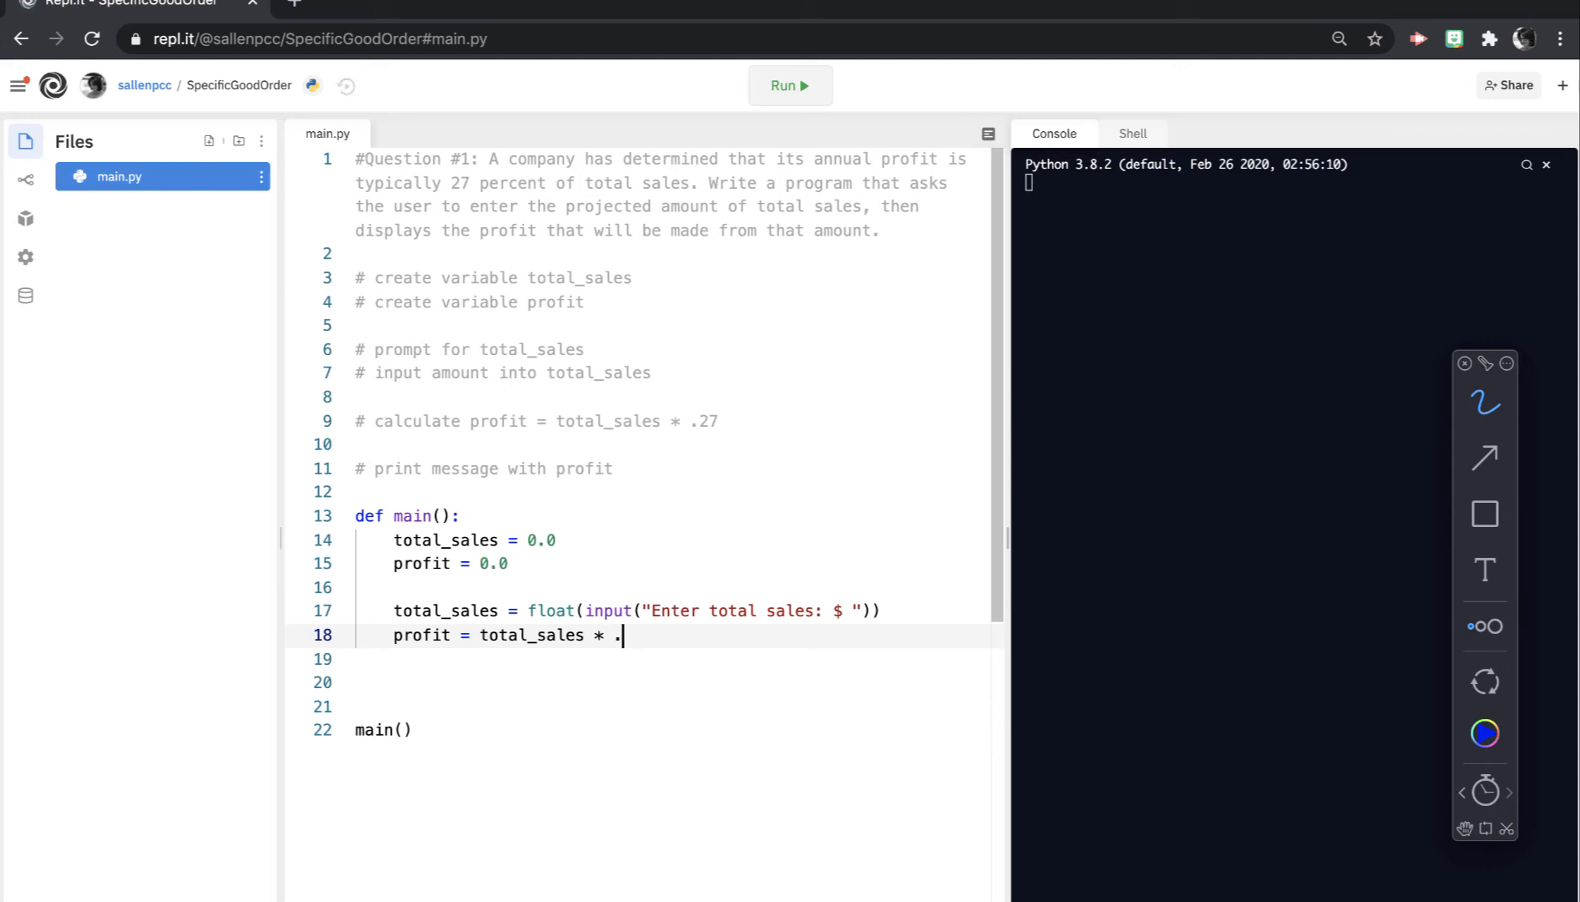
pyautogui.write('27')
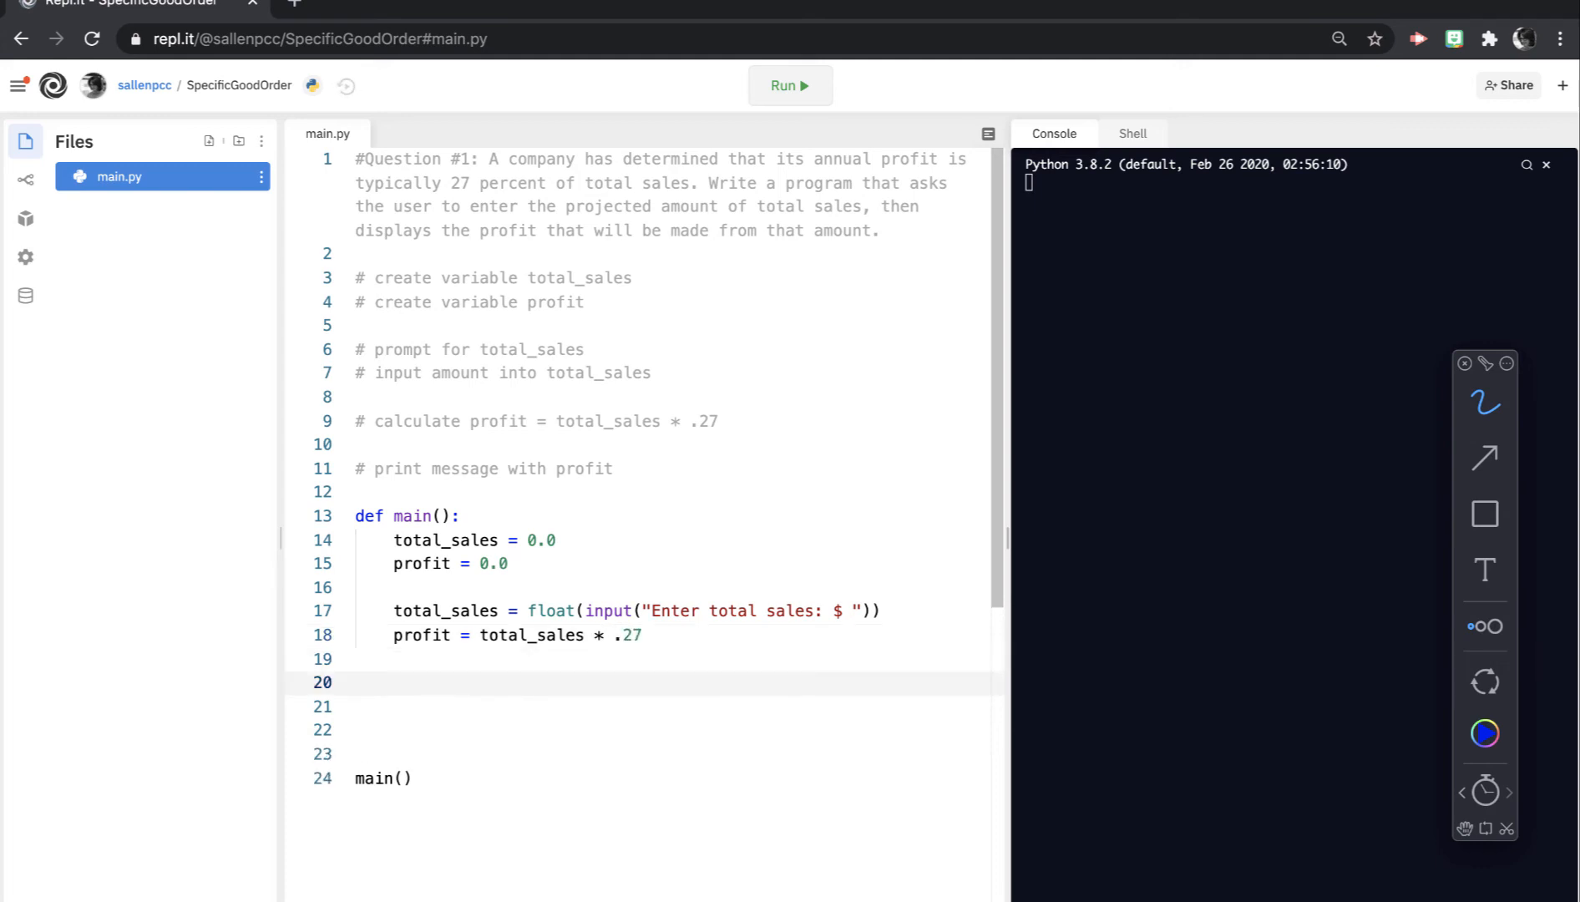
# Step: Write the print call with the message "Annual profit is $ " on line 20
pyautogui.write('print()')
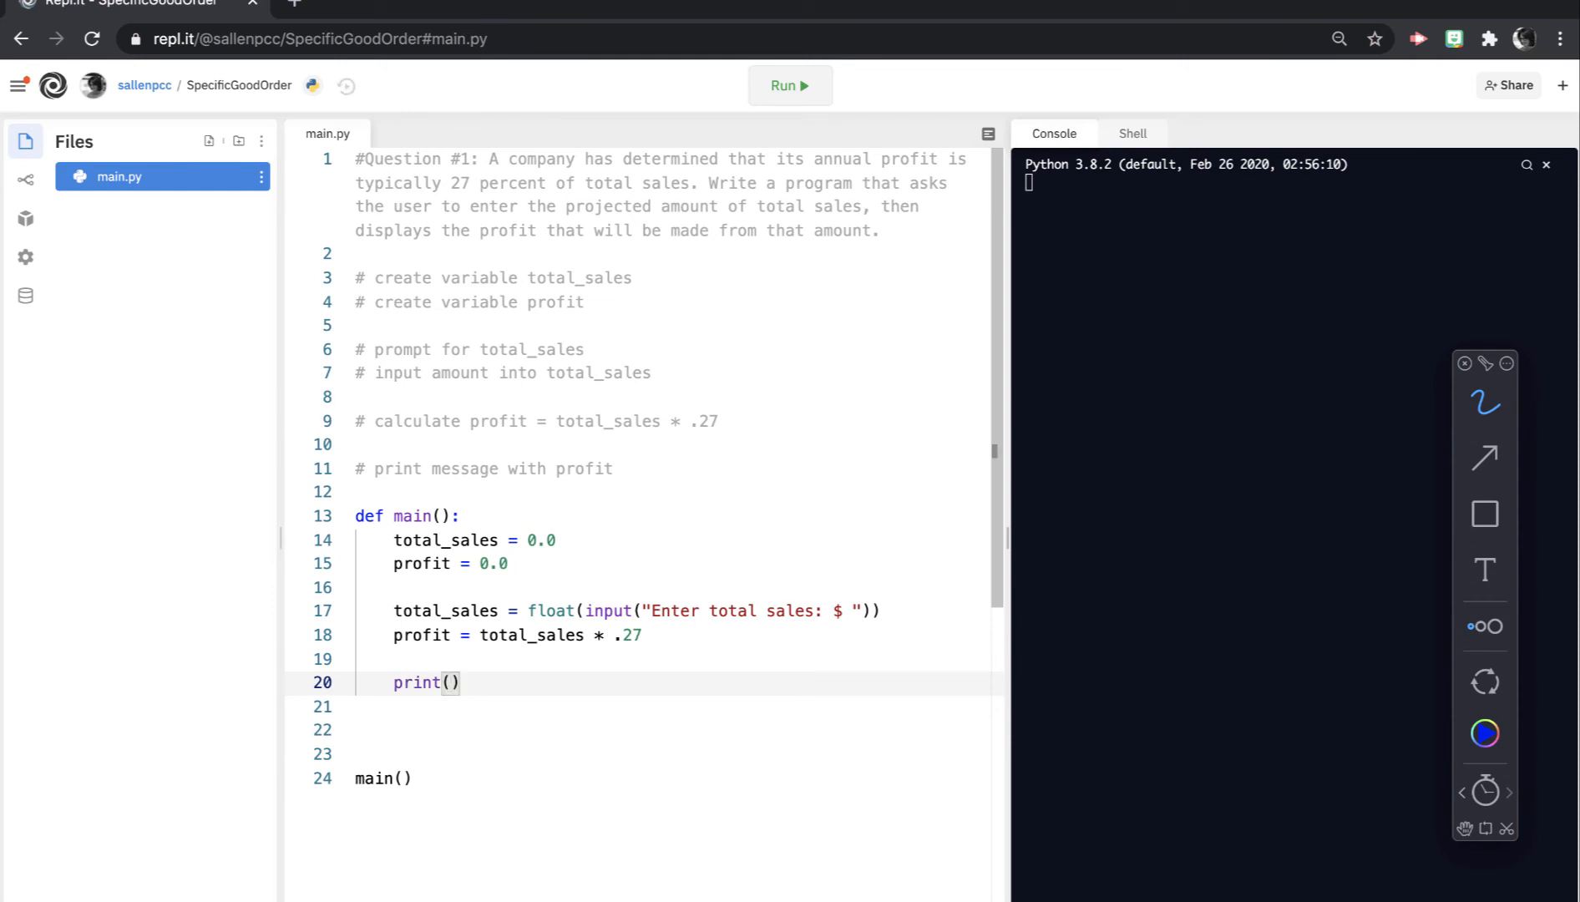
pyautogui.write('"Yea"')
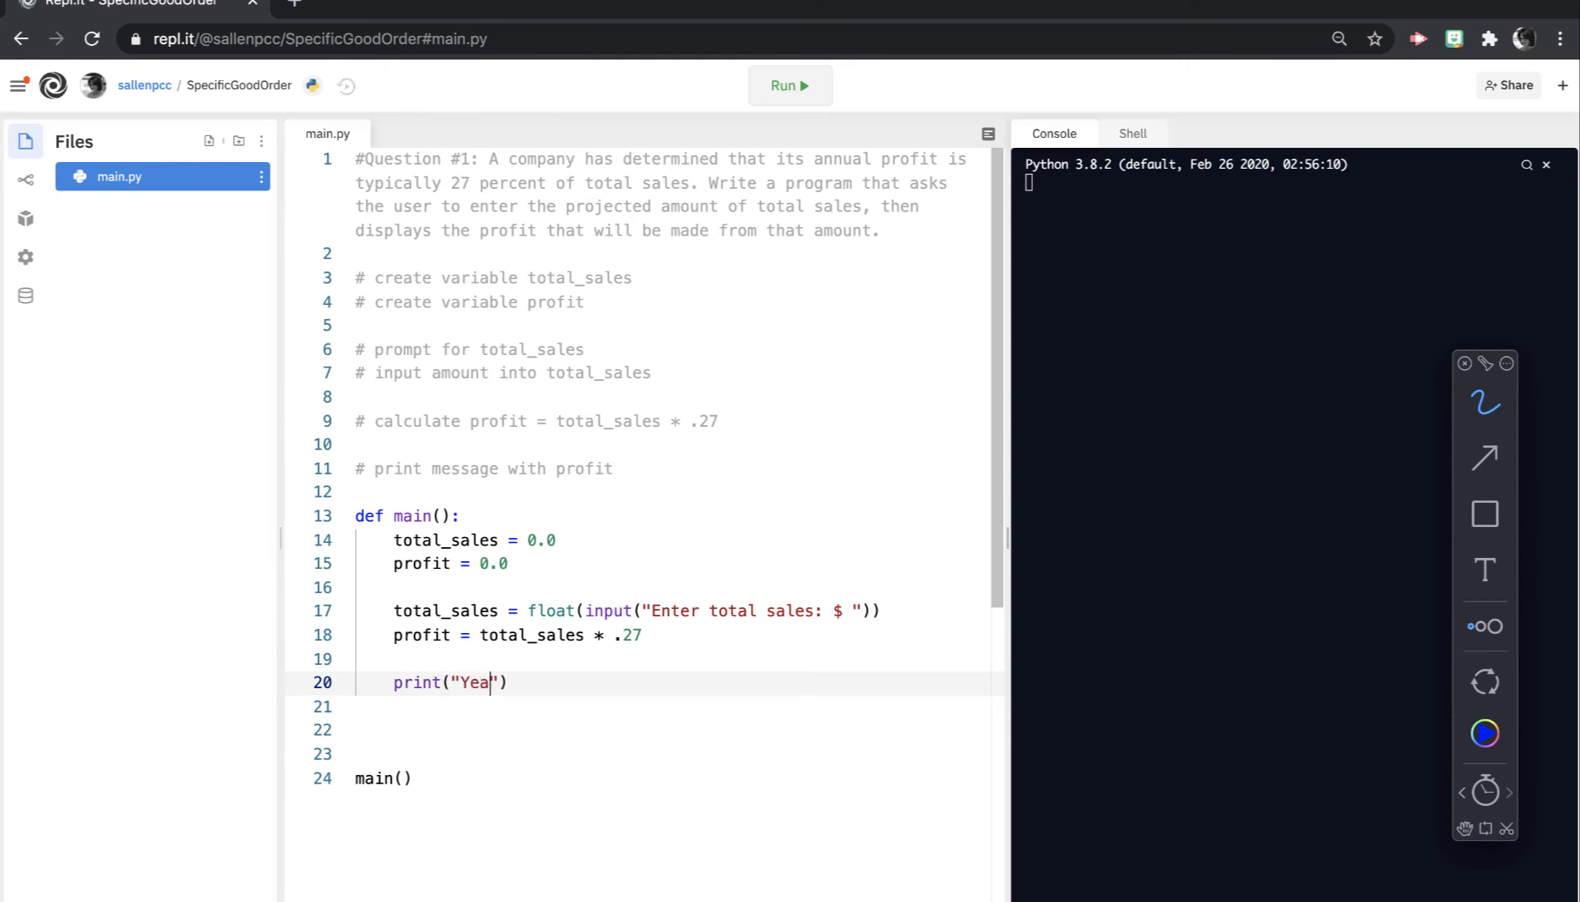
pyautogui.write('Ann')
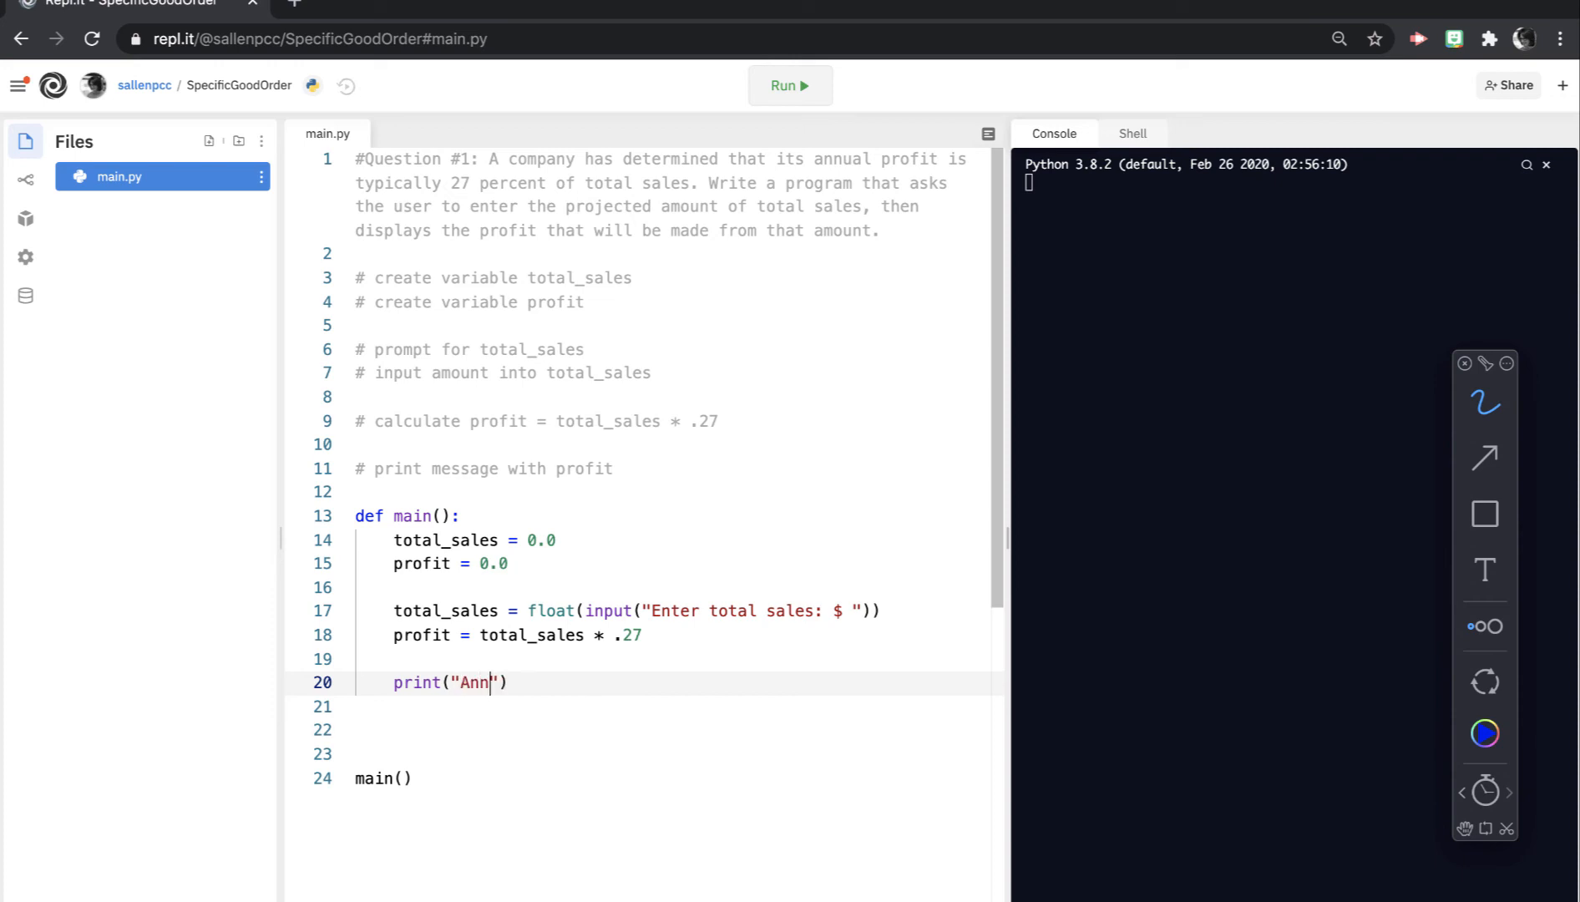
pyautogui.write('ual prof')
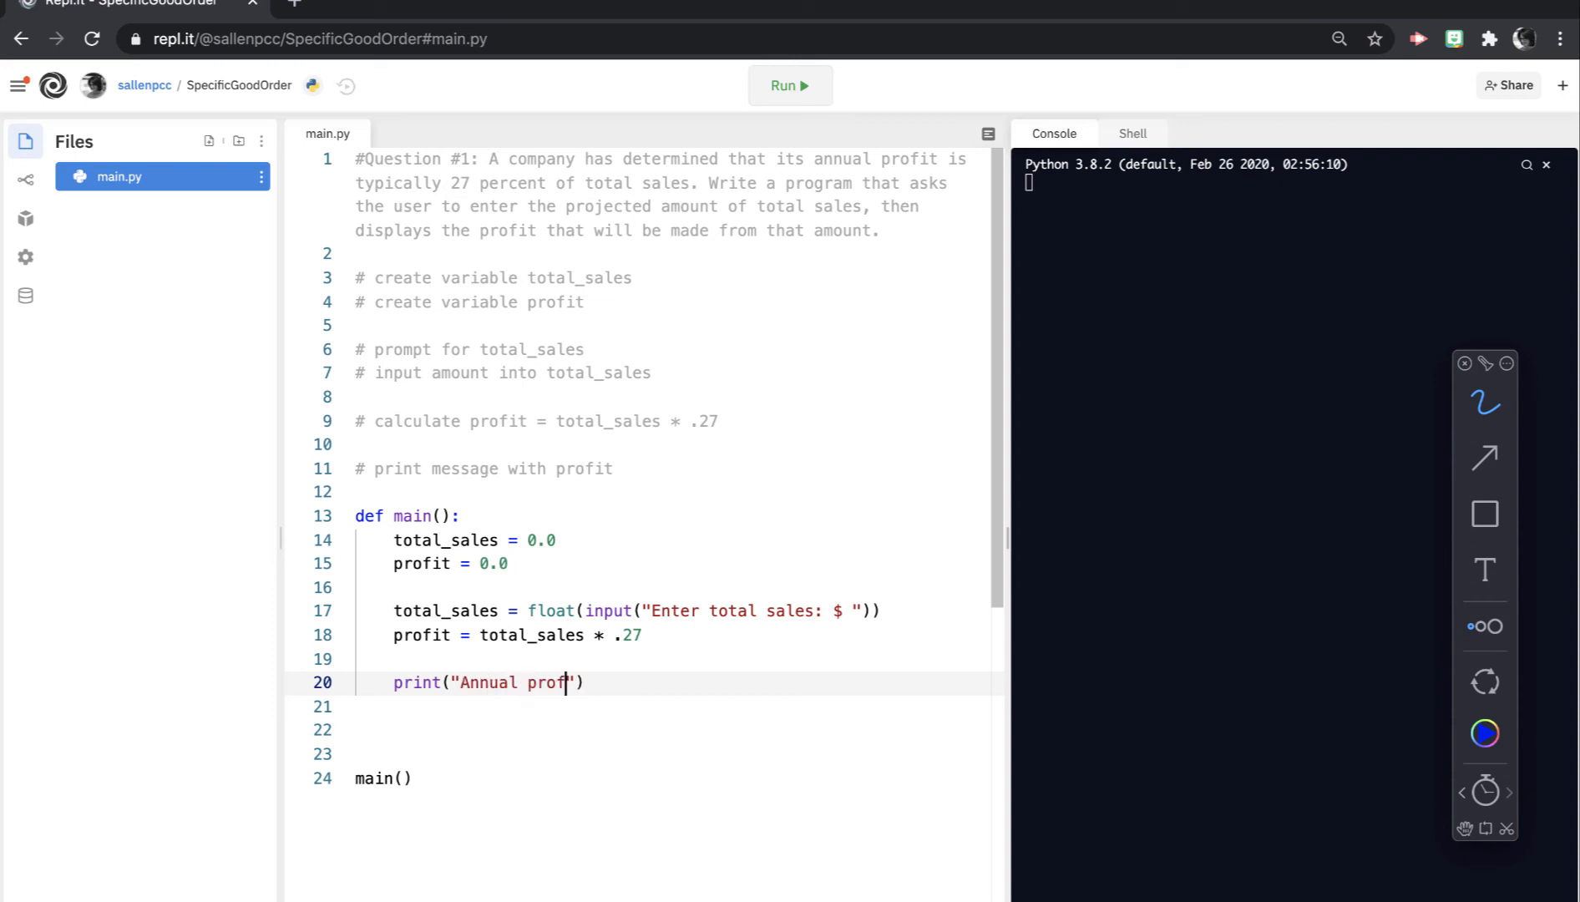
pyautogui.write('it is')
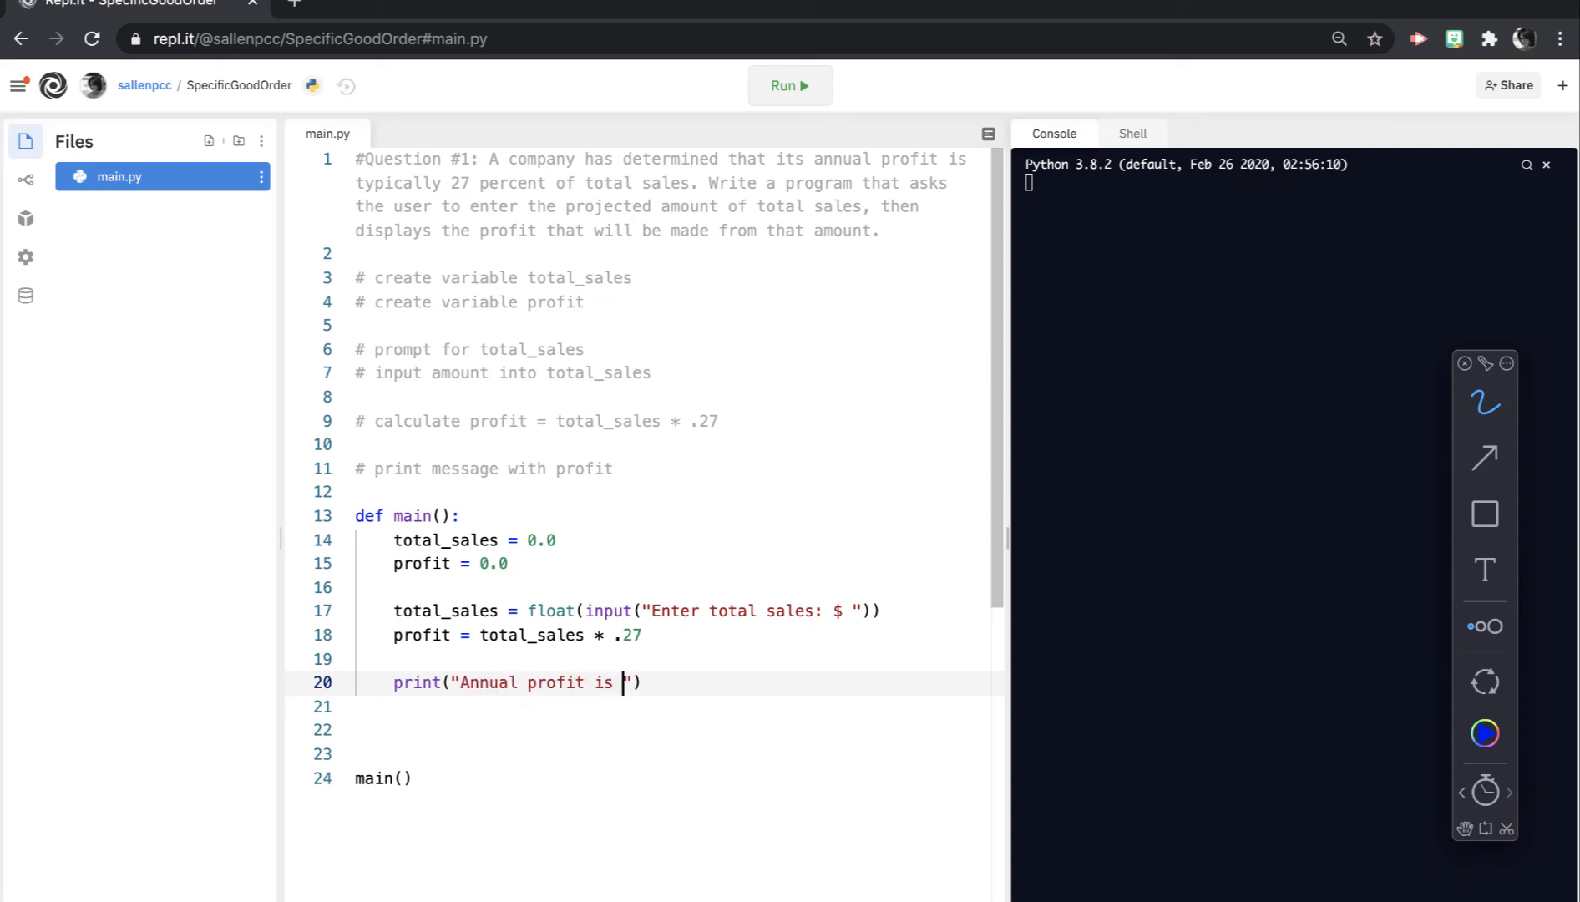
pyautogui.write('$')
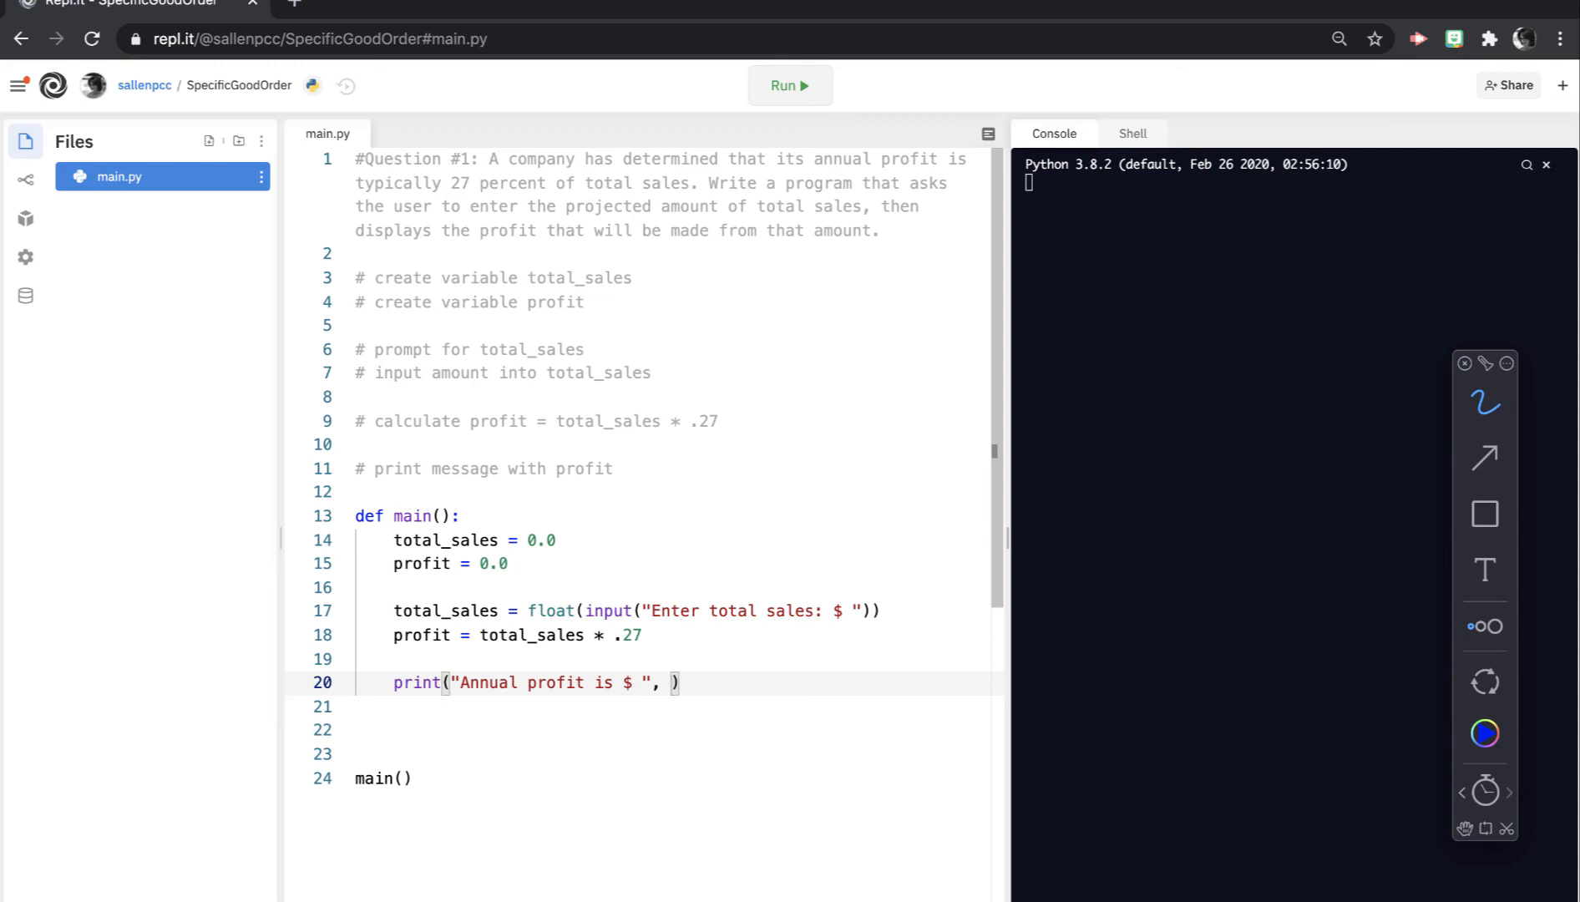
# Step: Add format(profit, ".2f") as the second print argument and highlight the format call
pyautogui.write('format')
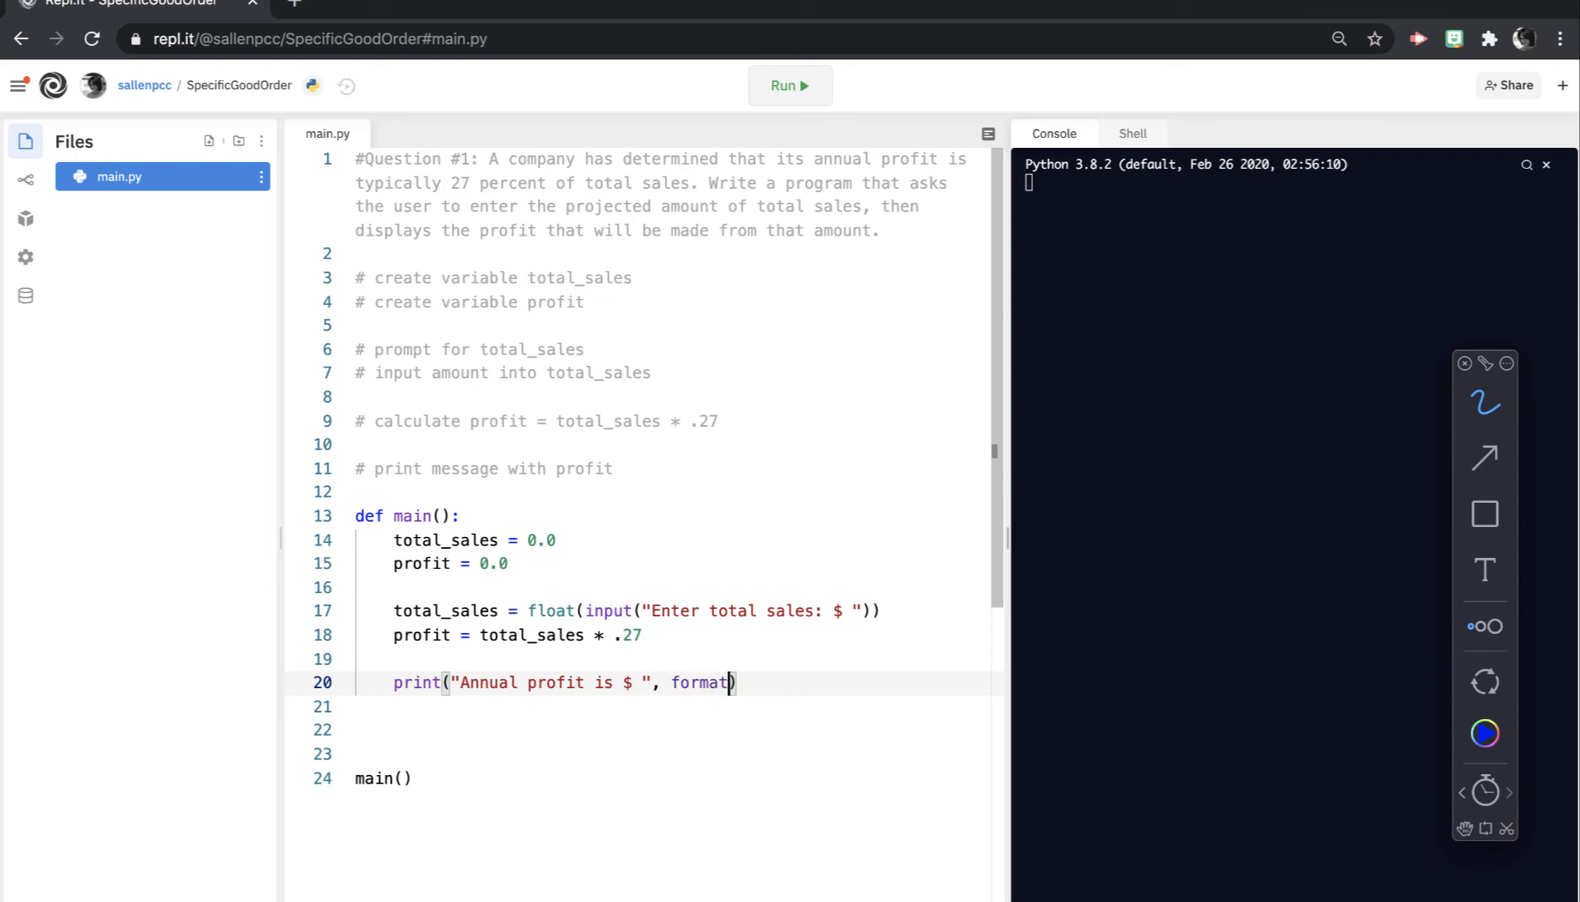
pyautogui.write('(')
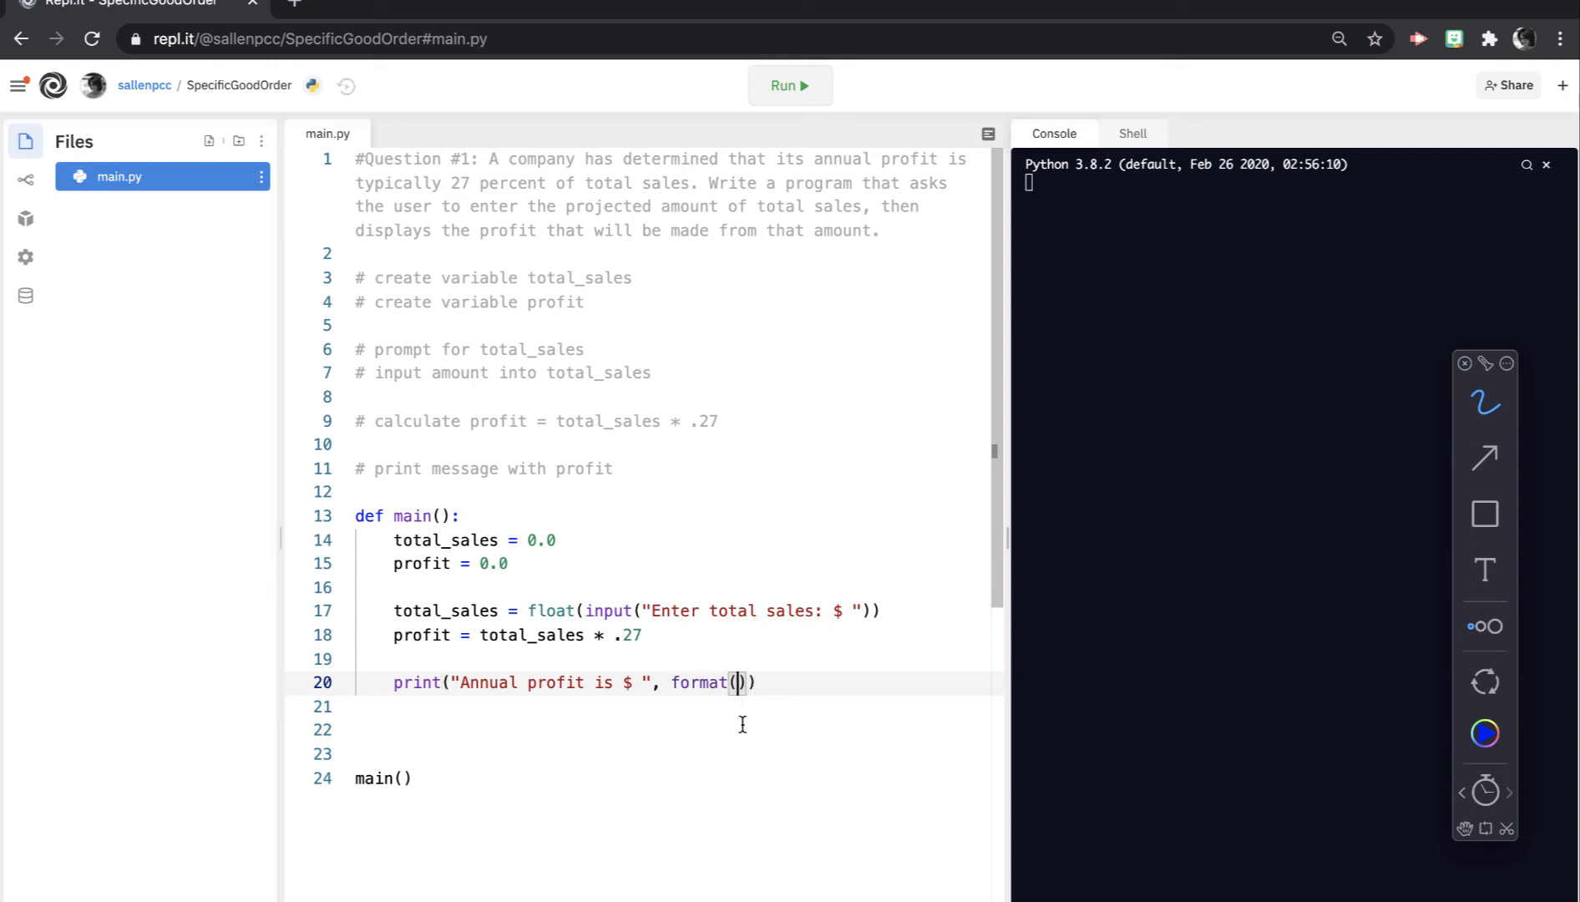
pyautogui.moveTo(755, 722)
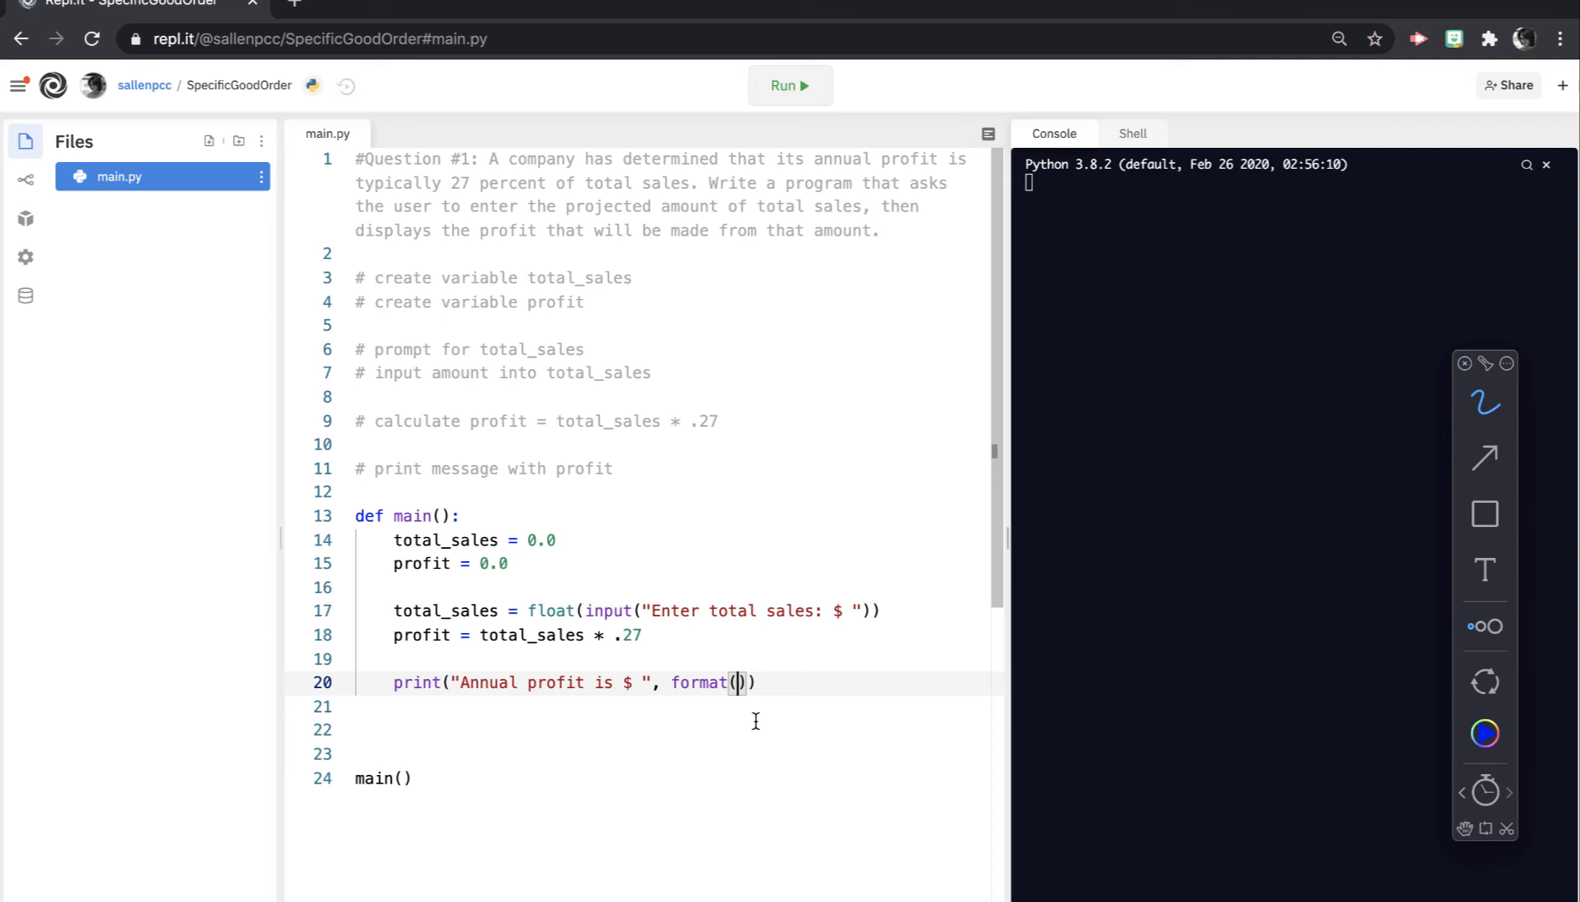
pyautogui.write('profit,')
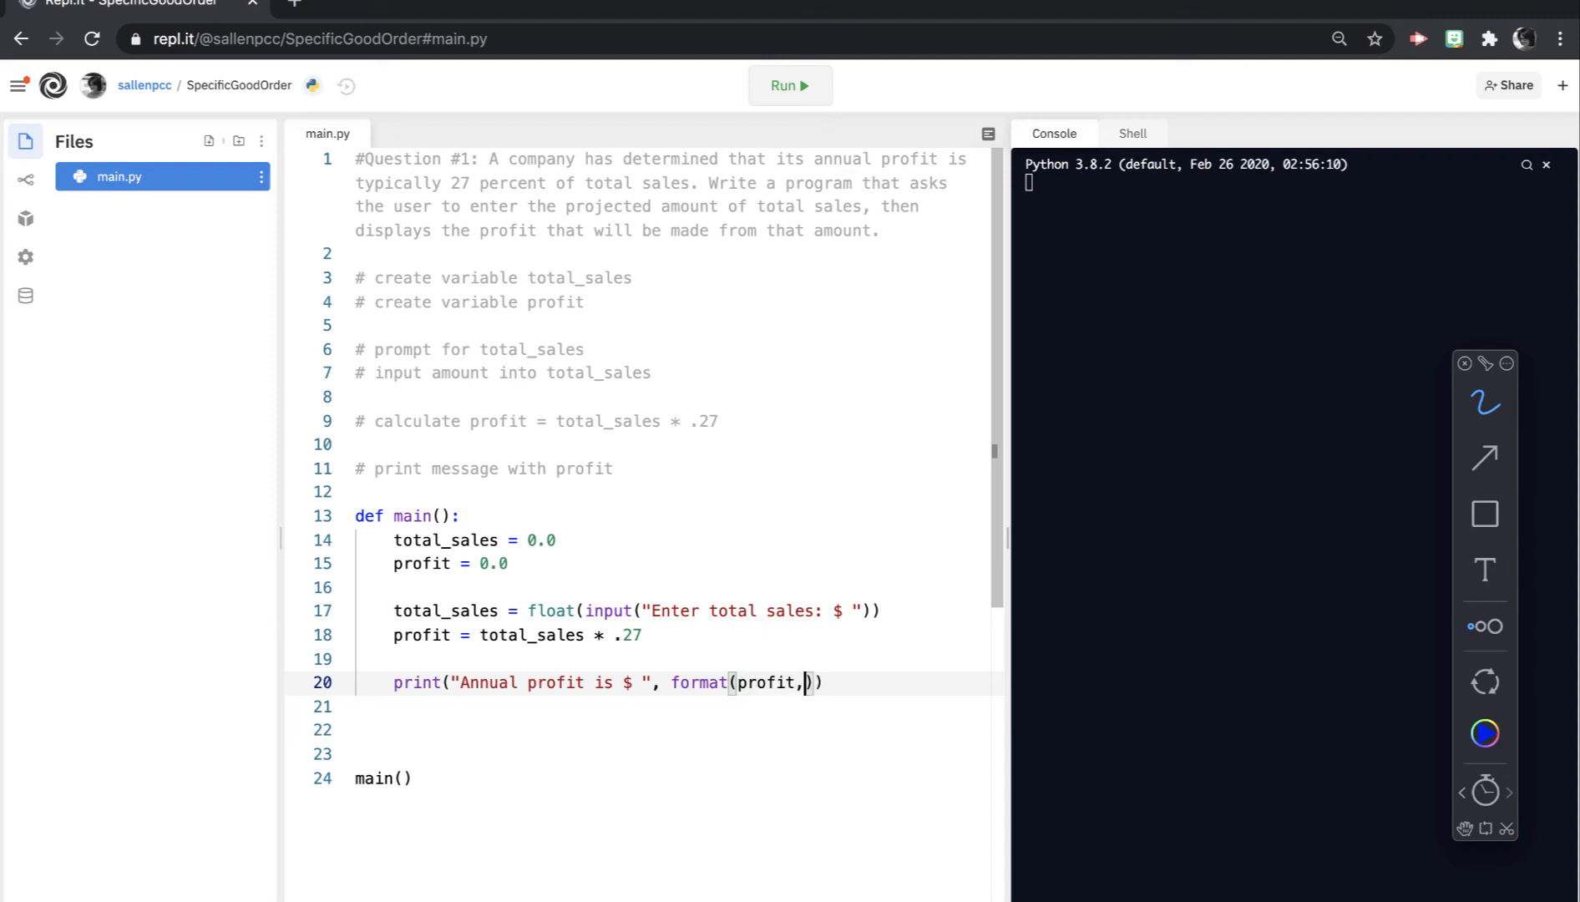
pyautogui.write('""')
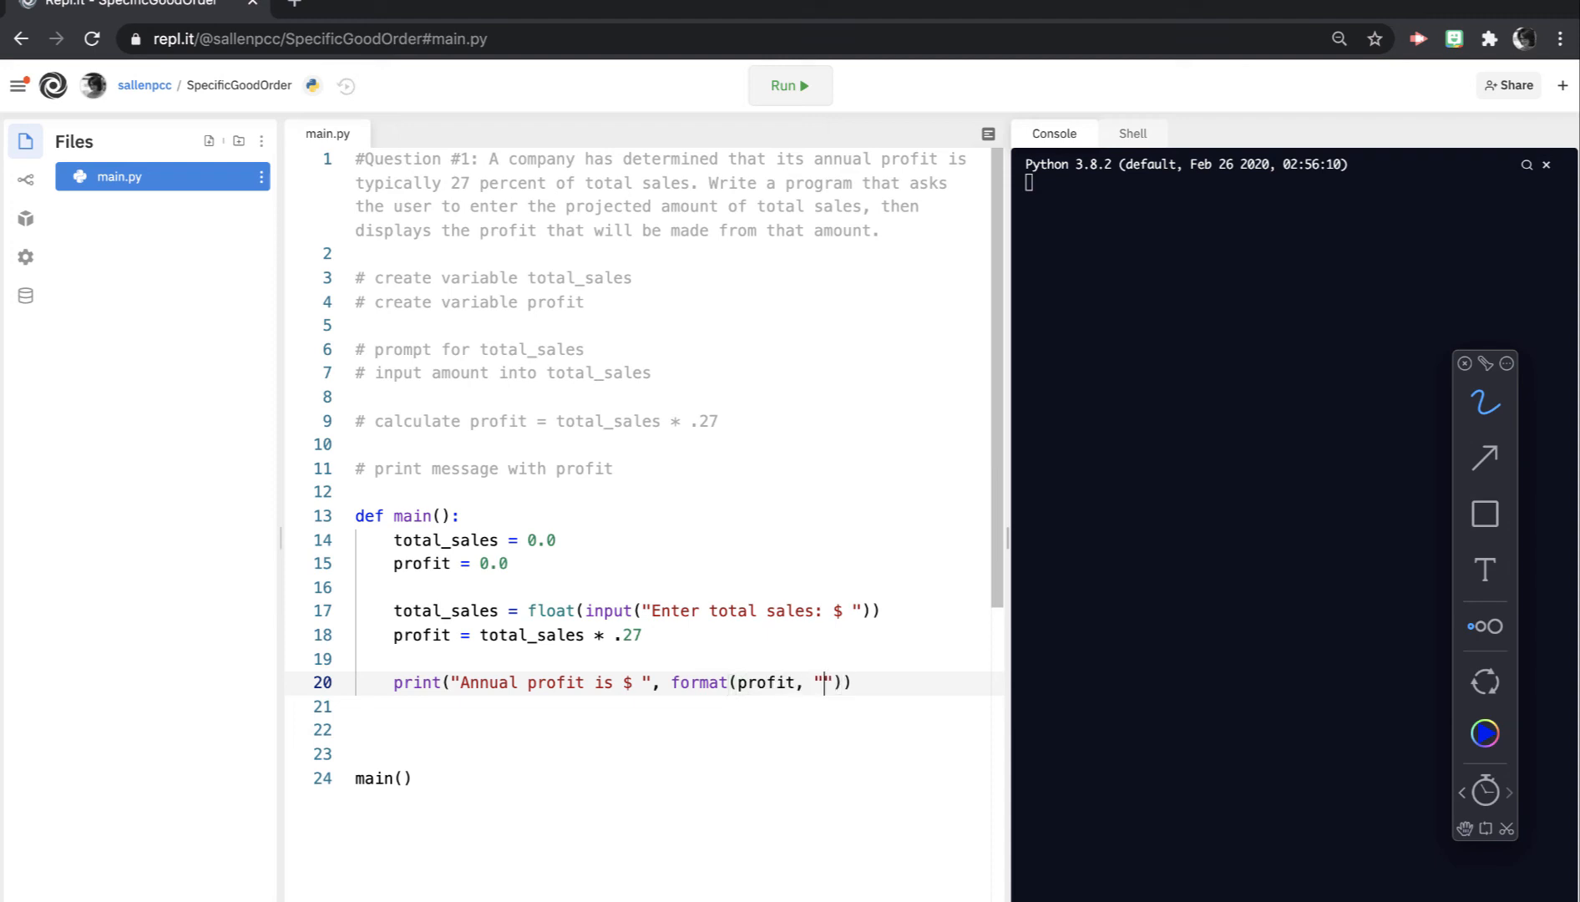
pyautogui.write('.')
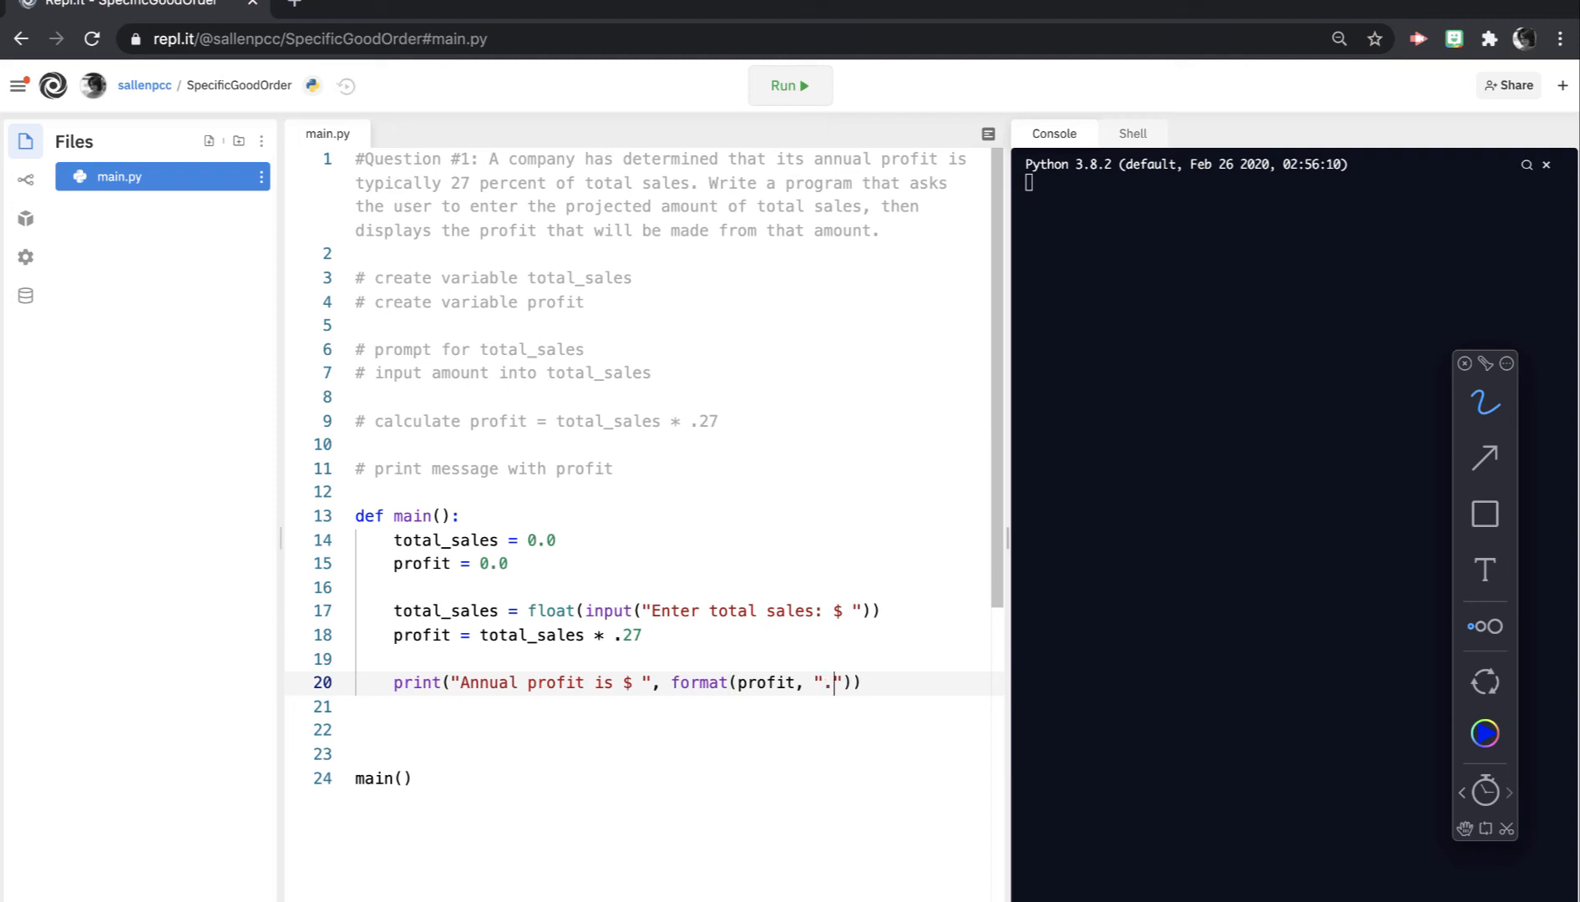
pyautogui.write('2f')
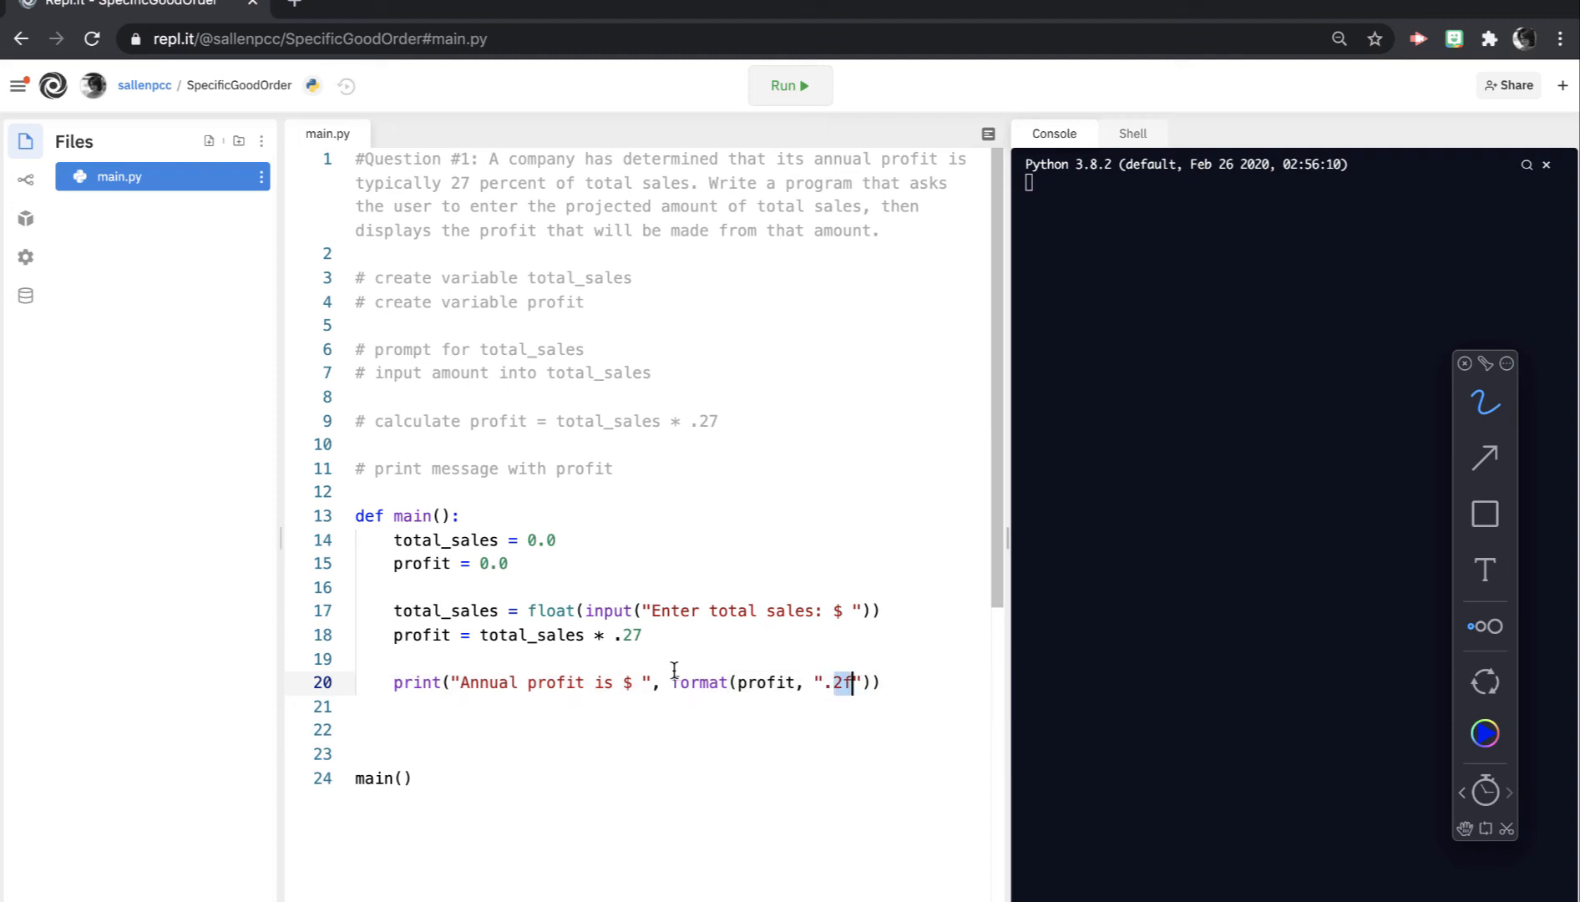
pyautogui.moveTo(671, 682); pyautogui.dragTo(867, 682)
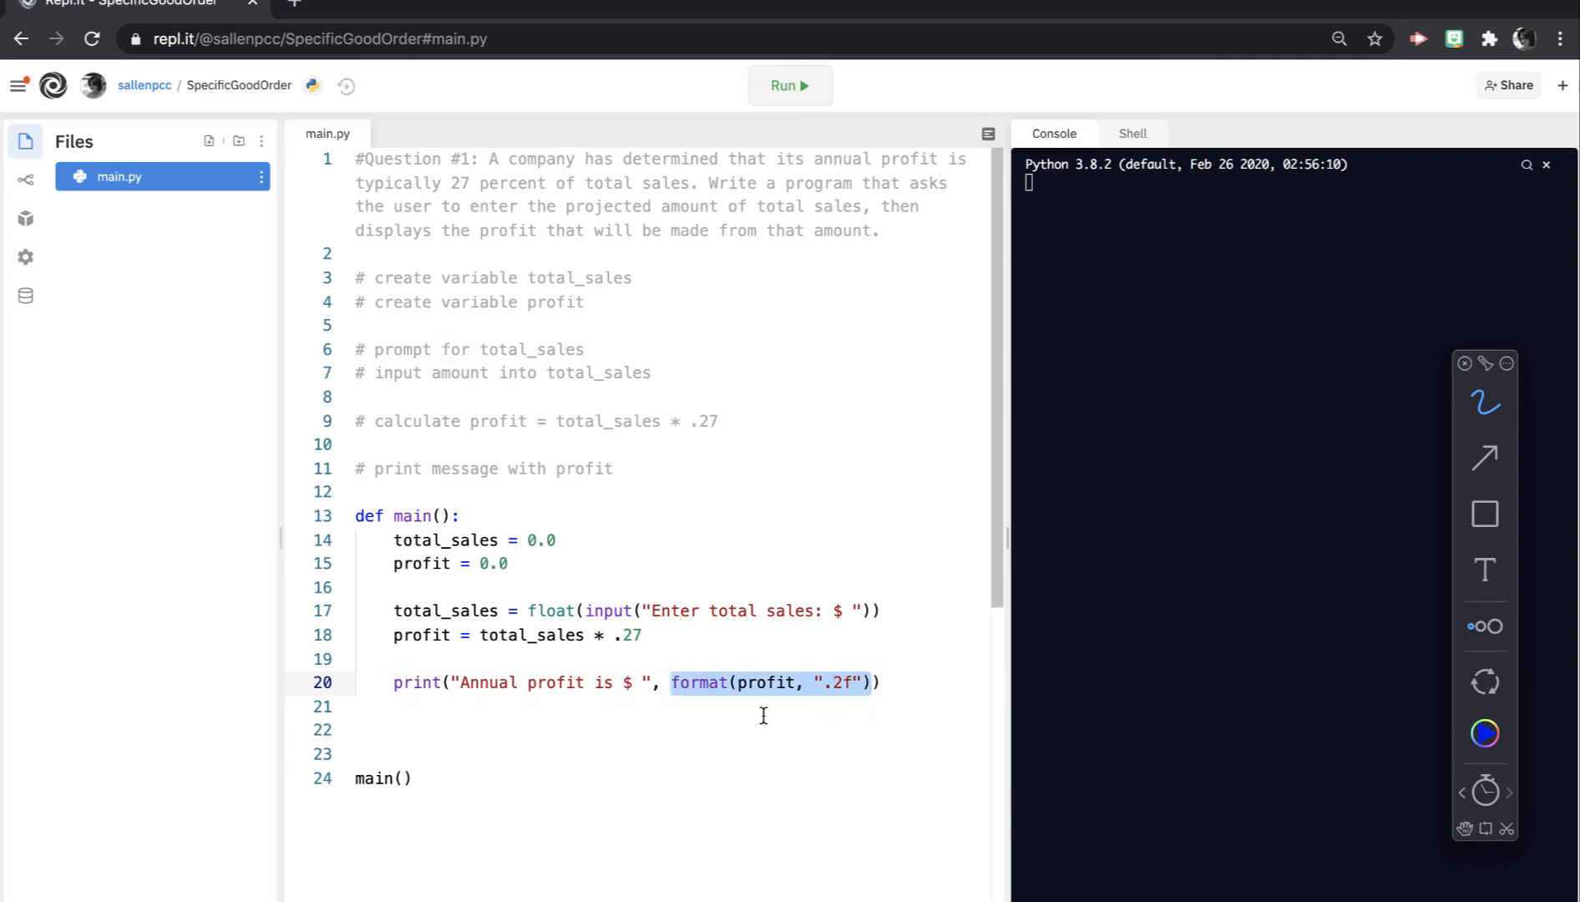
pyautogui.moveTo(766, 715)
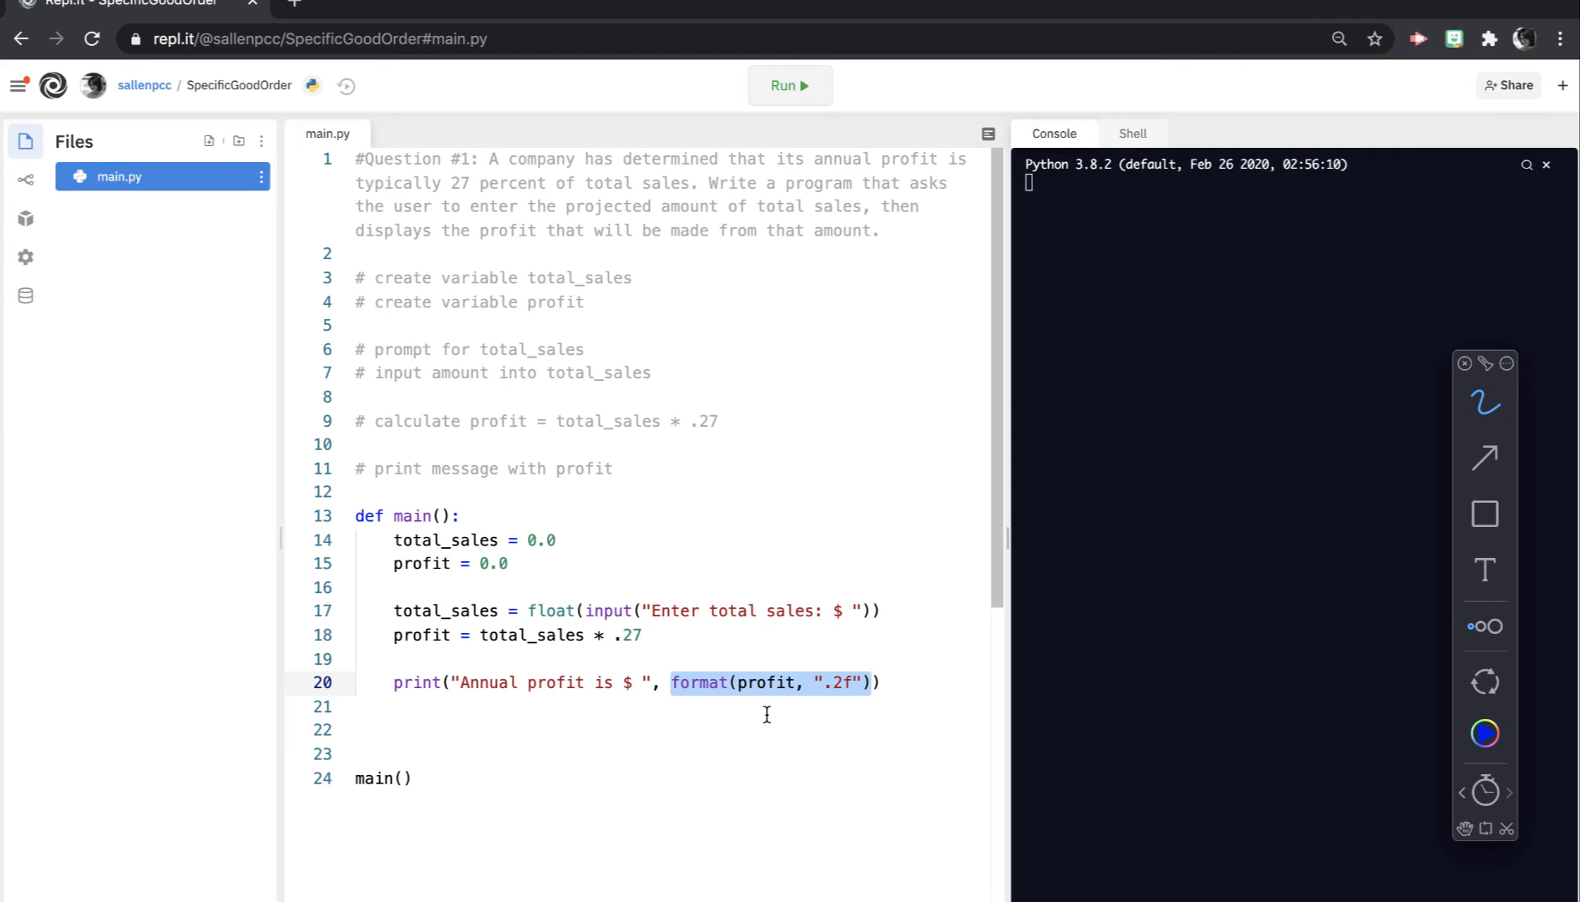
pyautogui.moveTo(760, 740)
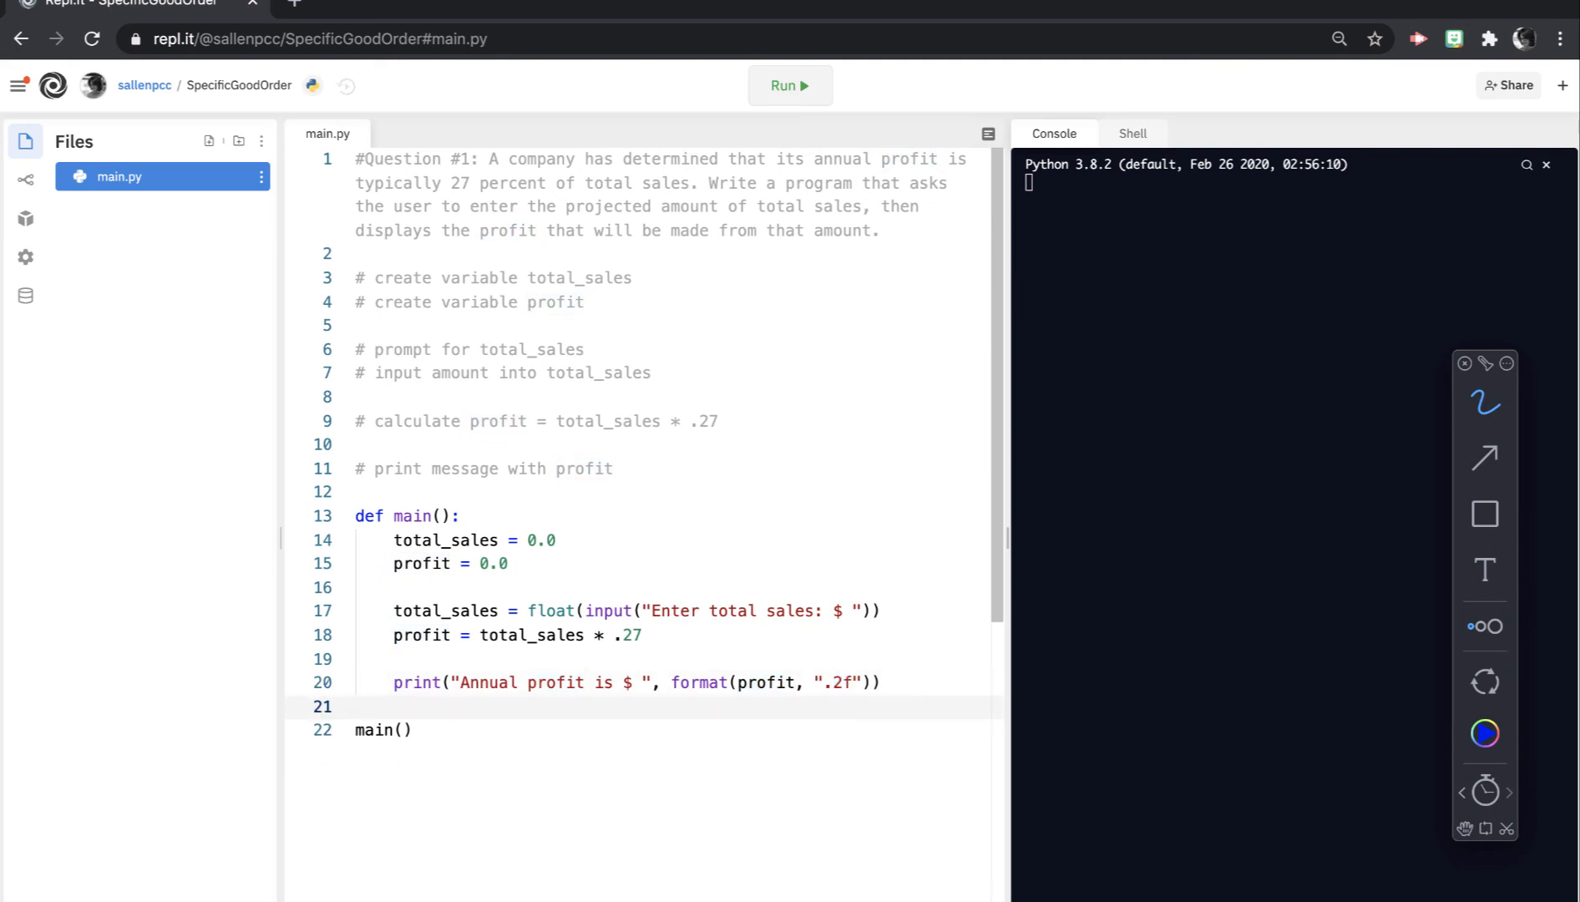
# Step: Run the program with total sales 35000 to see the annual profit printed
pyautogui.click(790, 85)
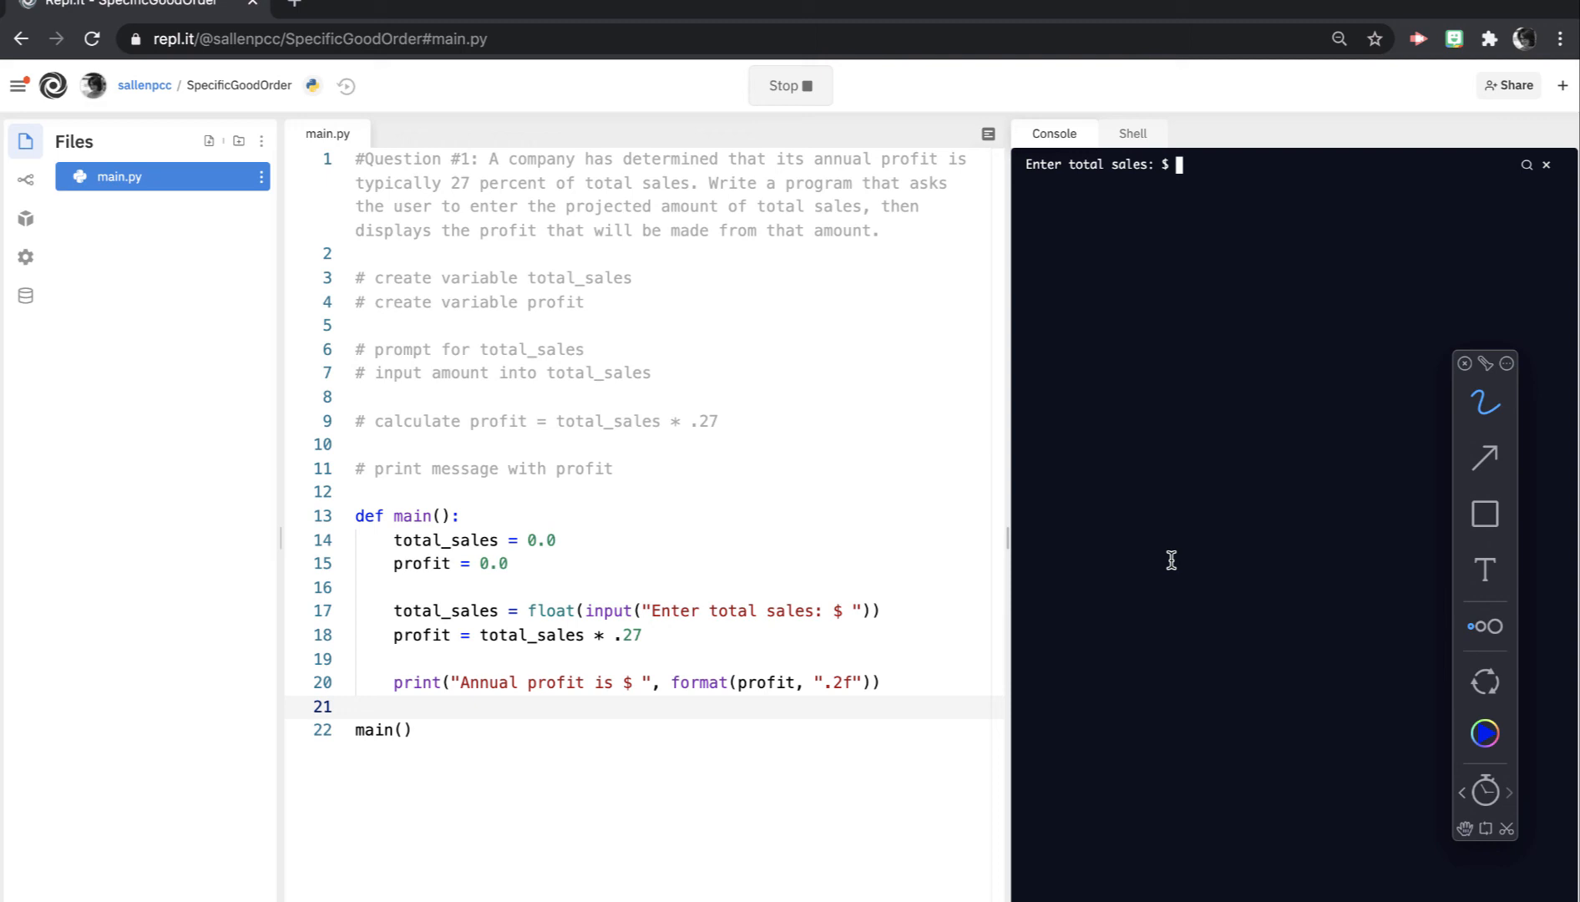
pyautogui.write('3')
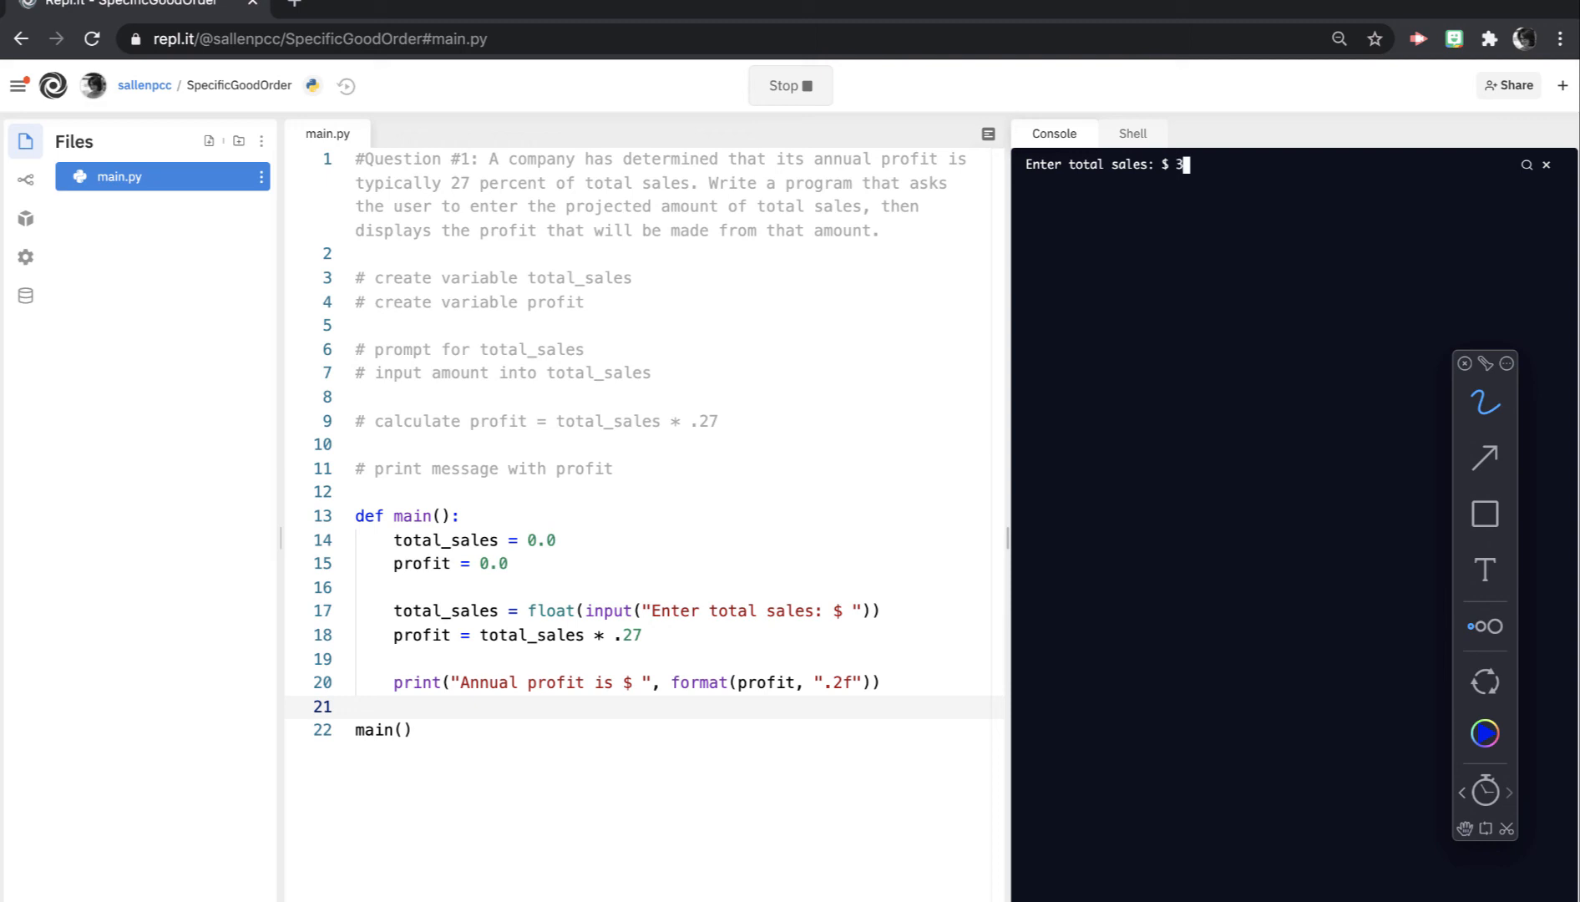
pyautogui.write('5000')
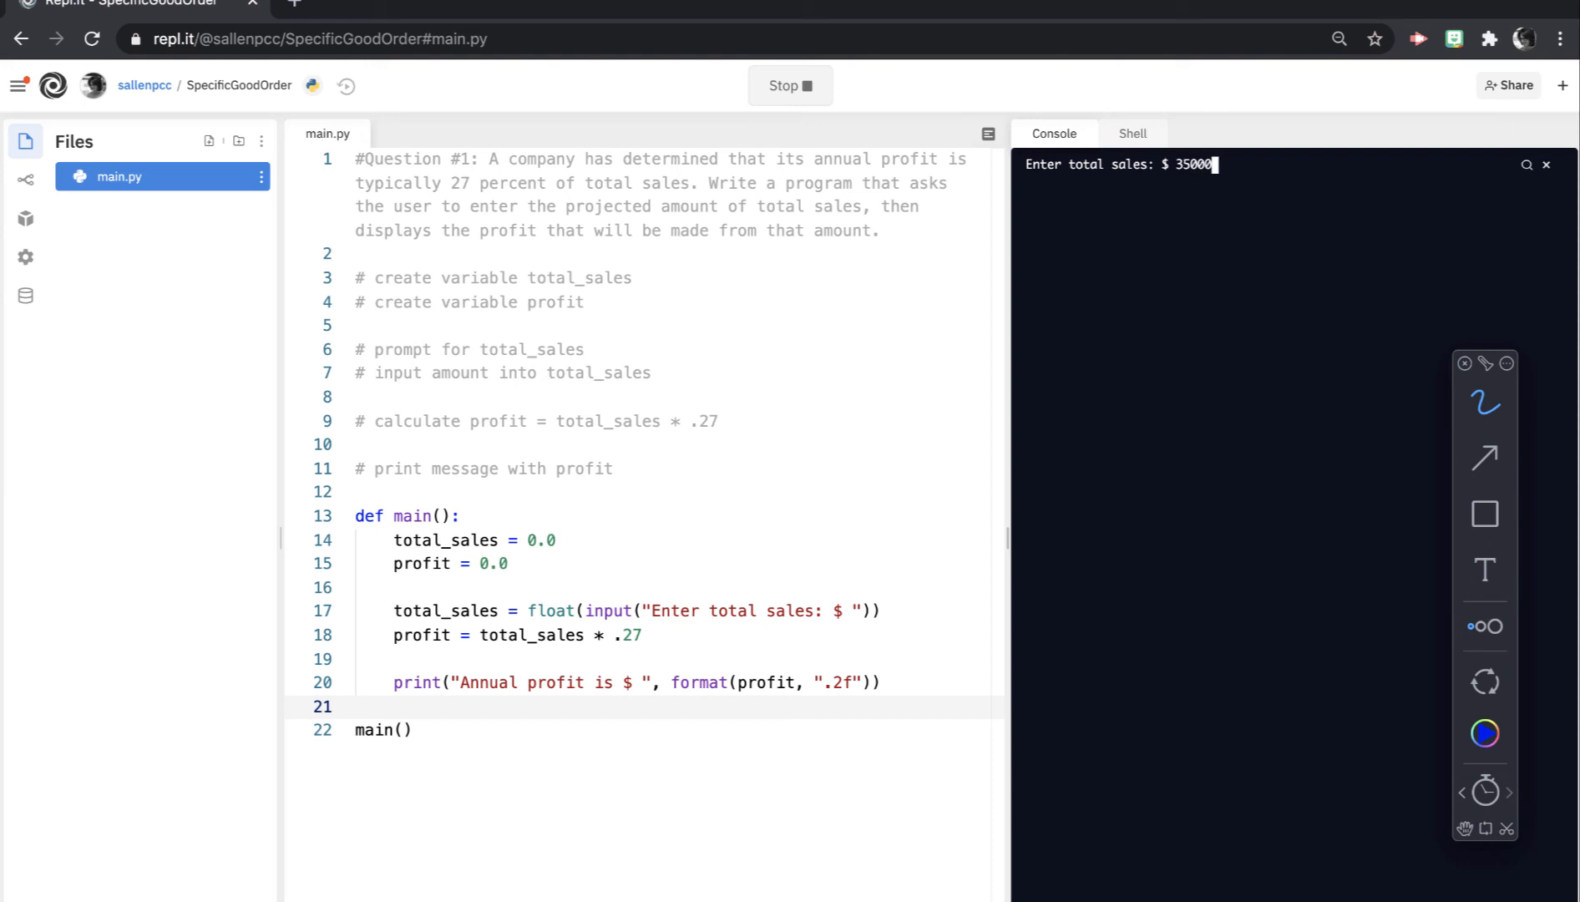
pyautogui.press('Enter')
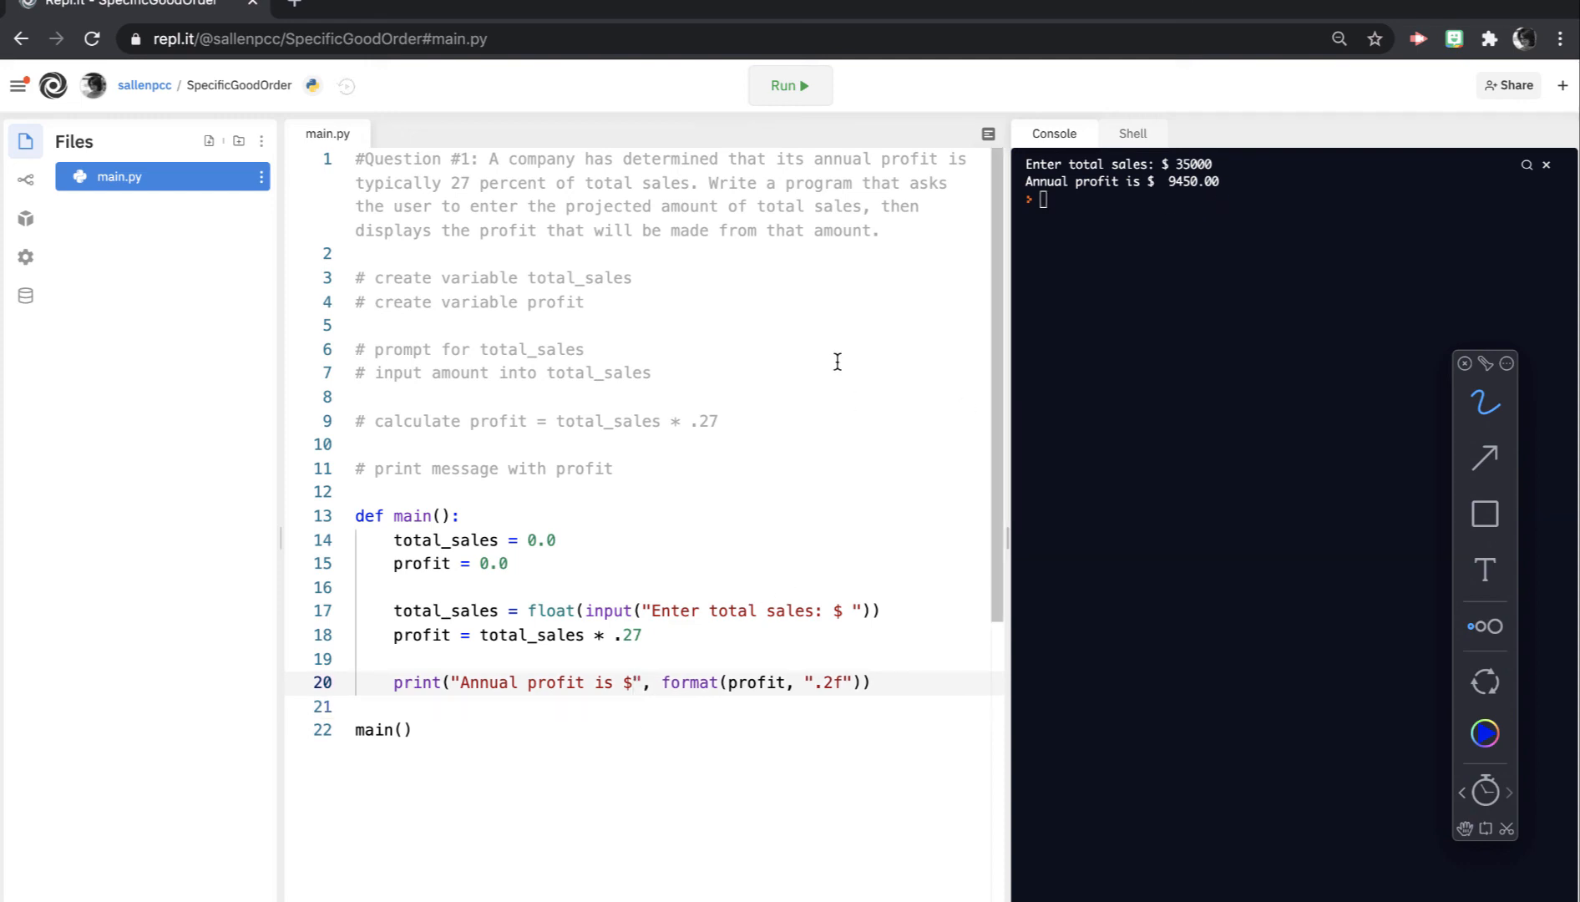
# Step: Rerun with 35000 after trimming the space, getting Annual profit is $ 9450.00
pyautogui.click(790, 87)
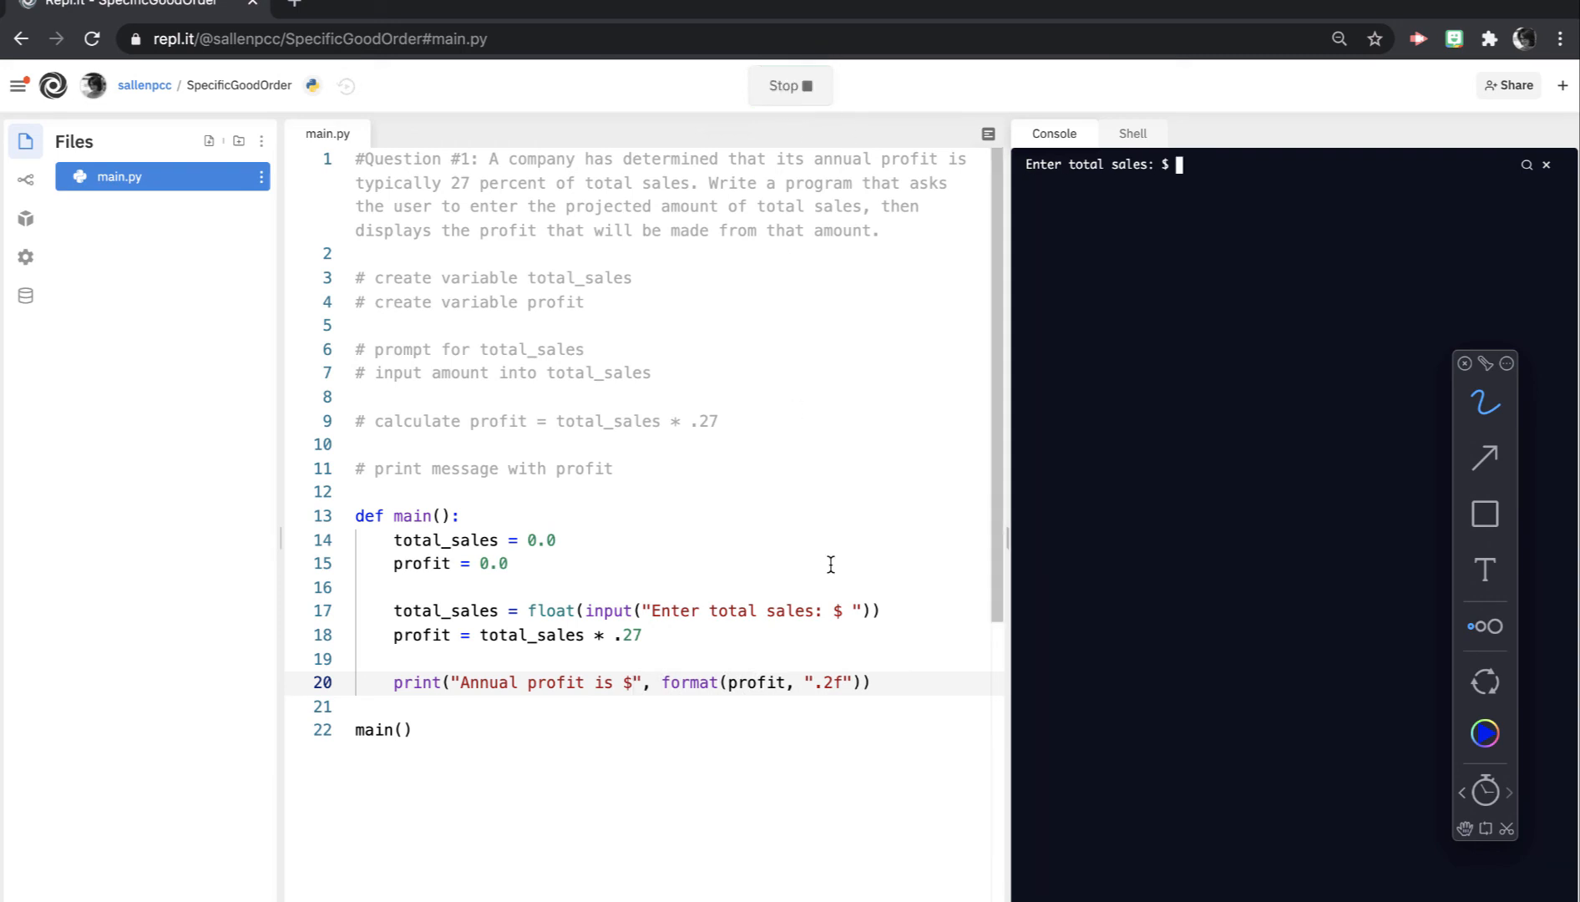
pyautogui.write('35000')
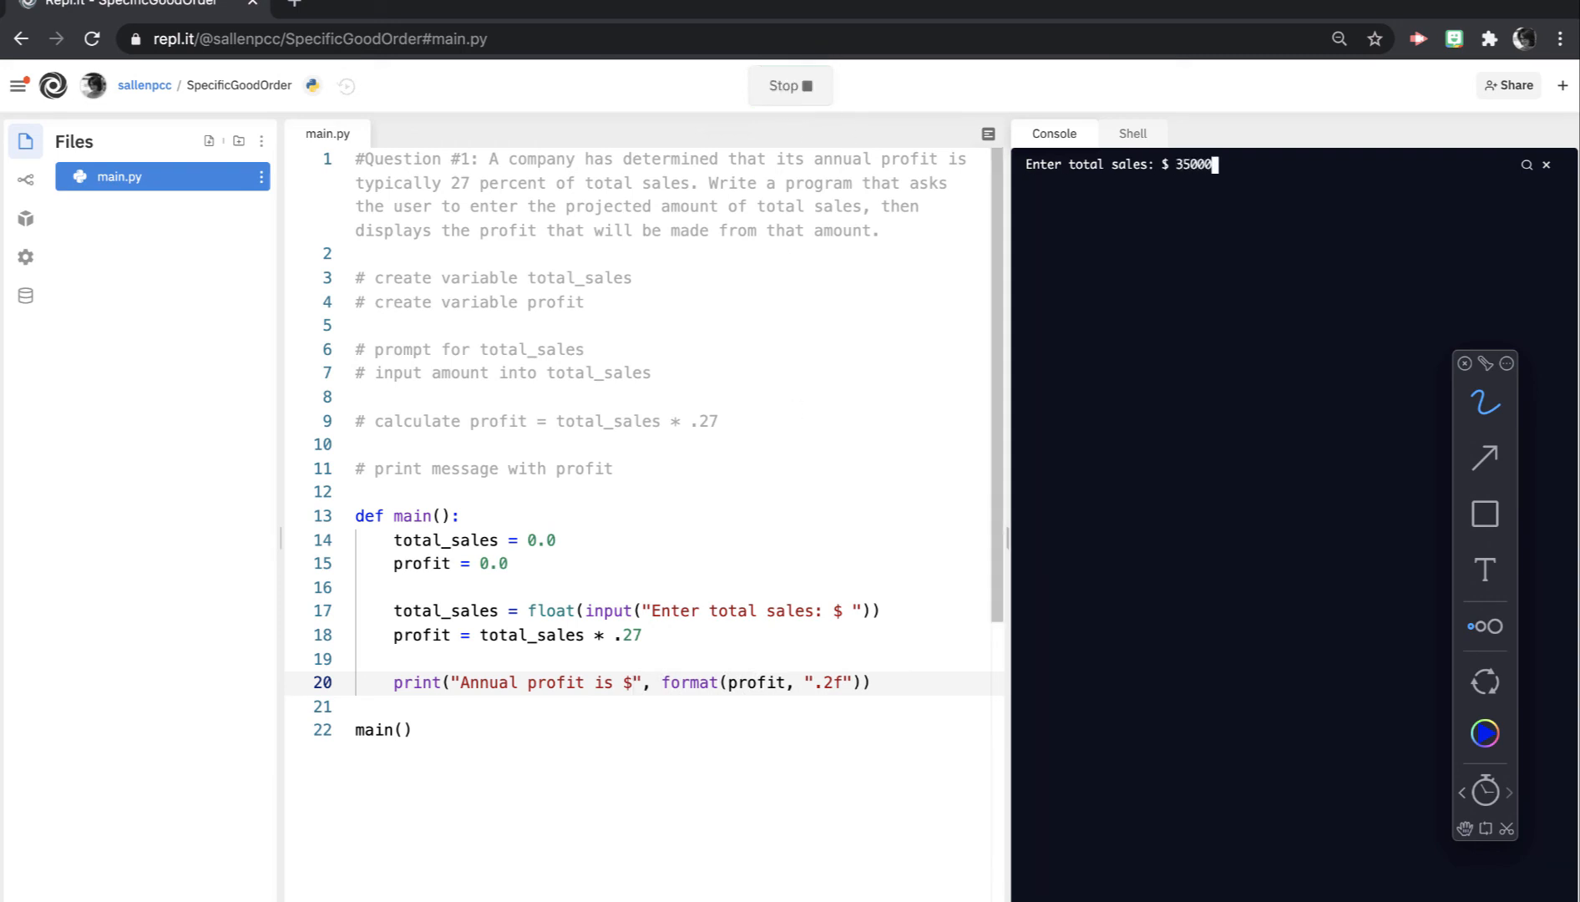
pyautogui.press('Enter')
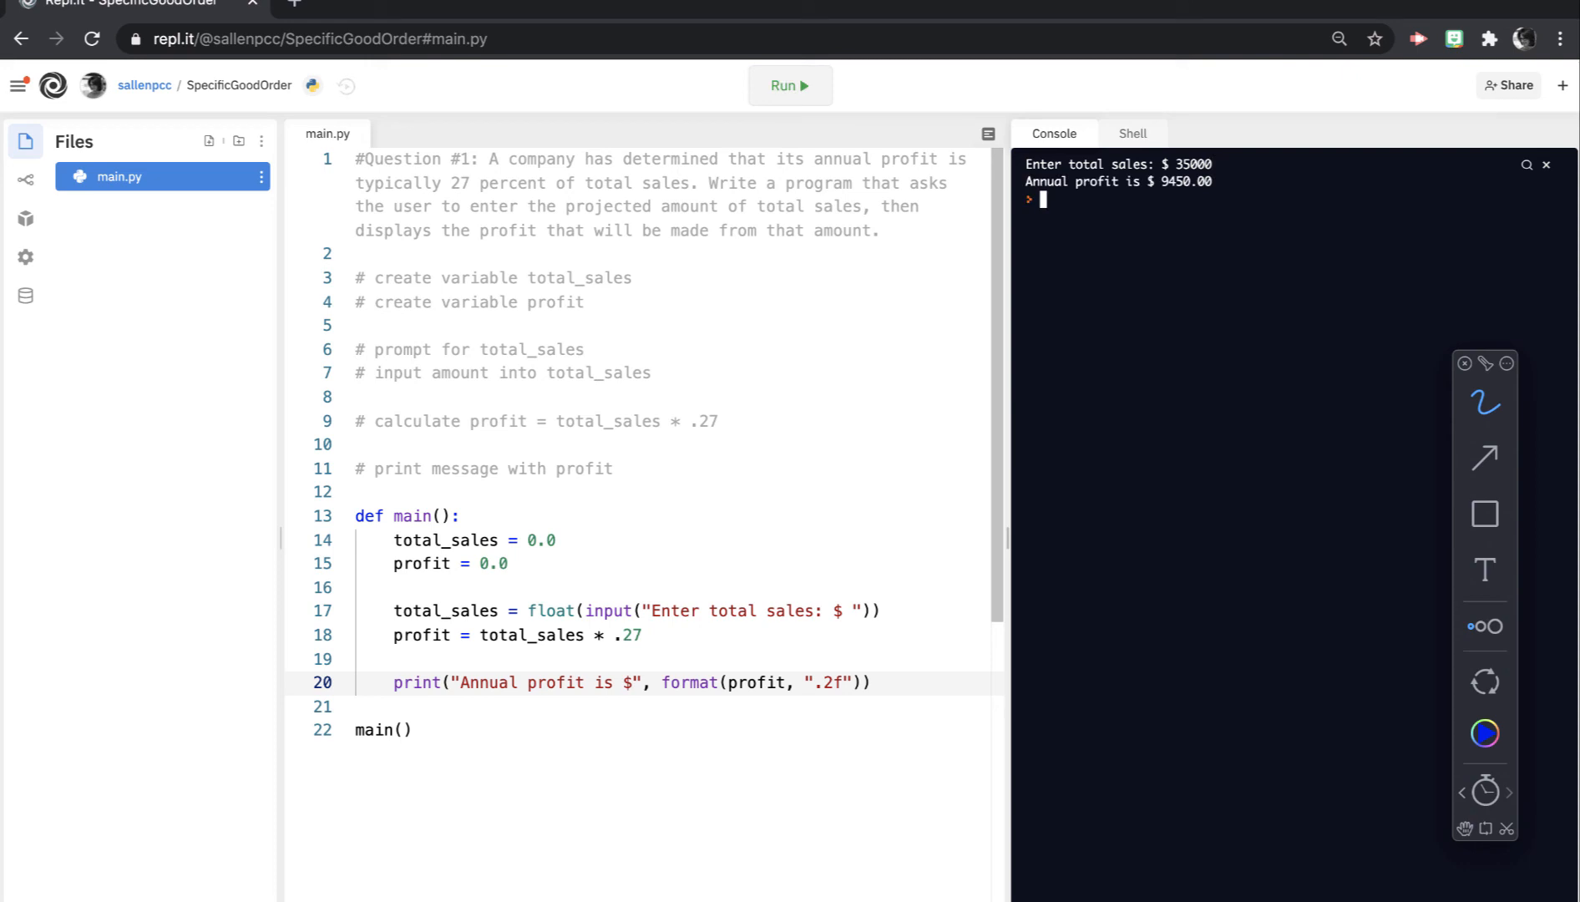
pyautogui.moveTo(818, 430)
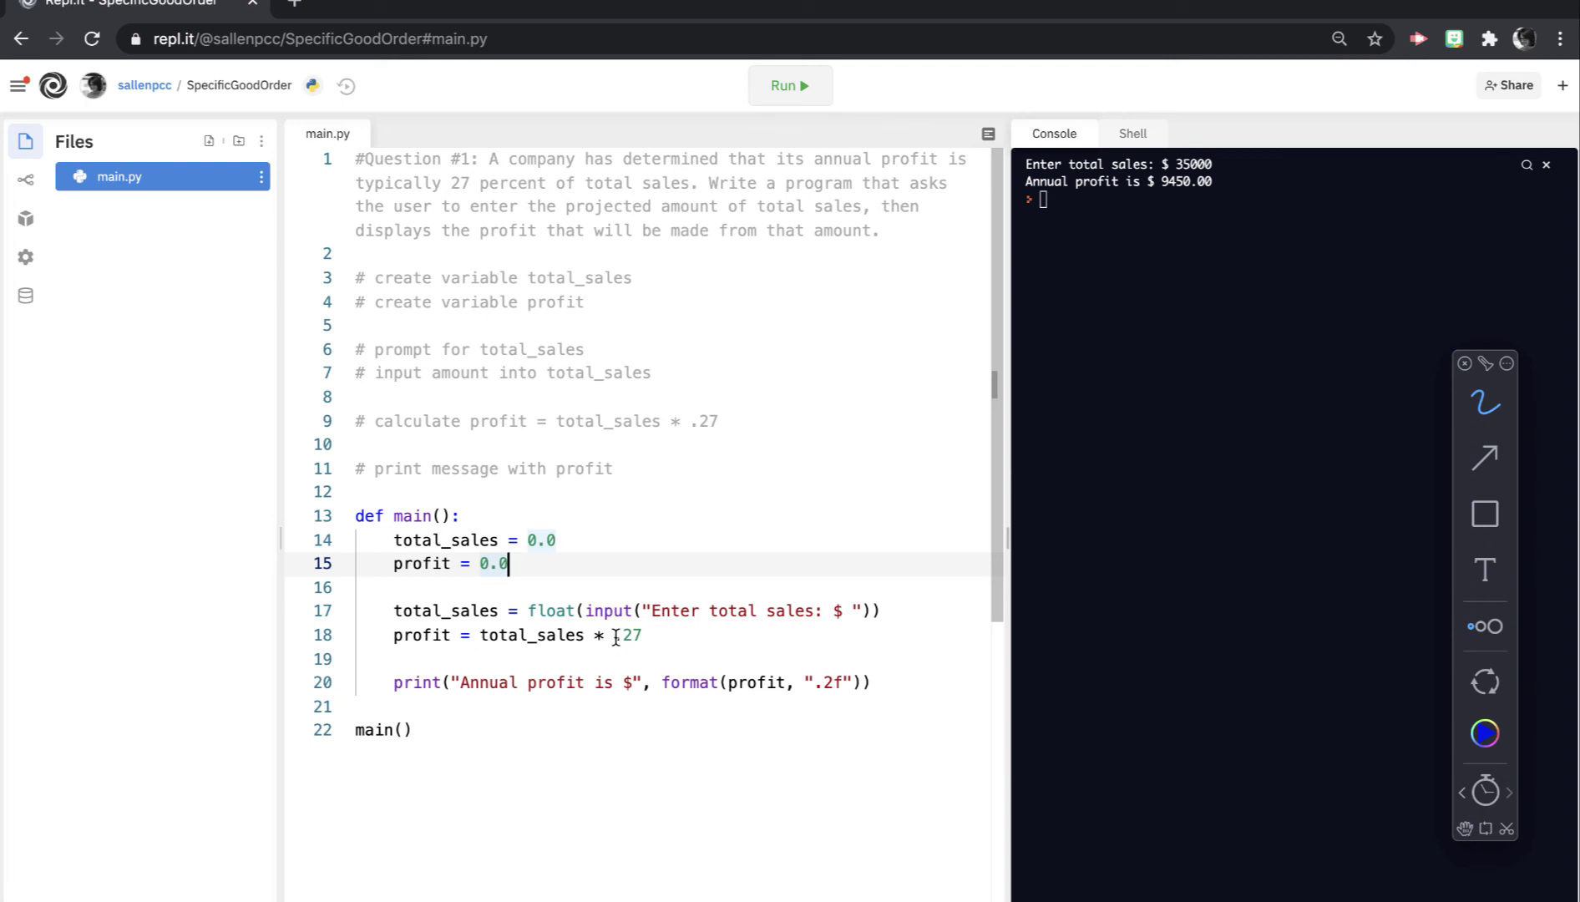
# Step: Define PROFIT_PERCENT = .27 on line 13 above def main()
pyautogui.doubleClick(628, 637)
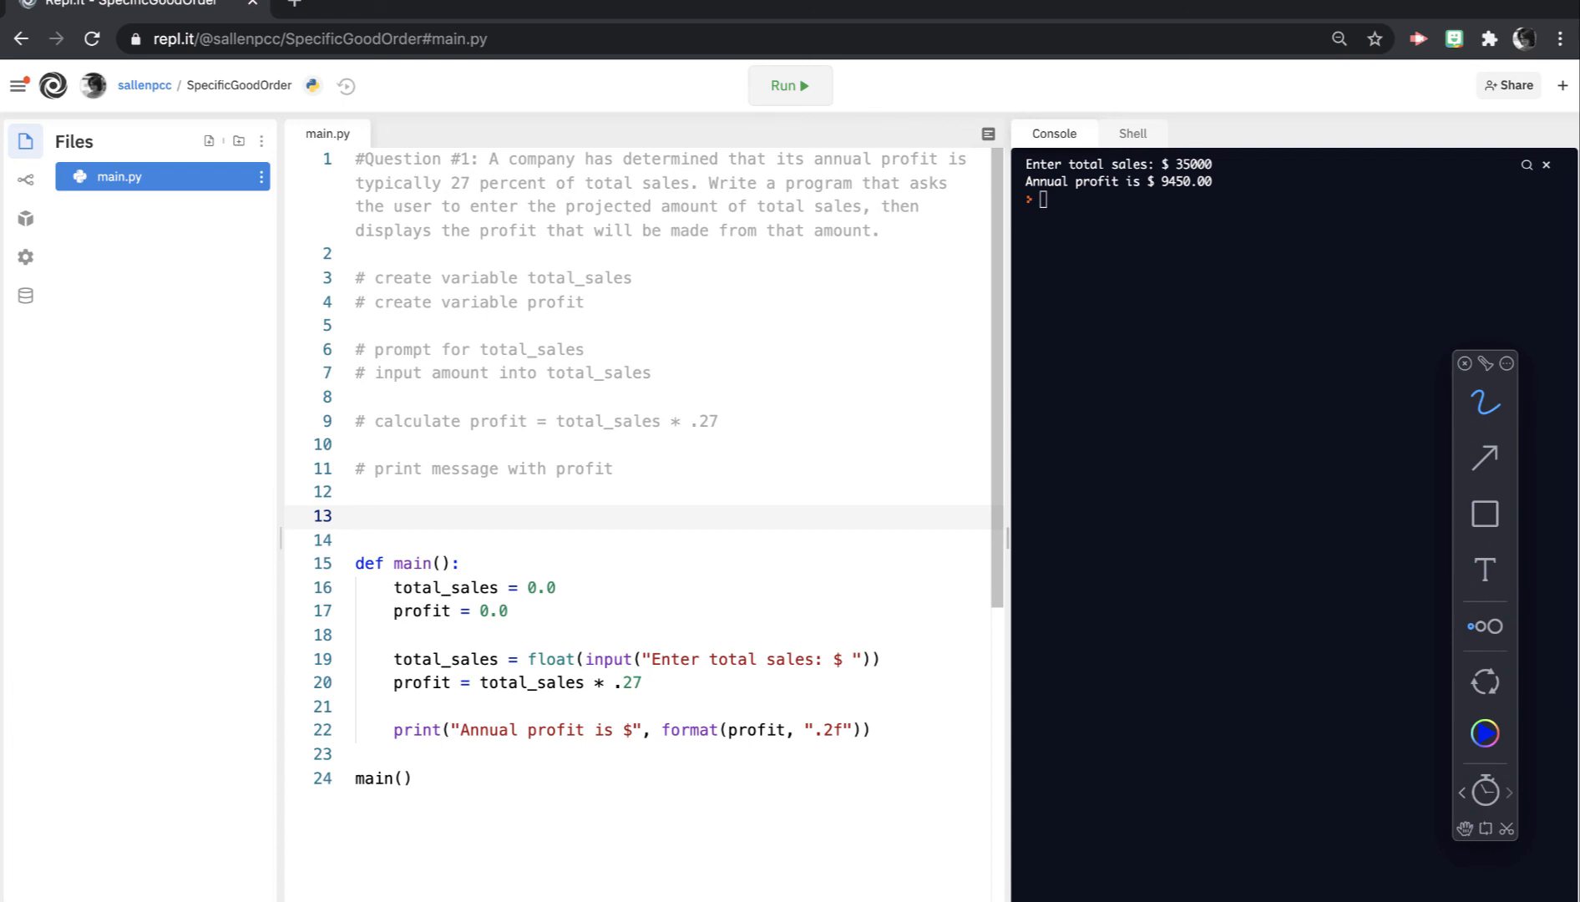
pyautogui.write('P')
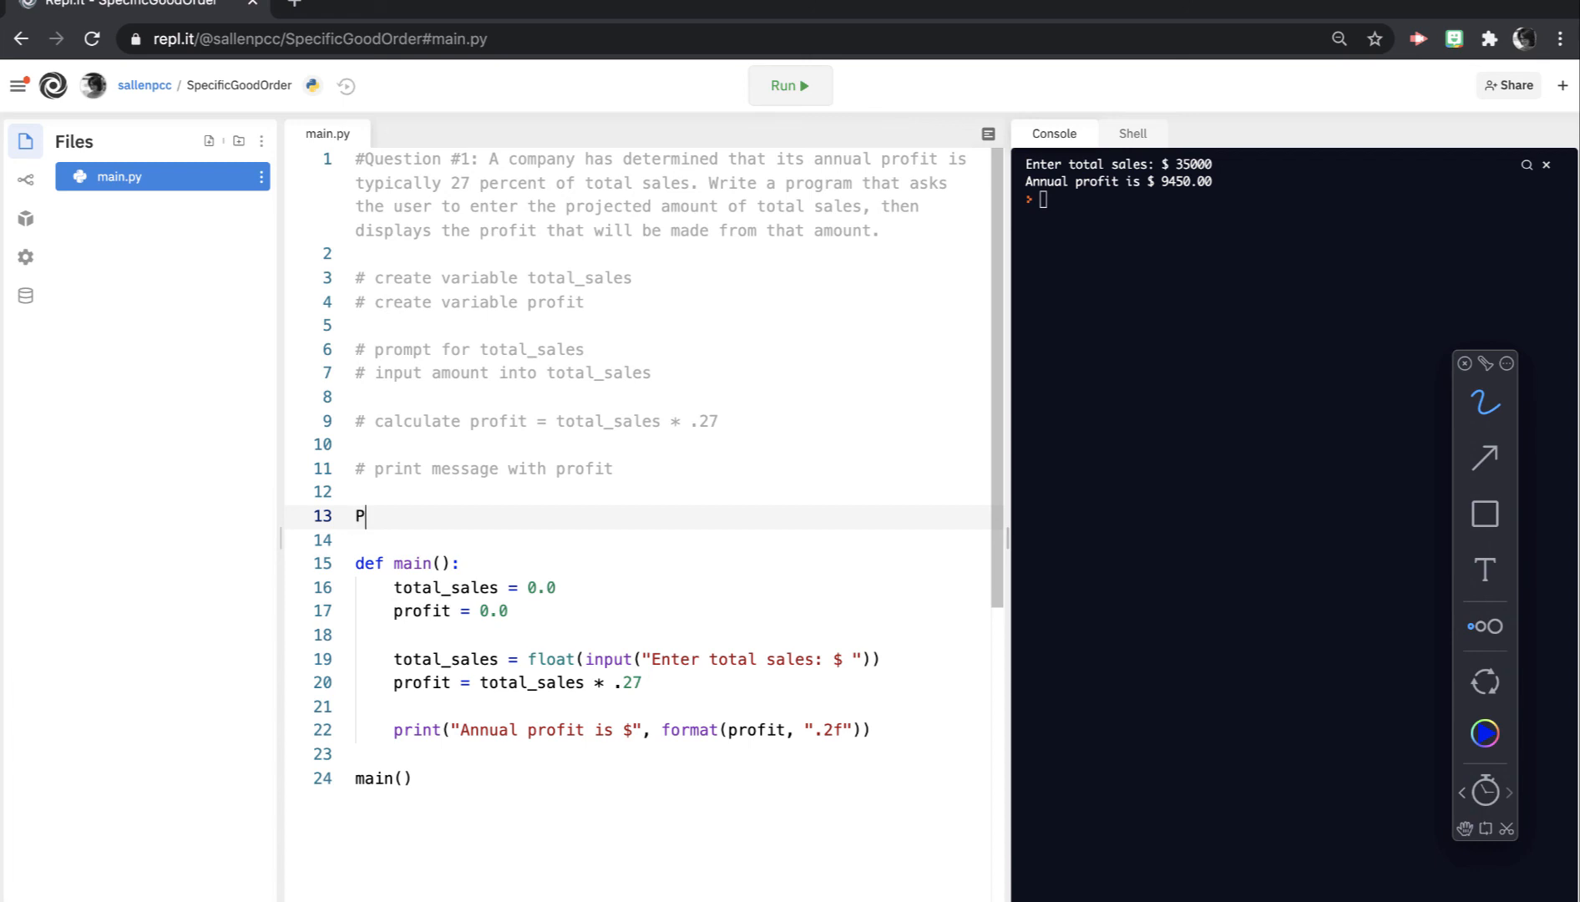
pyautogui.write('ROF')
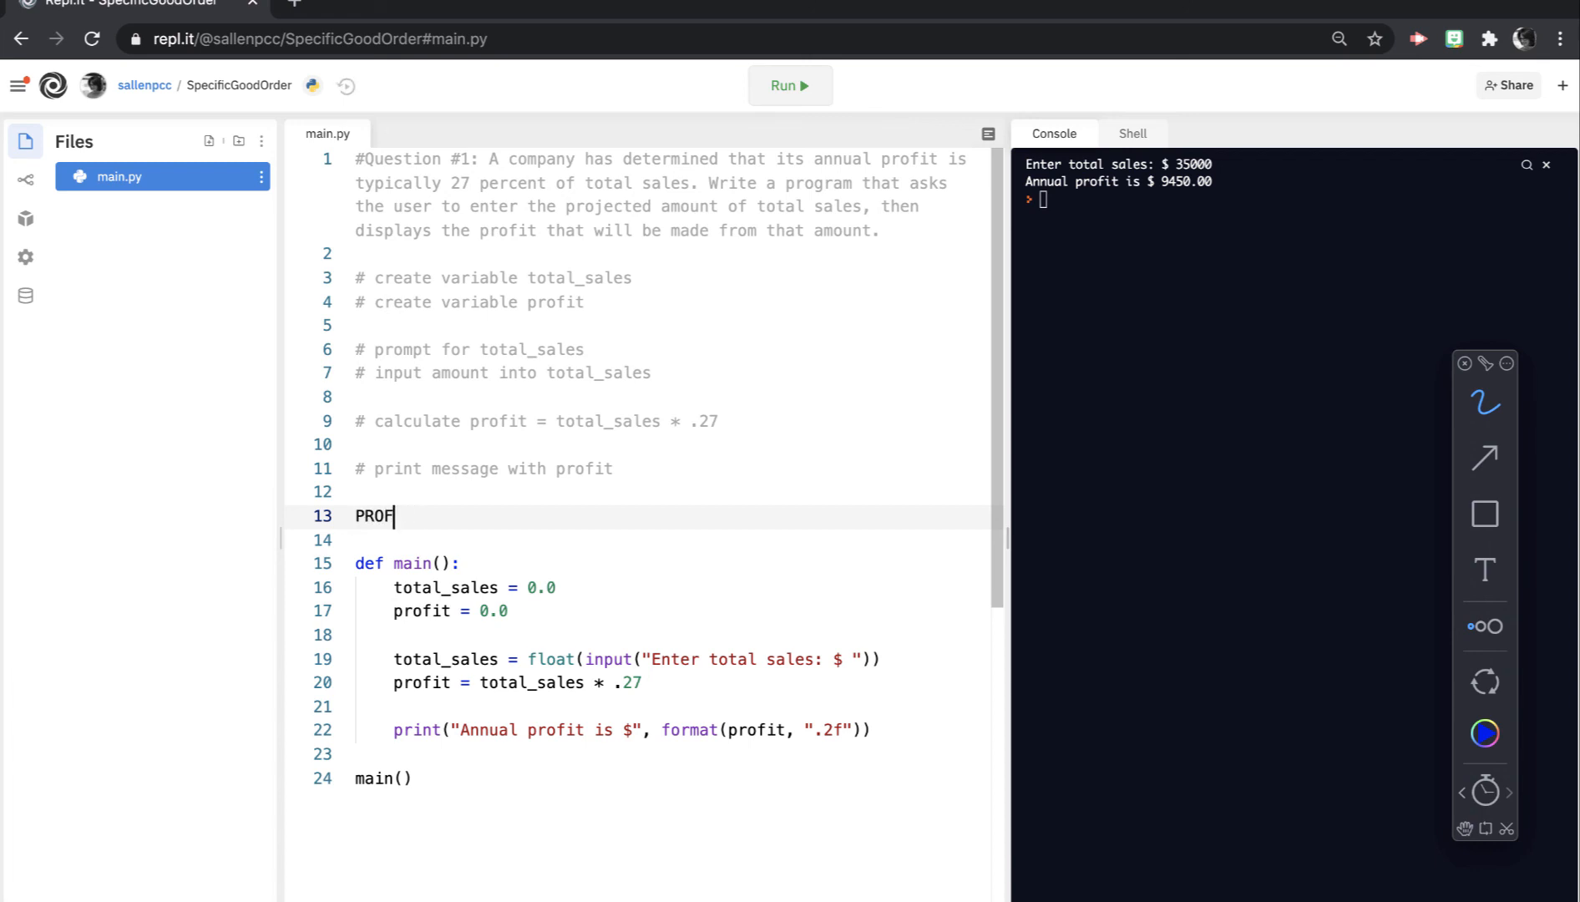
pyautogui.write('IT_PERC')
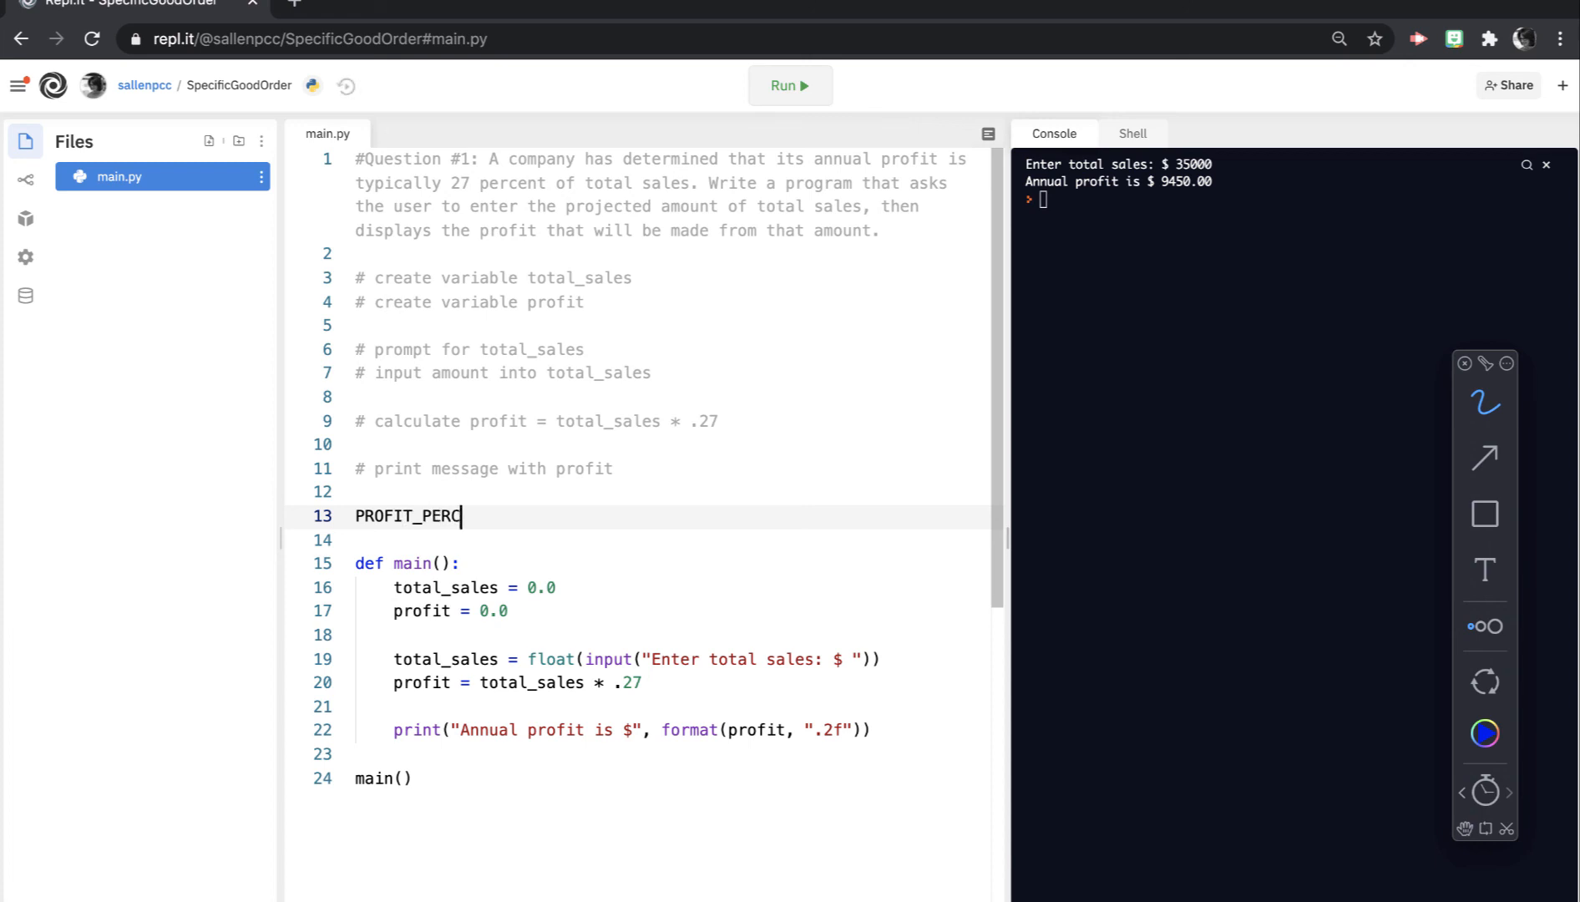
pyautogui.write('ENT =')
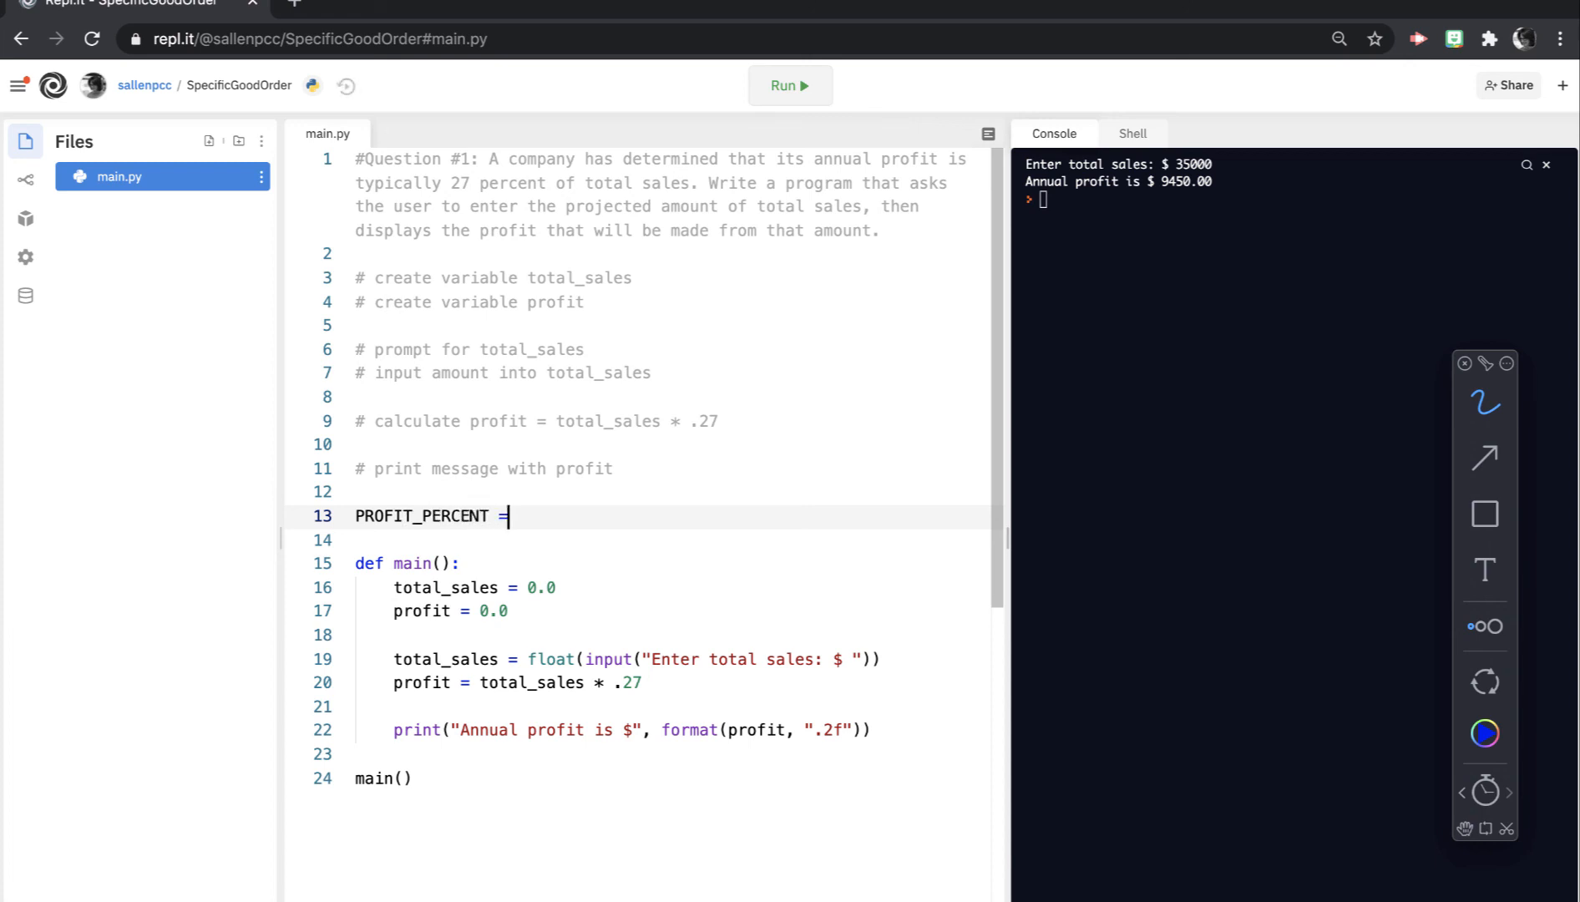
pyautogui.write('.27')
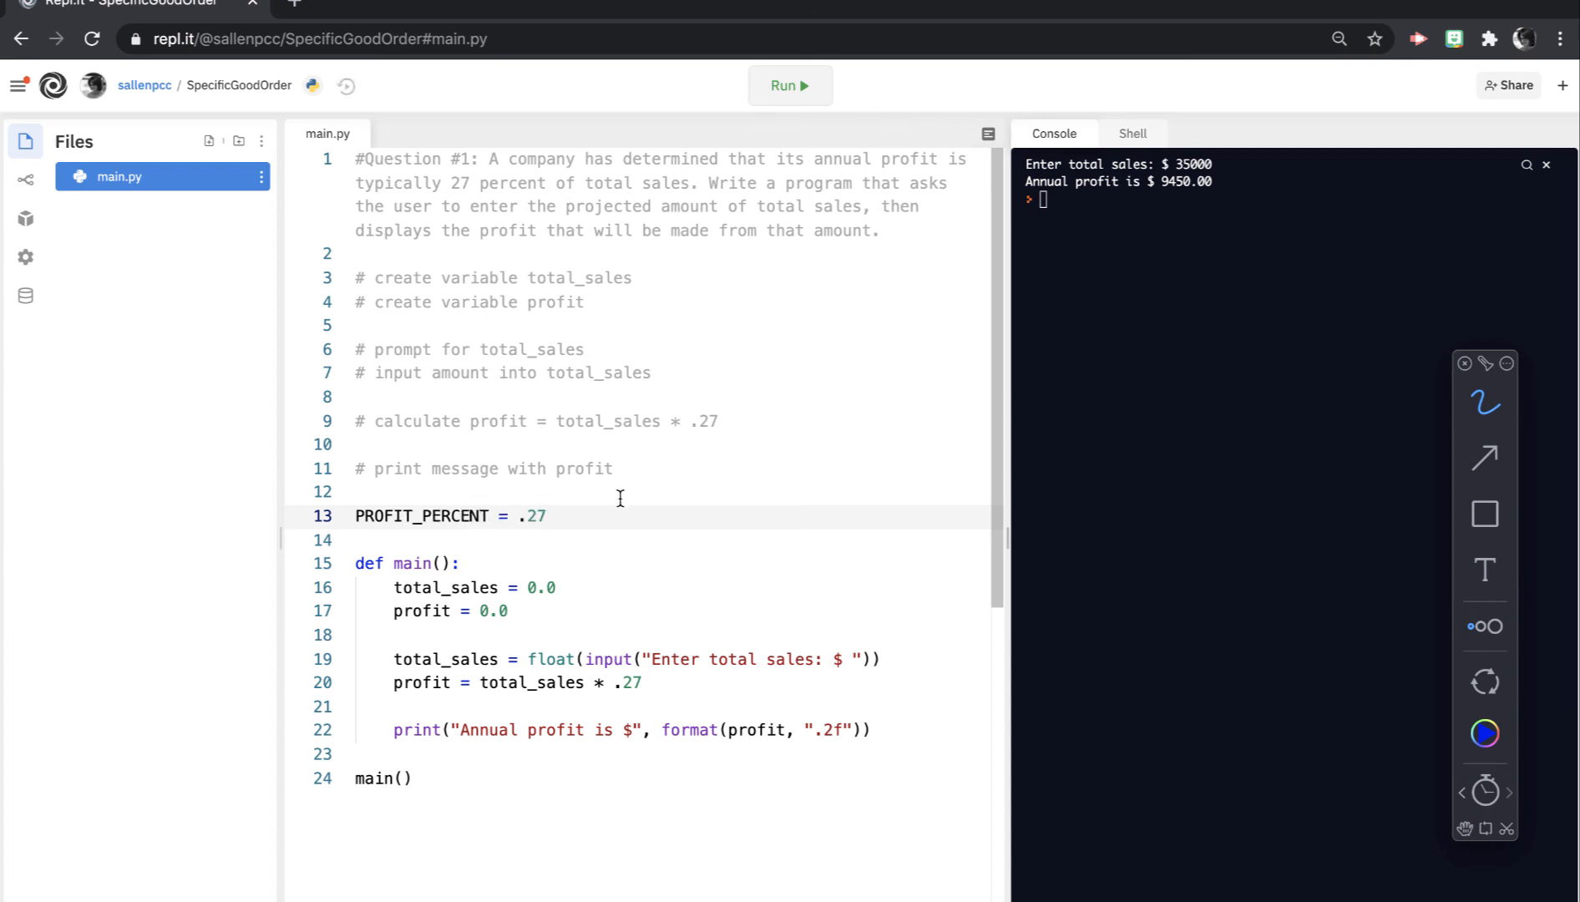
# Step: Highlight the PROFIT_PERCENT name, pointing out the underscore joining the words
pyautogui.doubleClick(419, 516)
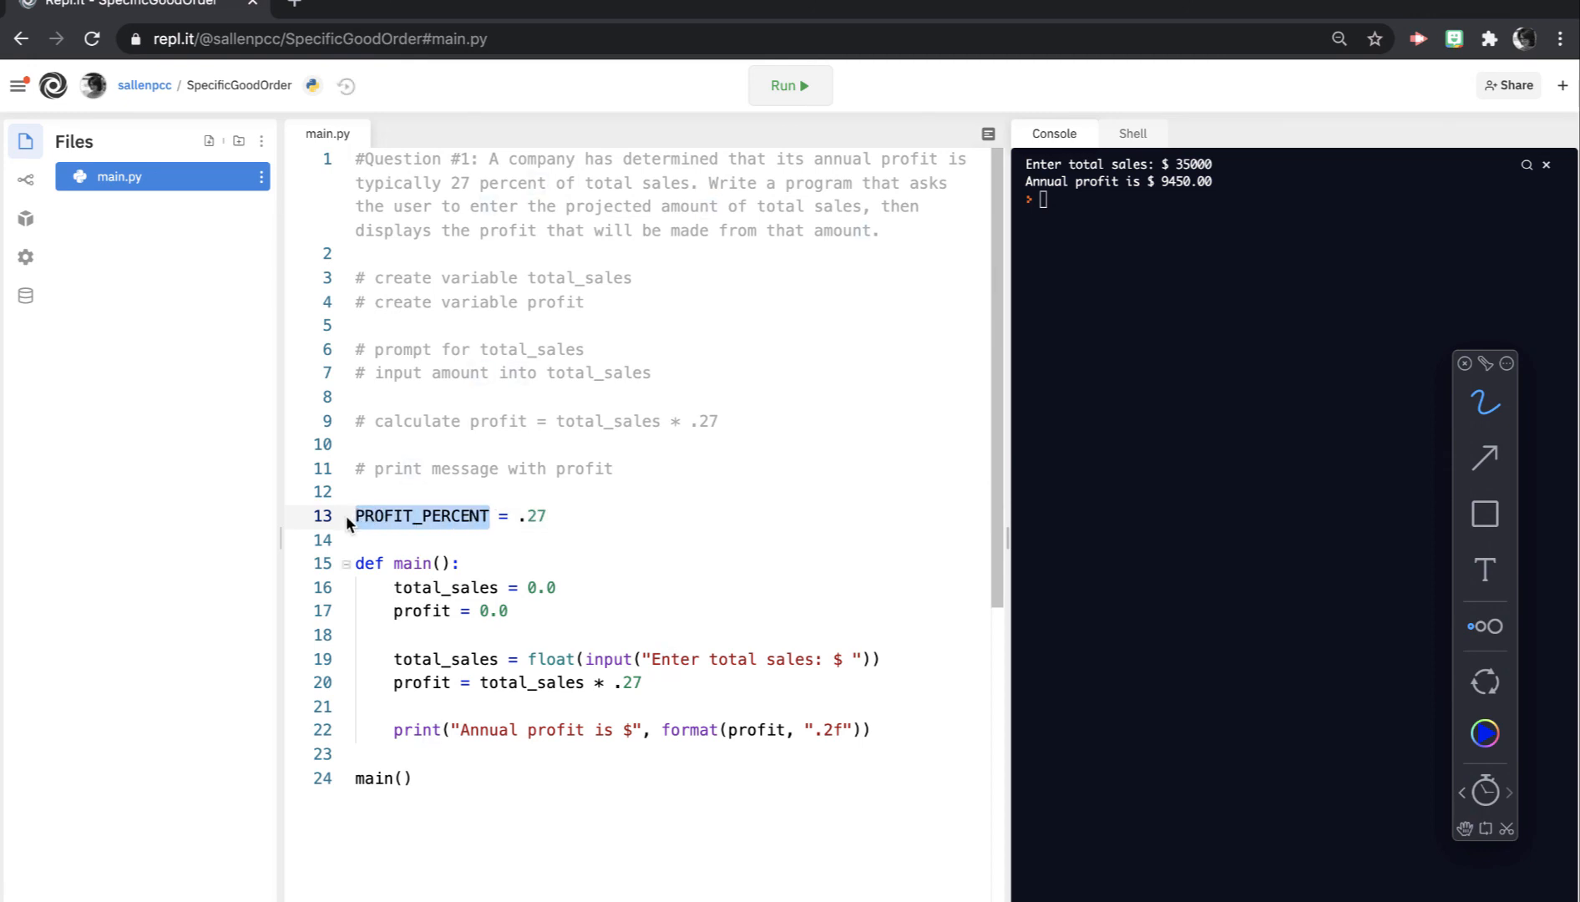
pyautogui.click(354, 517)
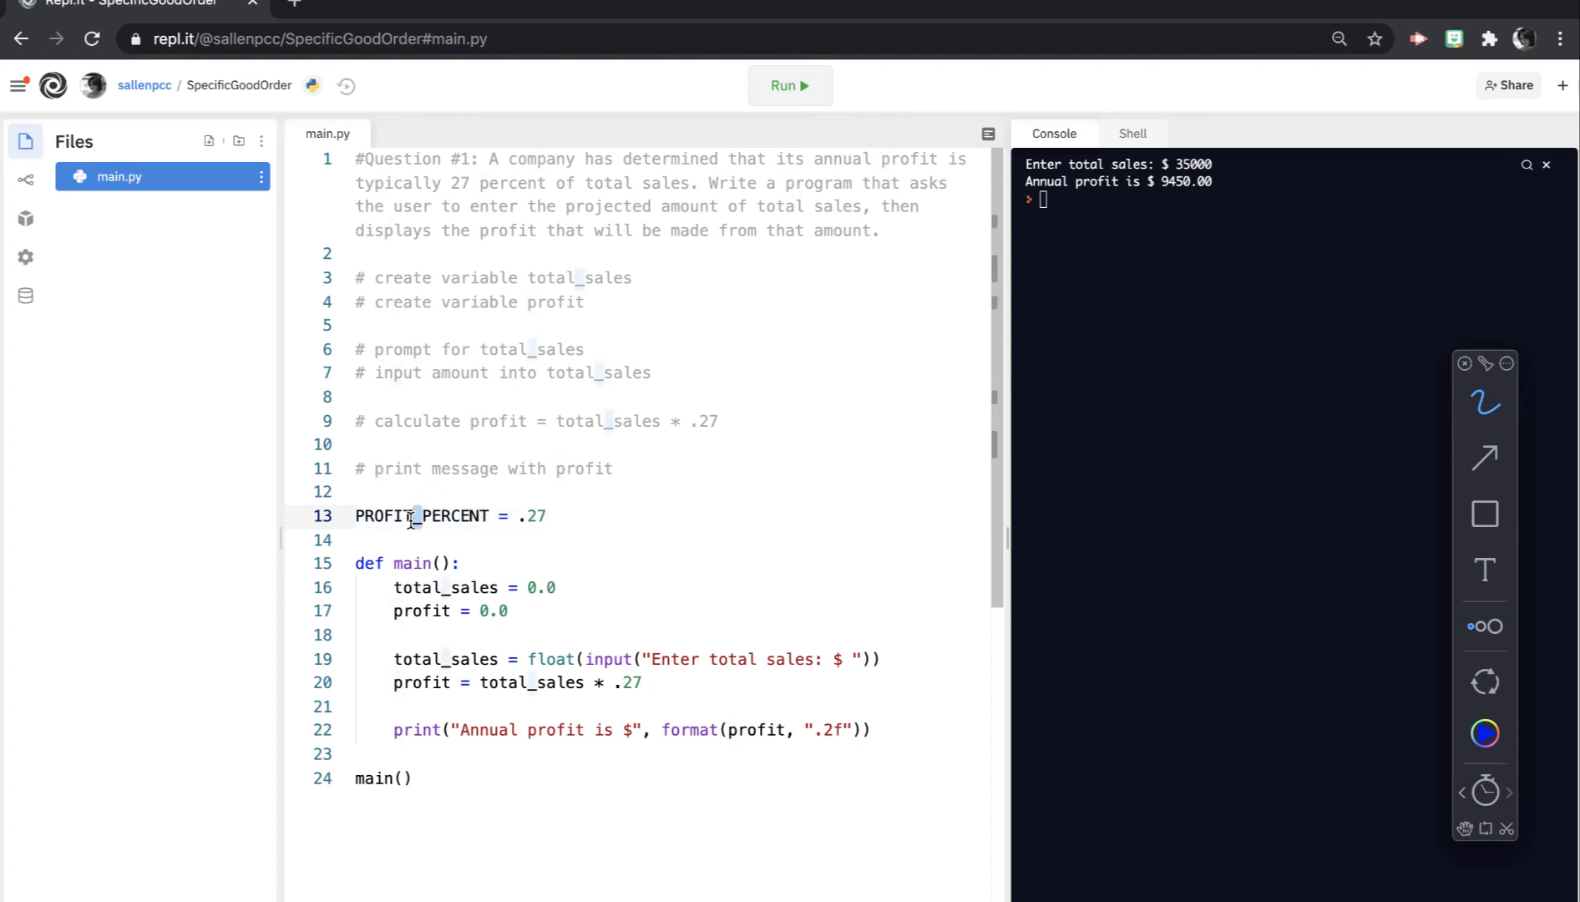
pyautogui.doubleClick(532, 516)
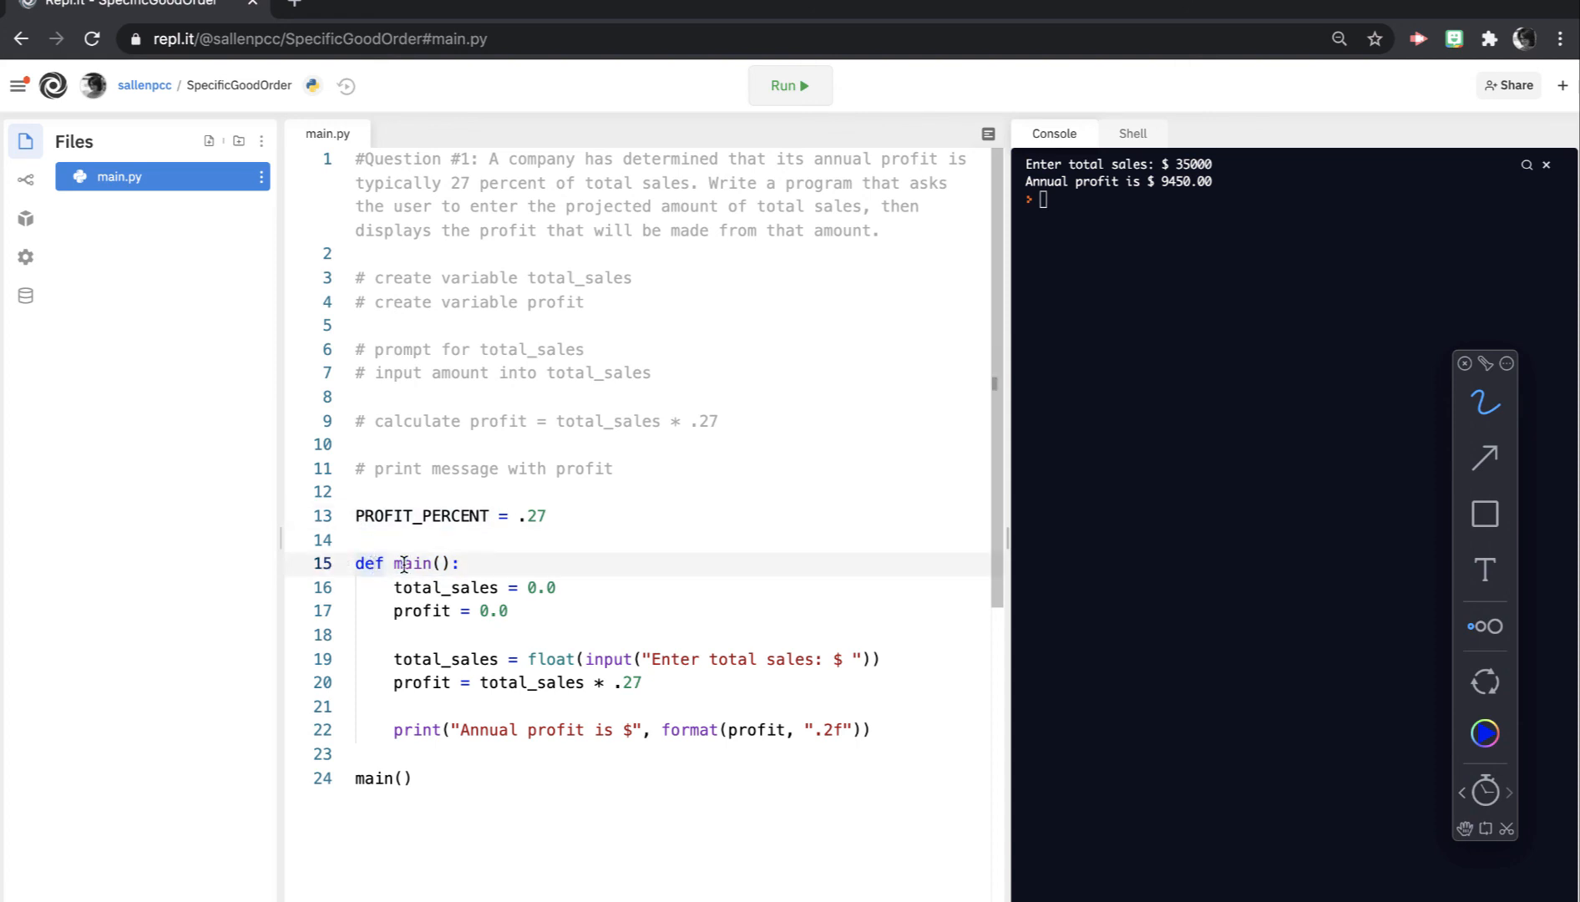
# Step: Replace .27 in the profit calculation with PROFIT_PERCENT
pyautogui.doubleClick(371, 563)
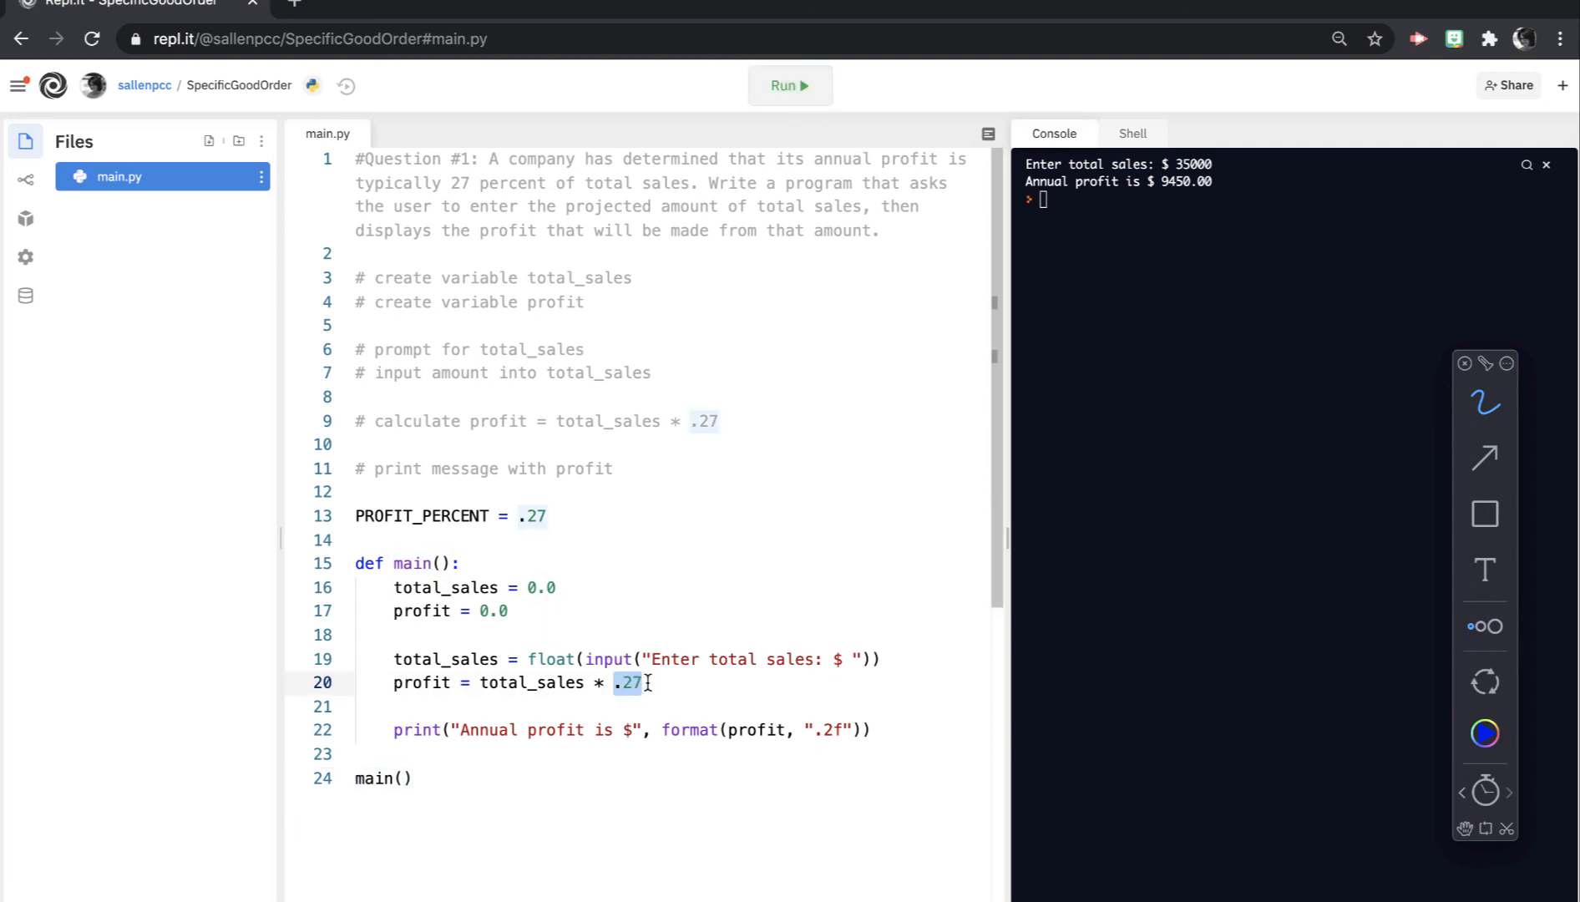
pyautogui.write('Pro')
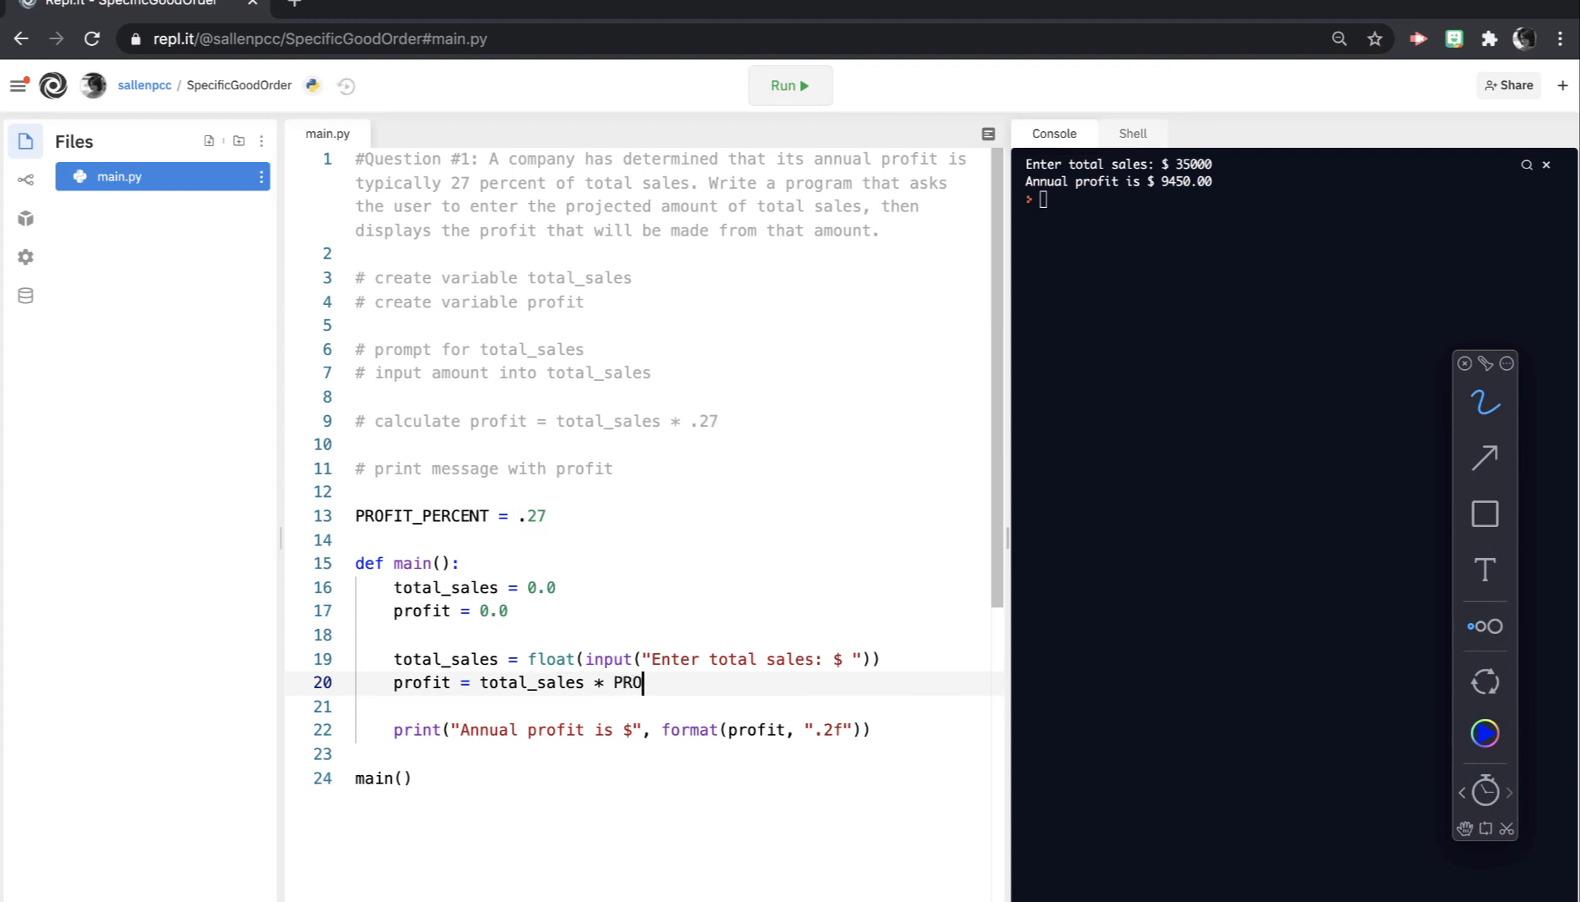
pyautogui.write('FIT_P')
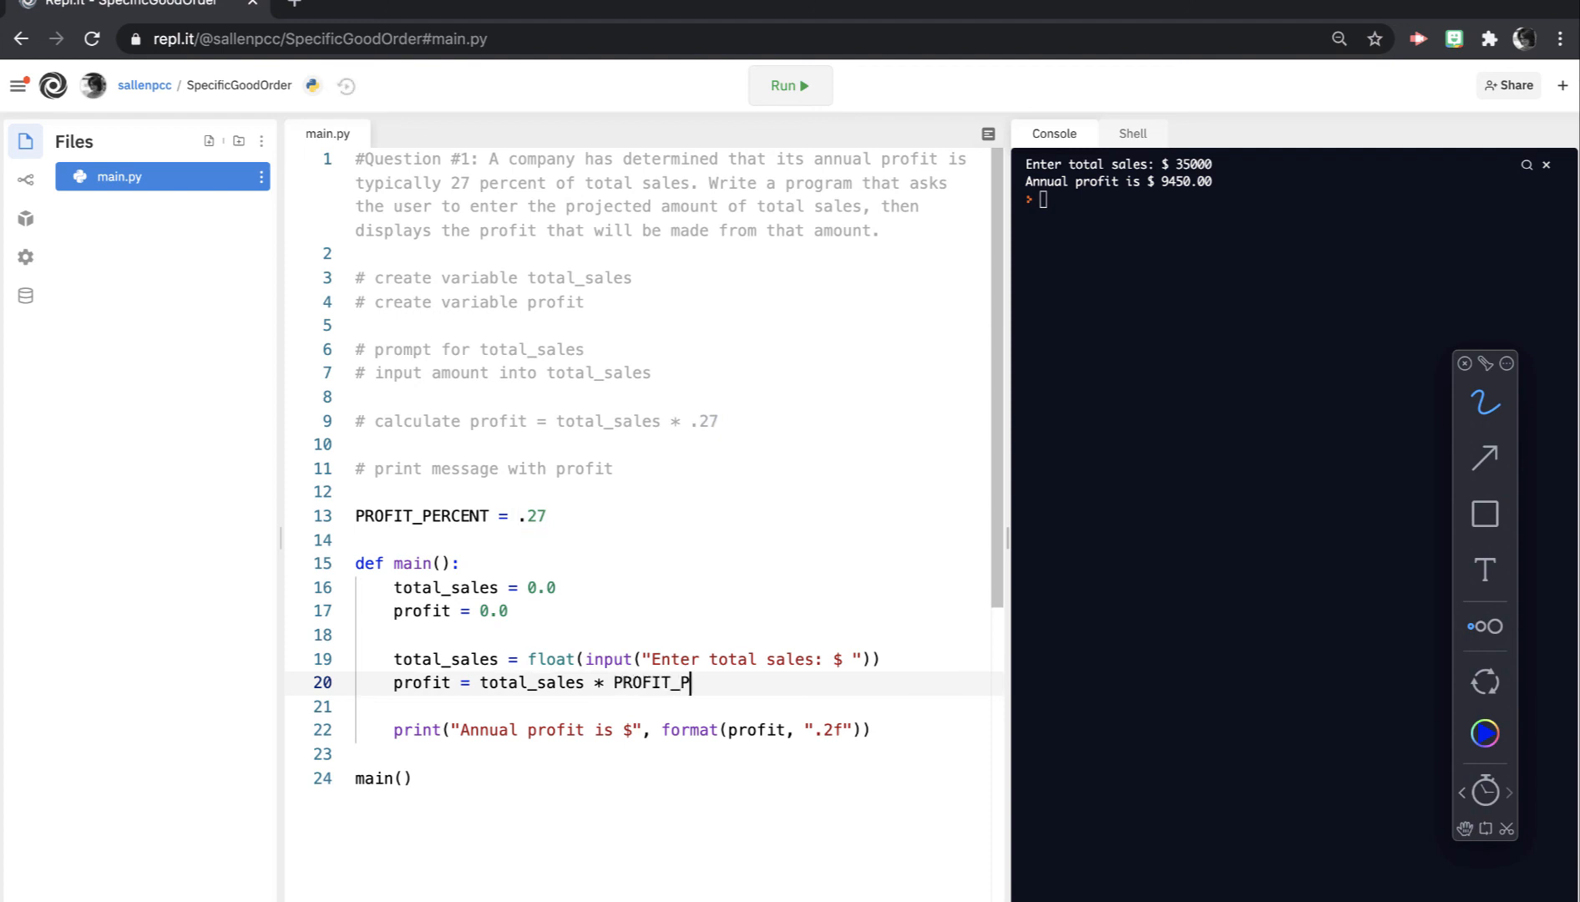
pyautogui.write('ERCENT')
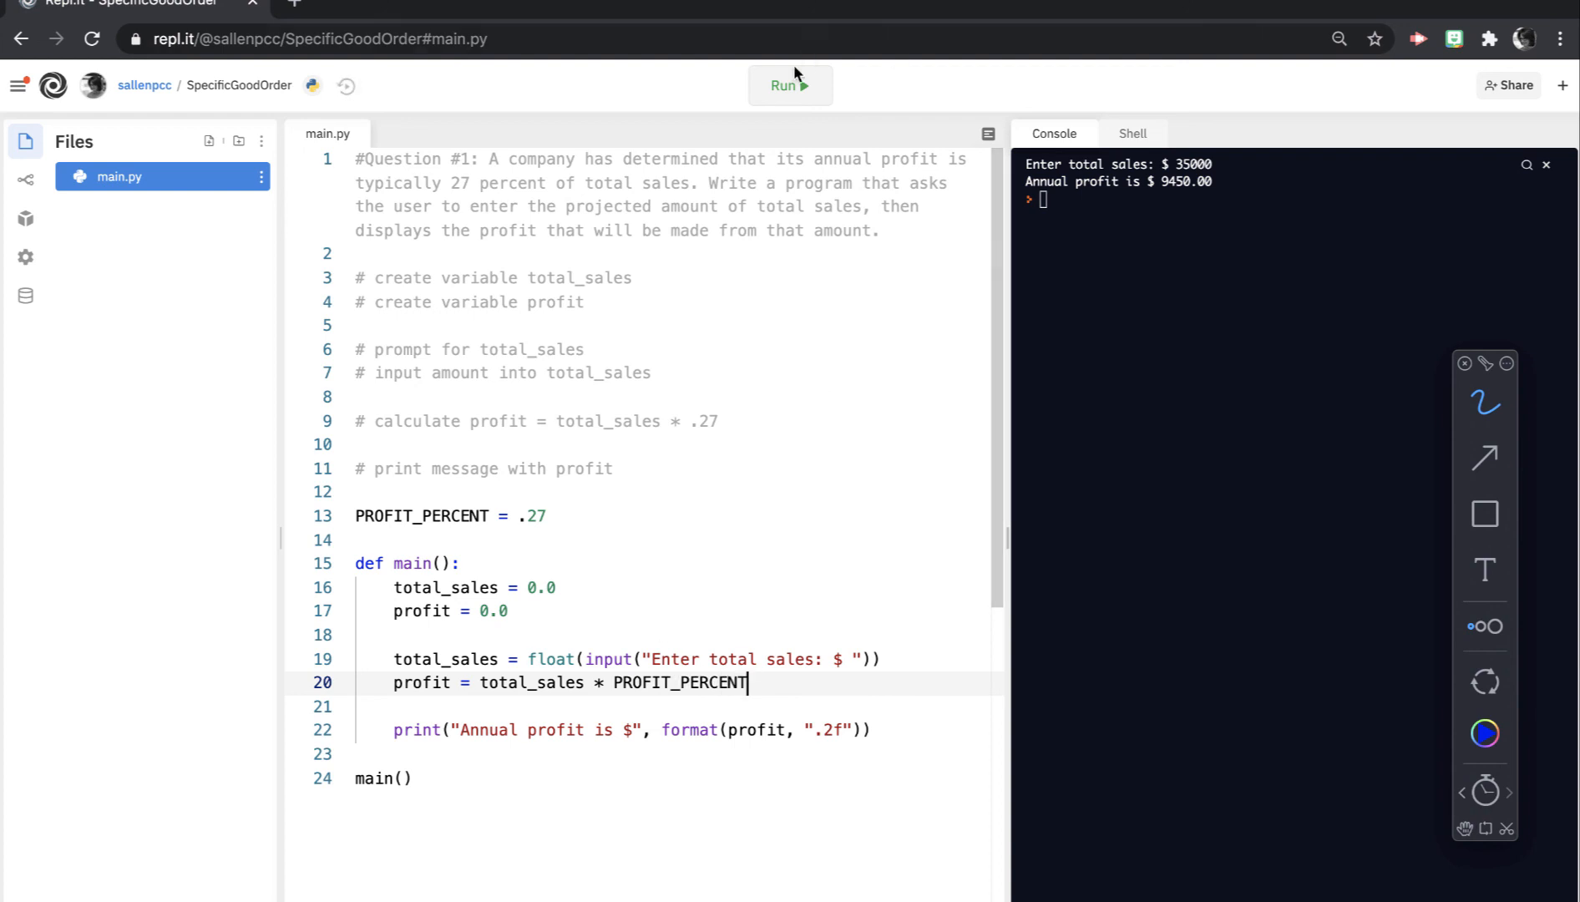
# Step: Rerun the program with 35000, still printing Annual profit is $ 9450.00
pyautogui.click(789, 85)
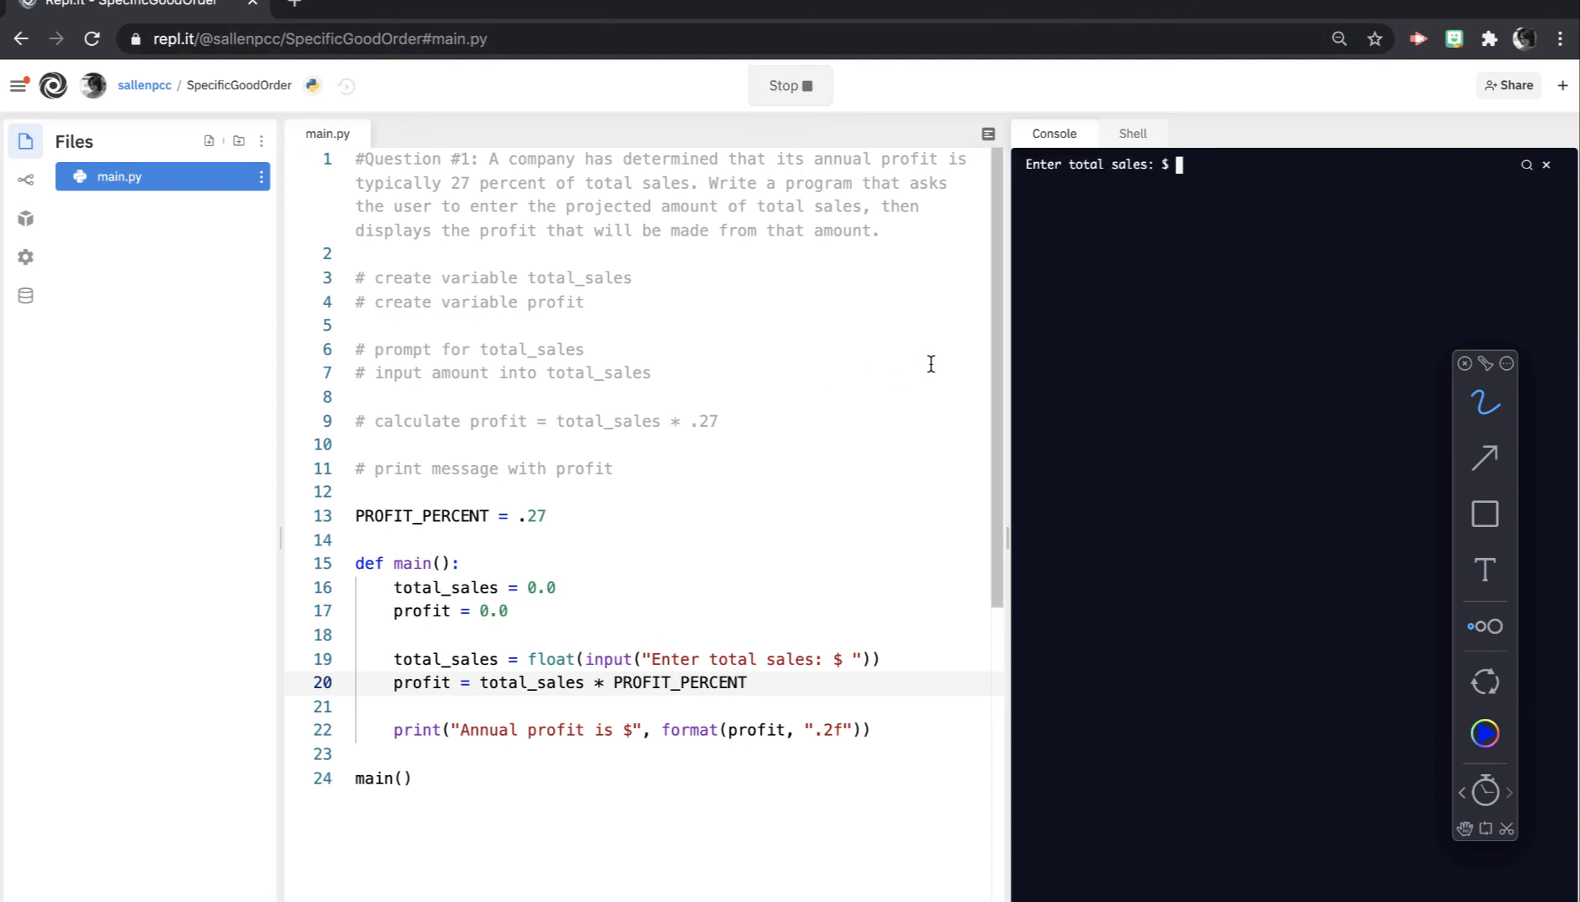
pyautogui.write('35000')
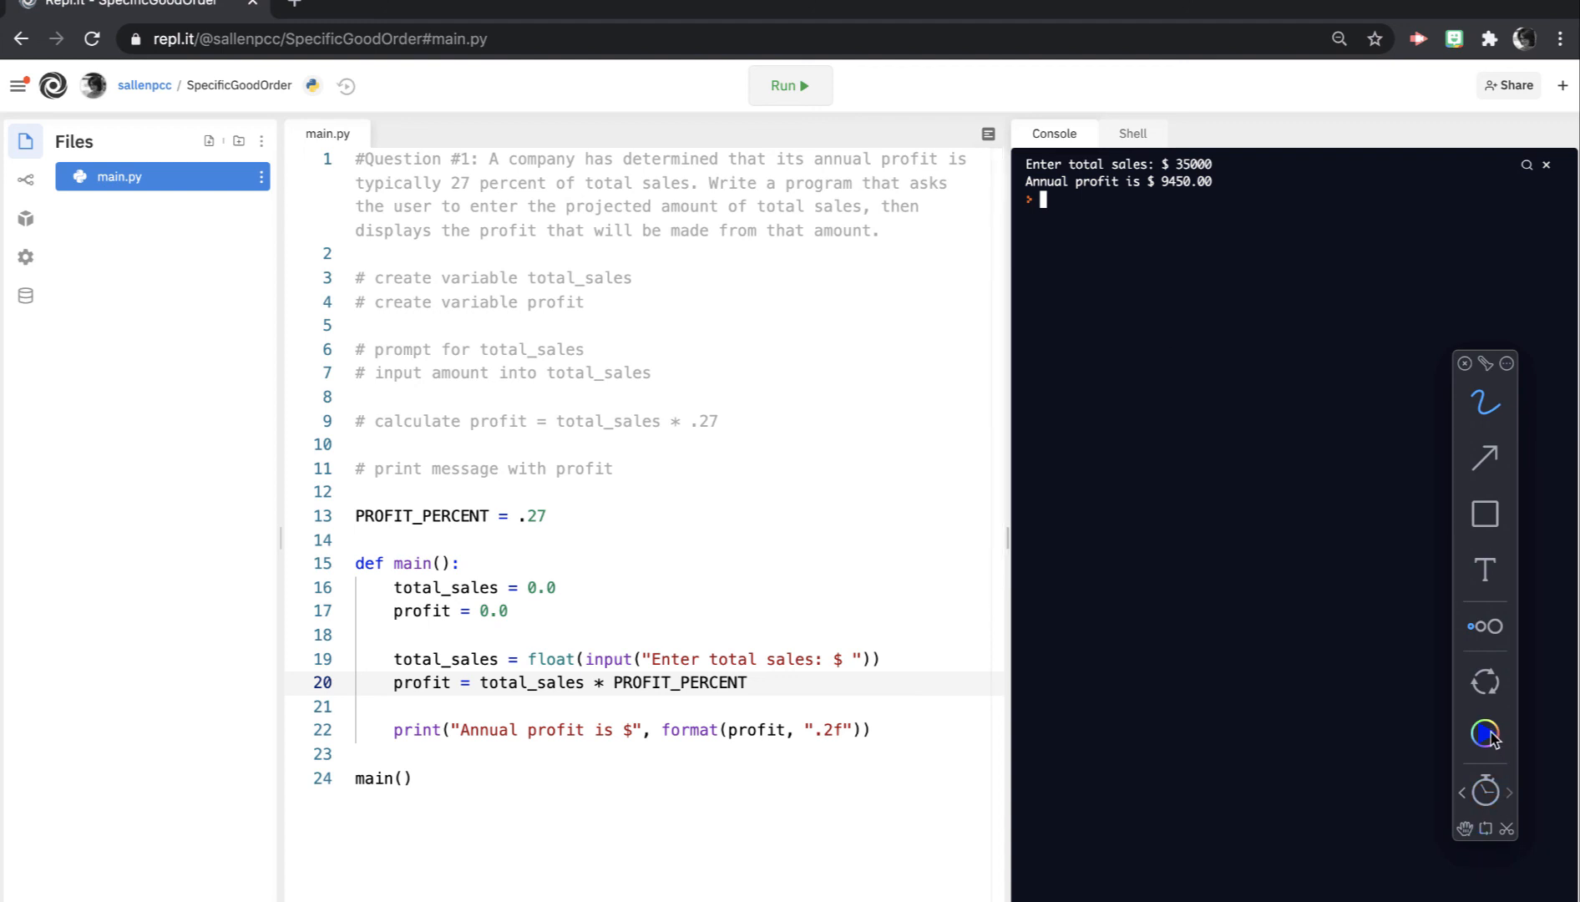
# Step: Switch the annotation pen to pink and hand-write total_sales beside the code
pyautogui.click(1485, 737)
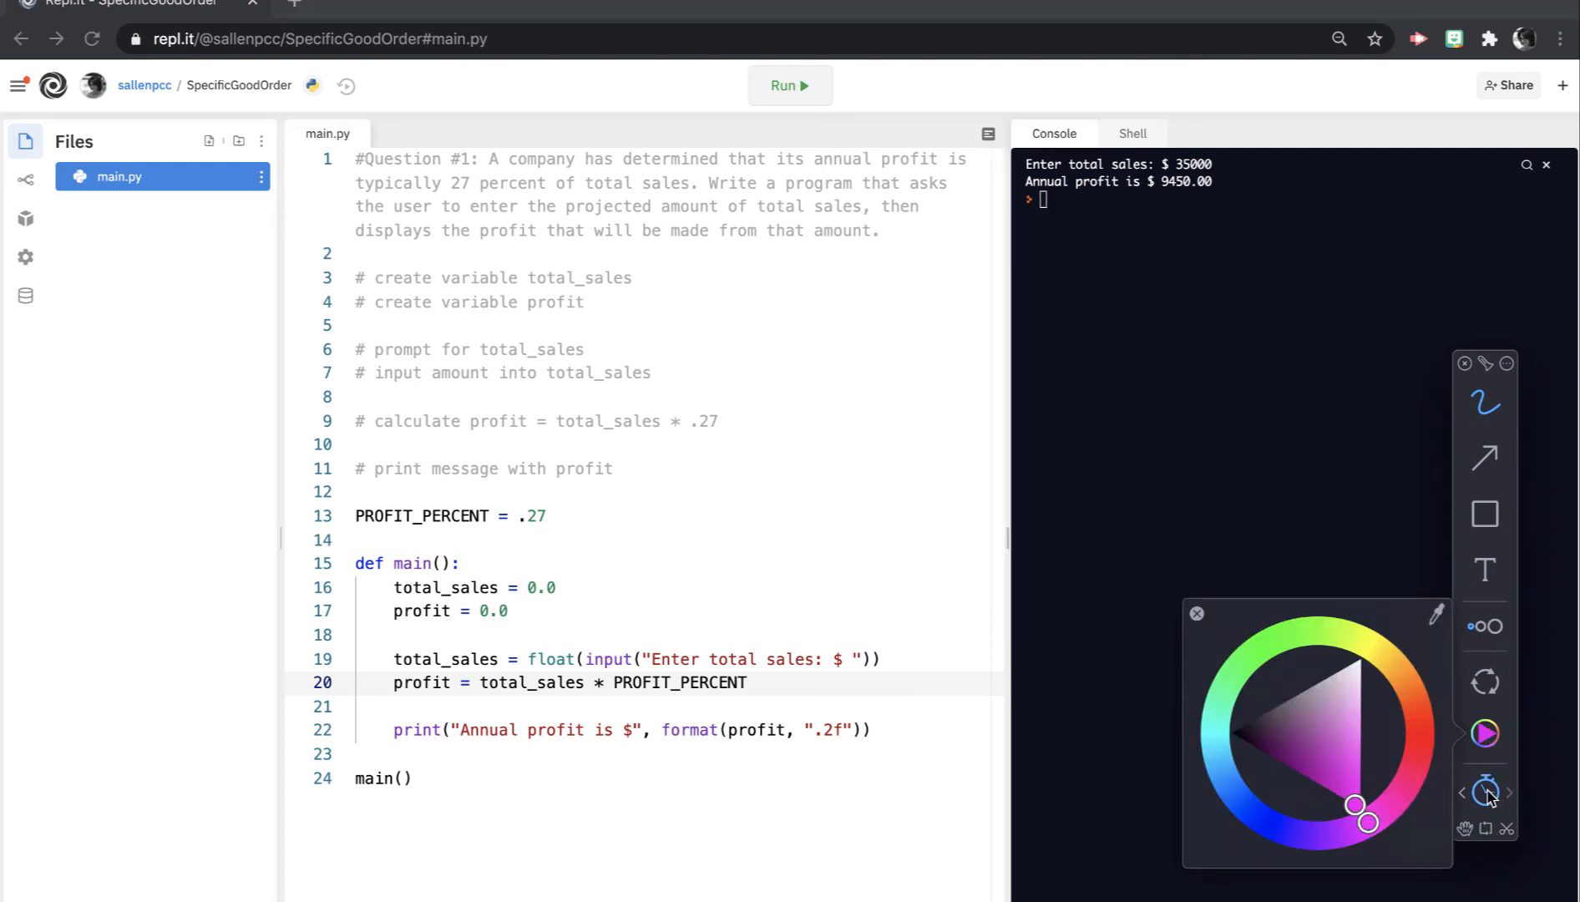
pyautogui.click(1196, 613)
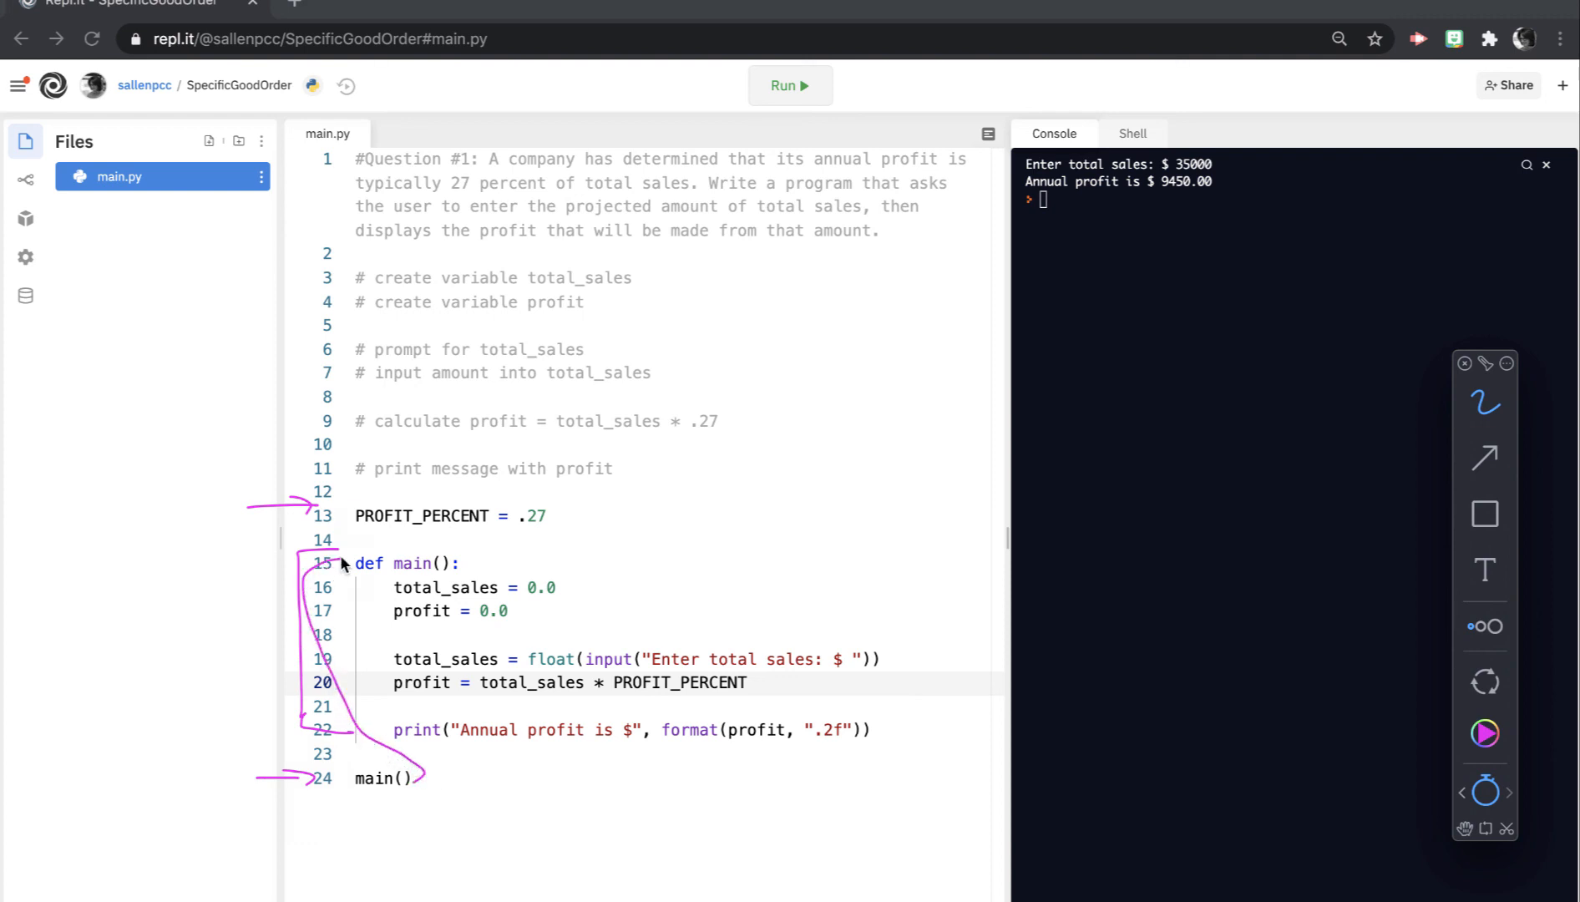
pyautogui.moveTo(340, 579)
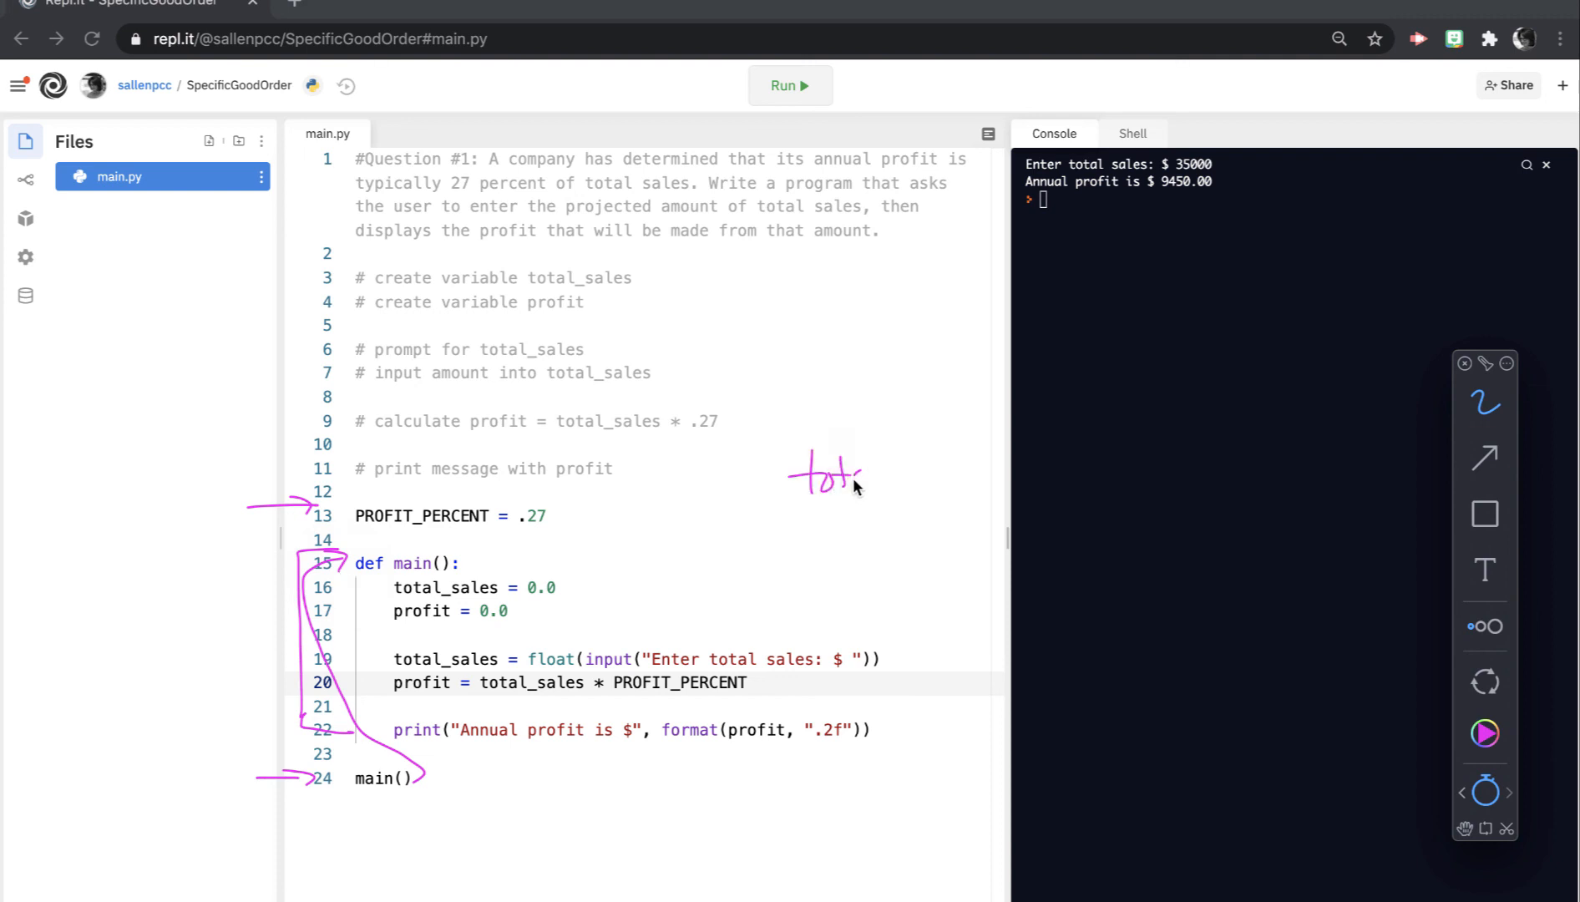
pyautogui.moveTo(837, 475); pyautogui.dragTo(967, 475)
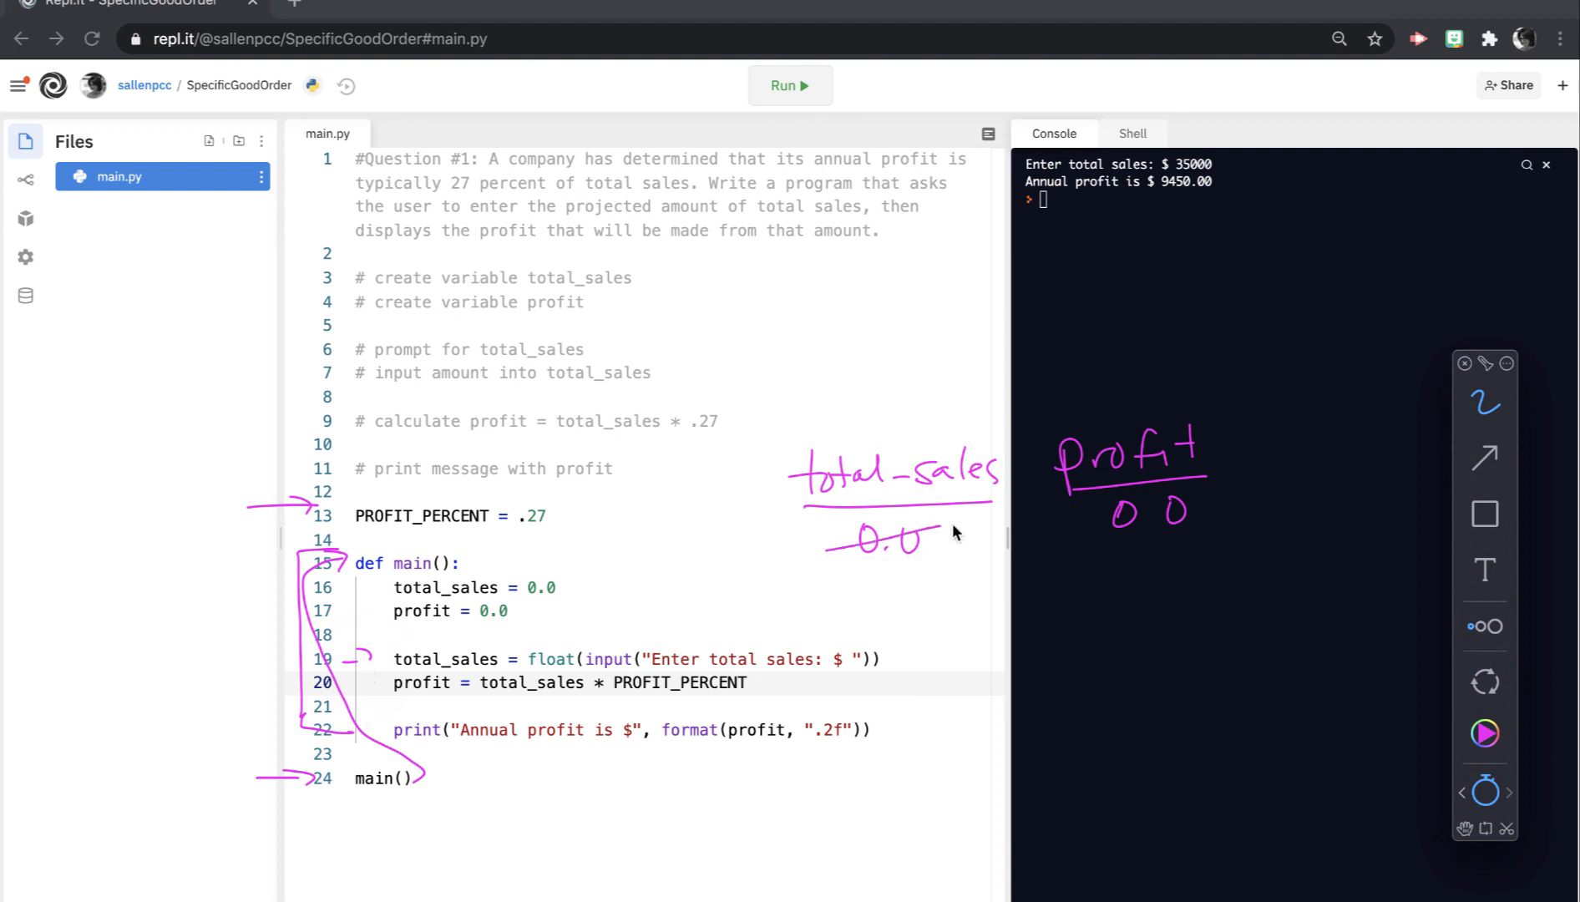
# Step: Note total_sales becoming 35000 and profit going from 0.0 to 9450
pyautogui.moveTo(812, 574); pyautogui.dragTo(902, 600)
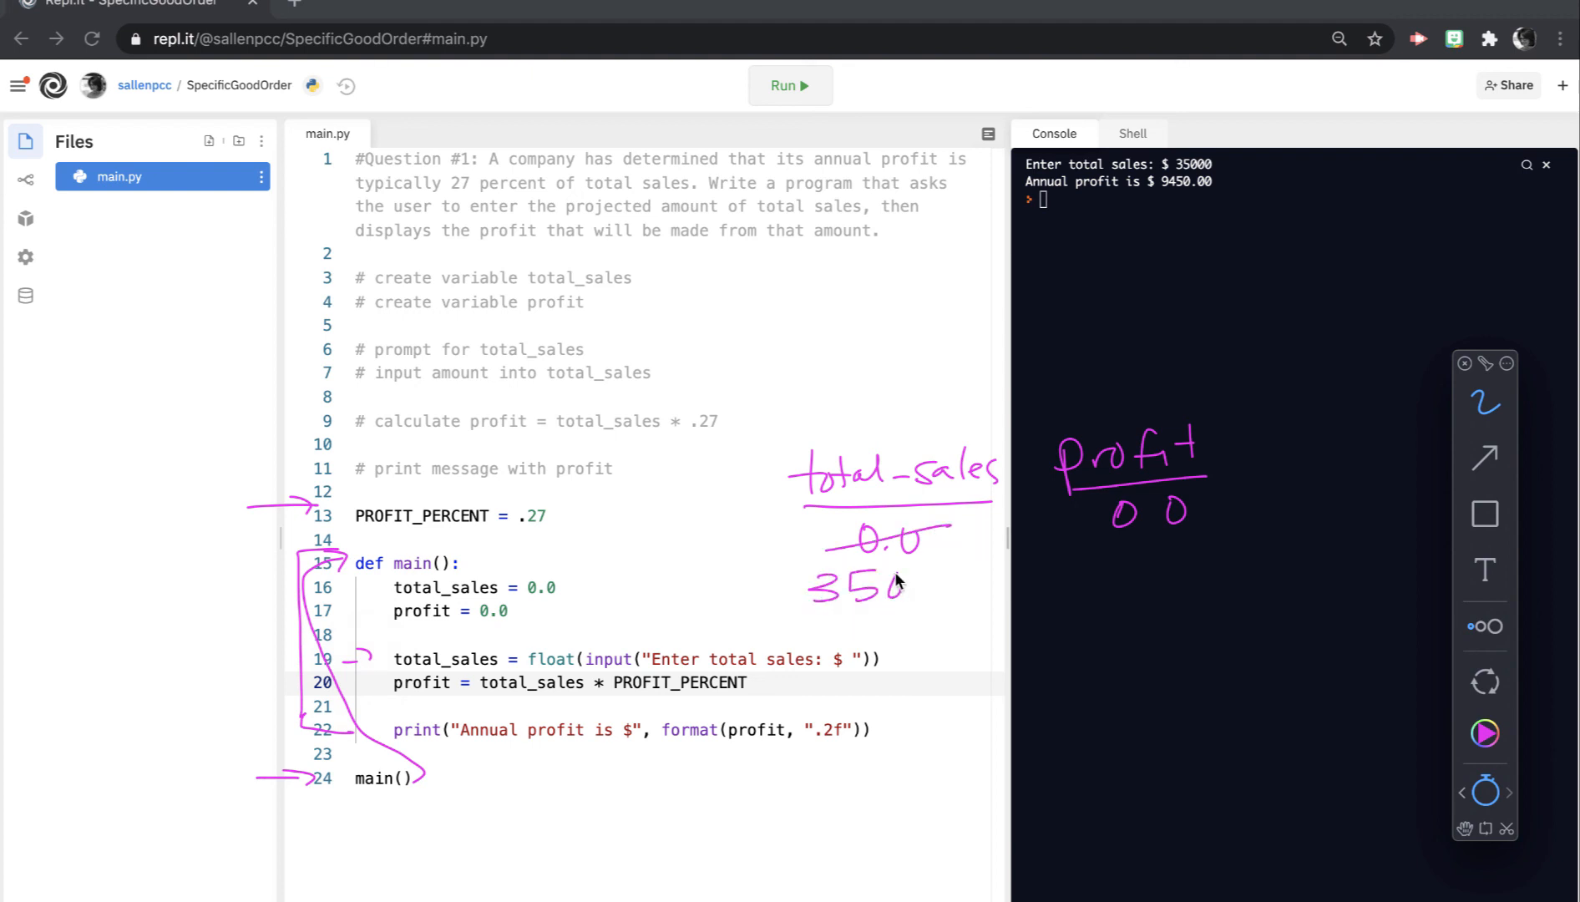
pyautogui.moveTo(896, 590); pyautogui.dragTo(952, 590)
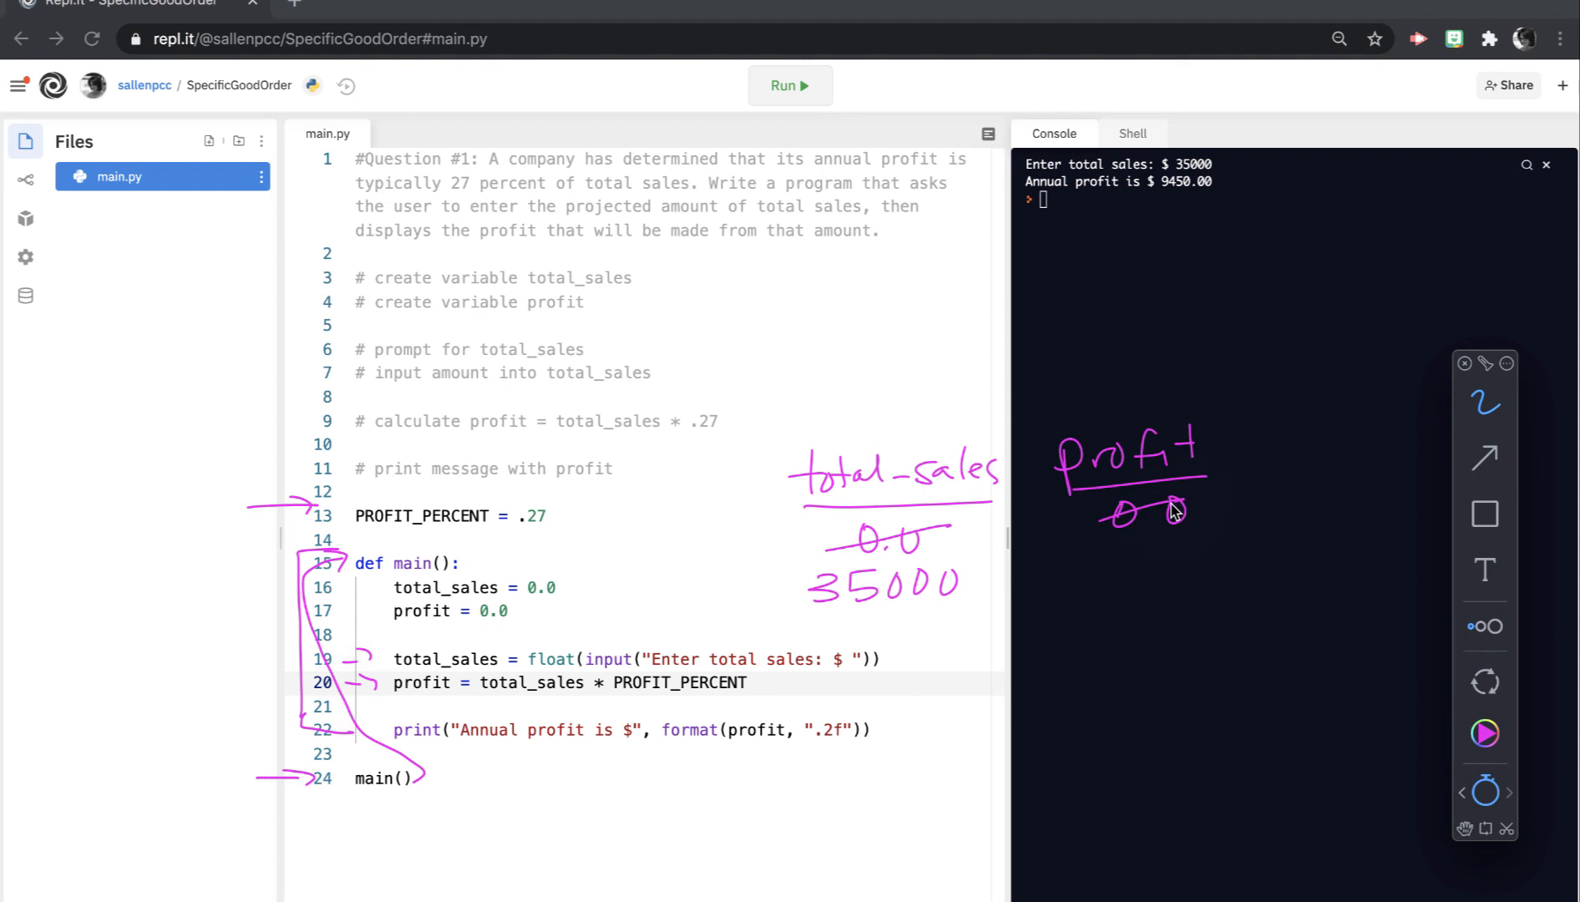
pyautogui.moveTo(1095, 544); pyautogui.dragTo(1134, 575)
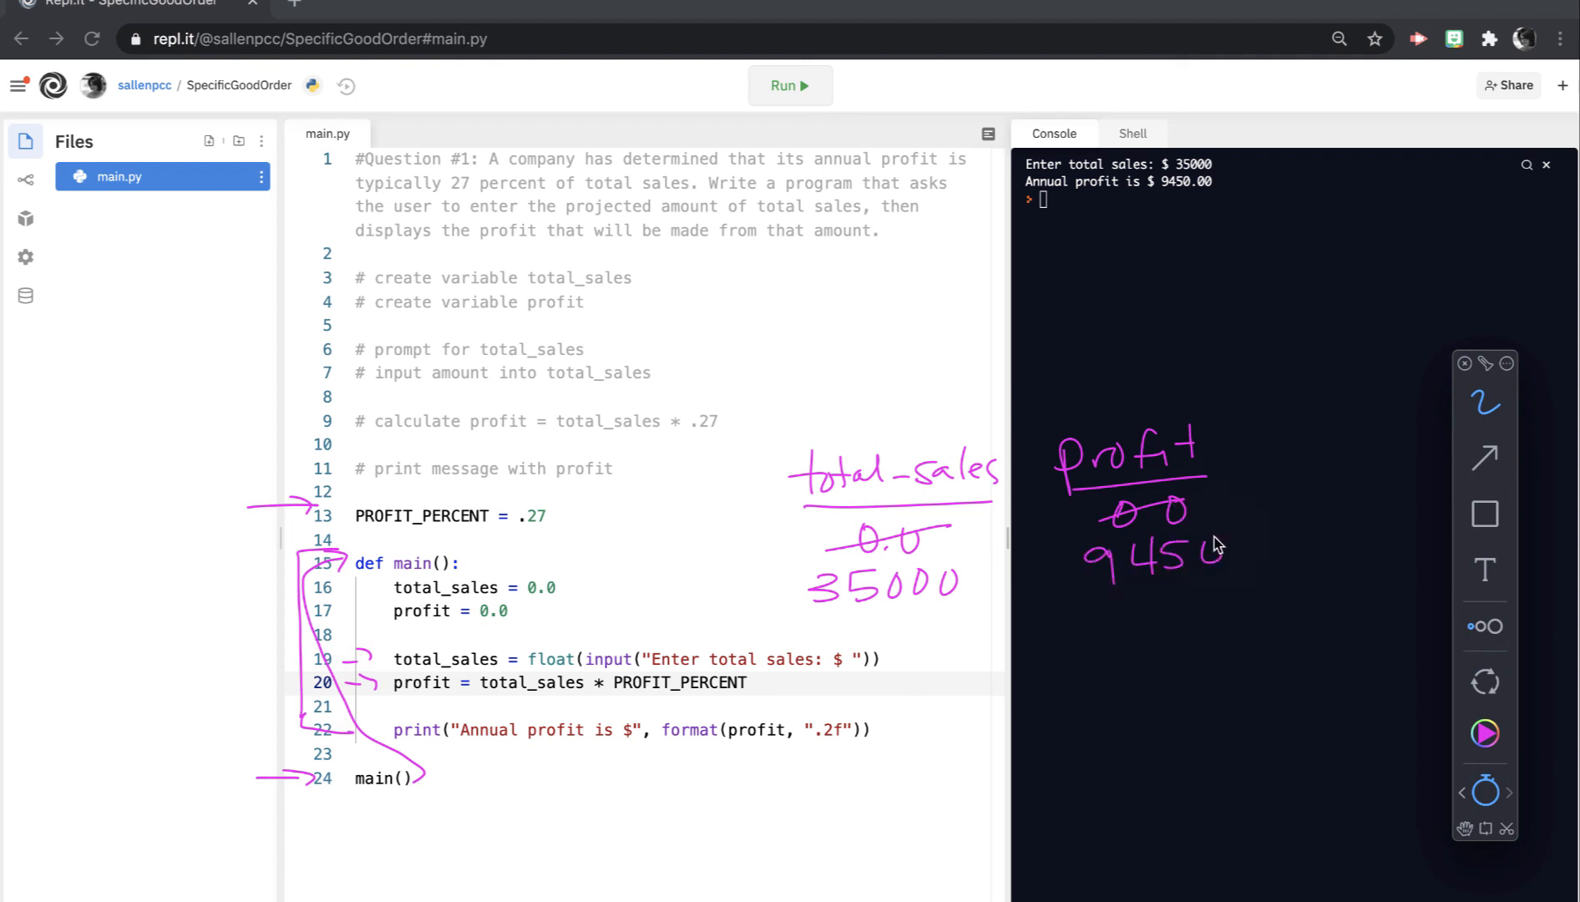
pyautogui.moveTo(372, 743)
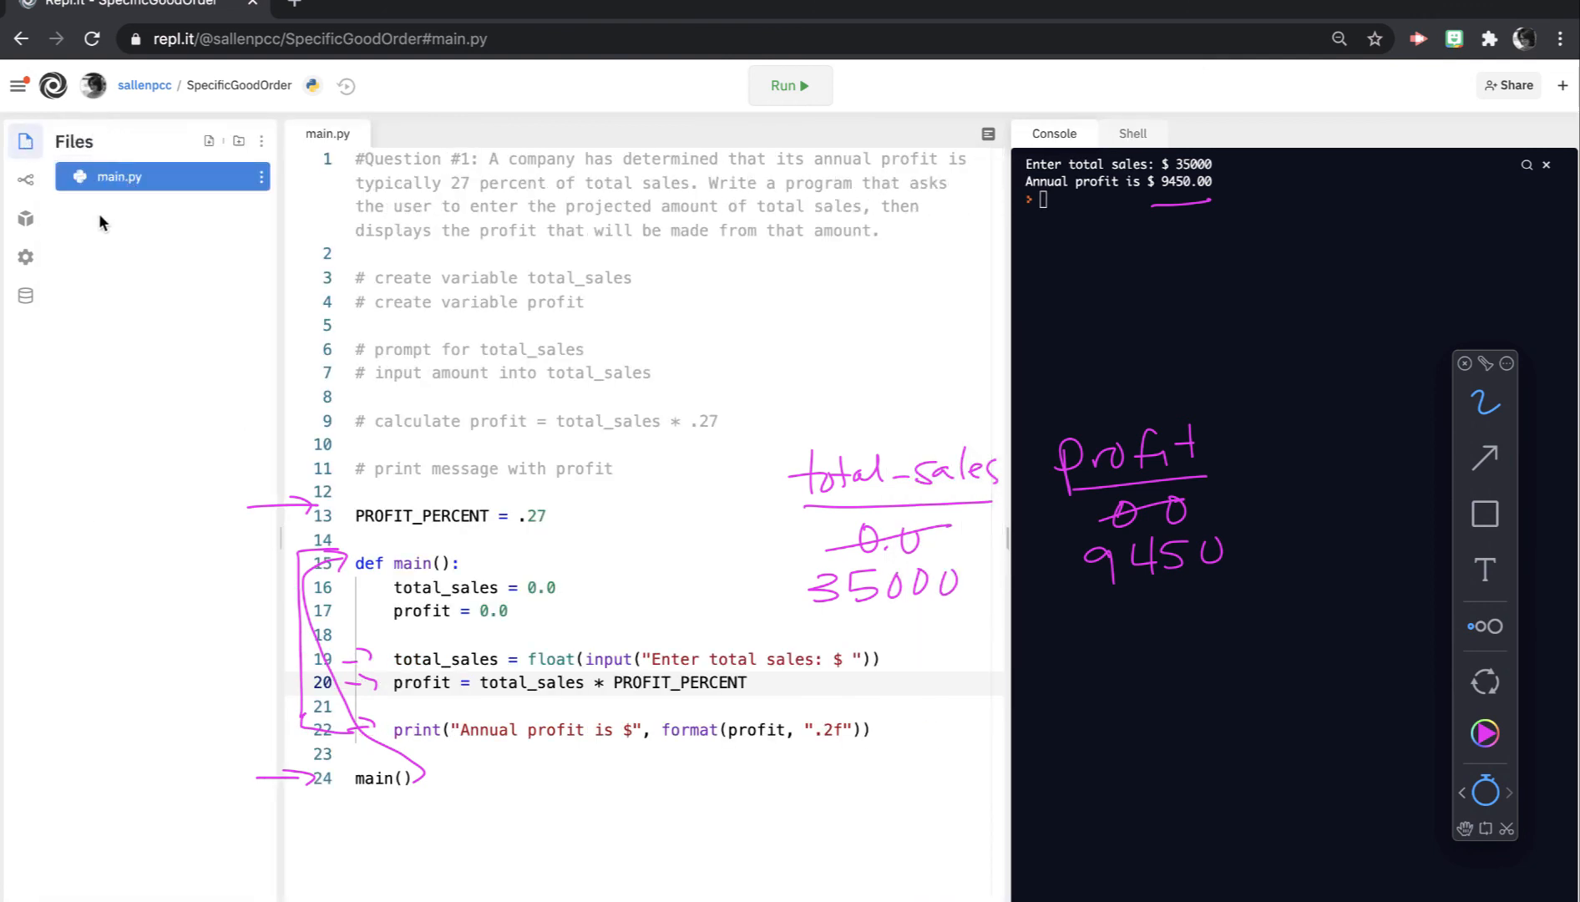
pyautogui.moveTo(164, 213)
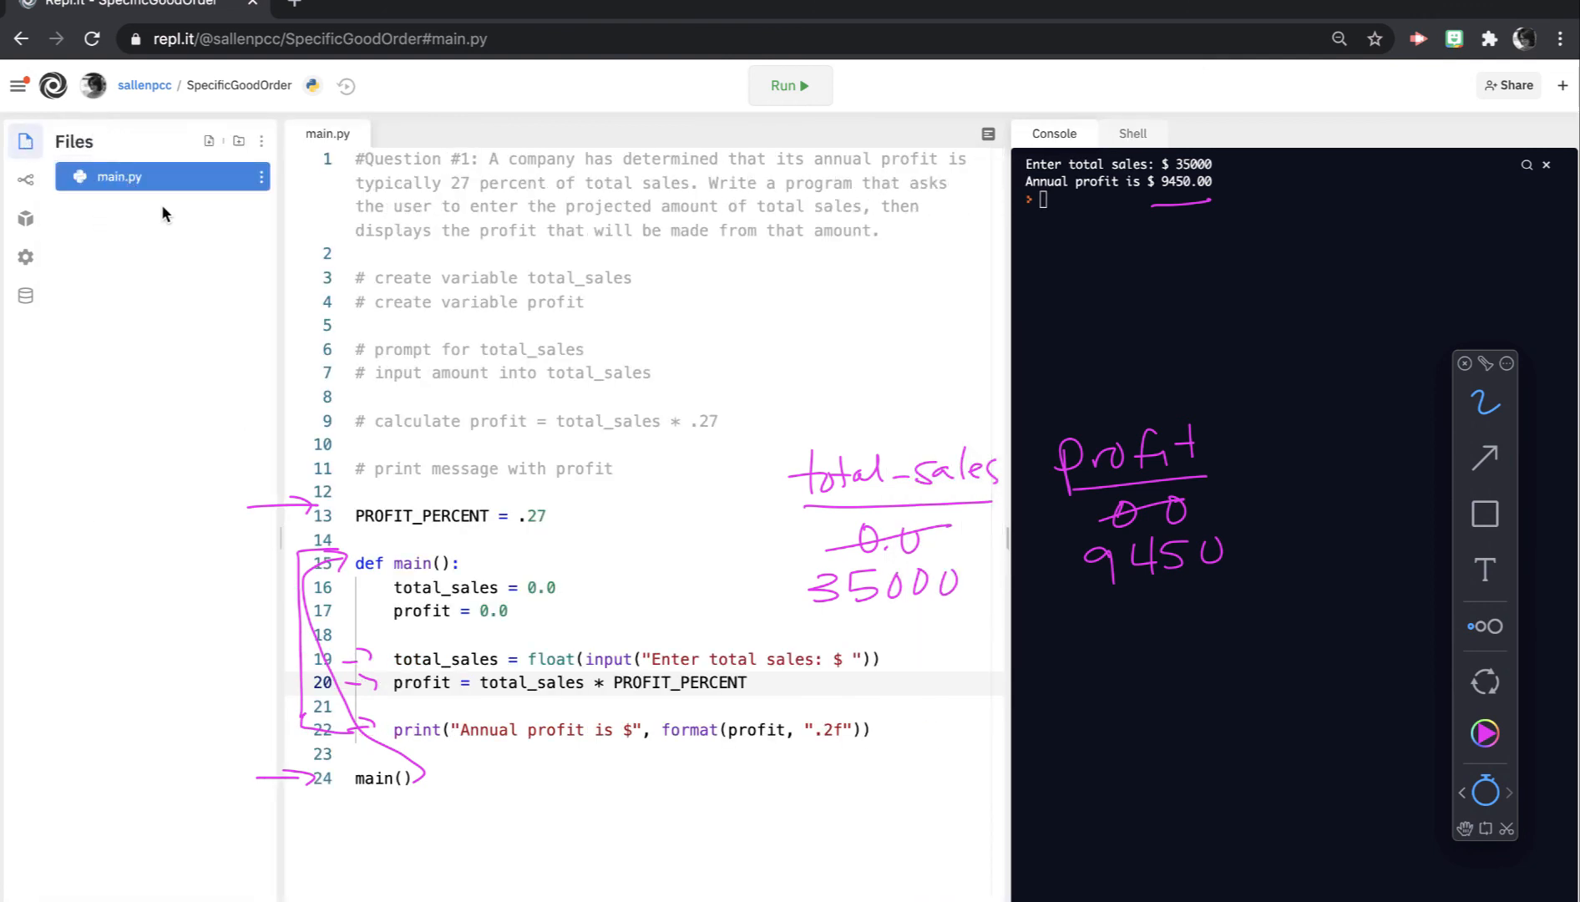